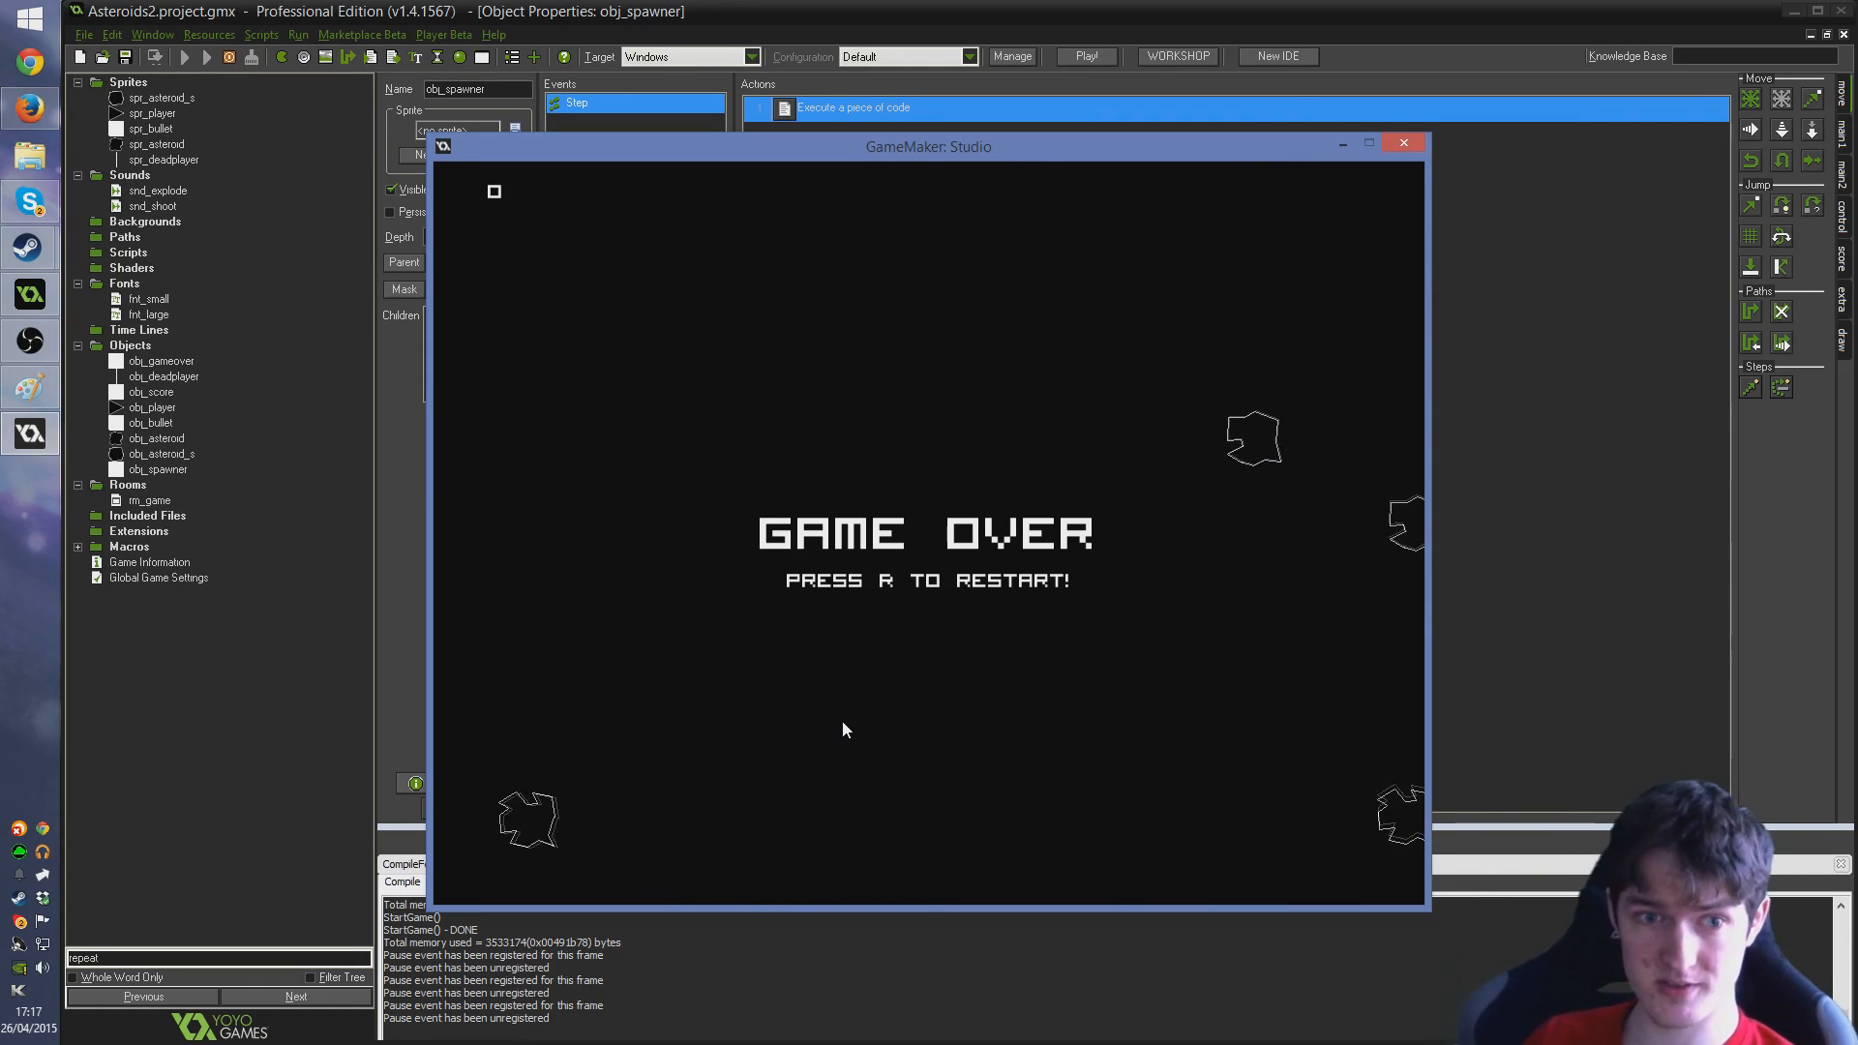
Press R twice during the test run while the ship flies among asteroids
key(r)
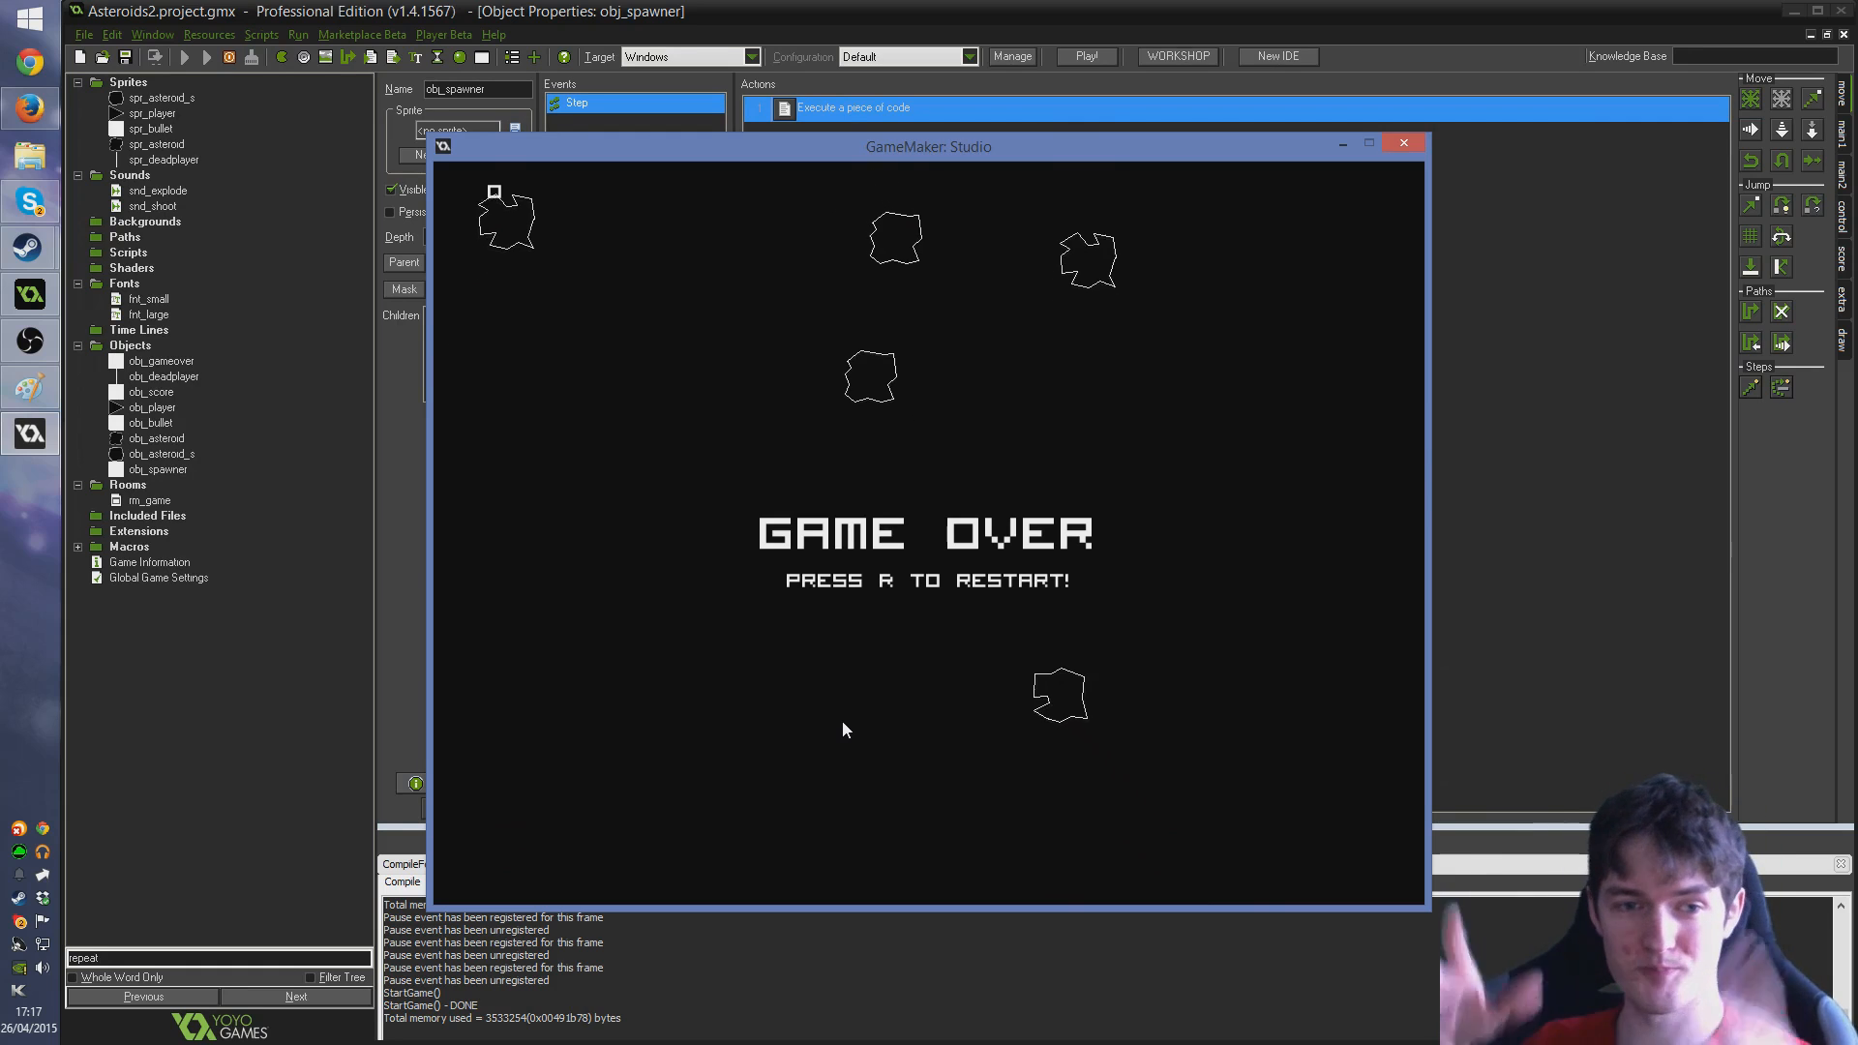
key(r)
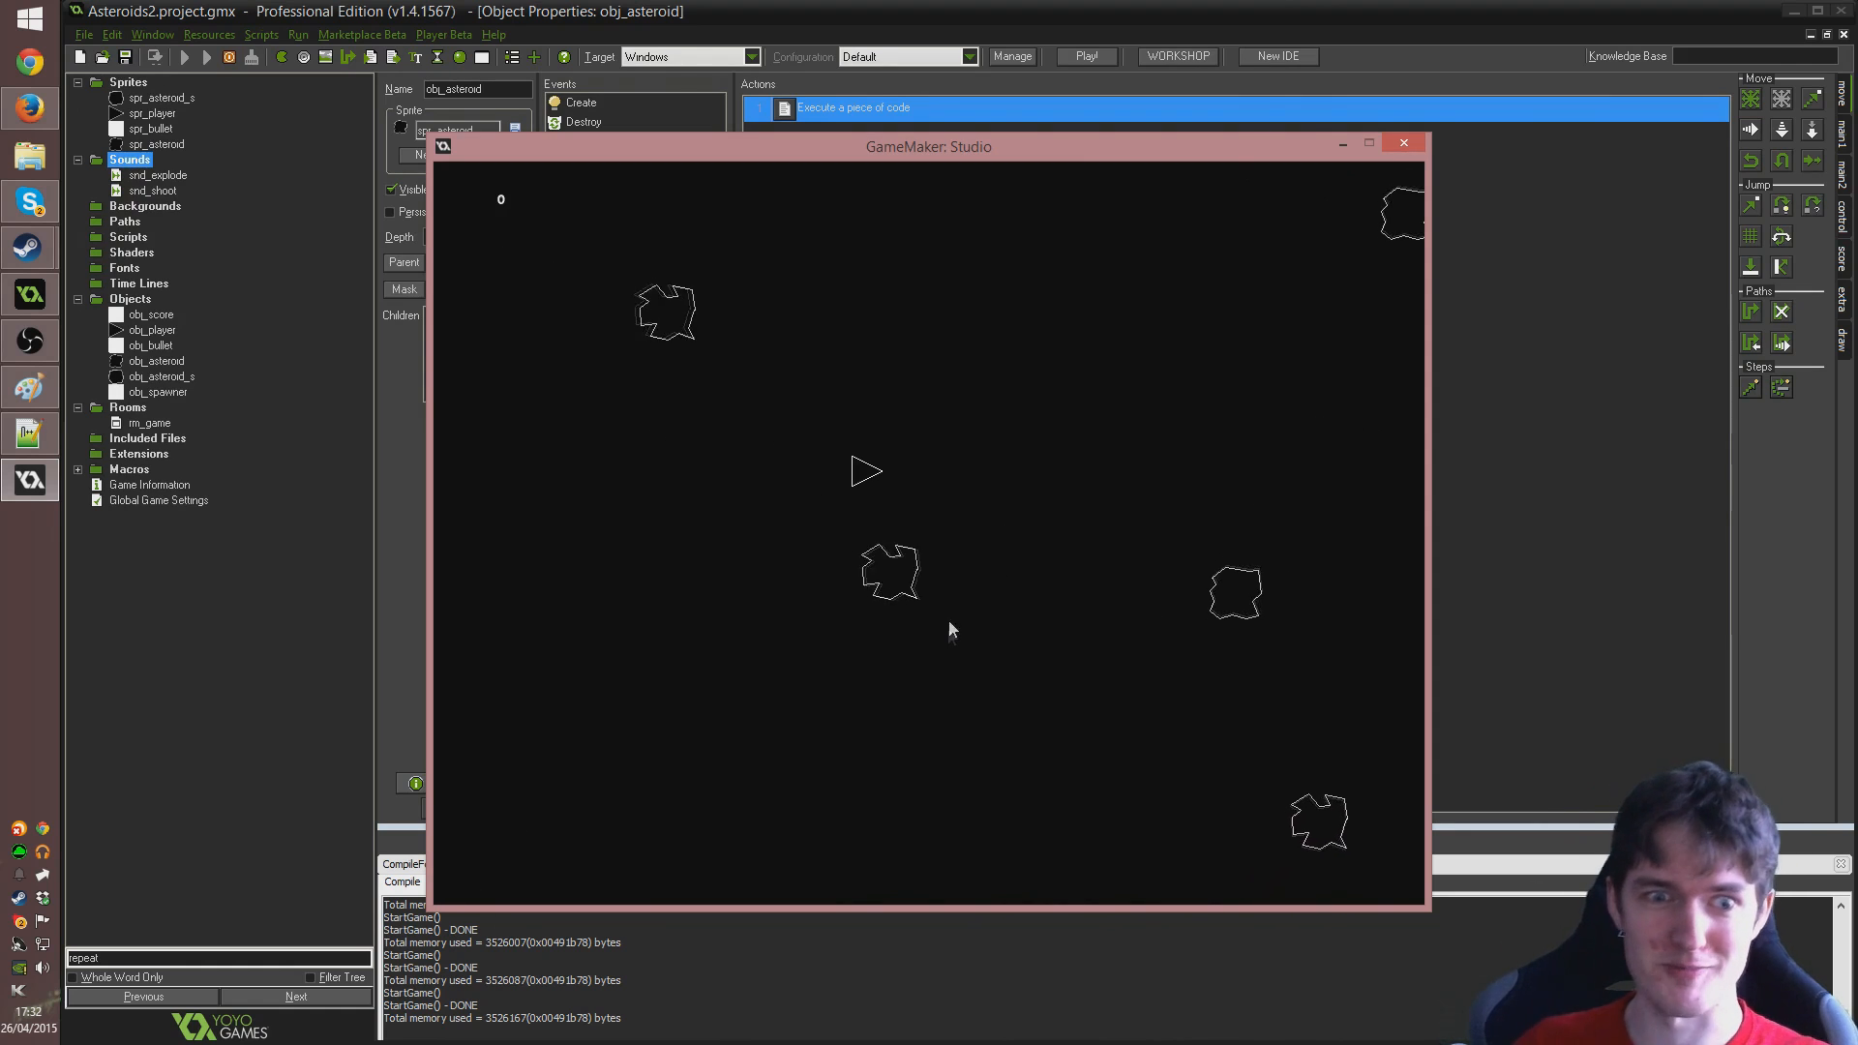
Close the test game and add sprite spr_deadplayer as a 1×32 image with origin 0,16
click(1403, 143)
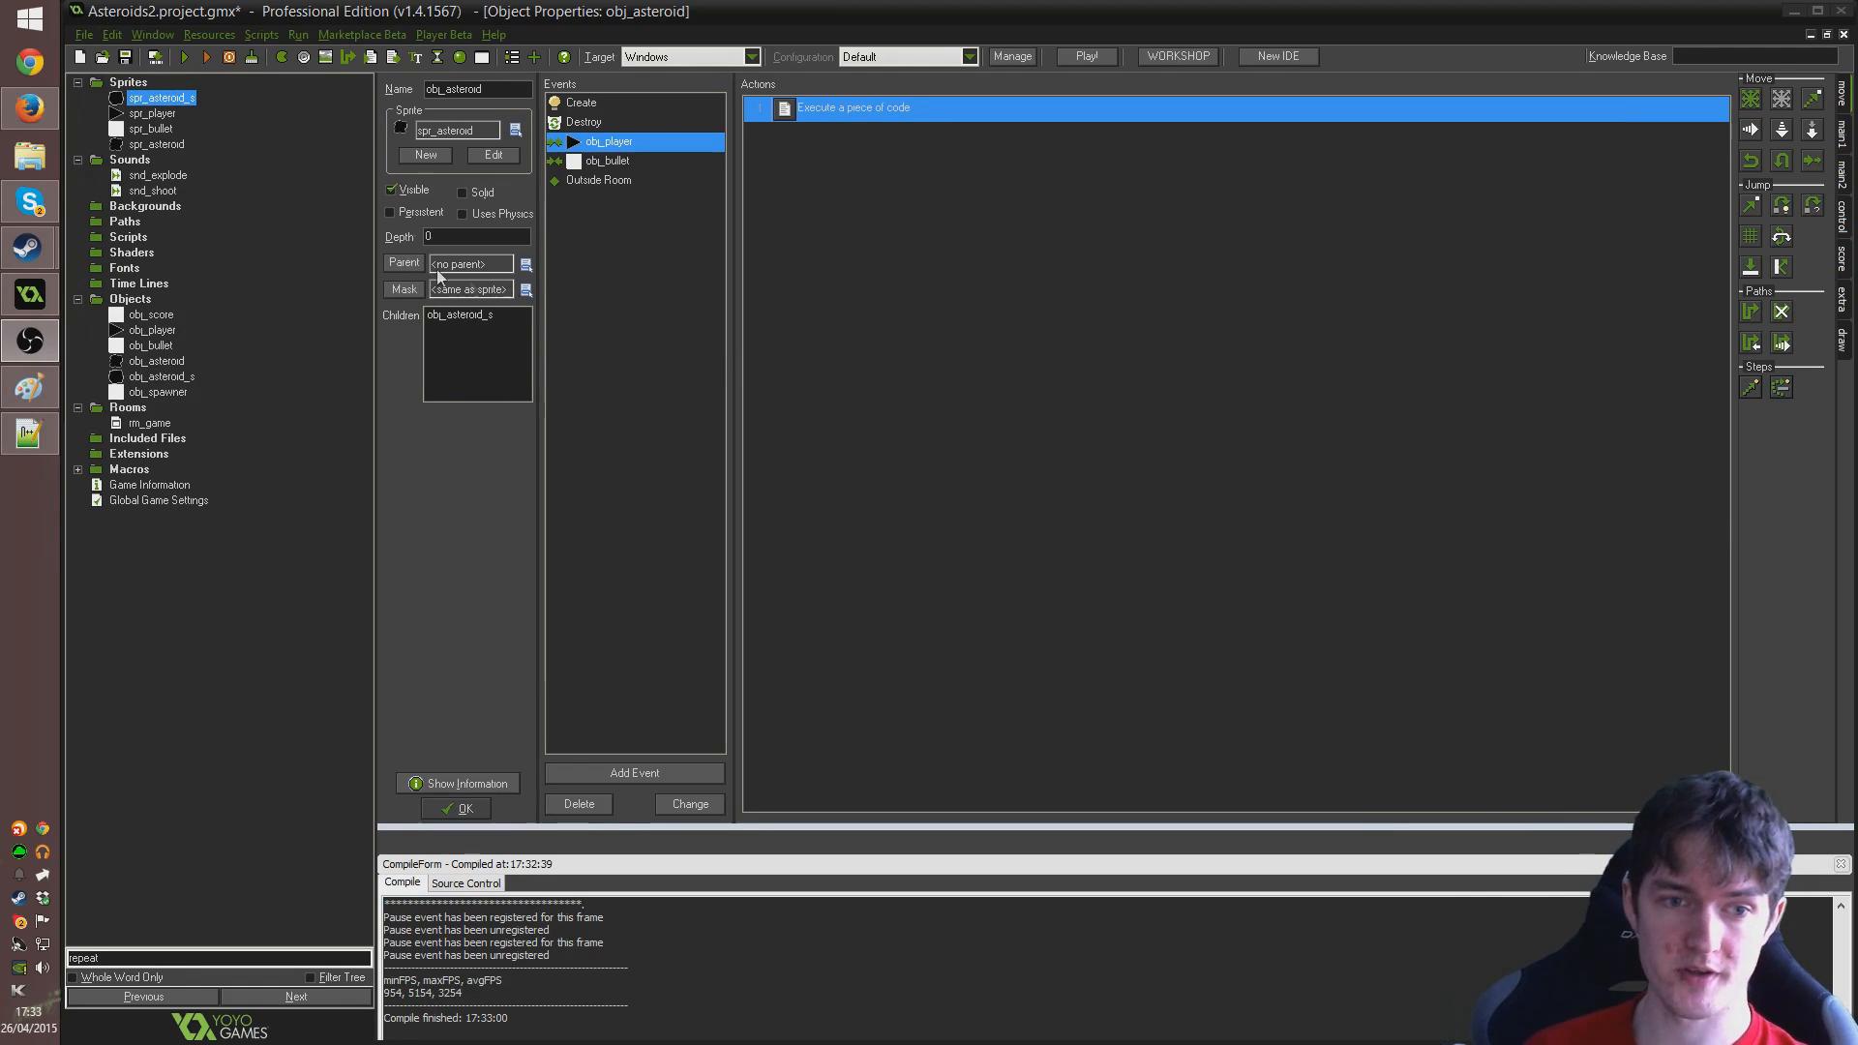
right_click(160, 97)
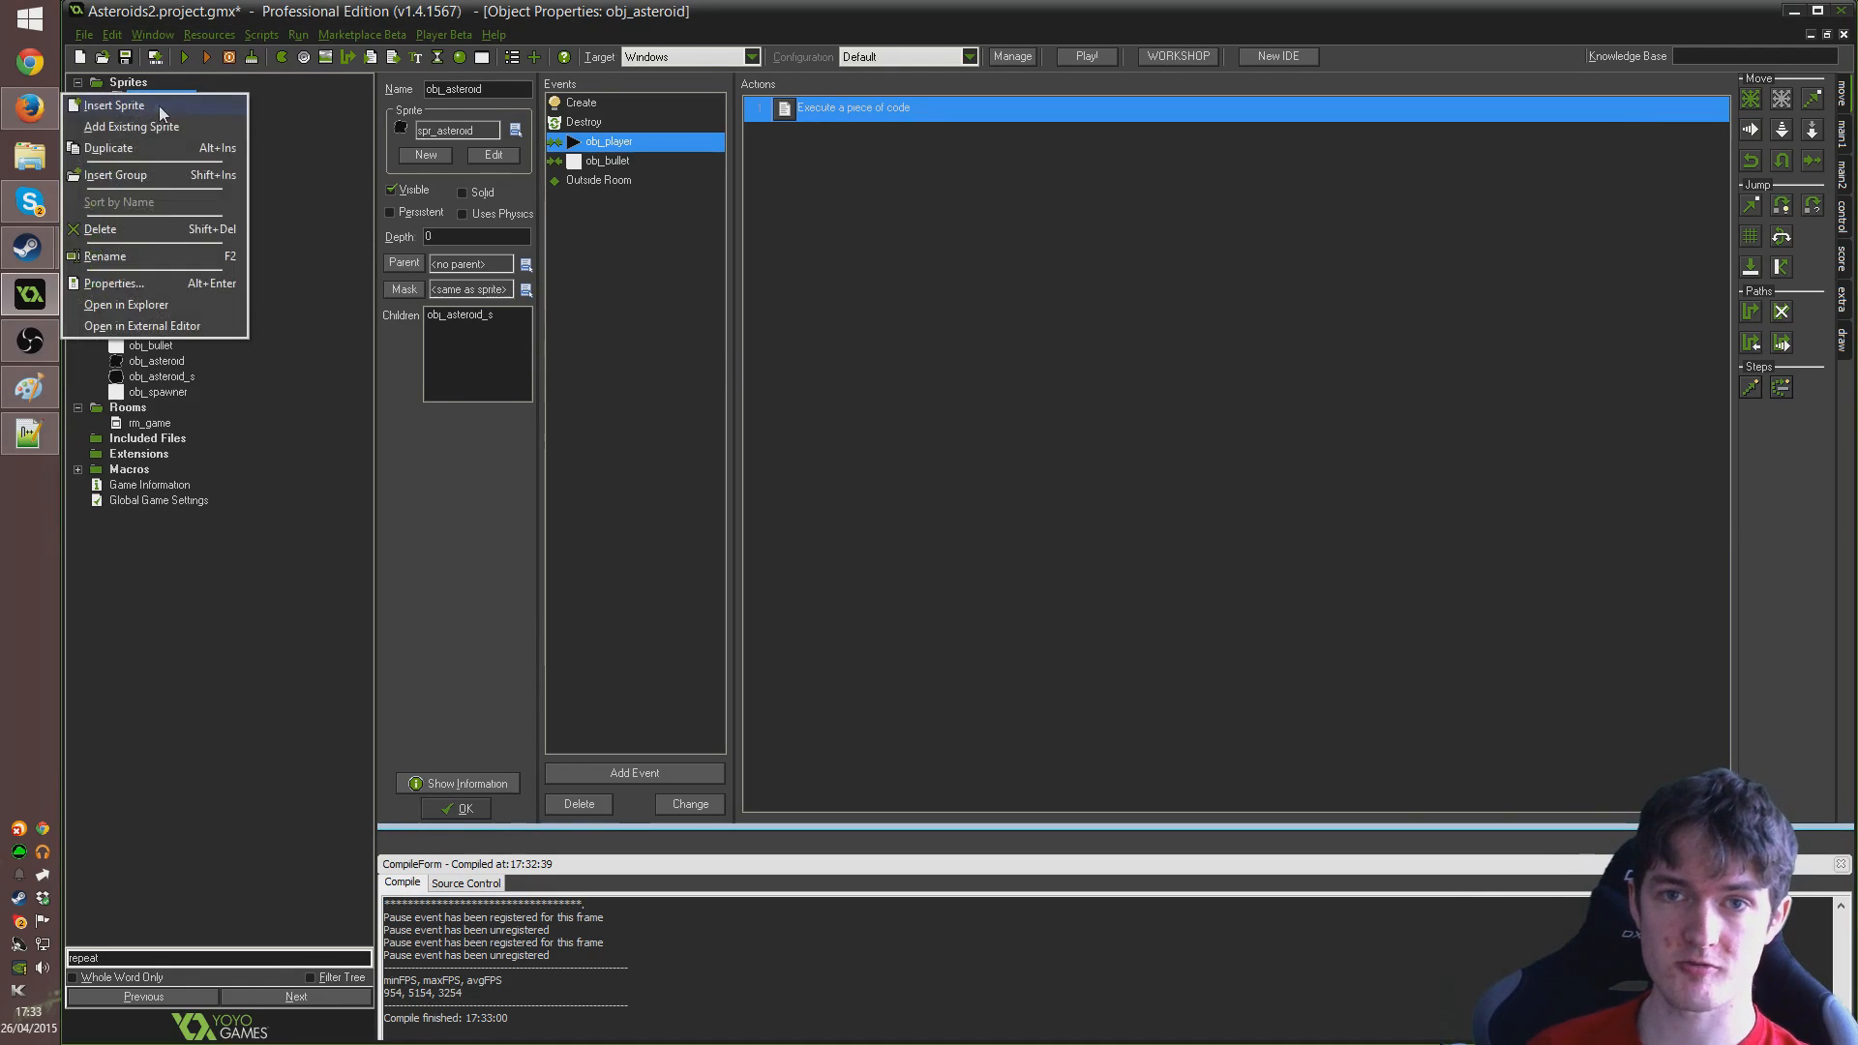
click(114, 104)
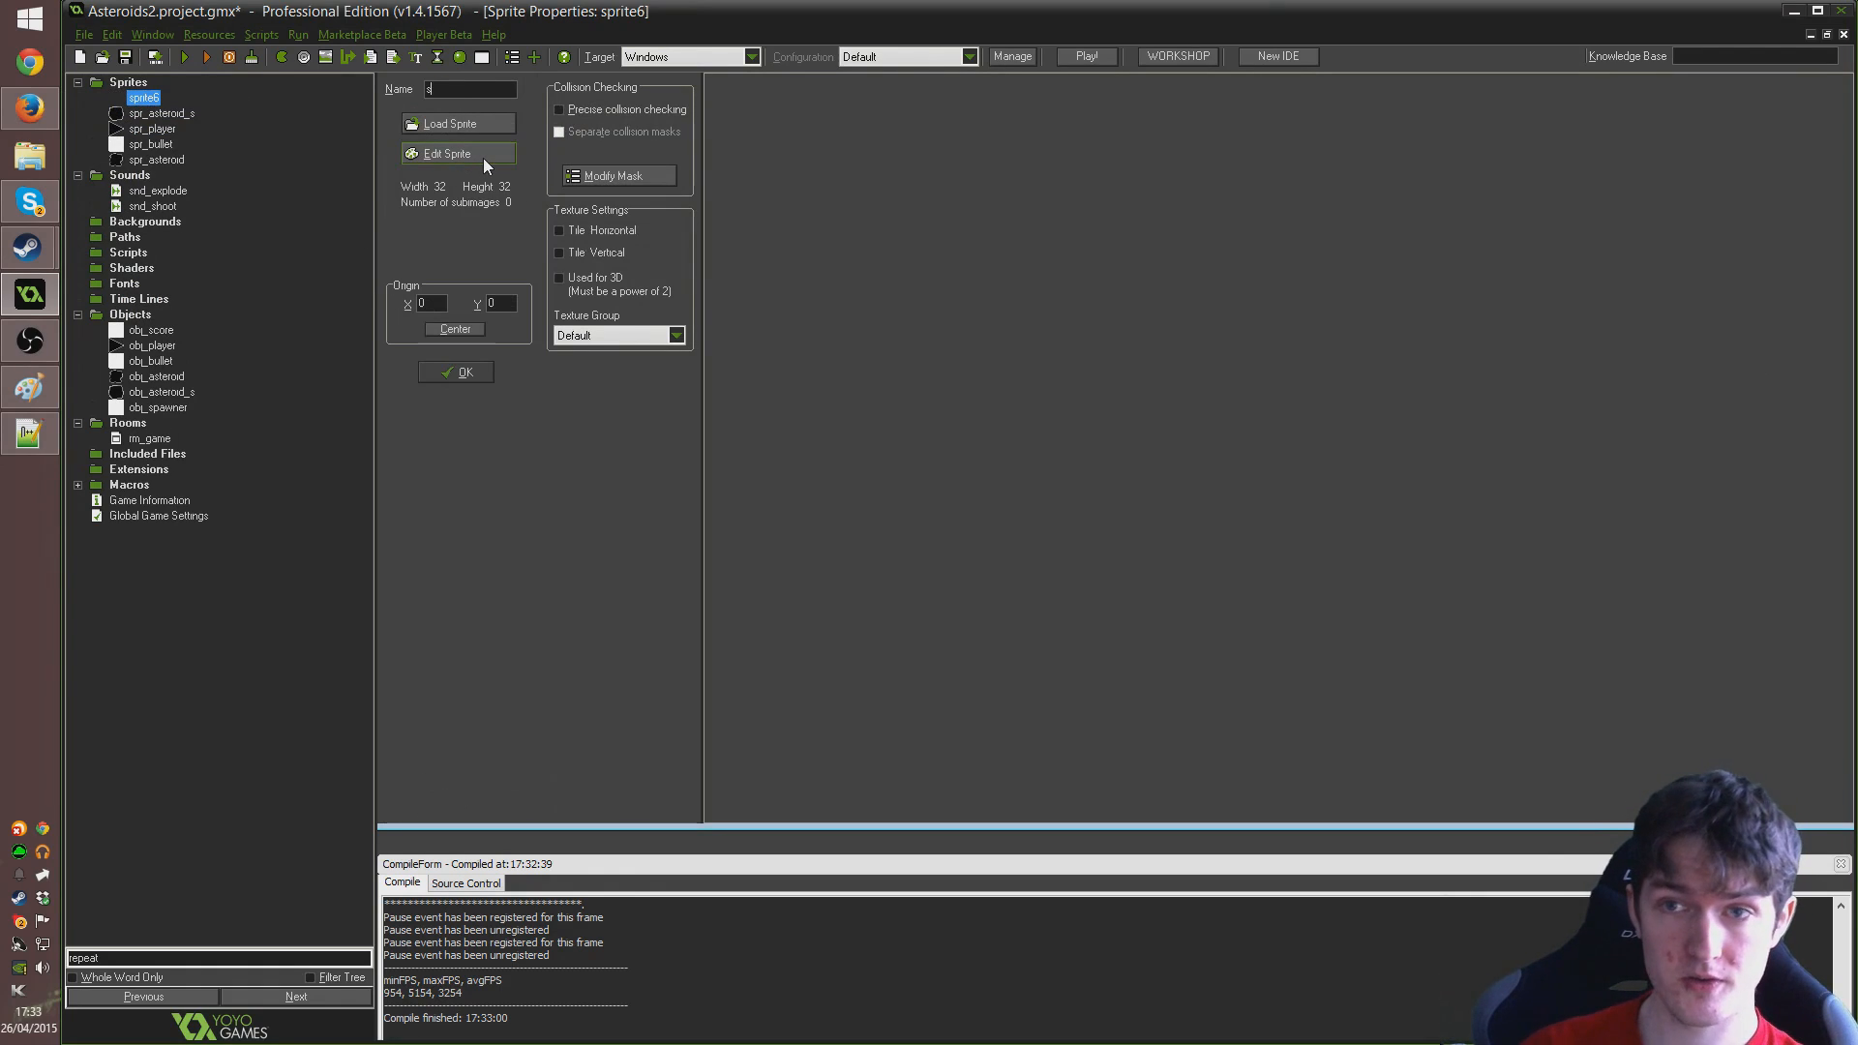
text(spr_deadpla)
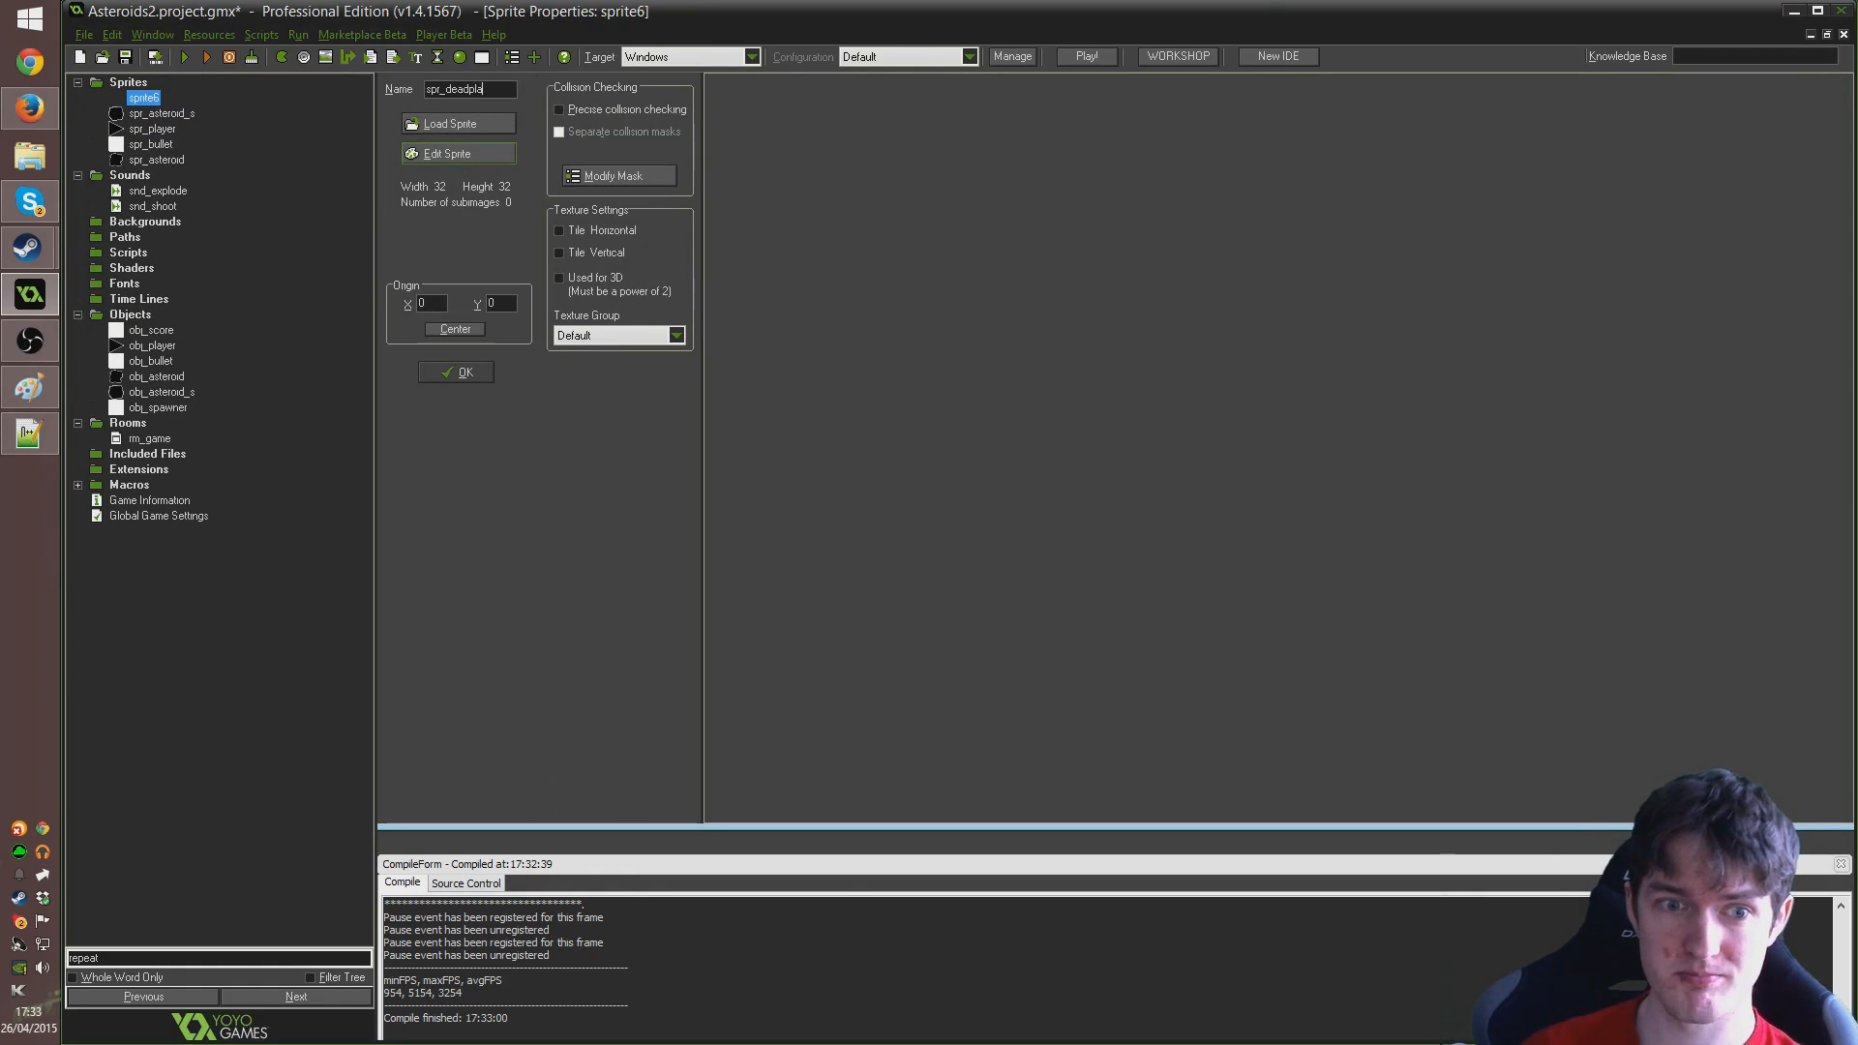
text(yer)
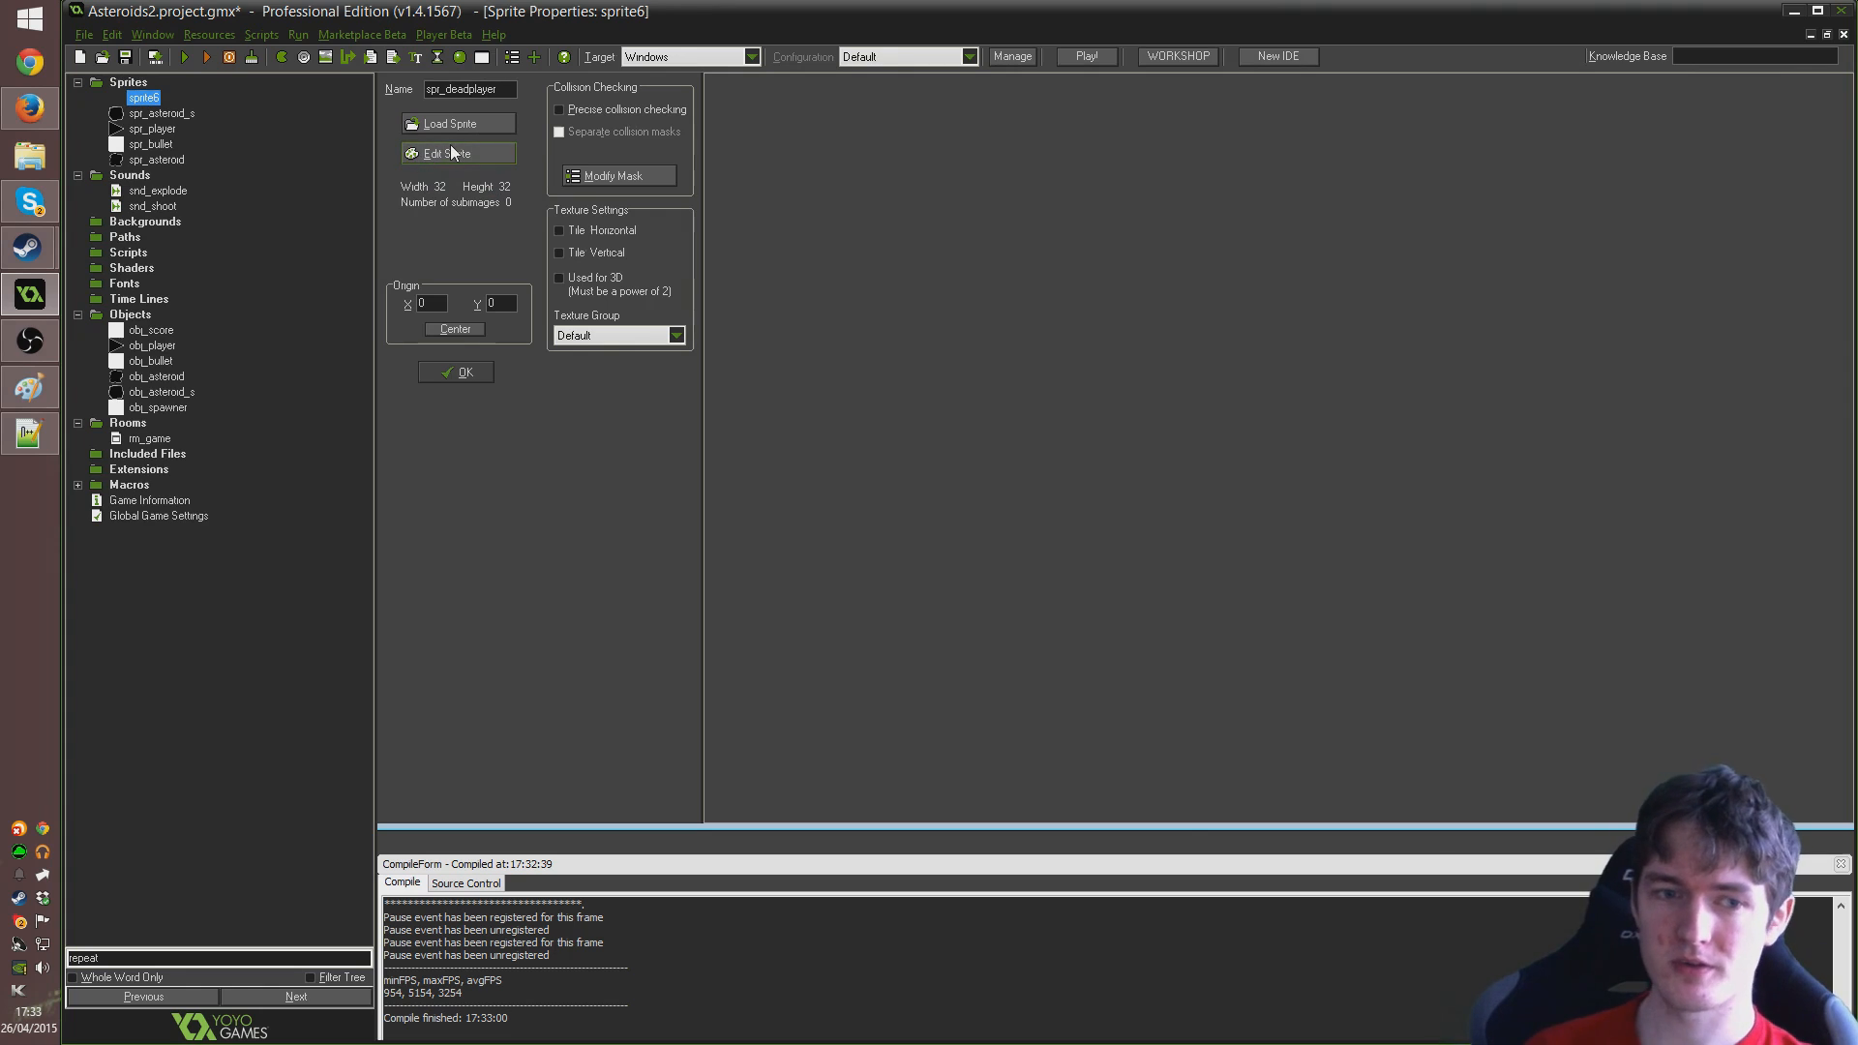
click(448, 153)
text(1)
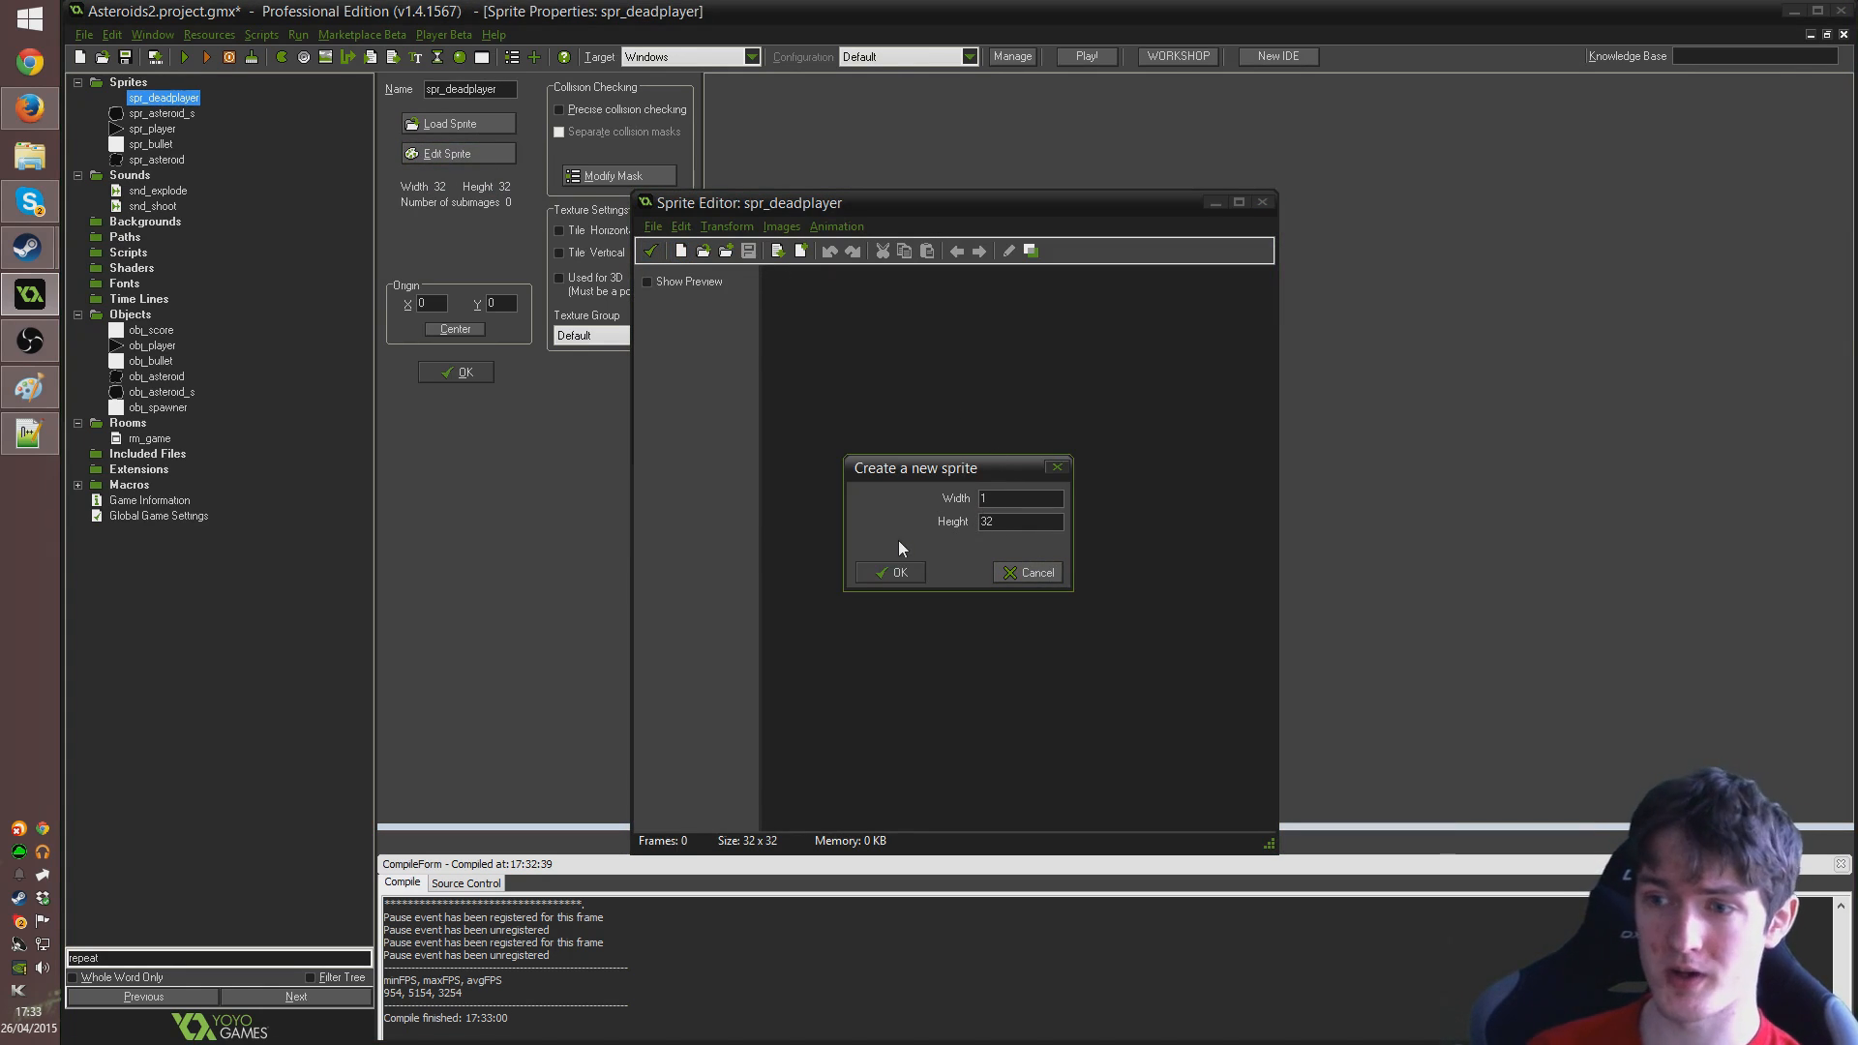
click(888, 572)
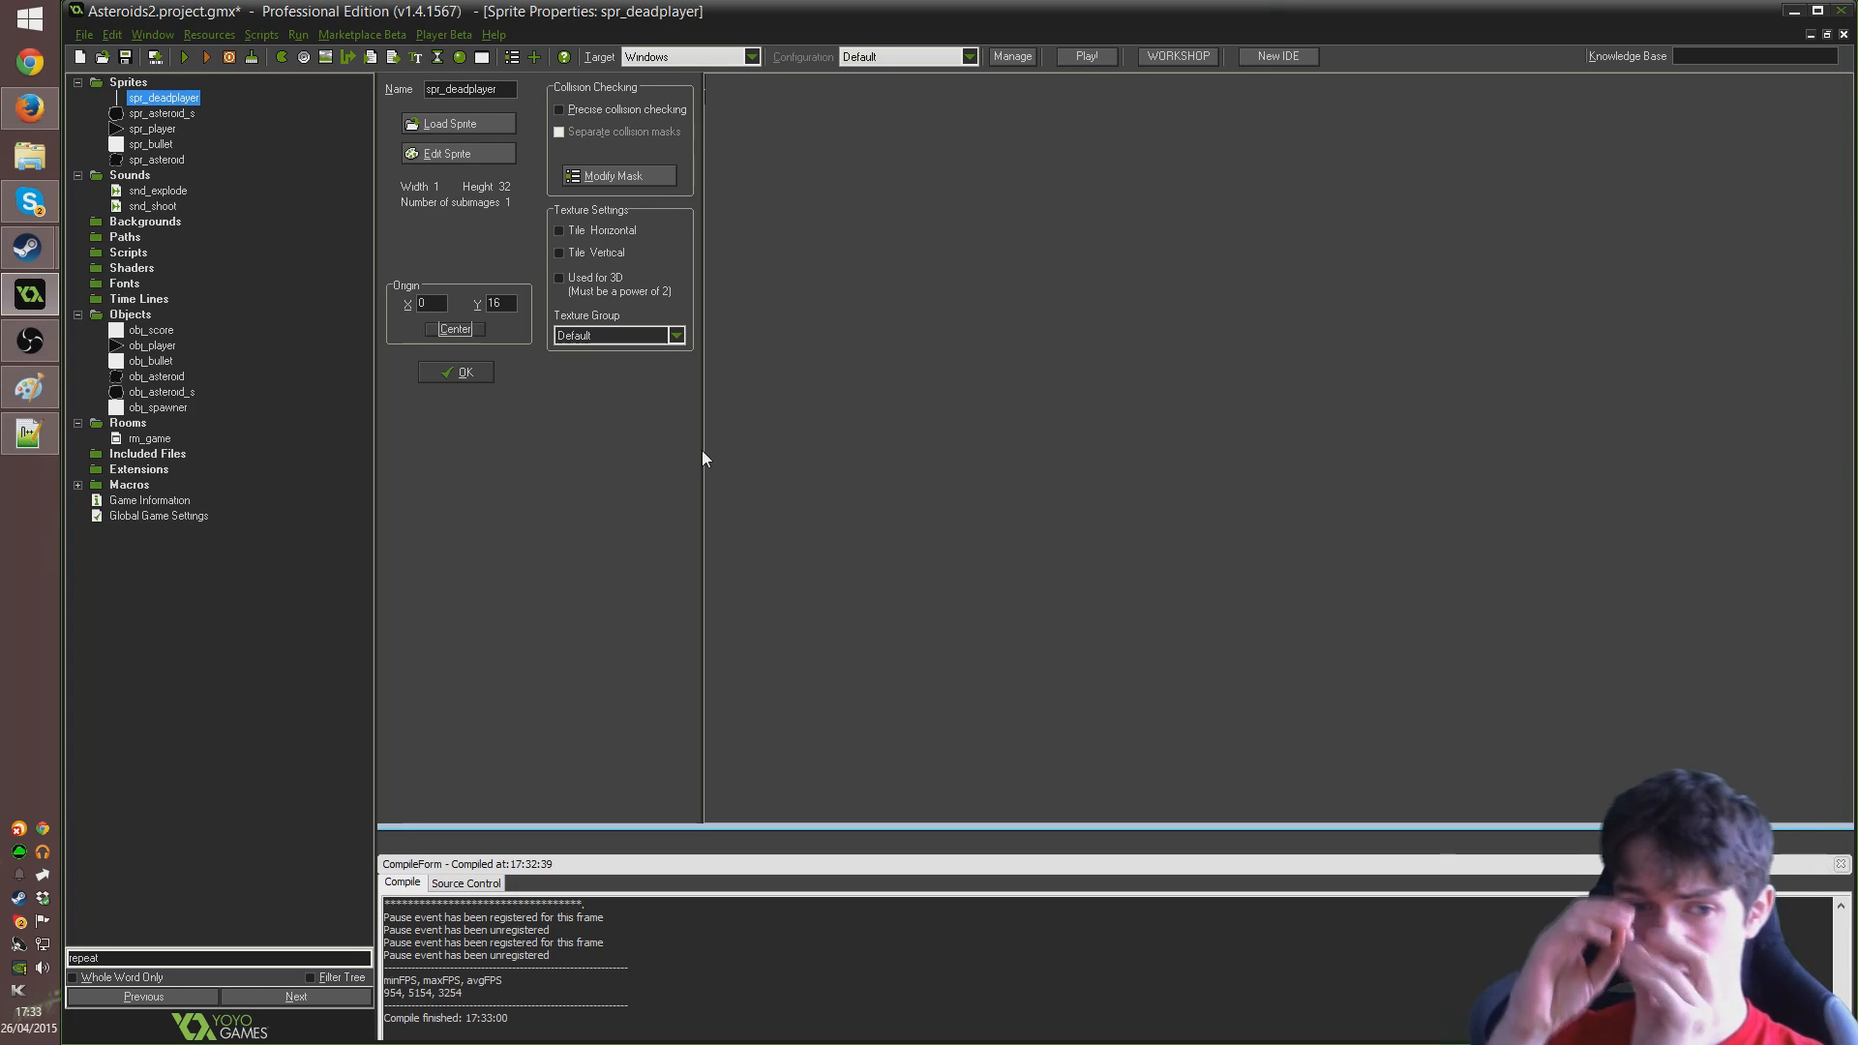
mouse_move(645, 418)
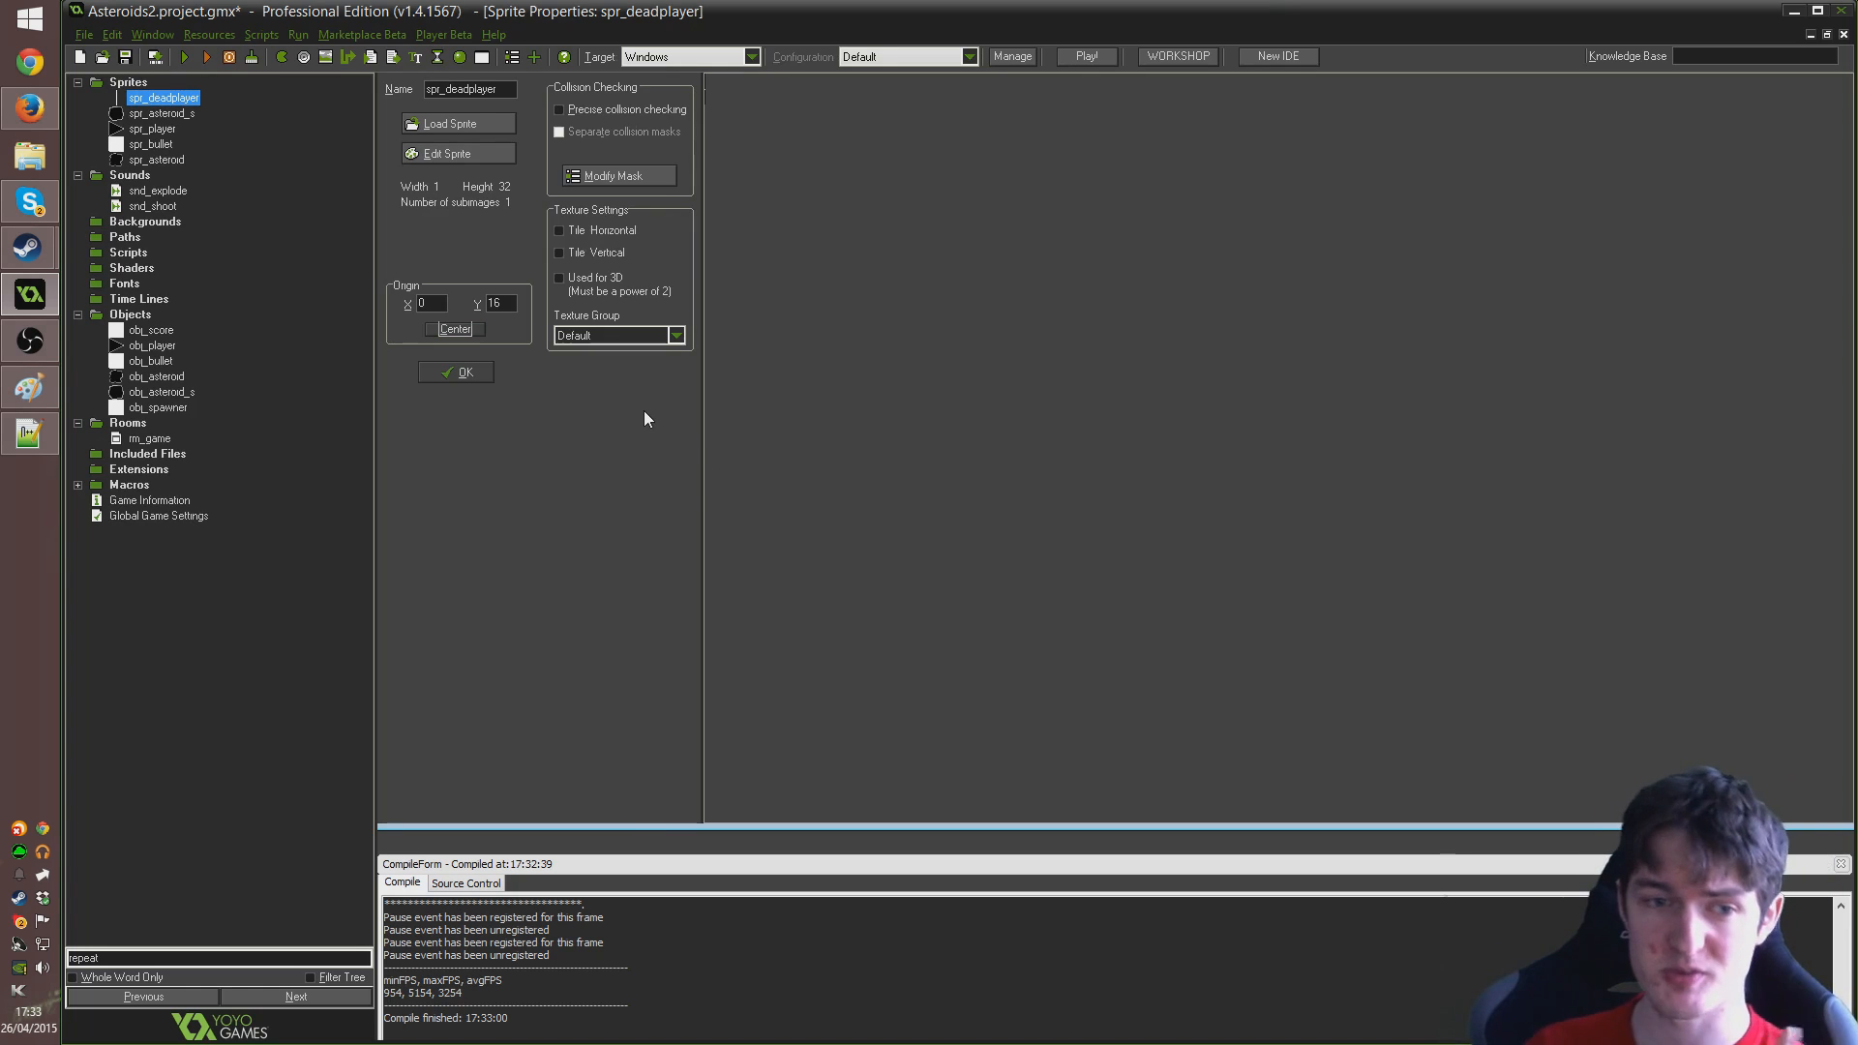
mouse_move(640, 401)
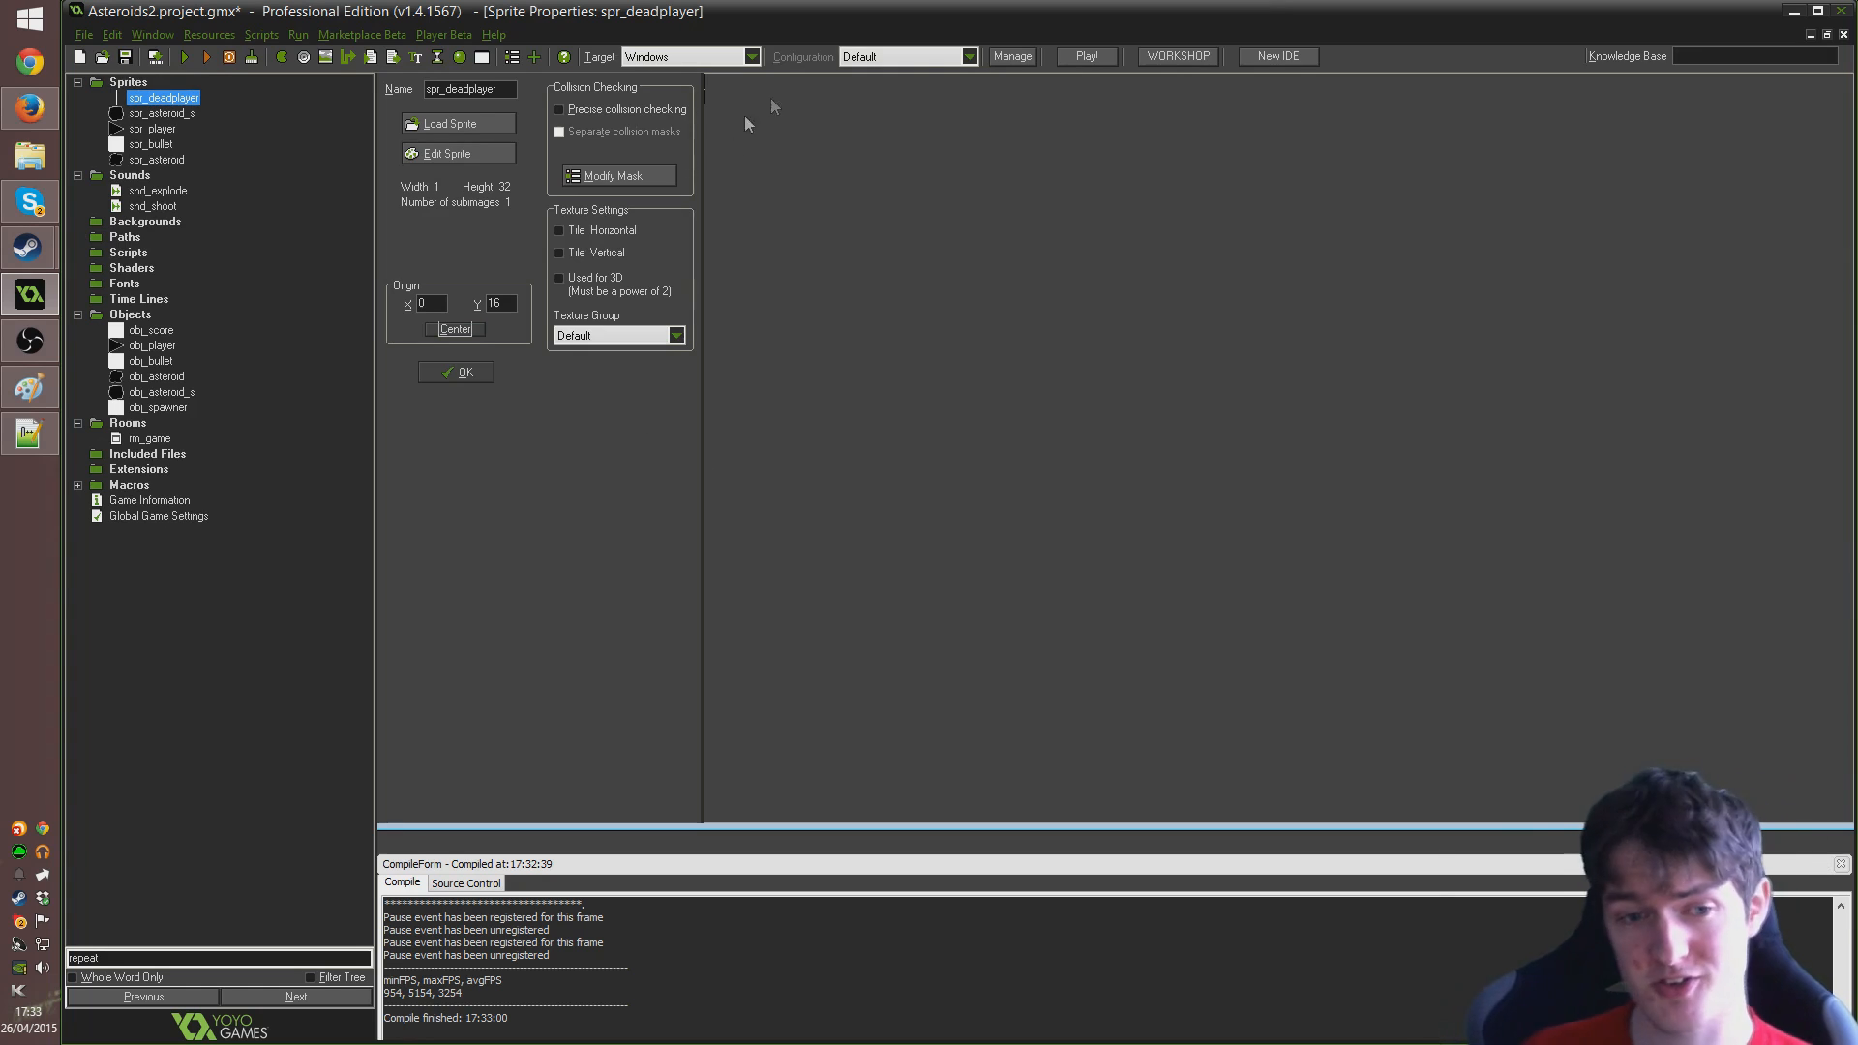
mouse_move(484, 316)
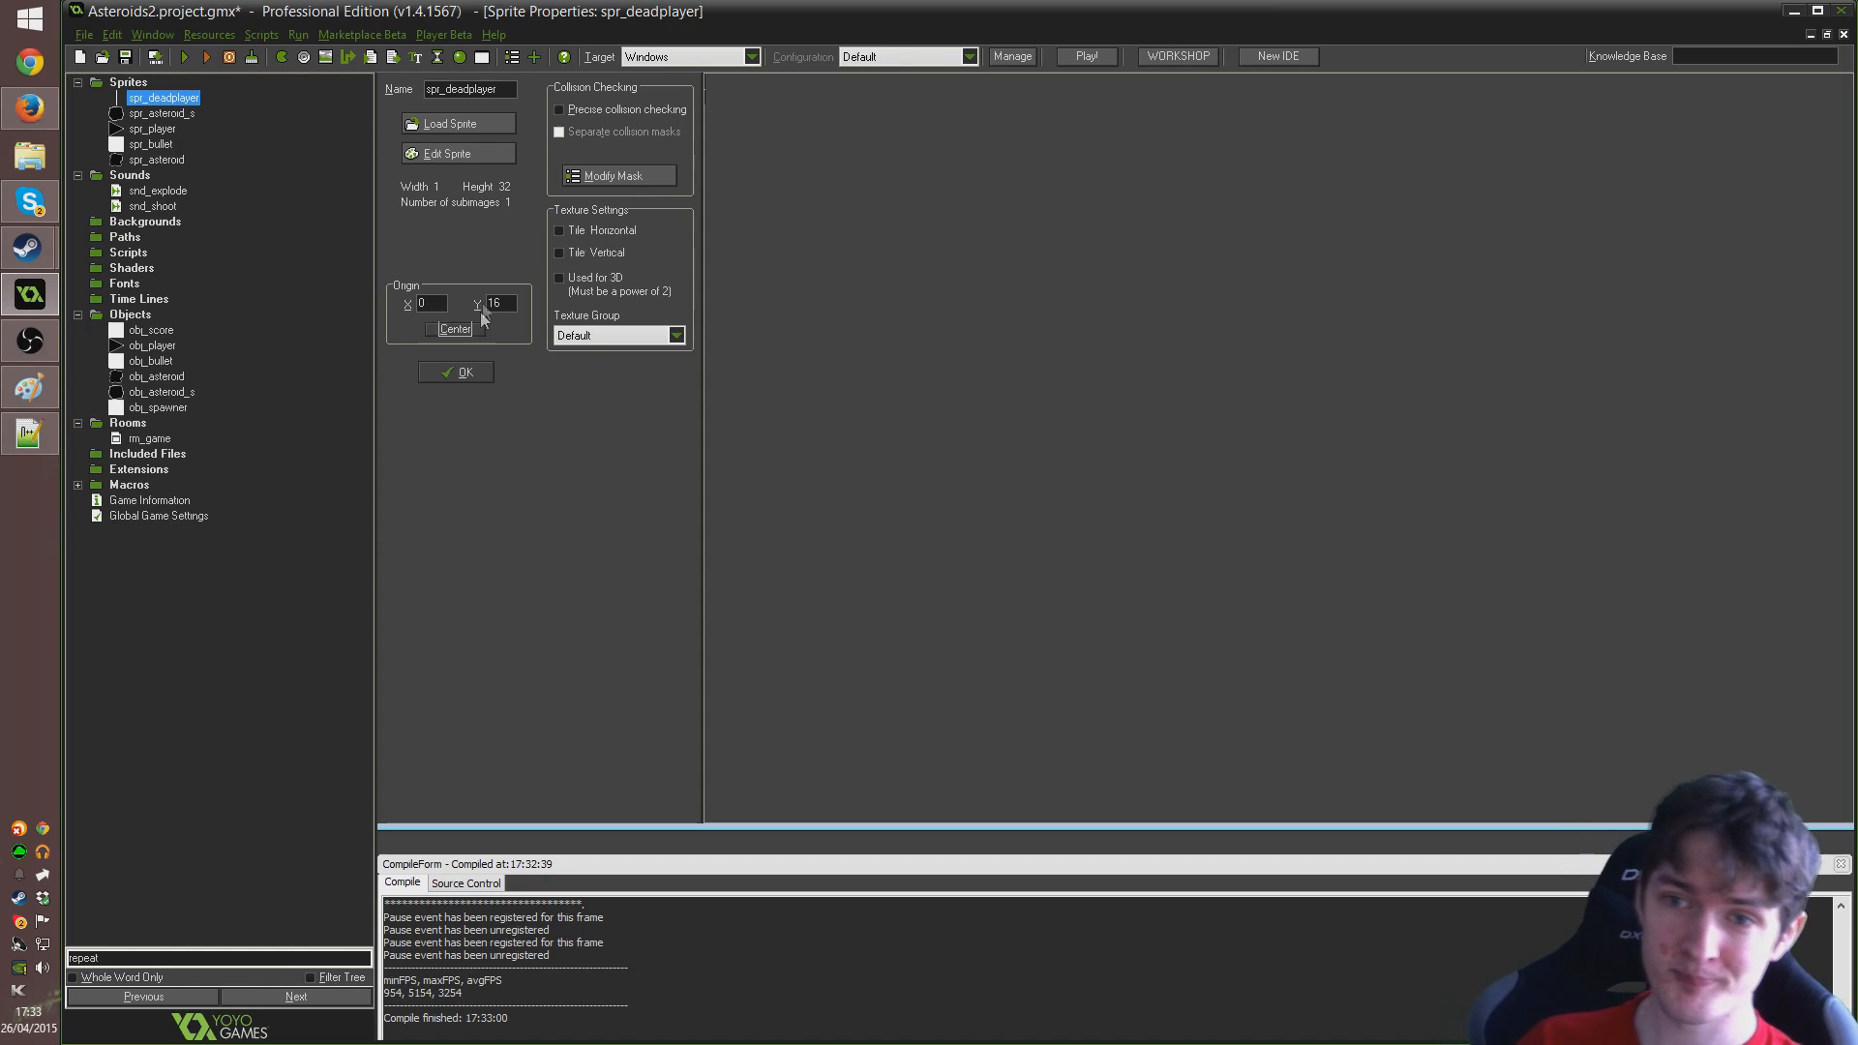
Add a new object obj_deadplayer and assign it the spr_deadplayer sprite
double_click(155, 376)
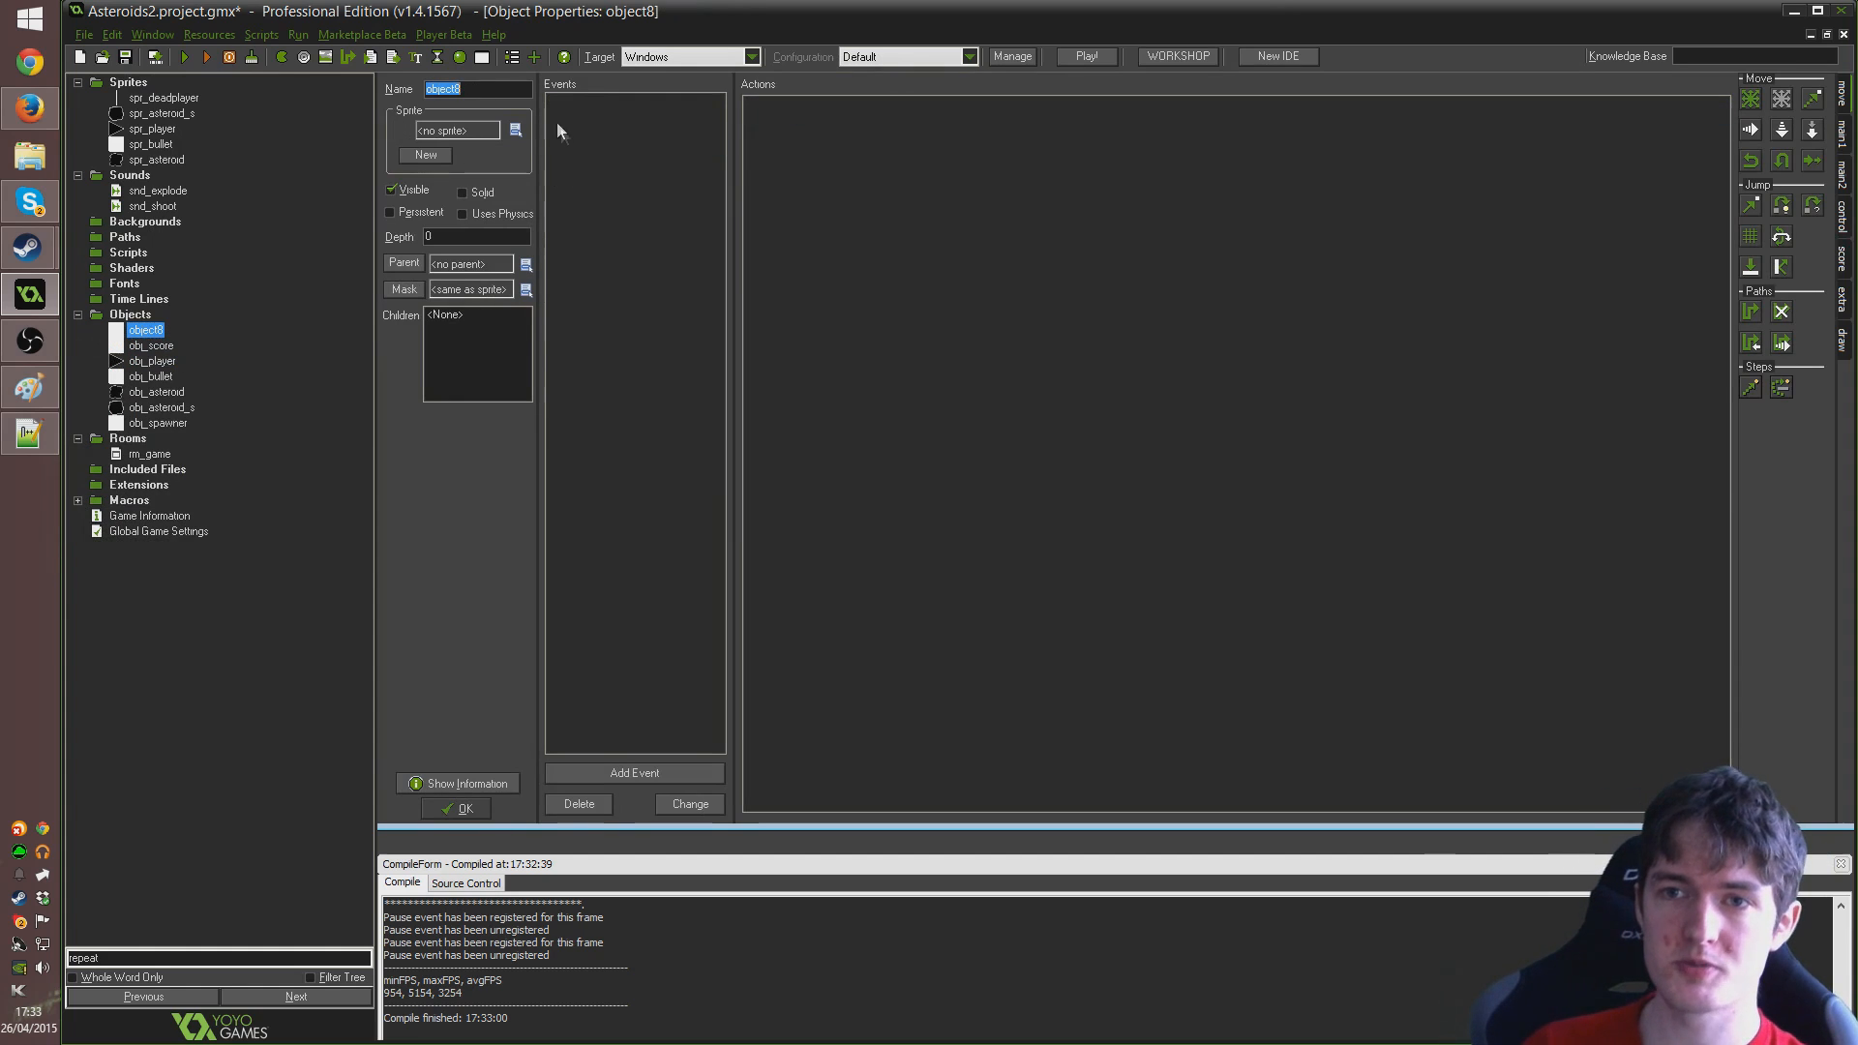
text(obj_deadplayer)
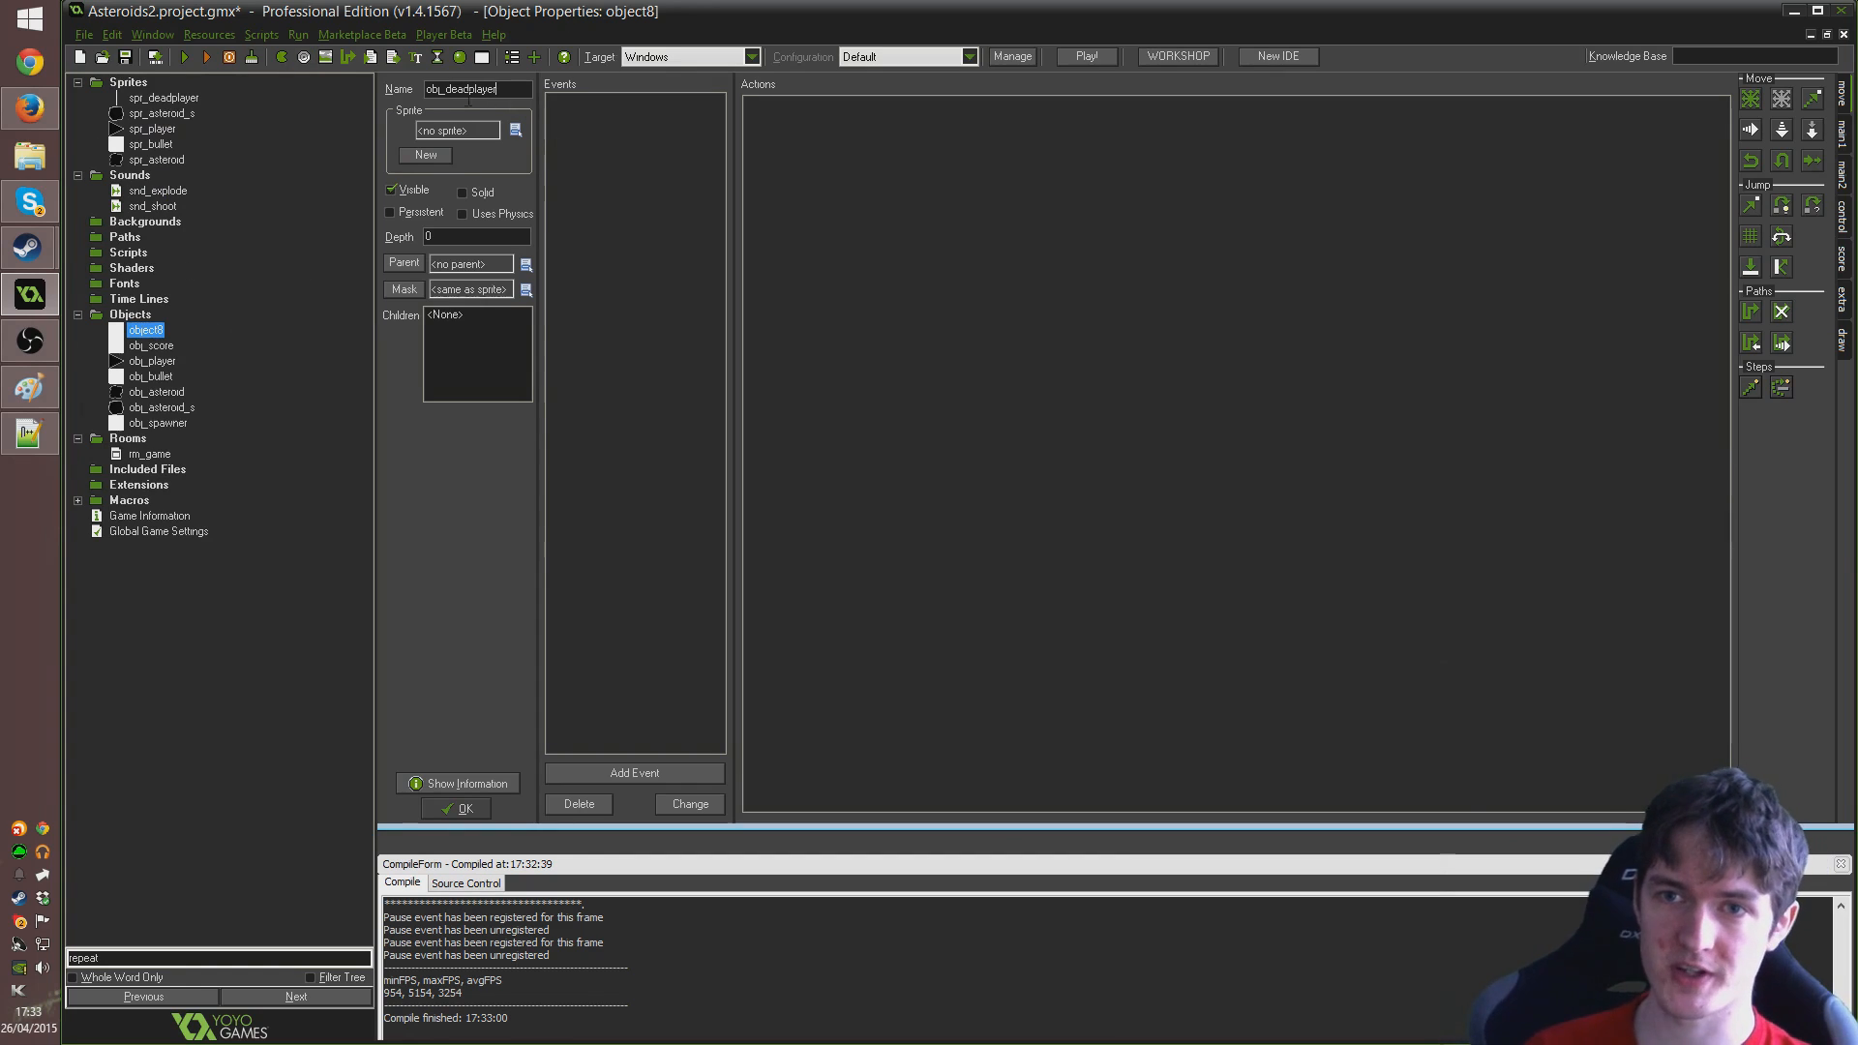
click(514, 129)
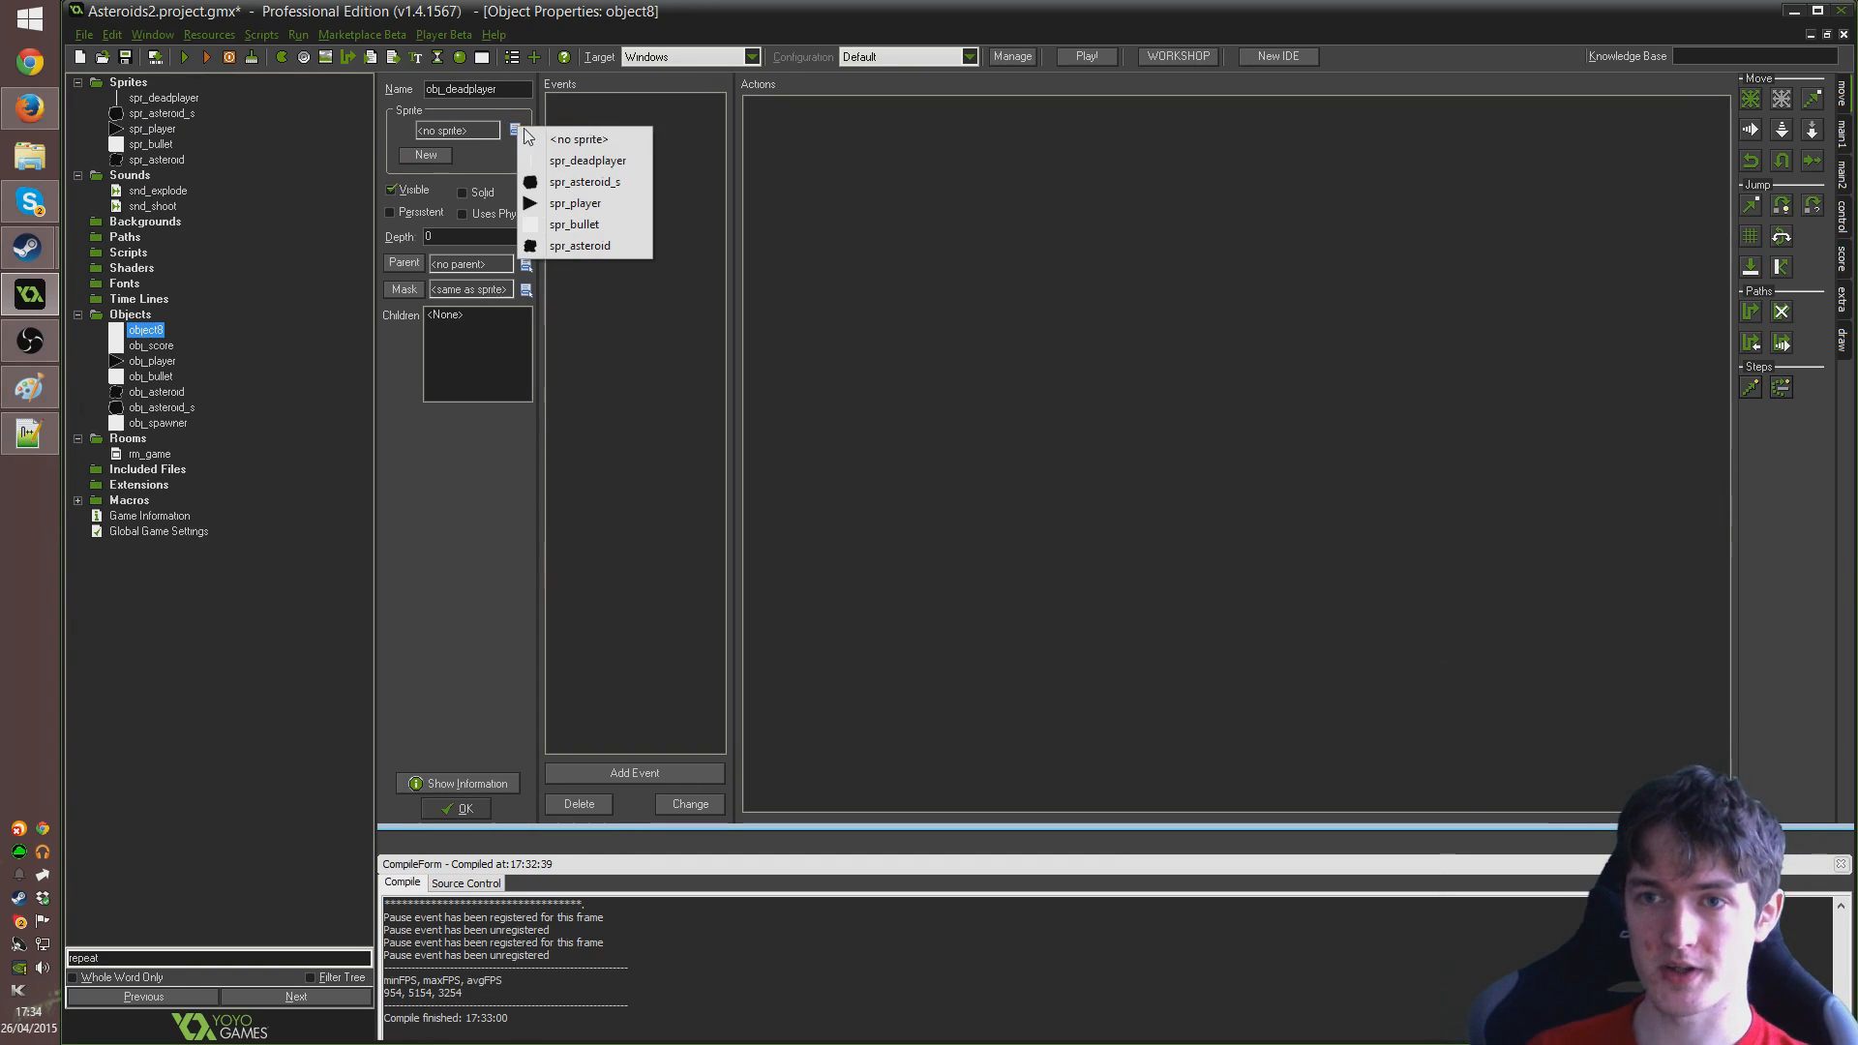
mouse_move(580, 163)
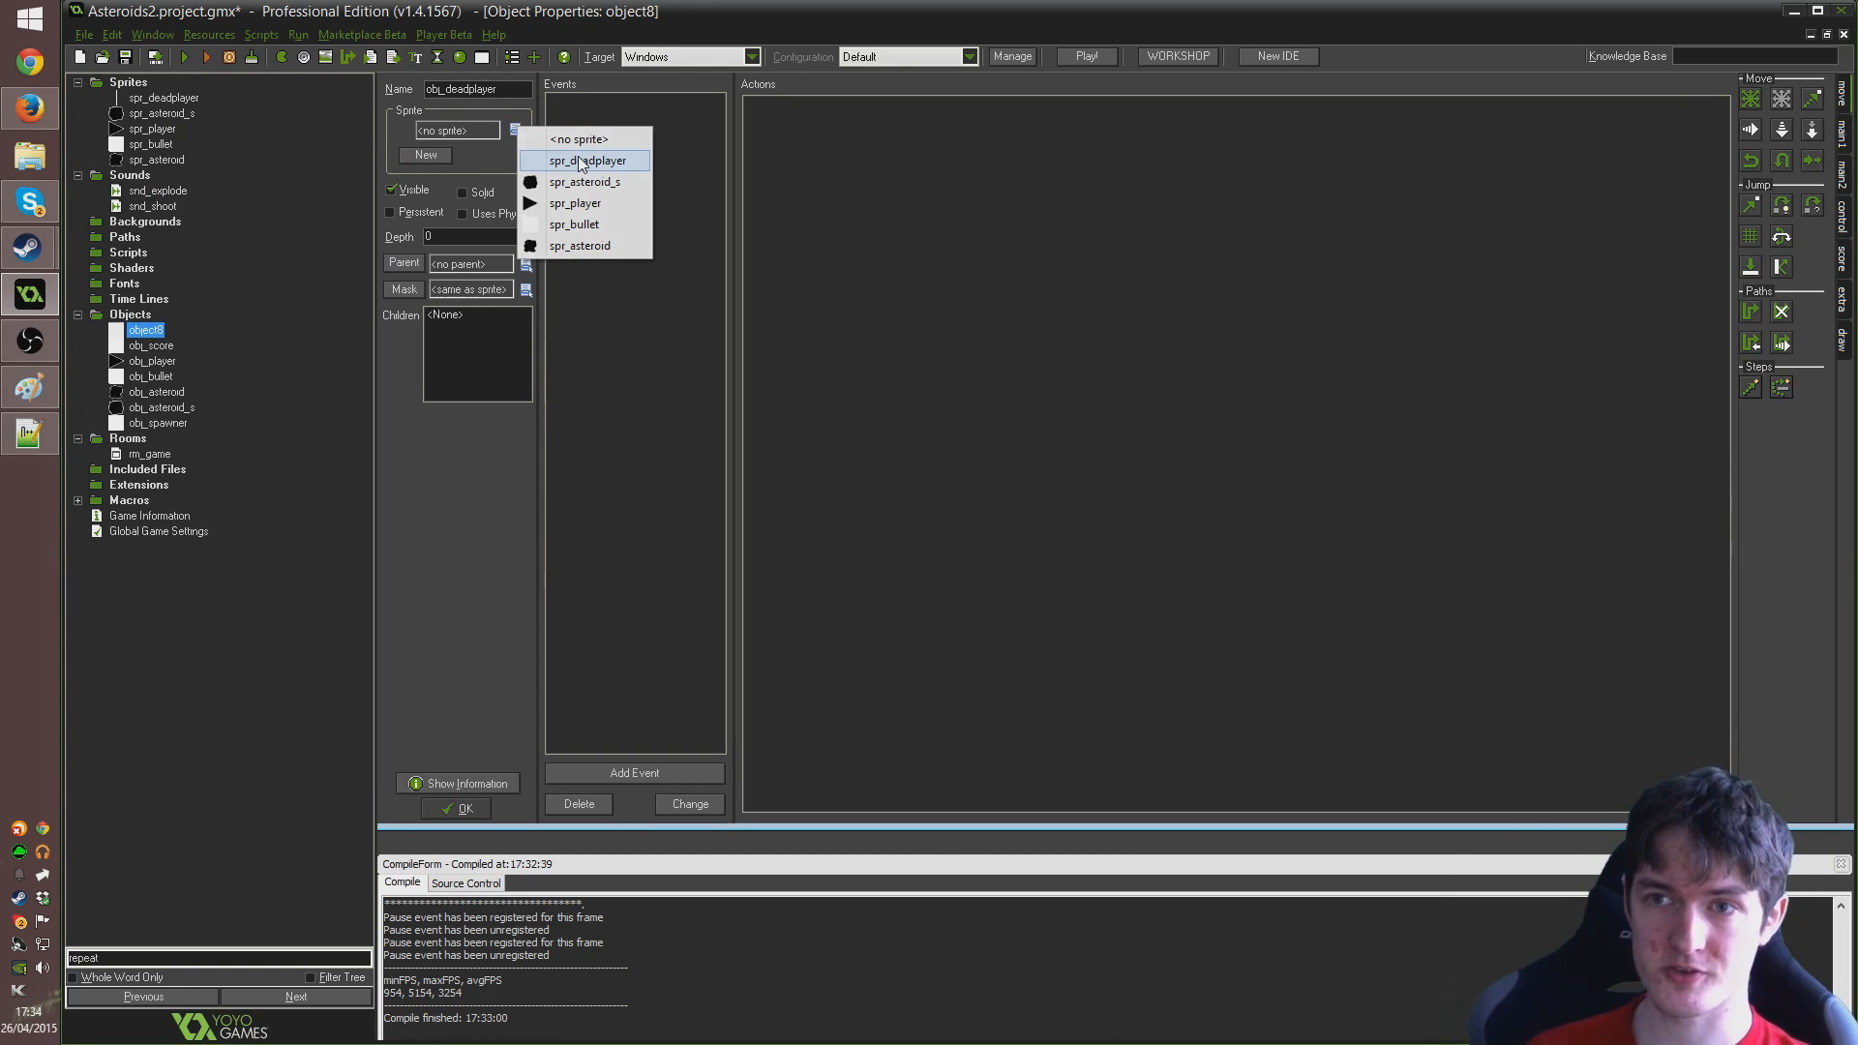
click(587, 159)
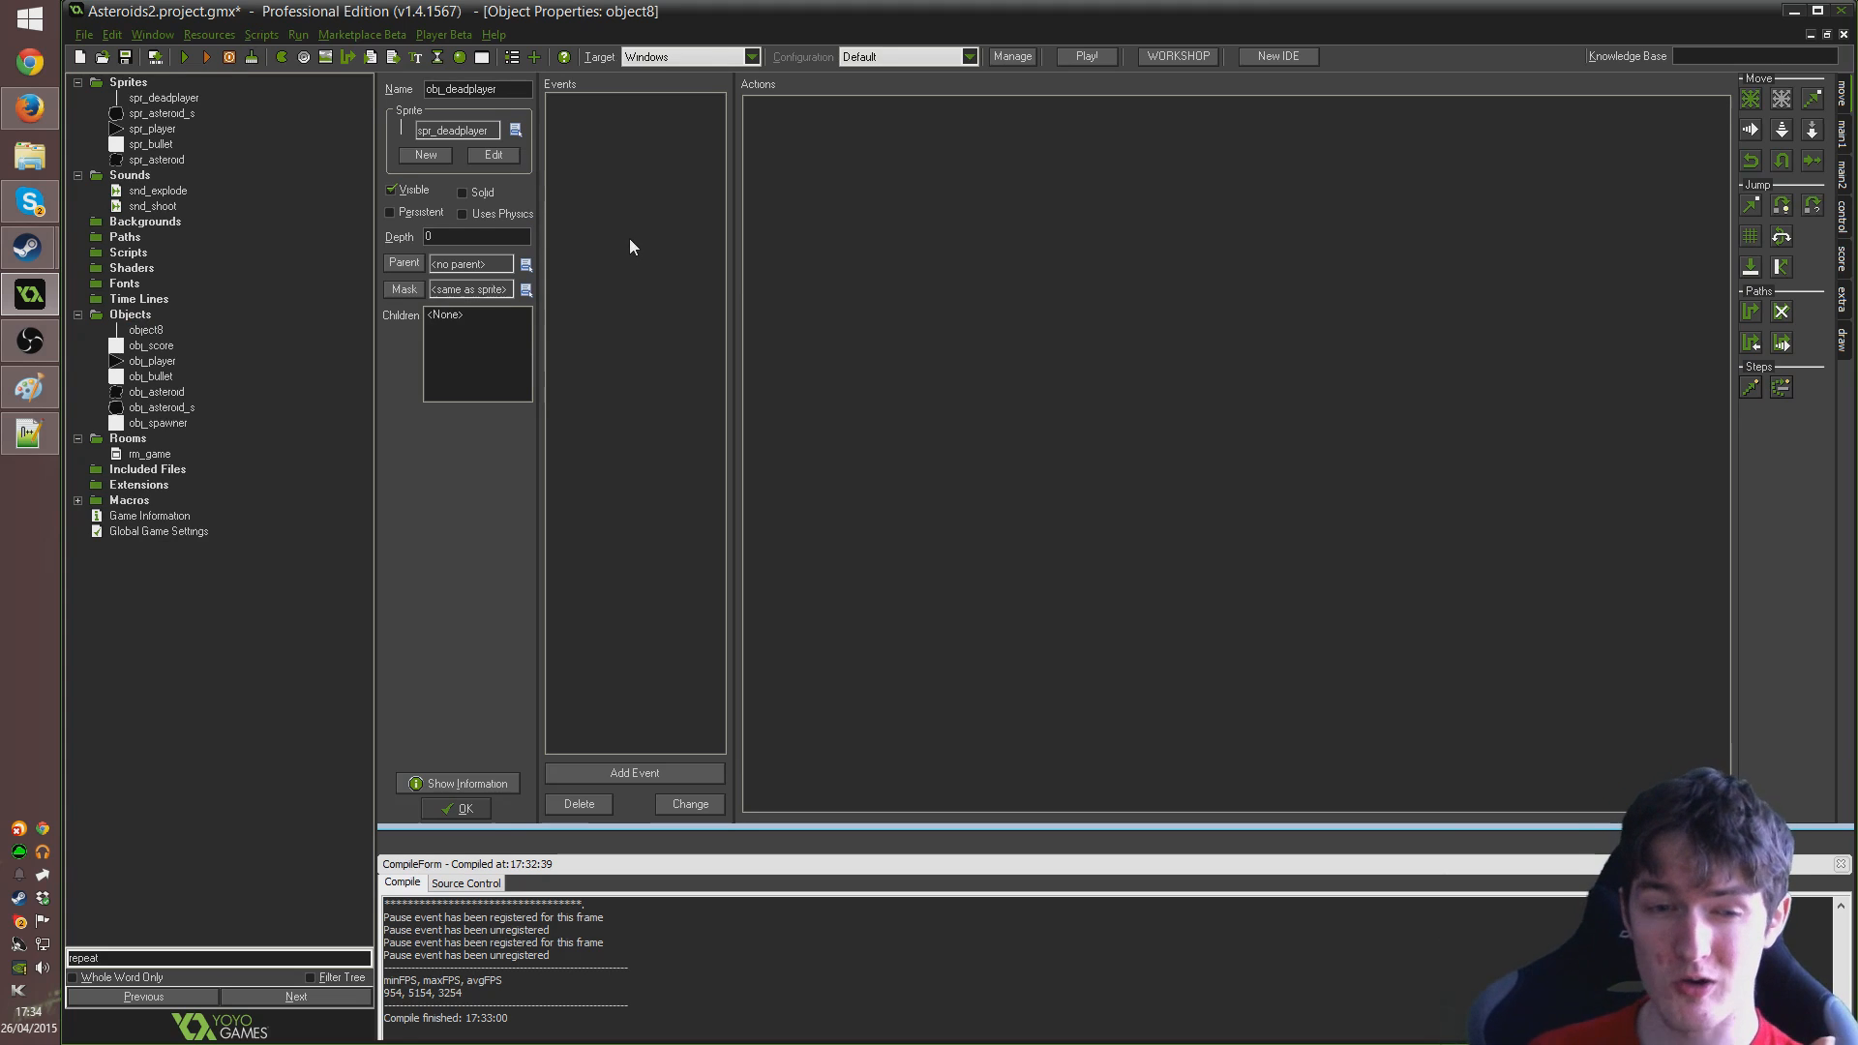
mouse_move(601, 213)
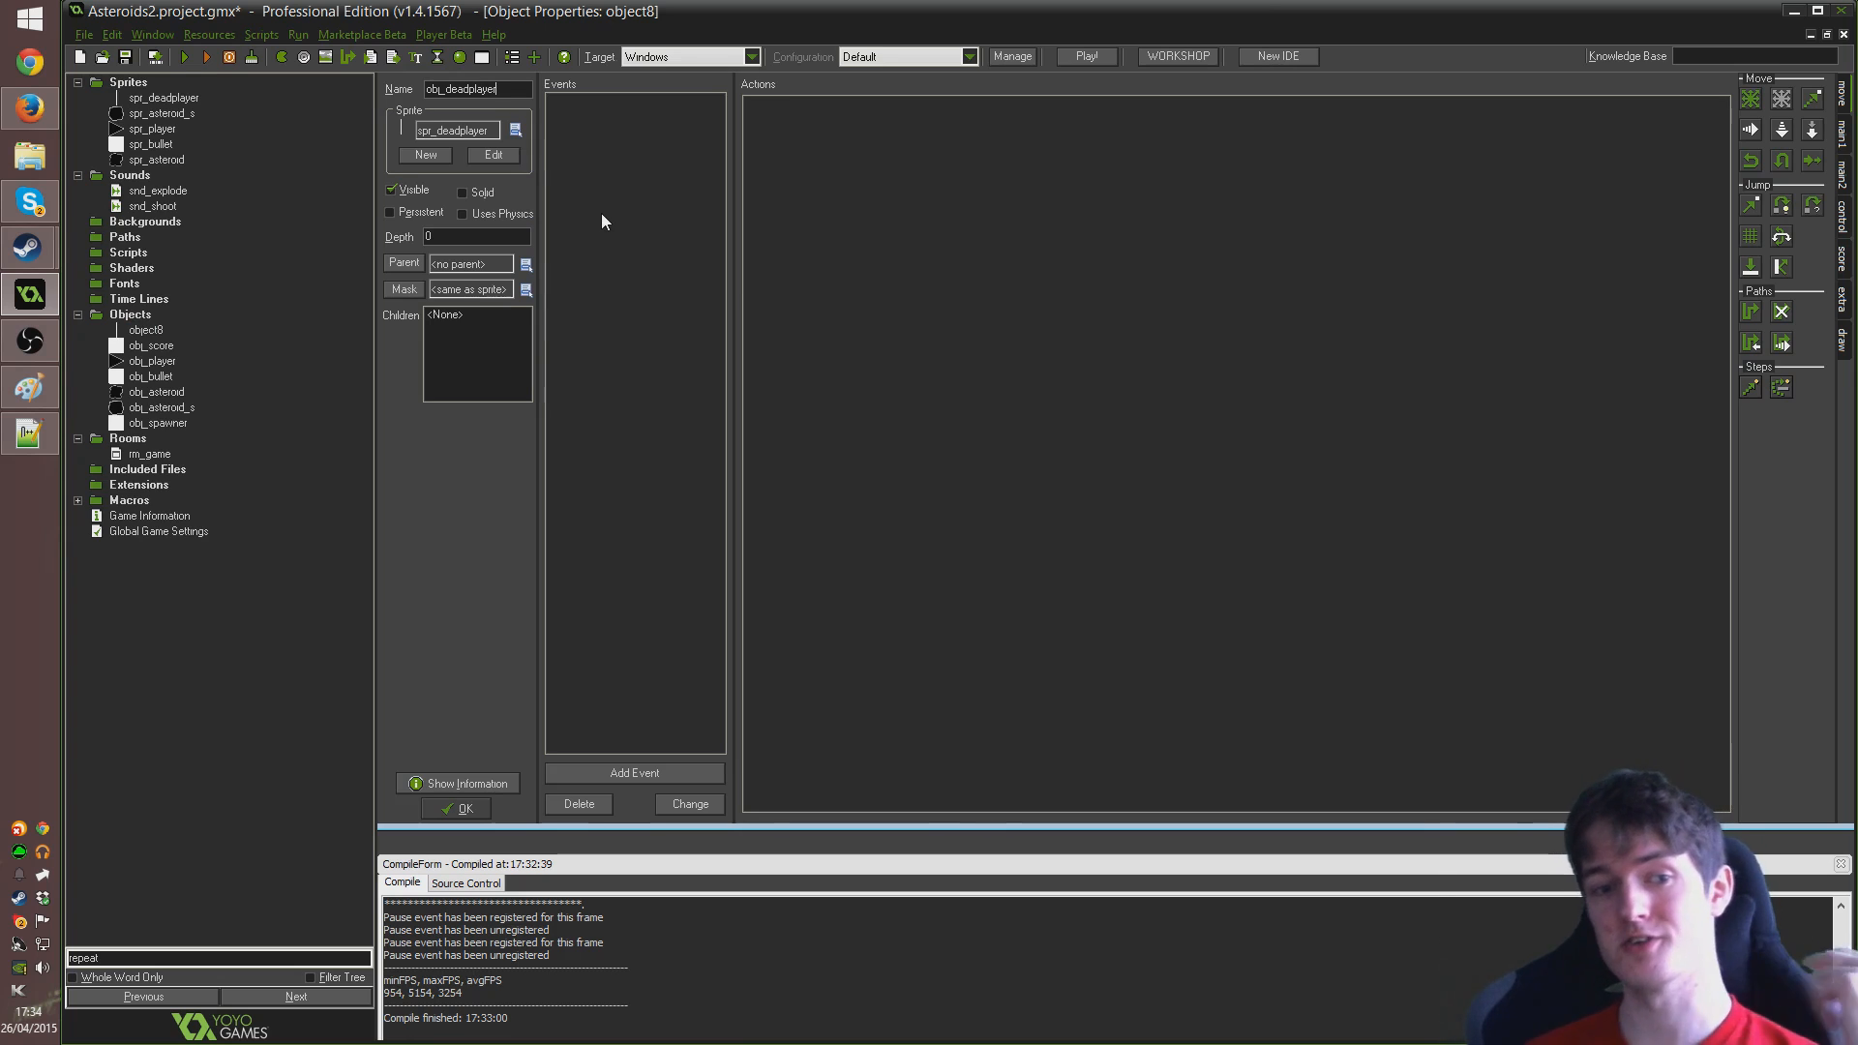
mouse_move(597, 218)
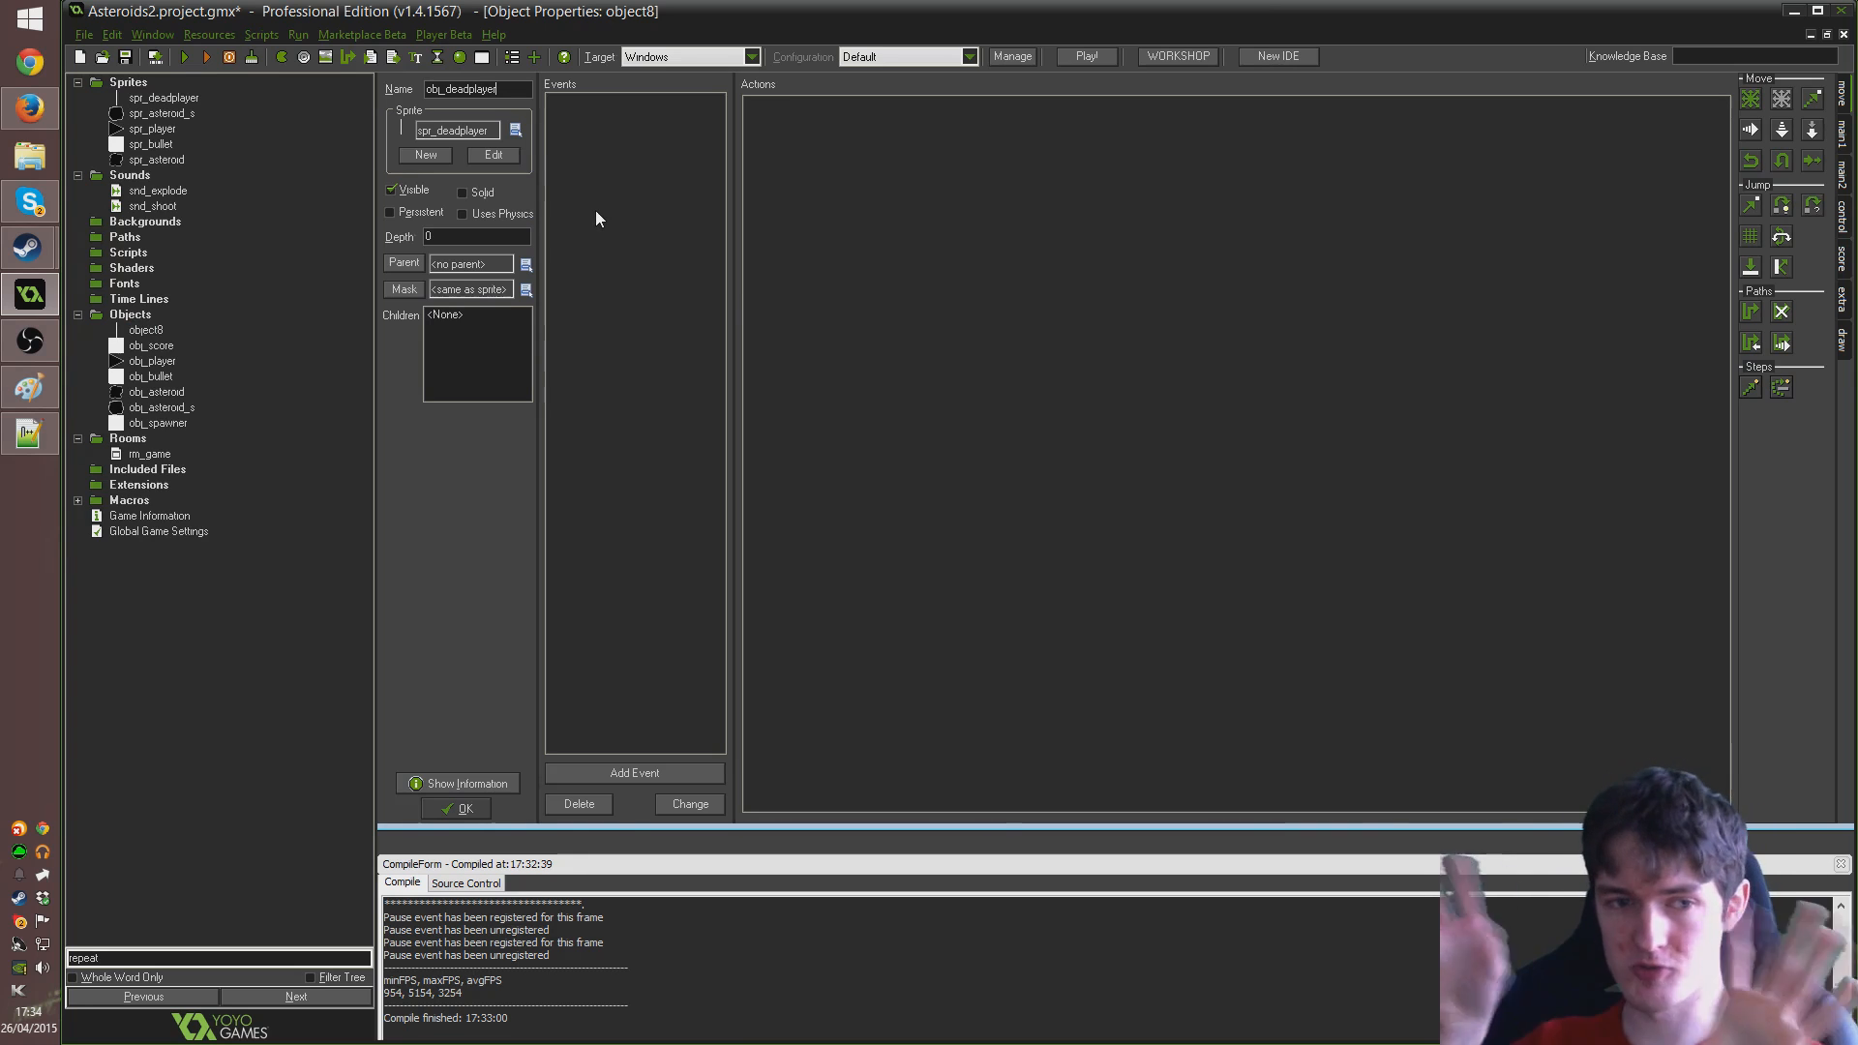
mouse_move(596, 187)
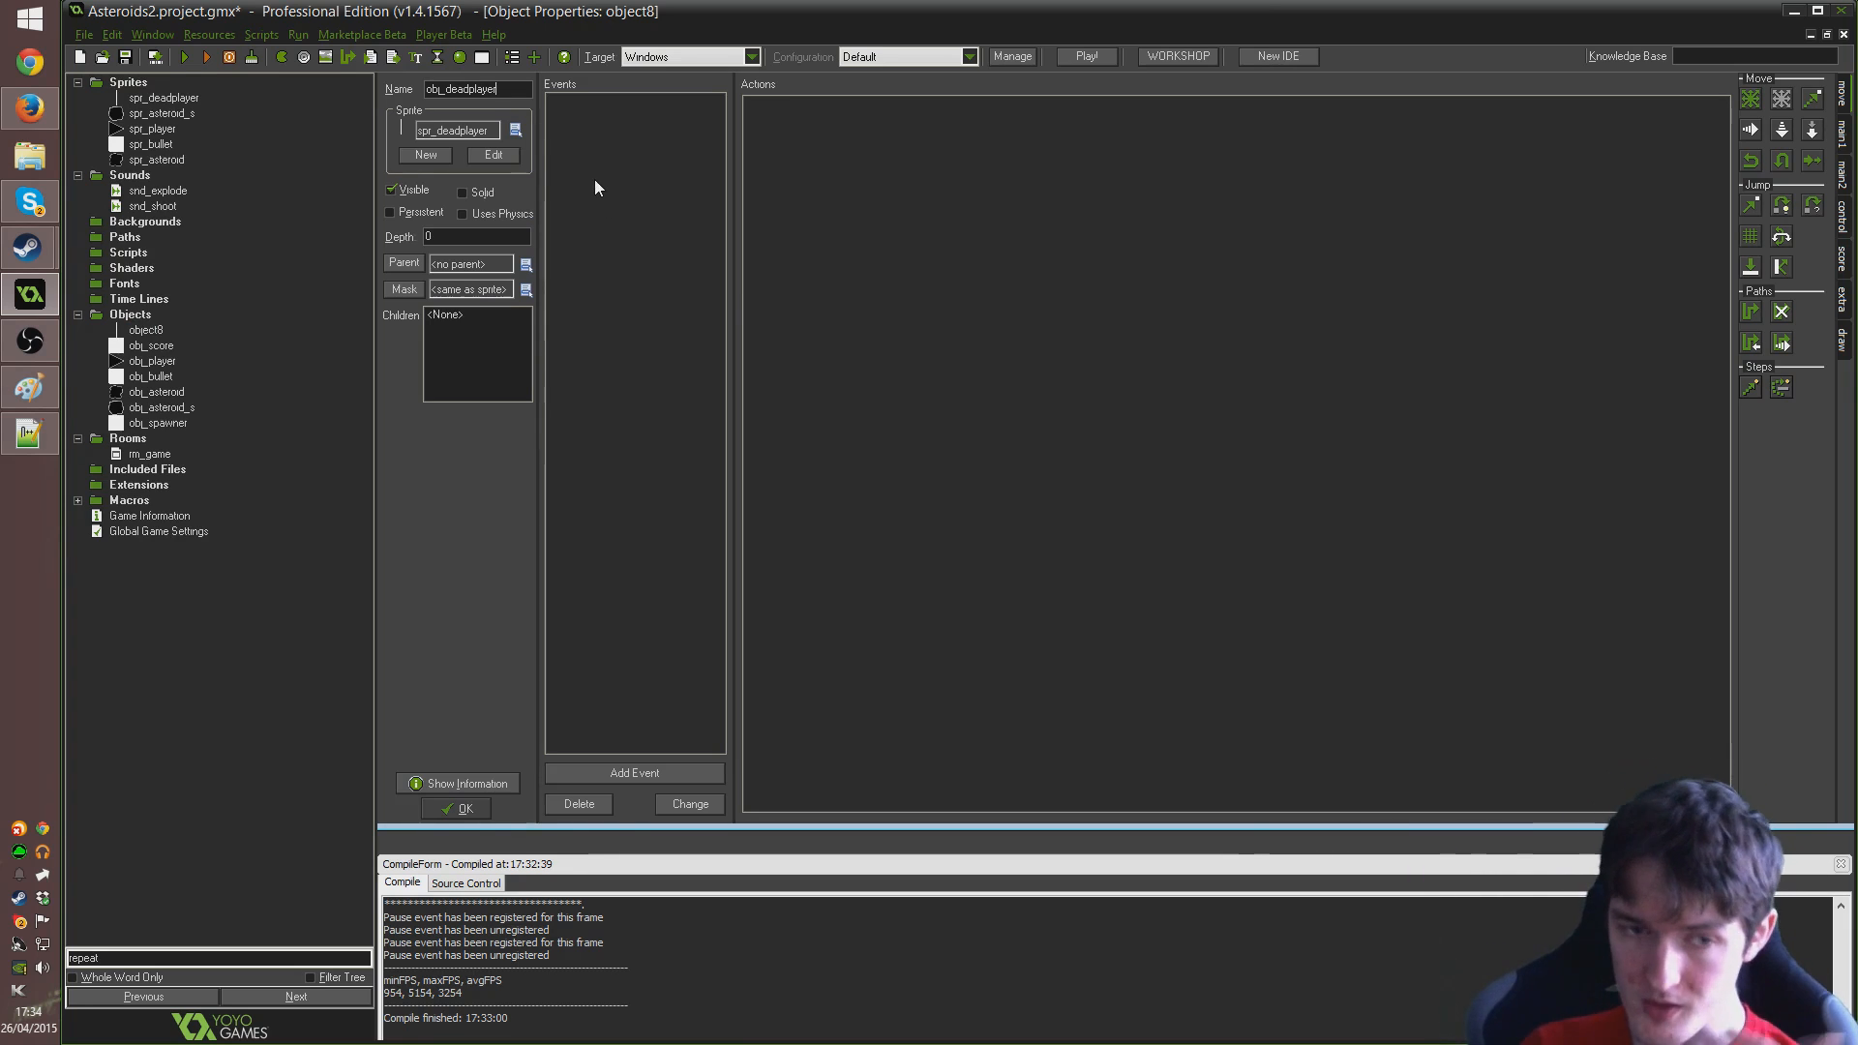
Give obj_deadplayer a Step event with code image_angle += 1;
right_click(616, 187)
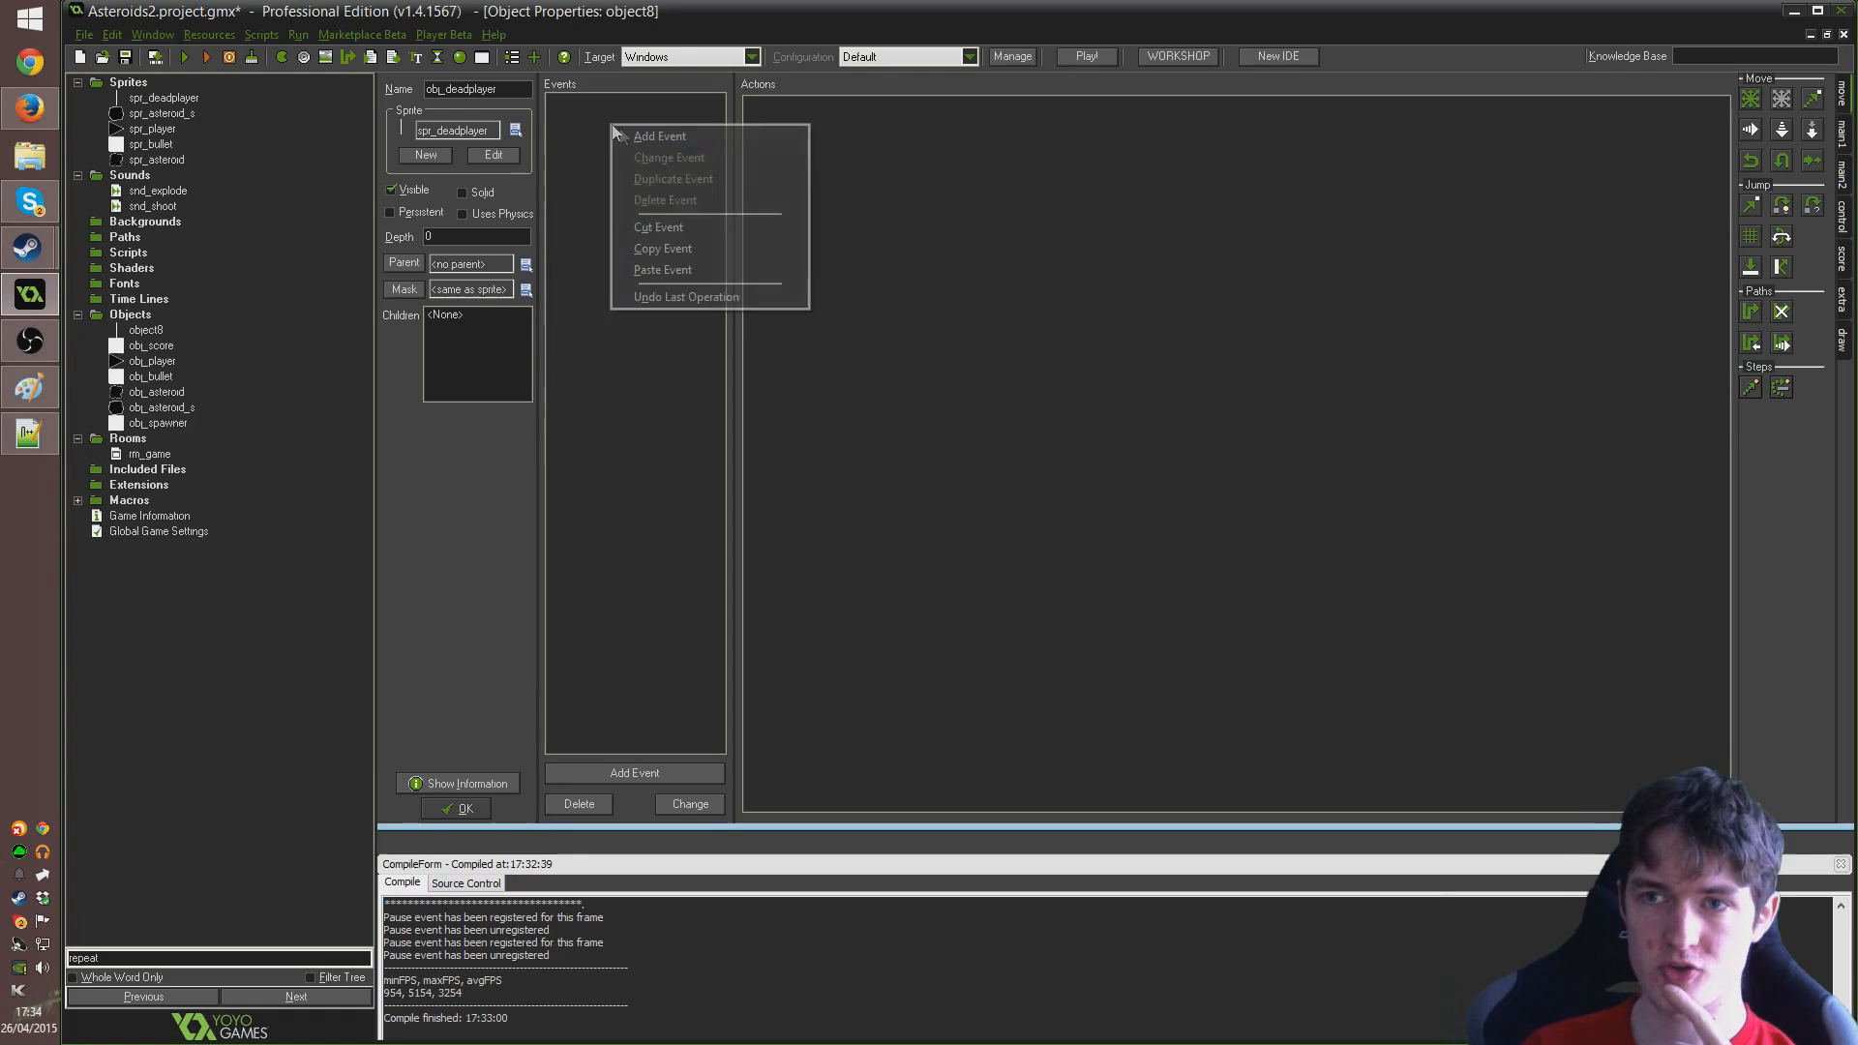
click(659, 136)
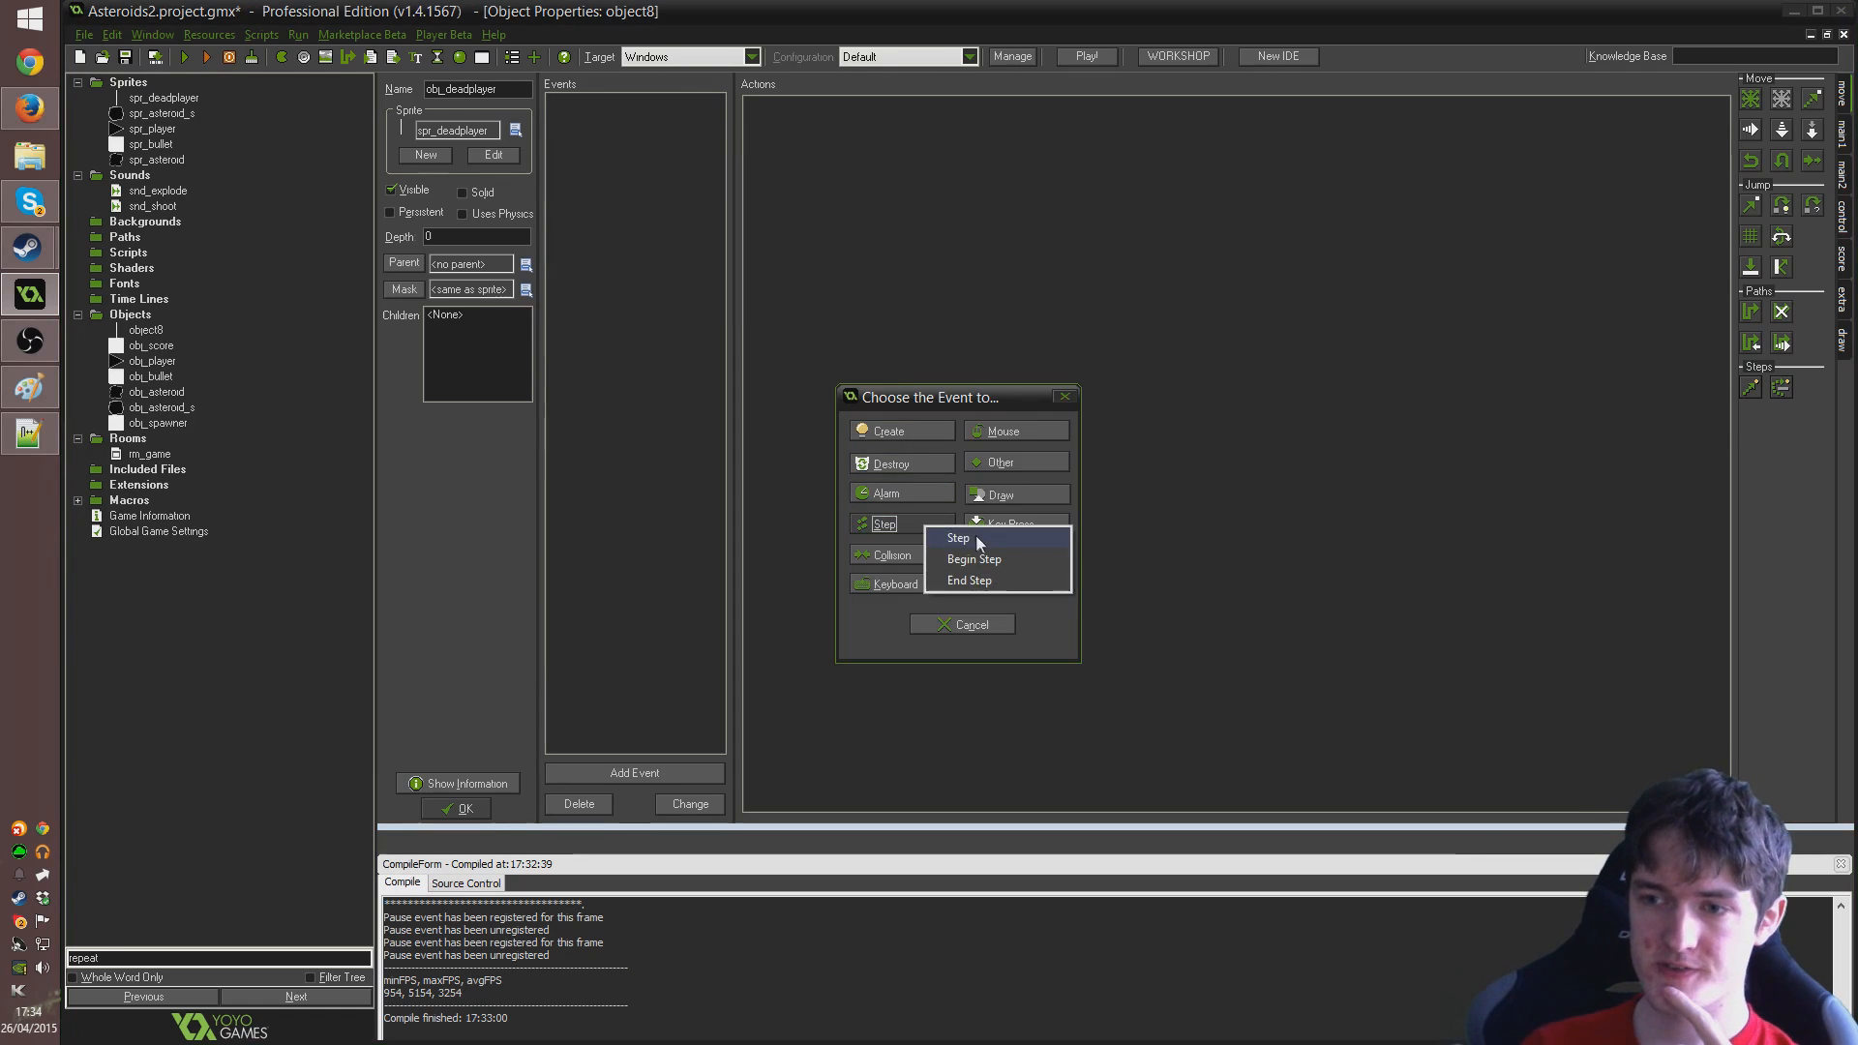
click(957, 537)
text(image_angle )
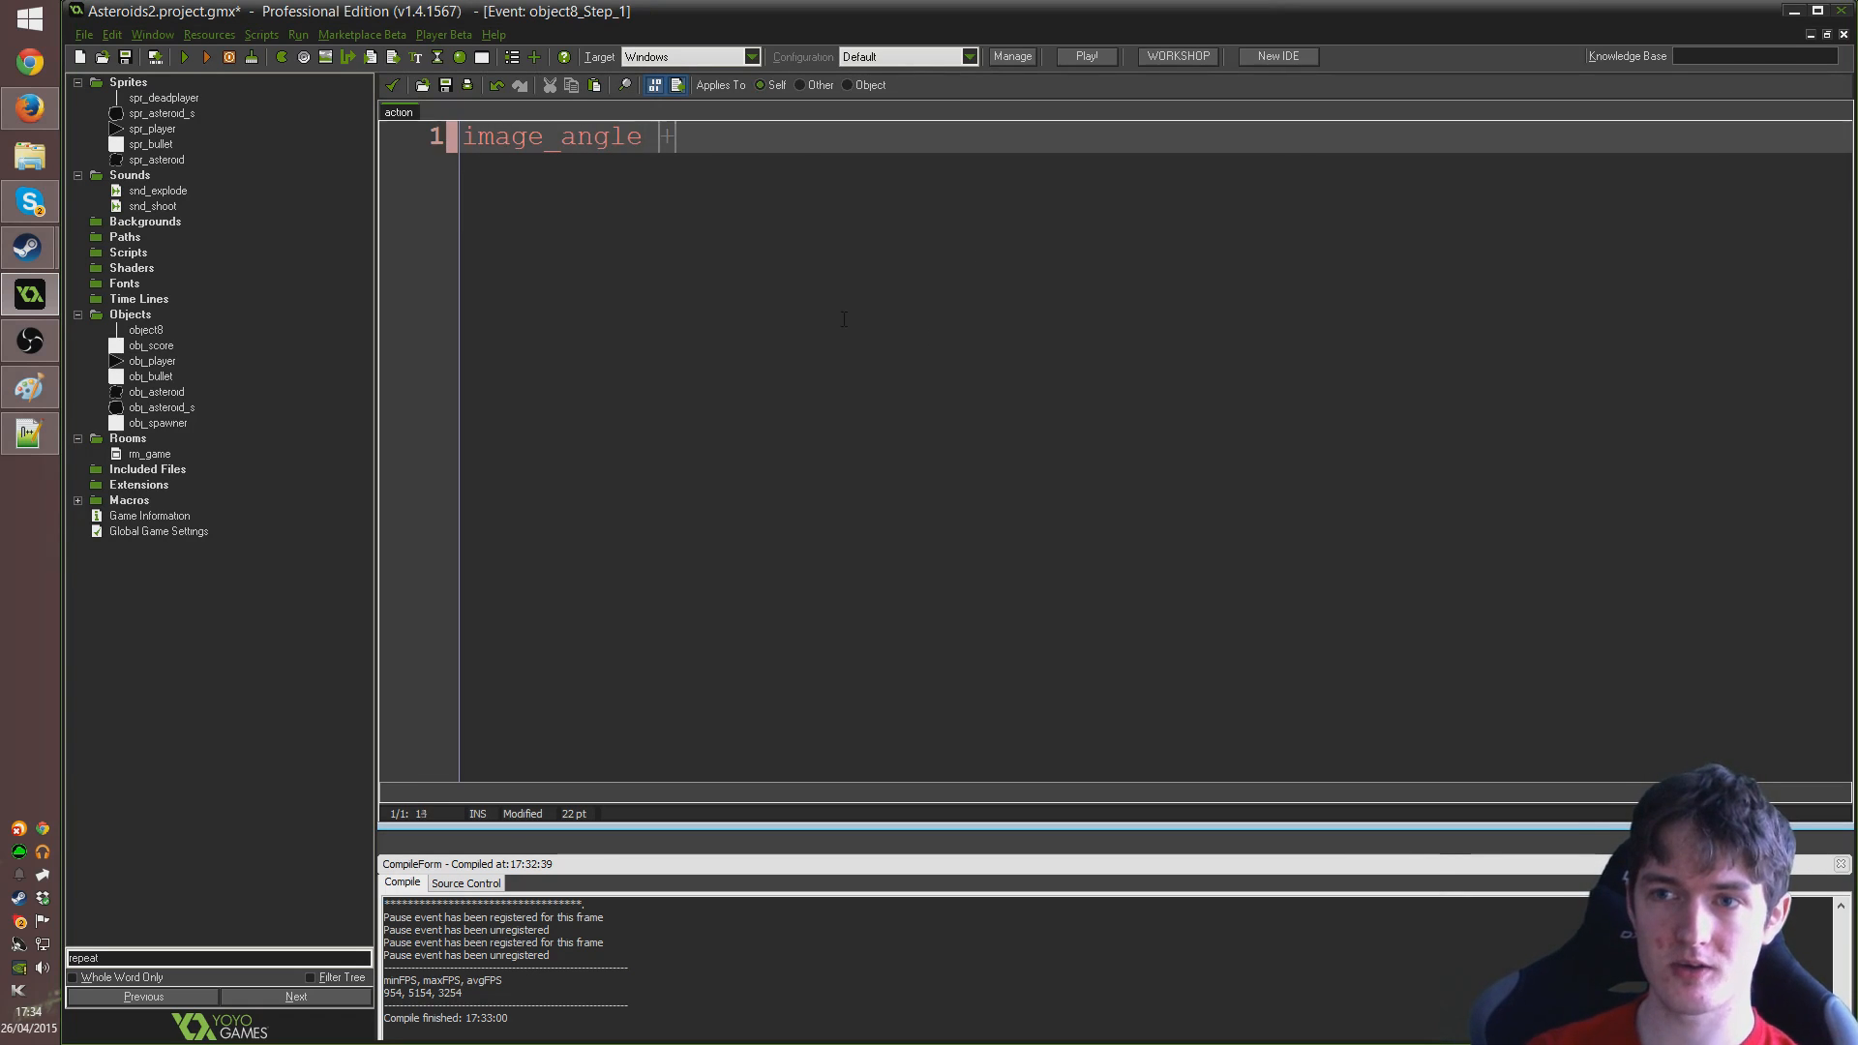
text(+= 1;)
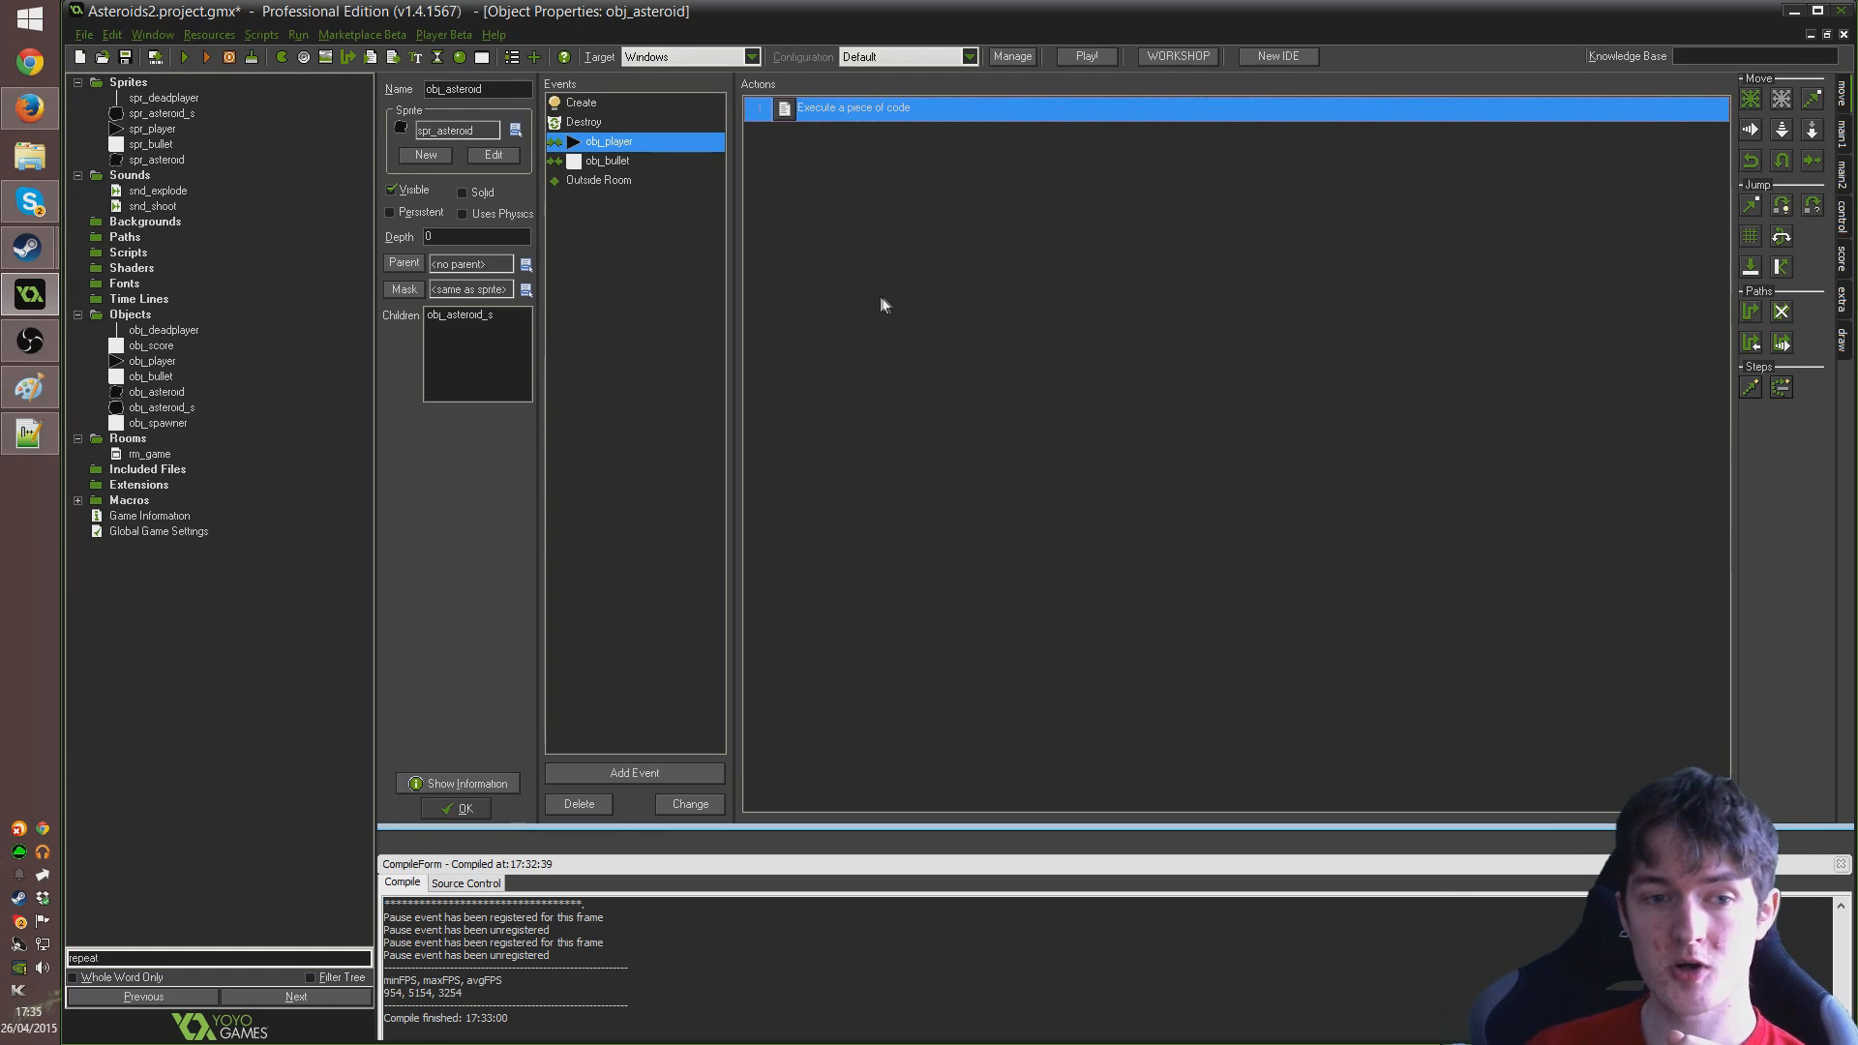
mouse_move(854, 299)
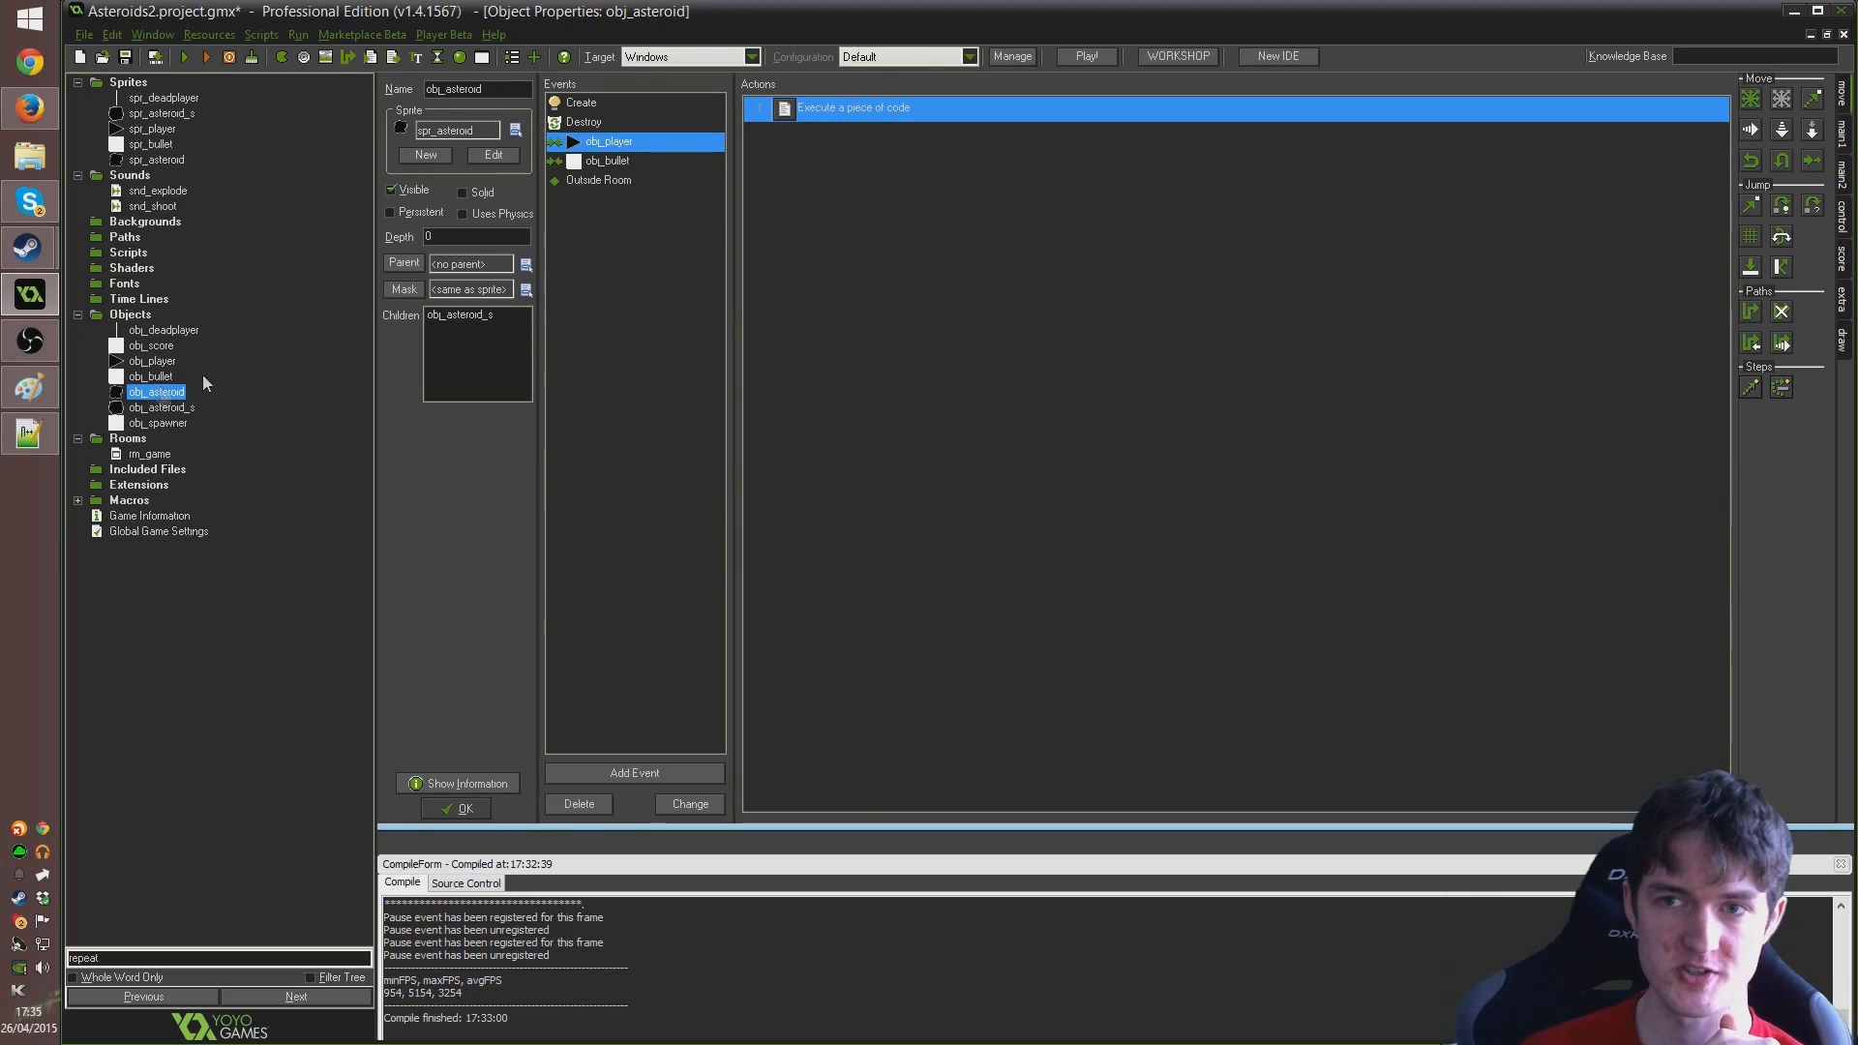
mouse_move(608, 141)
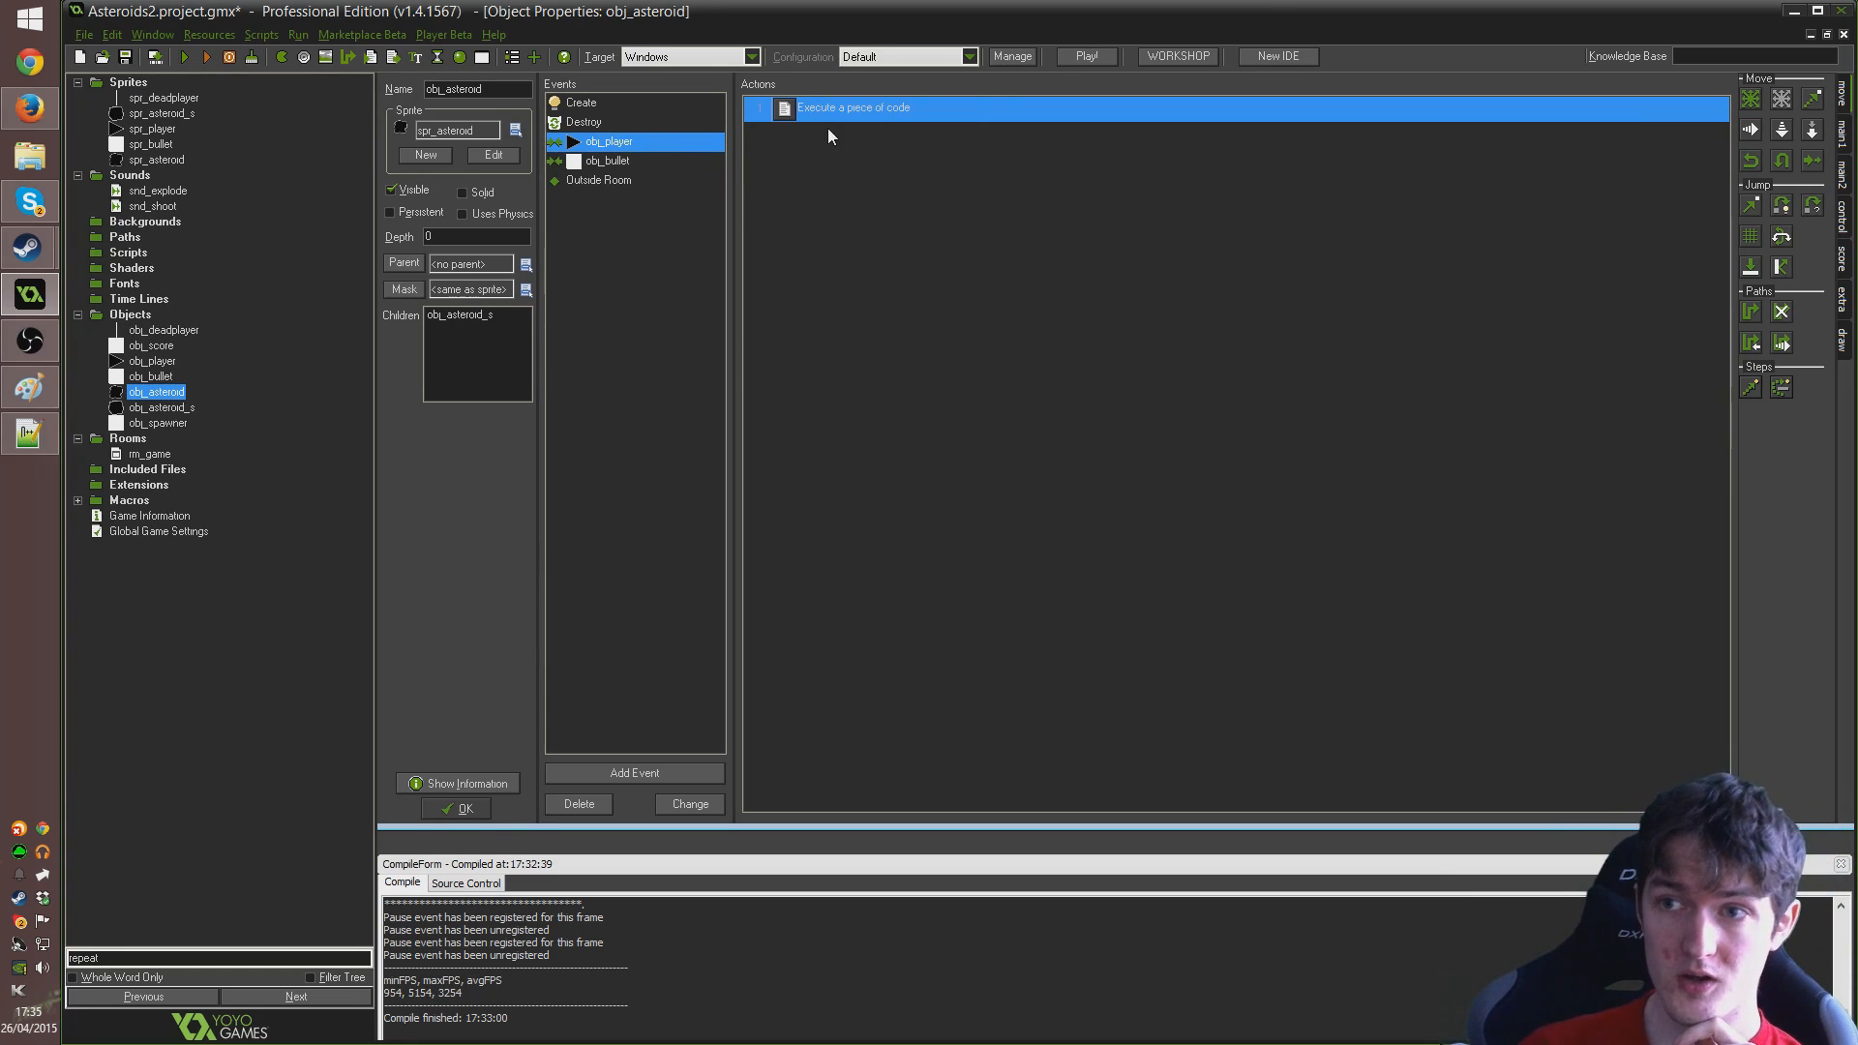
Open the Execute code action in obj_asteroid's obj_player collision event
double_click(850, 106)
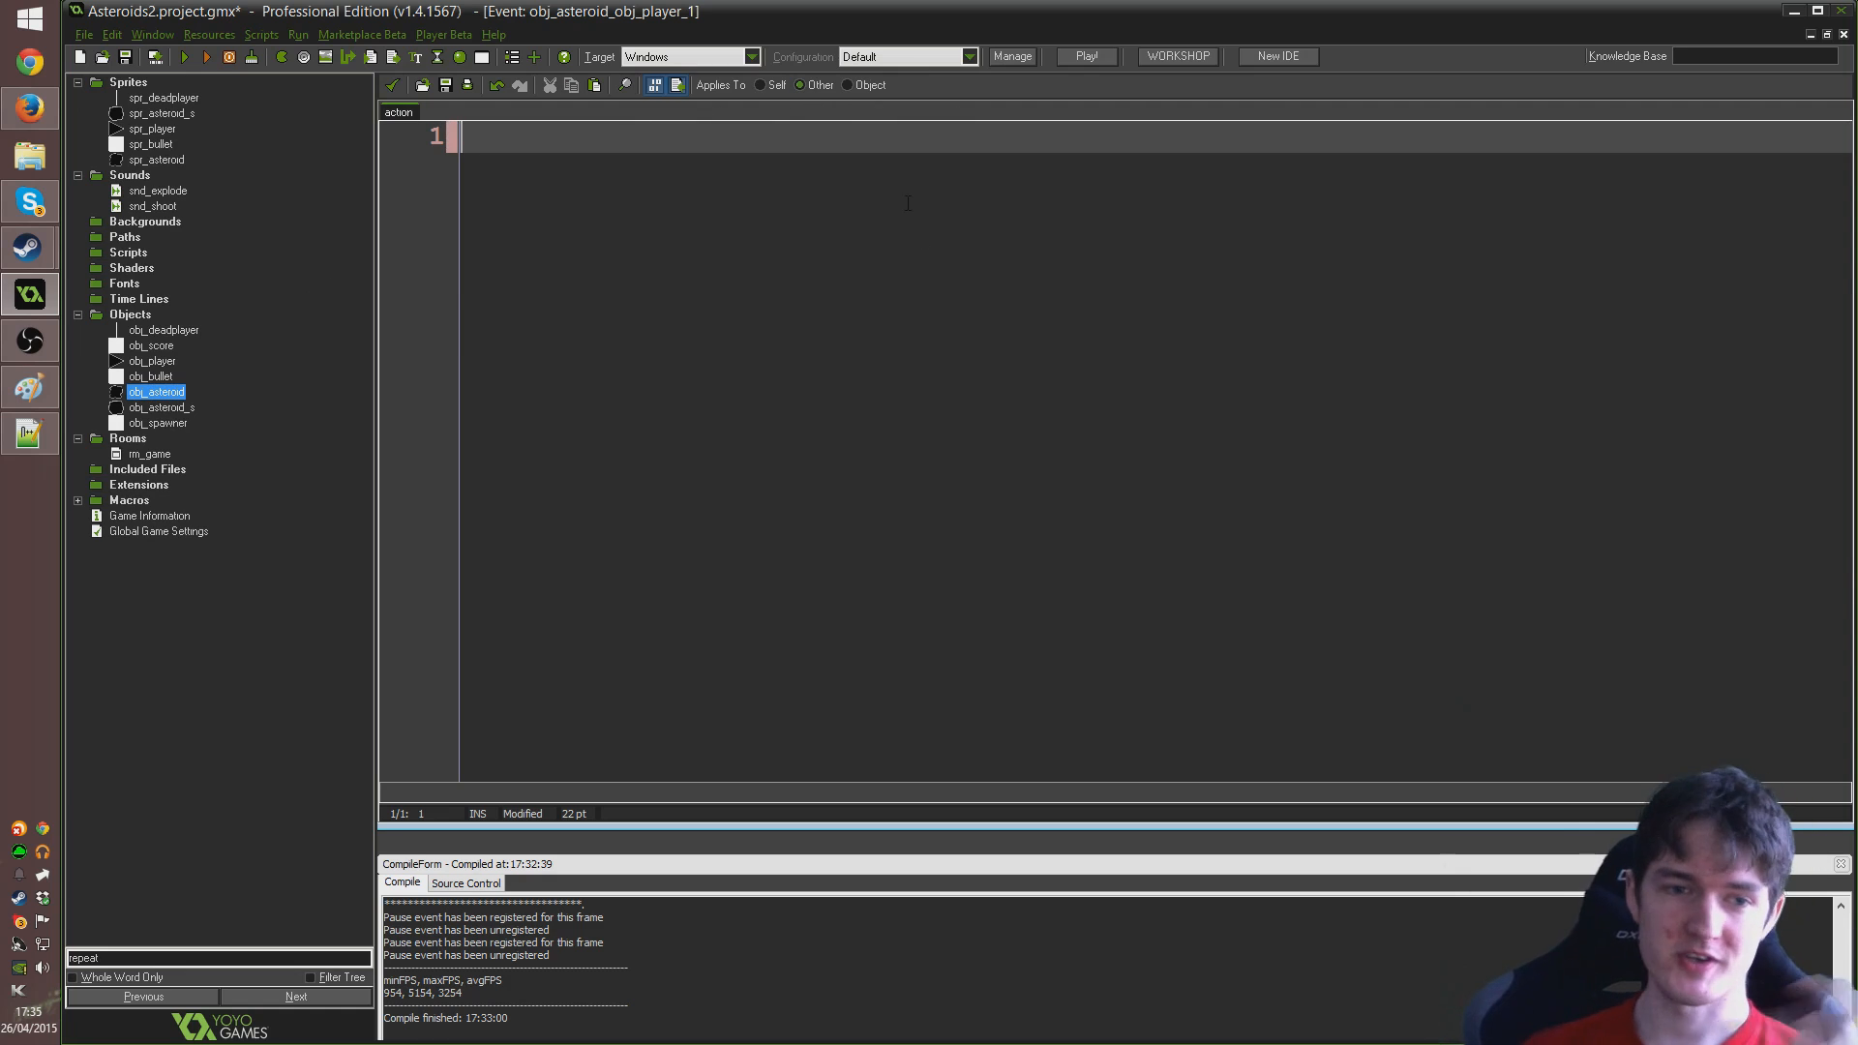
mouse_move(709, 99)
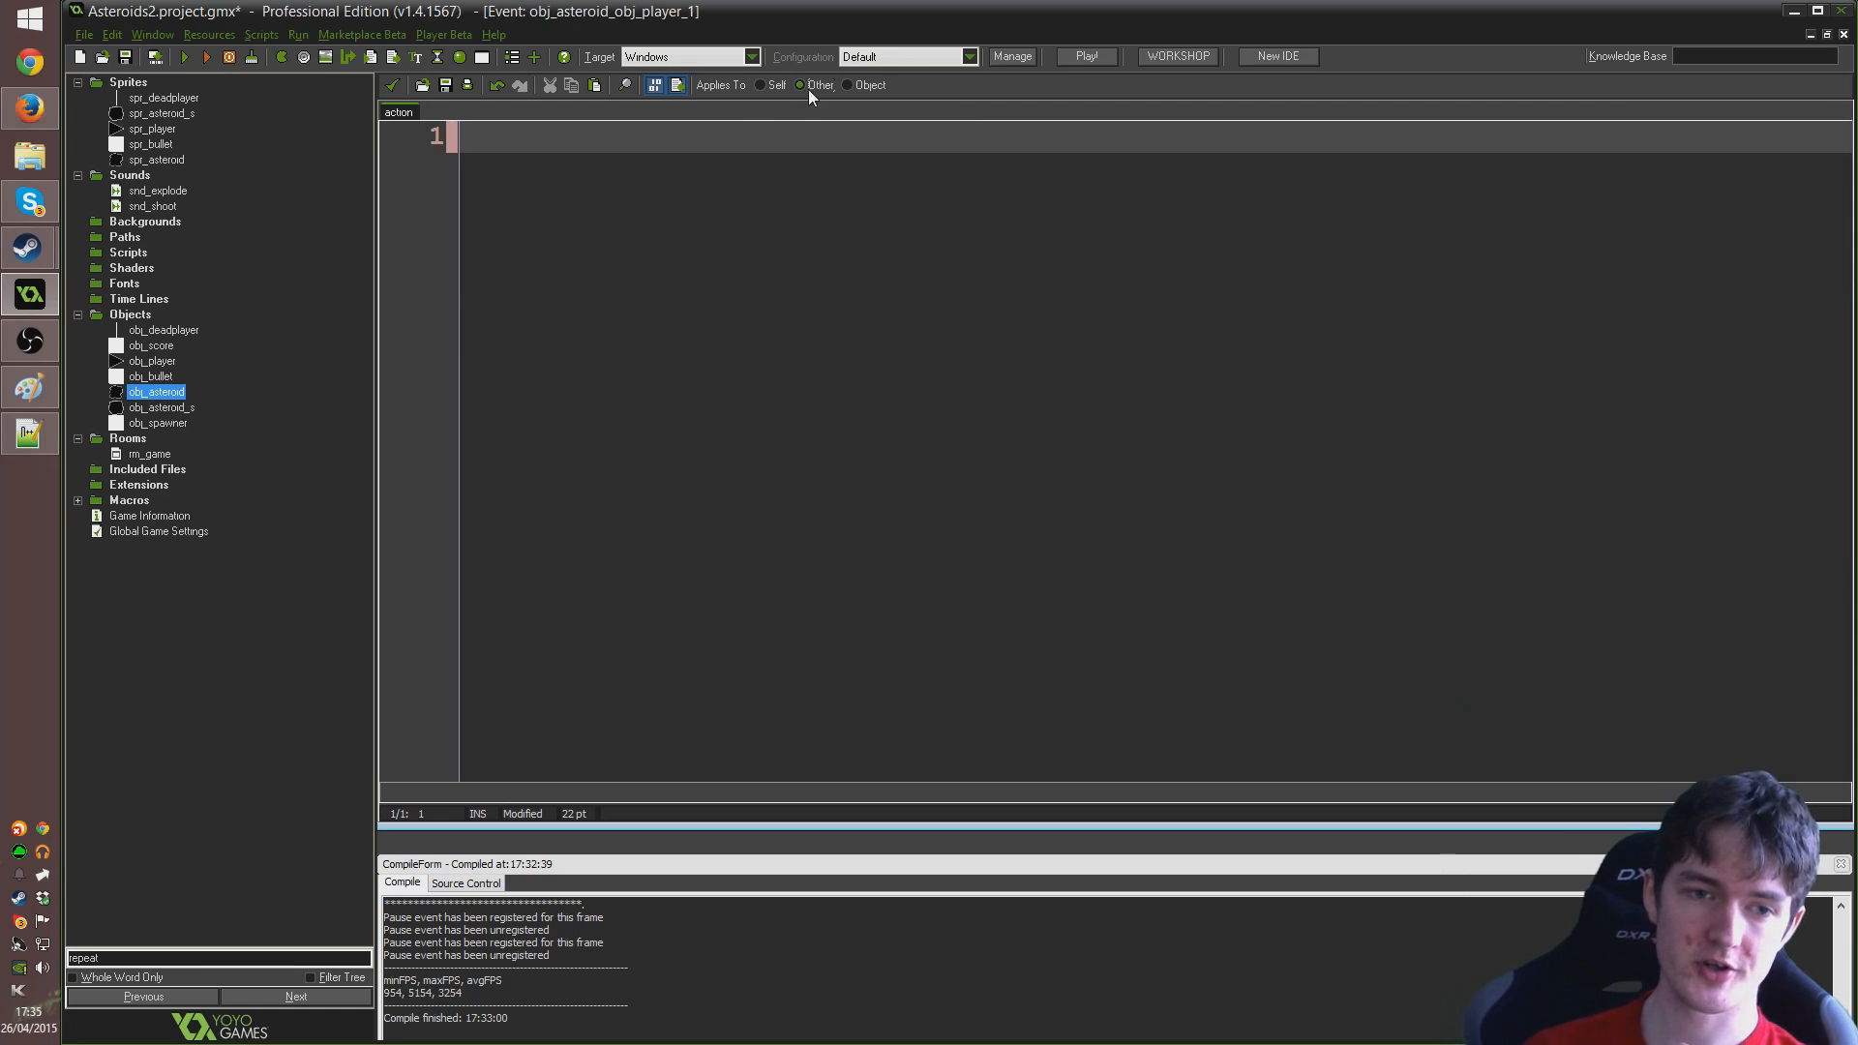
Write var randomangle = random(360); as the collision script's first line
double_click(155, 391)
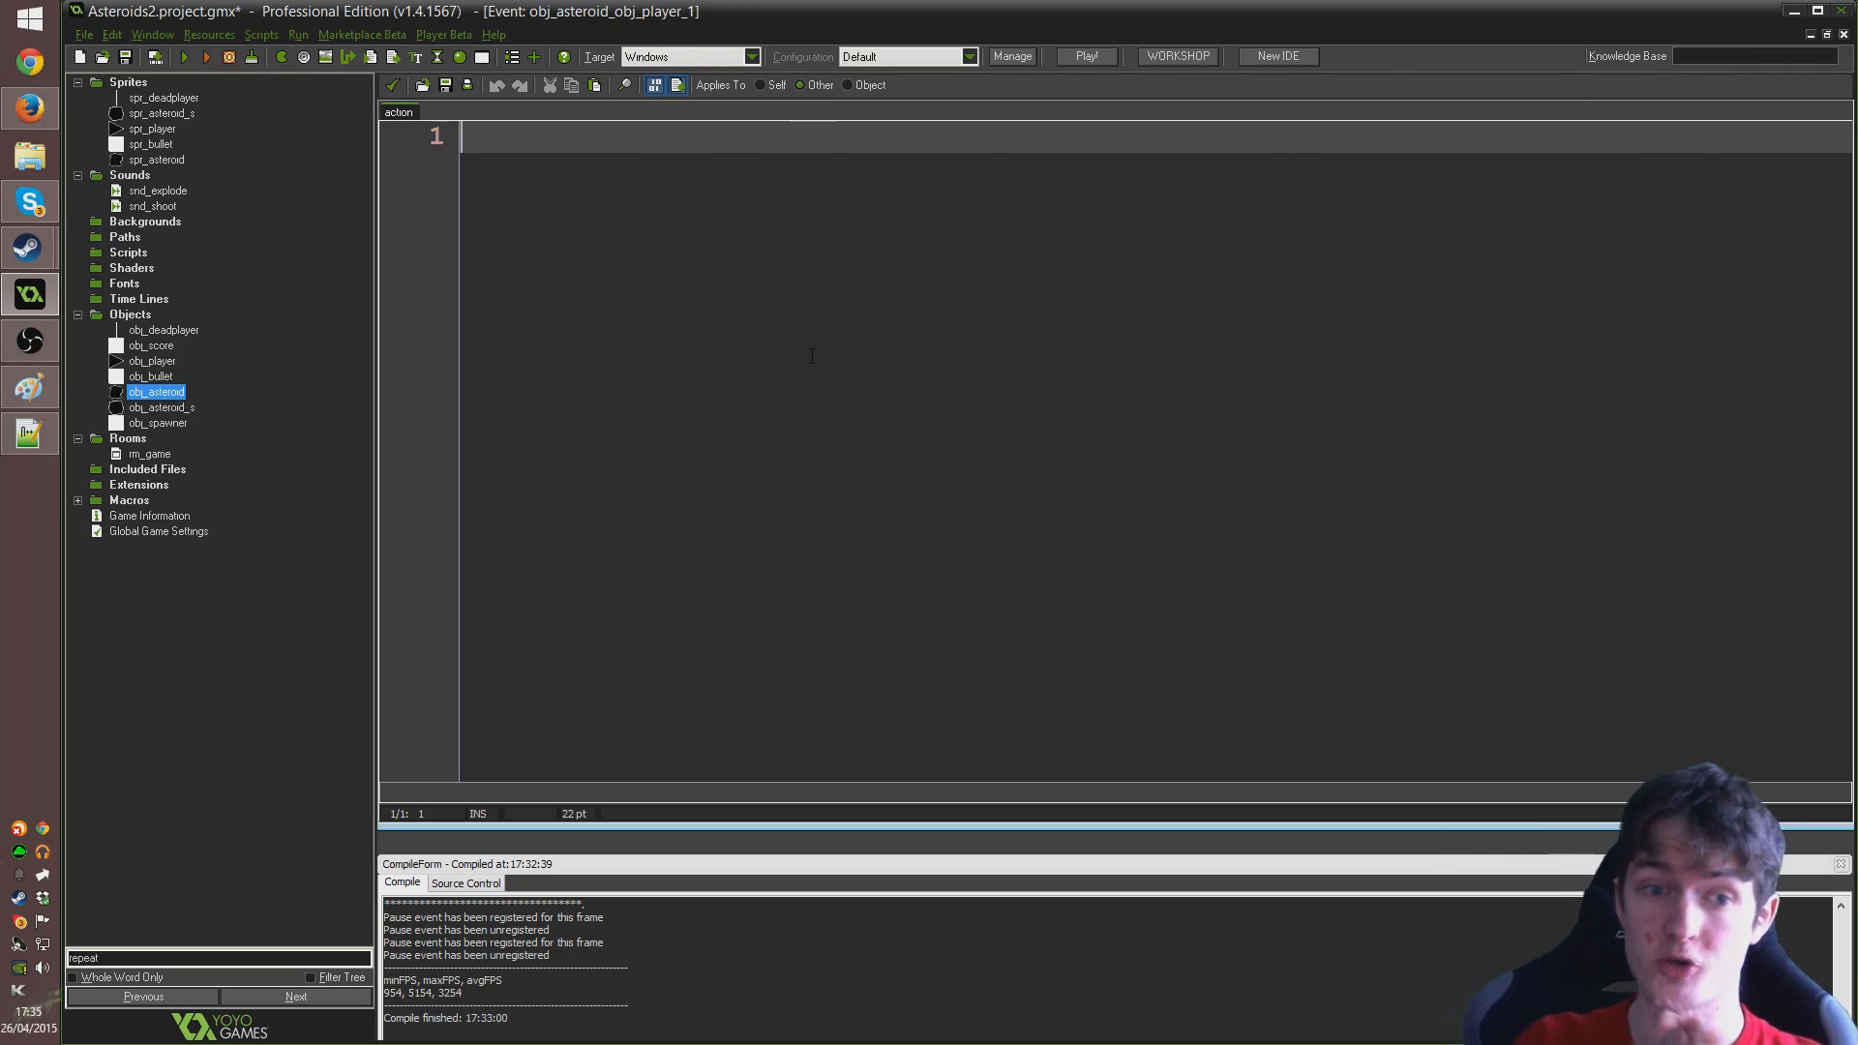
mouse_move(828, 128)
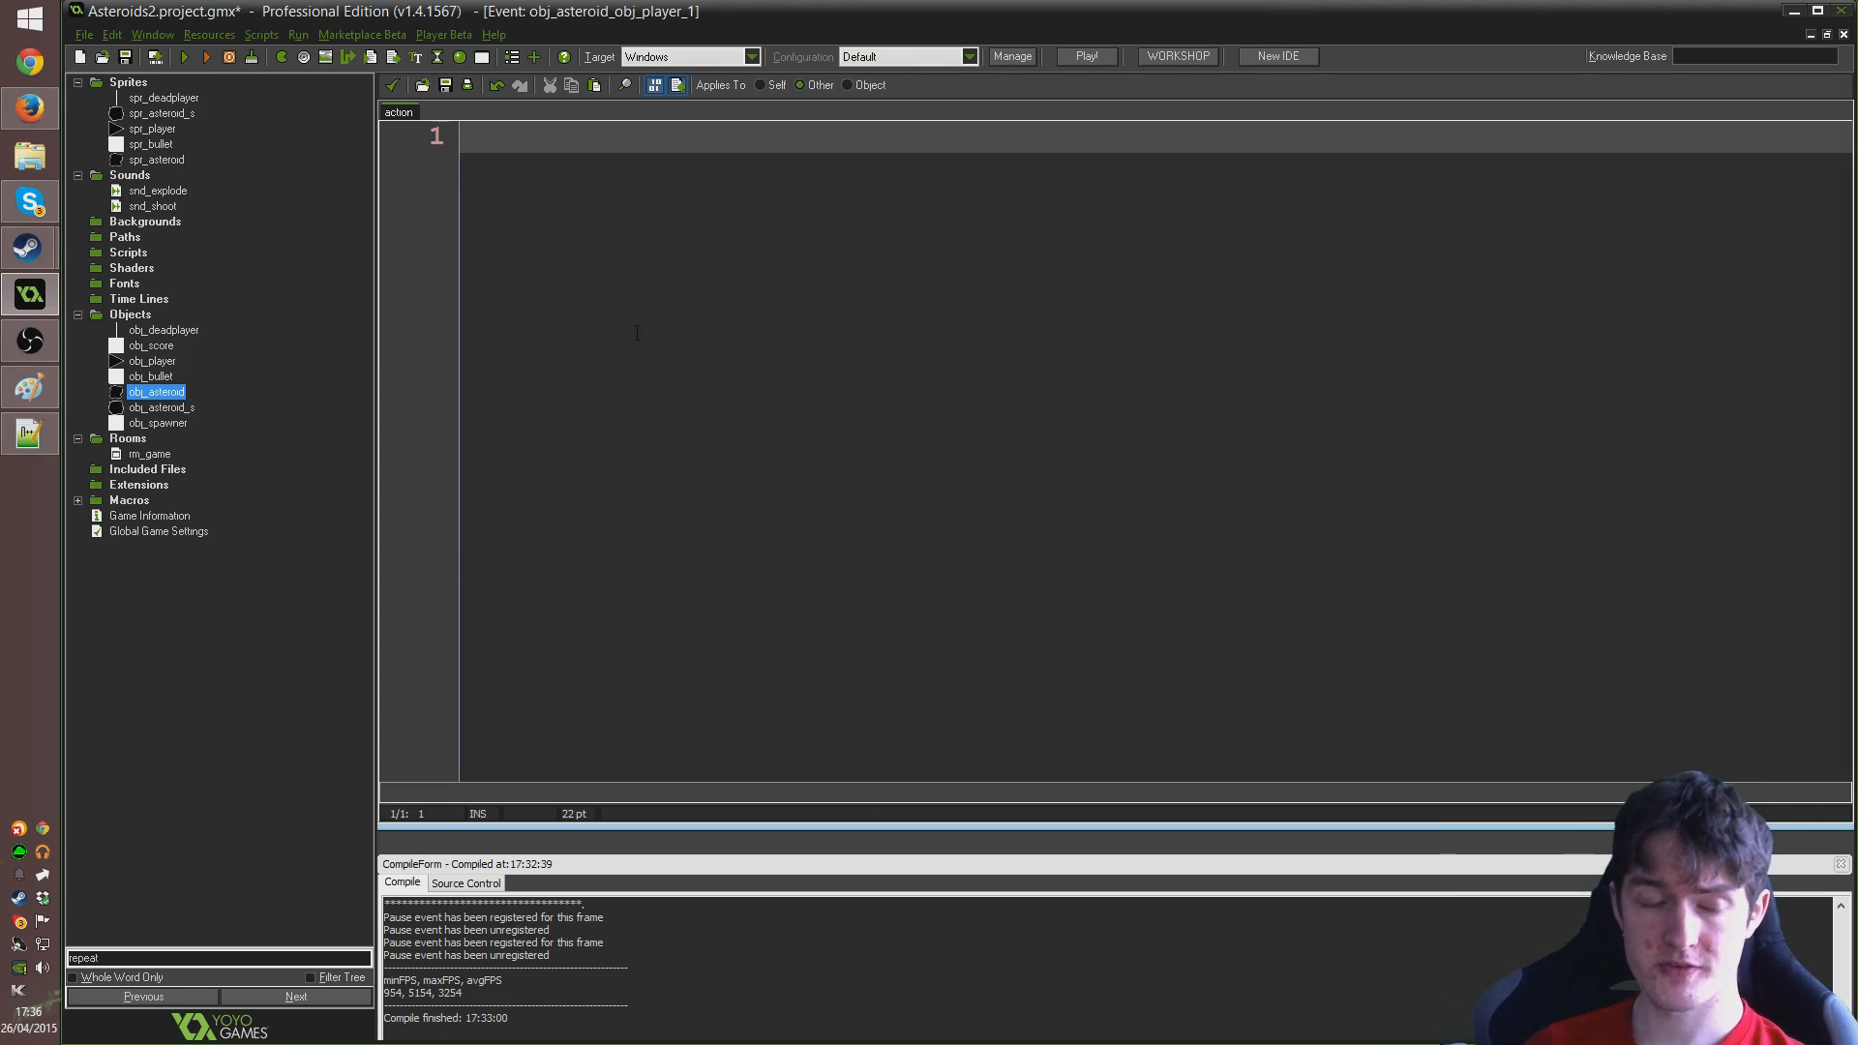
text(var)
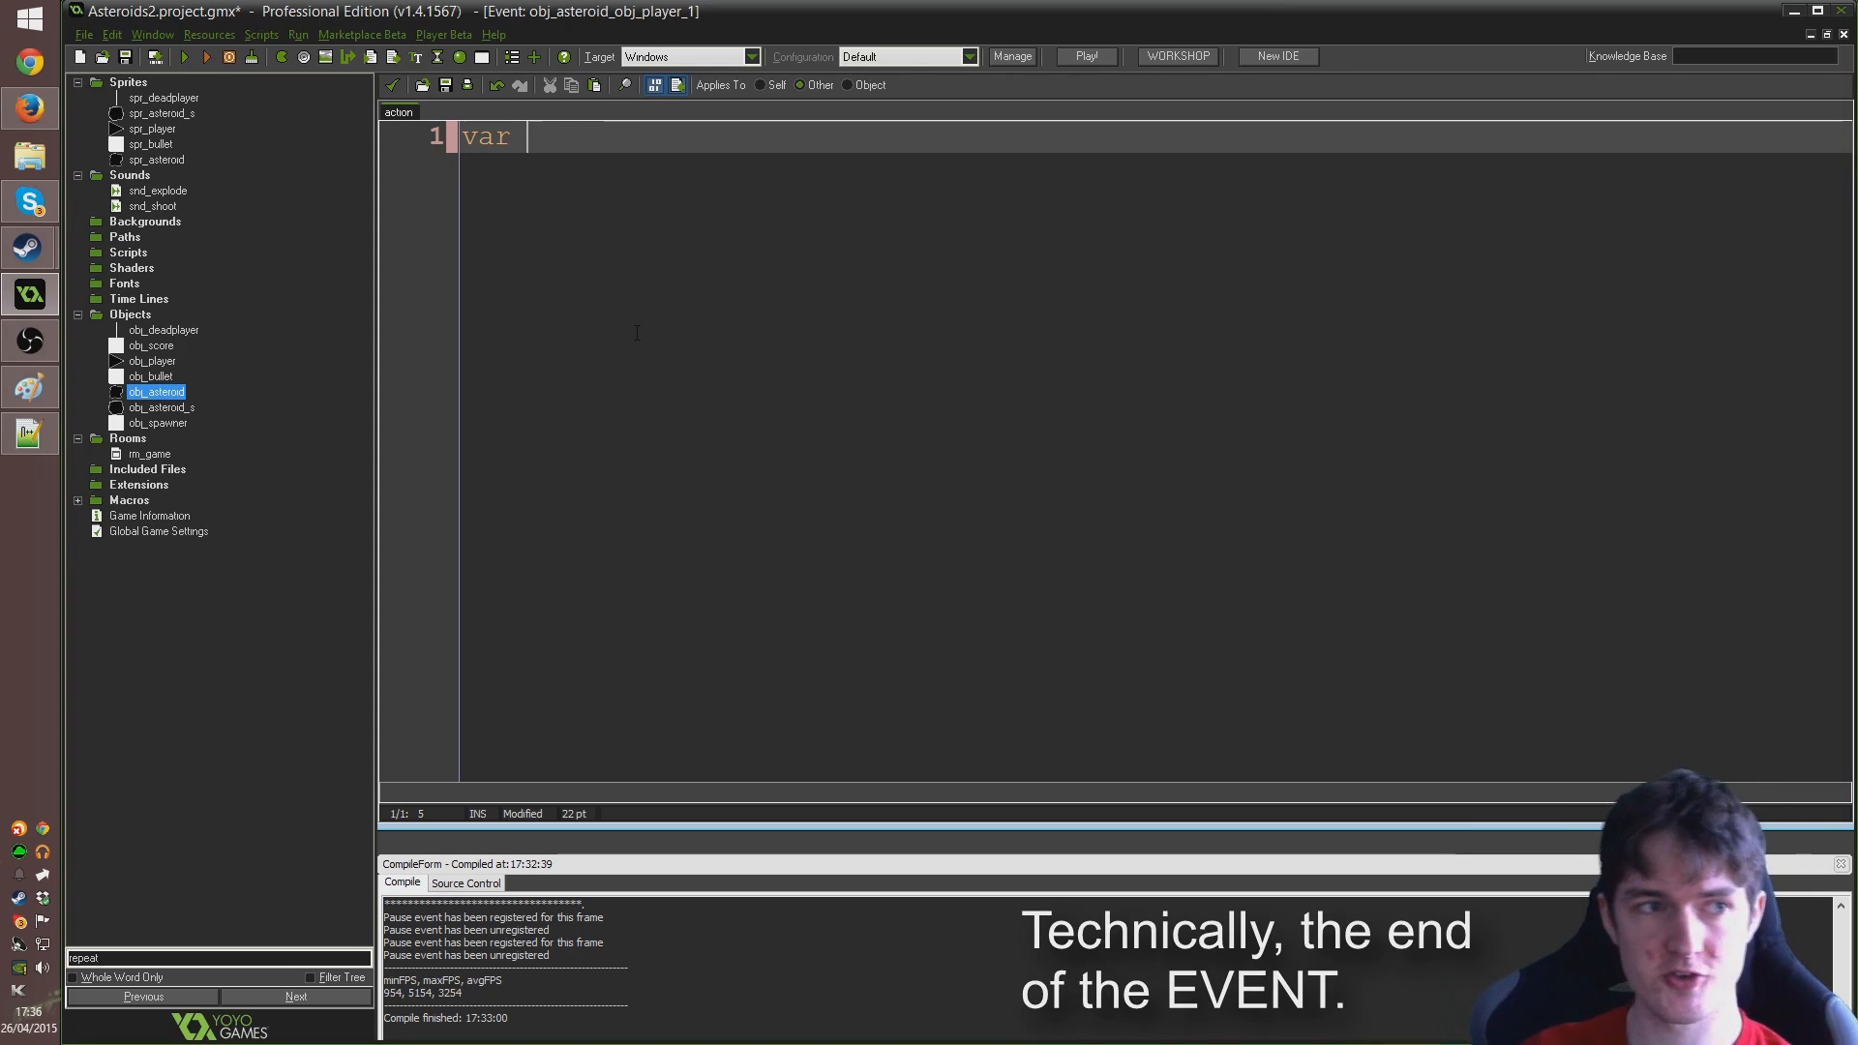
mouse_move(638, 333)
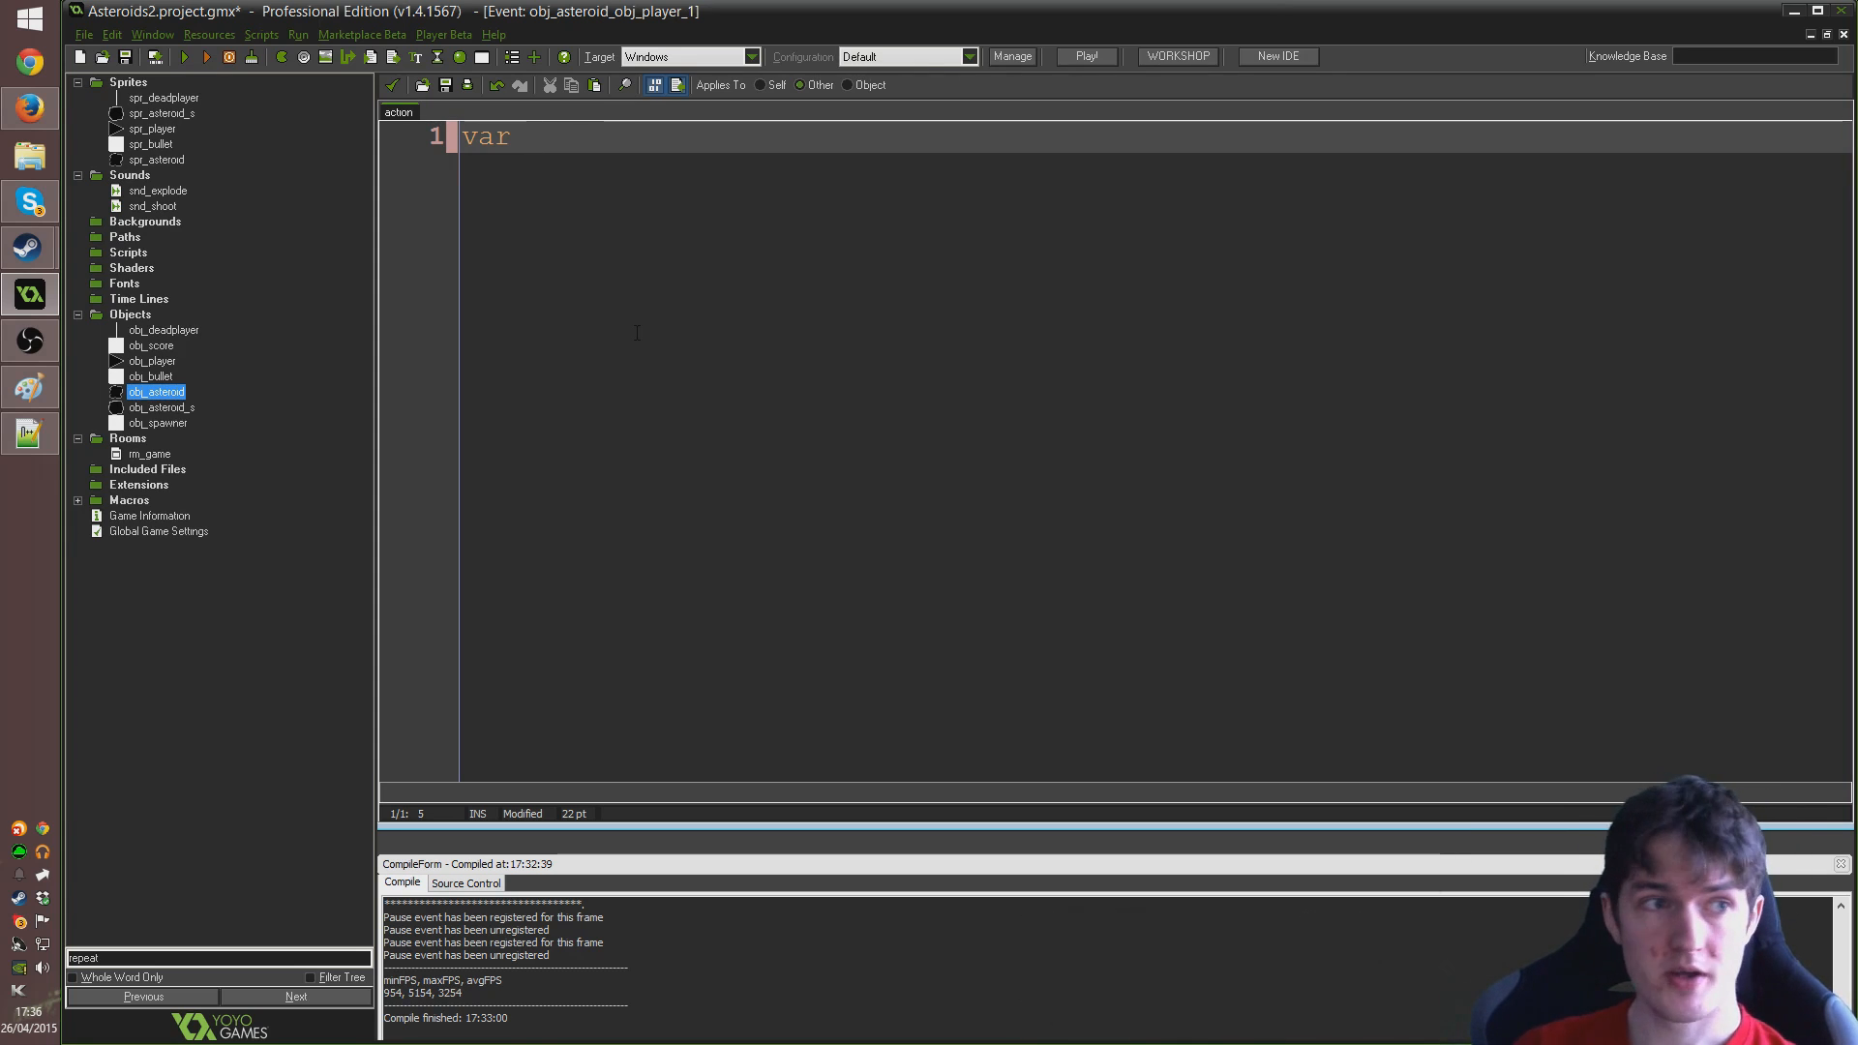
text(randomangle)
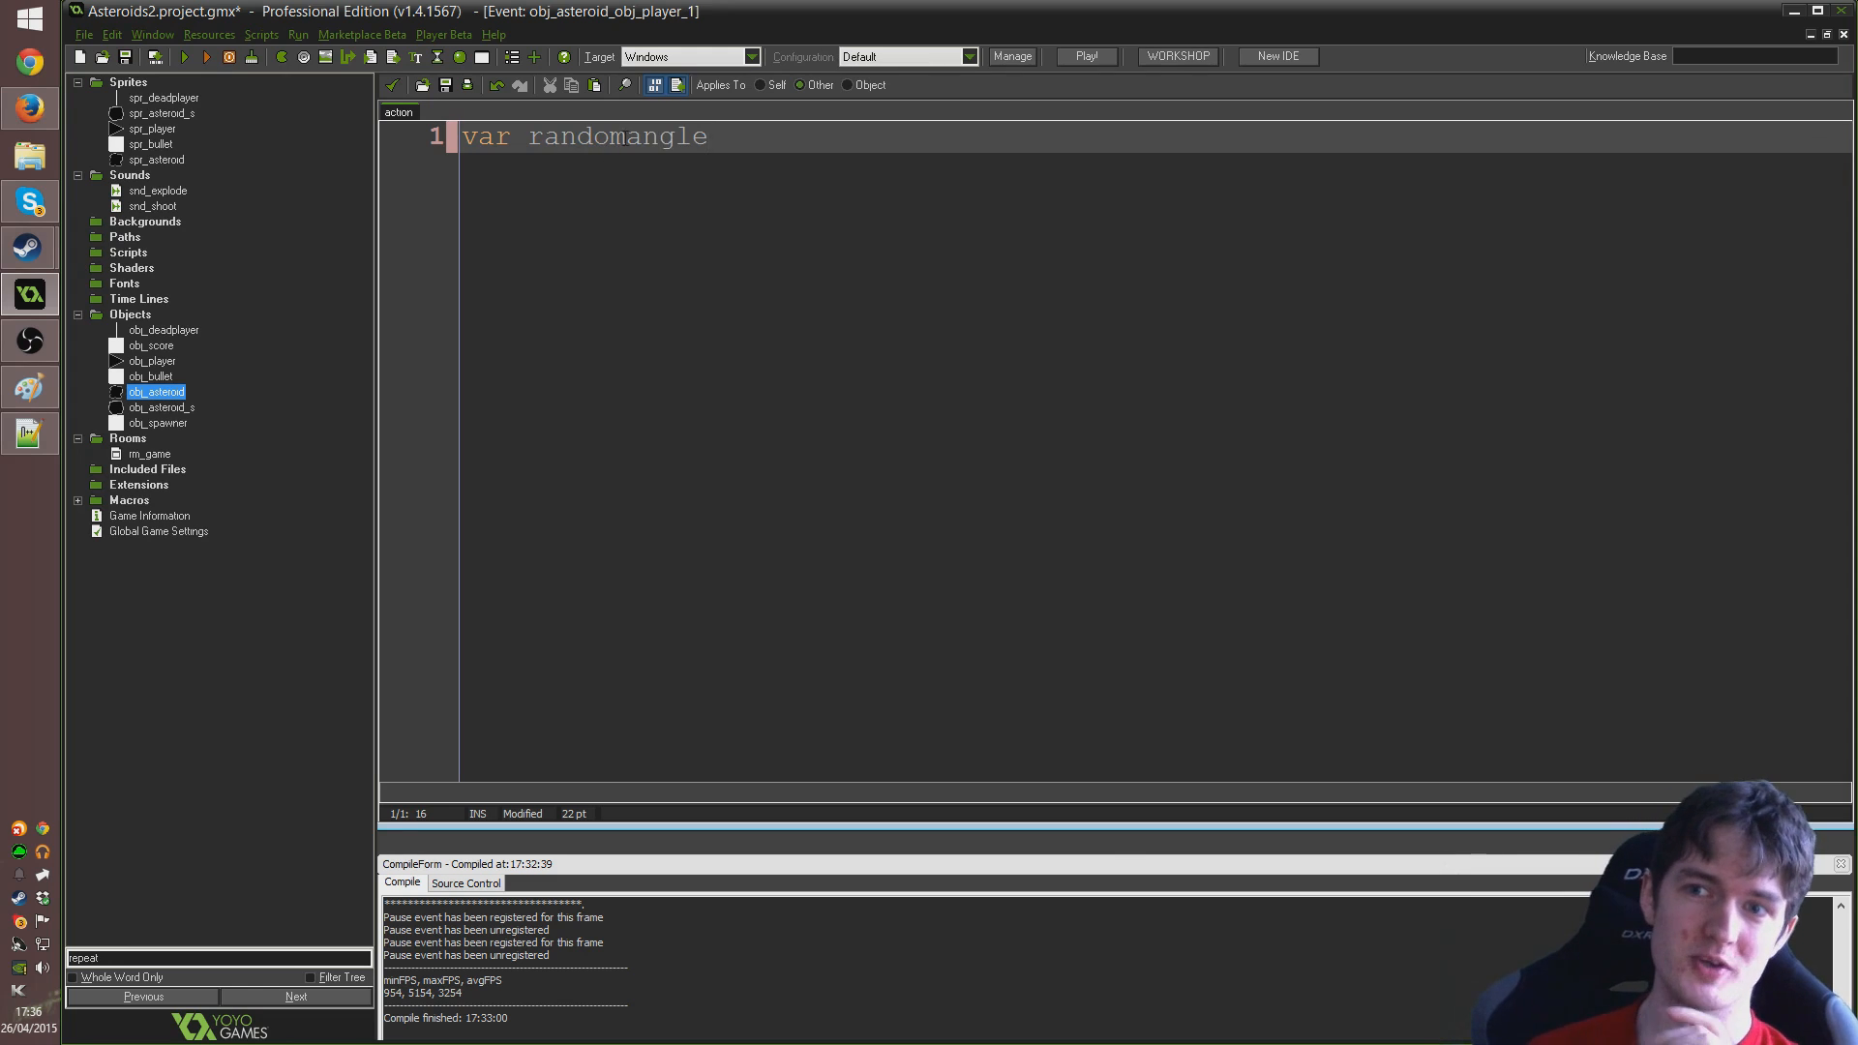
key(Backspace)
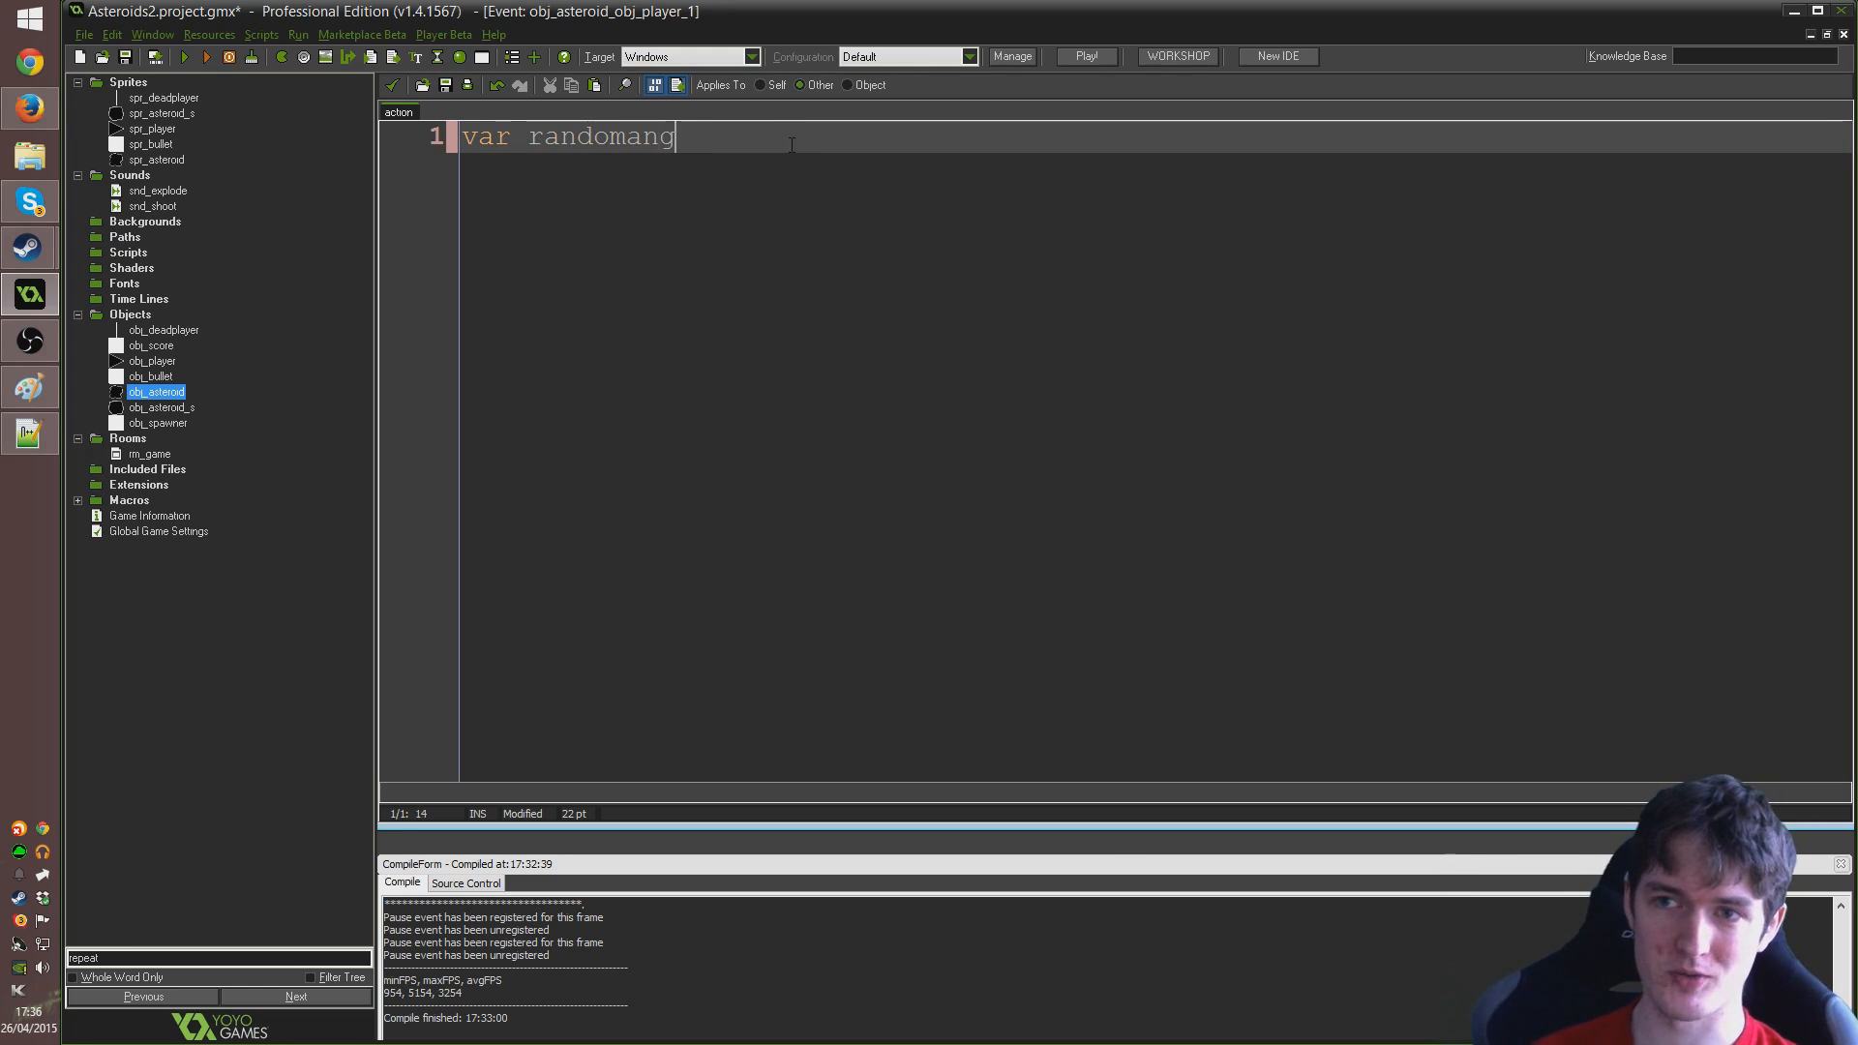
text(le)
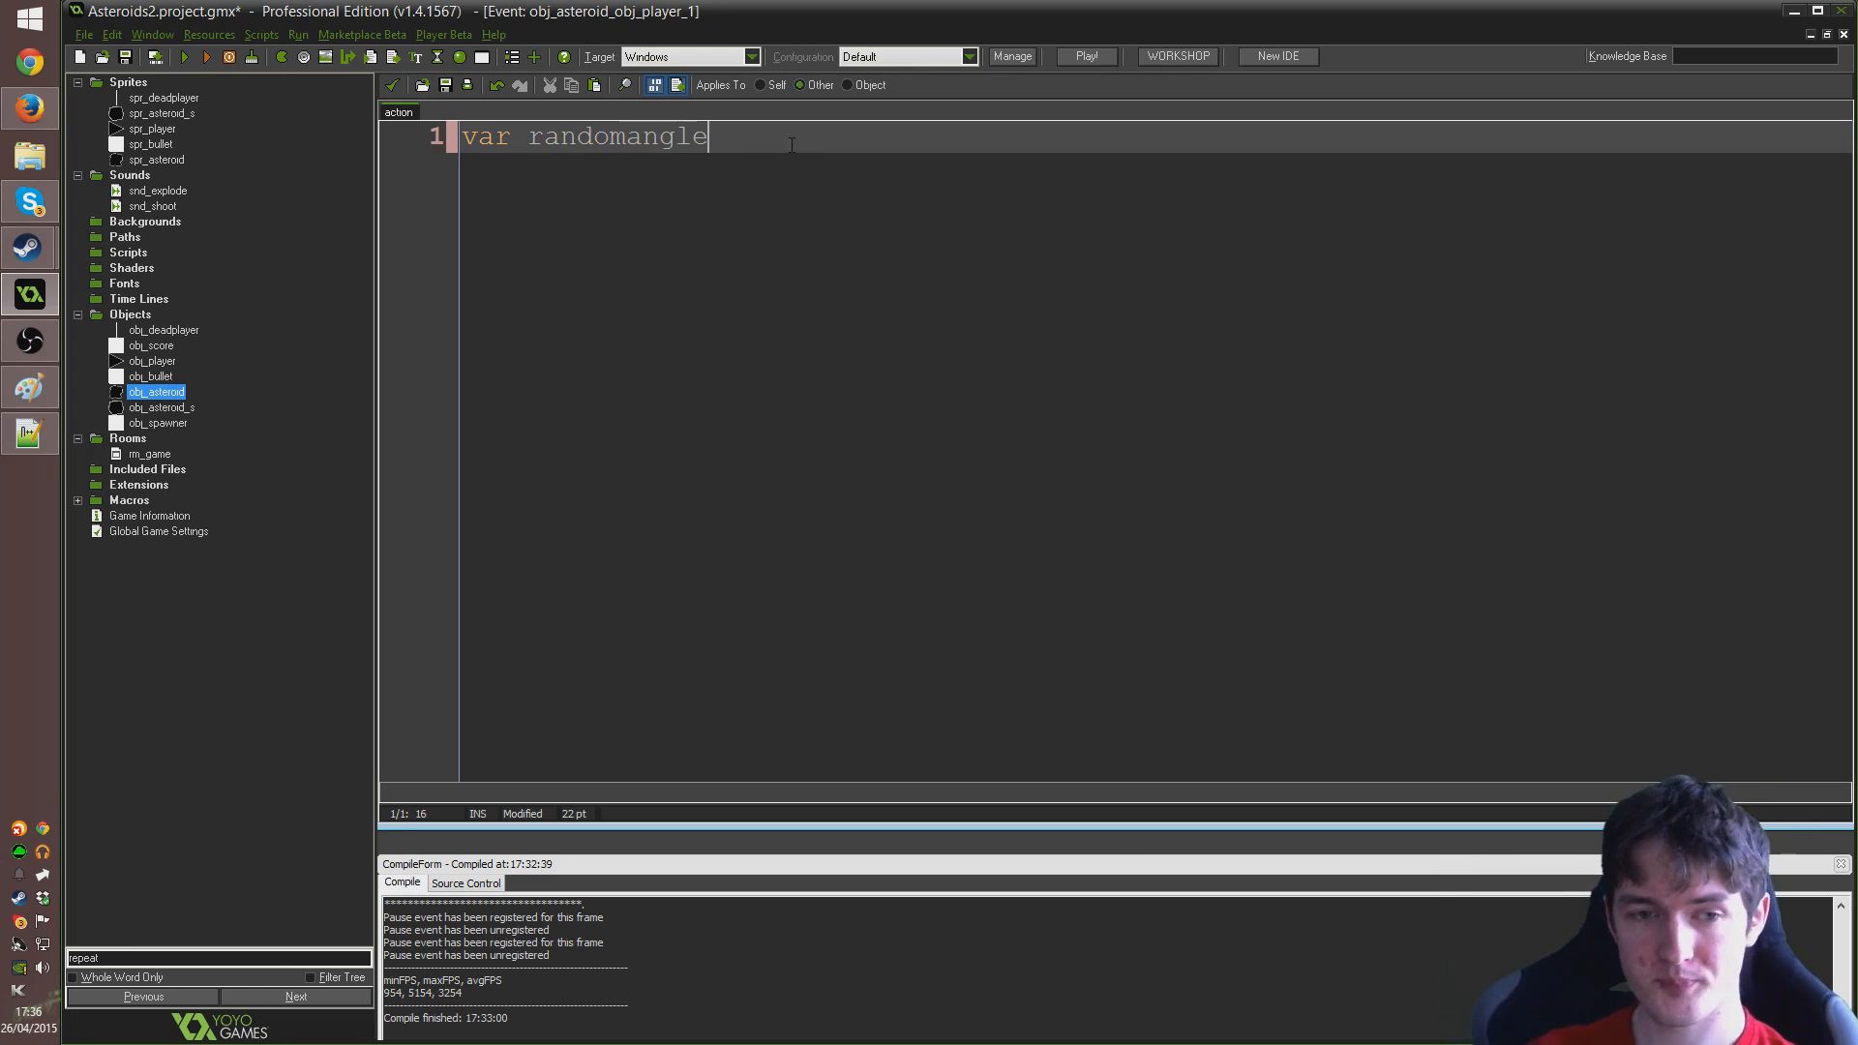
text(= rando)
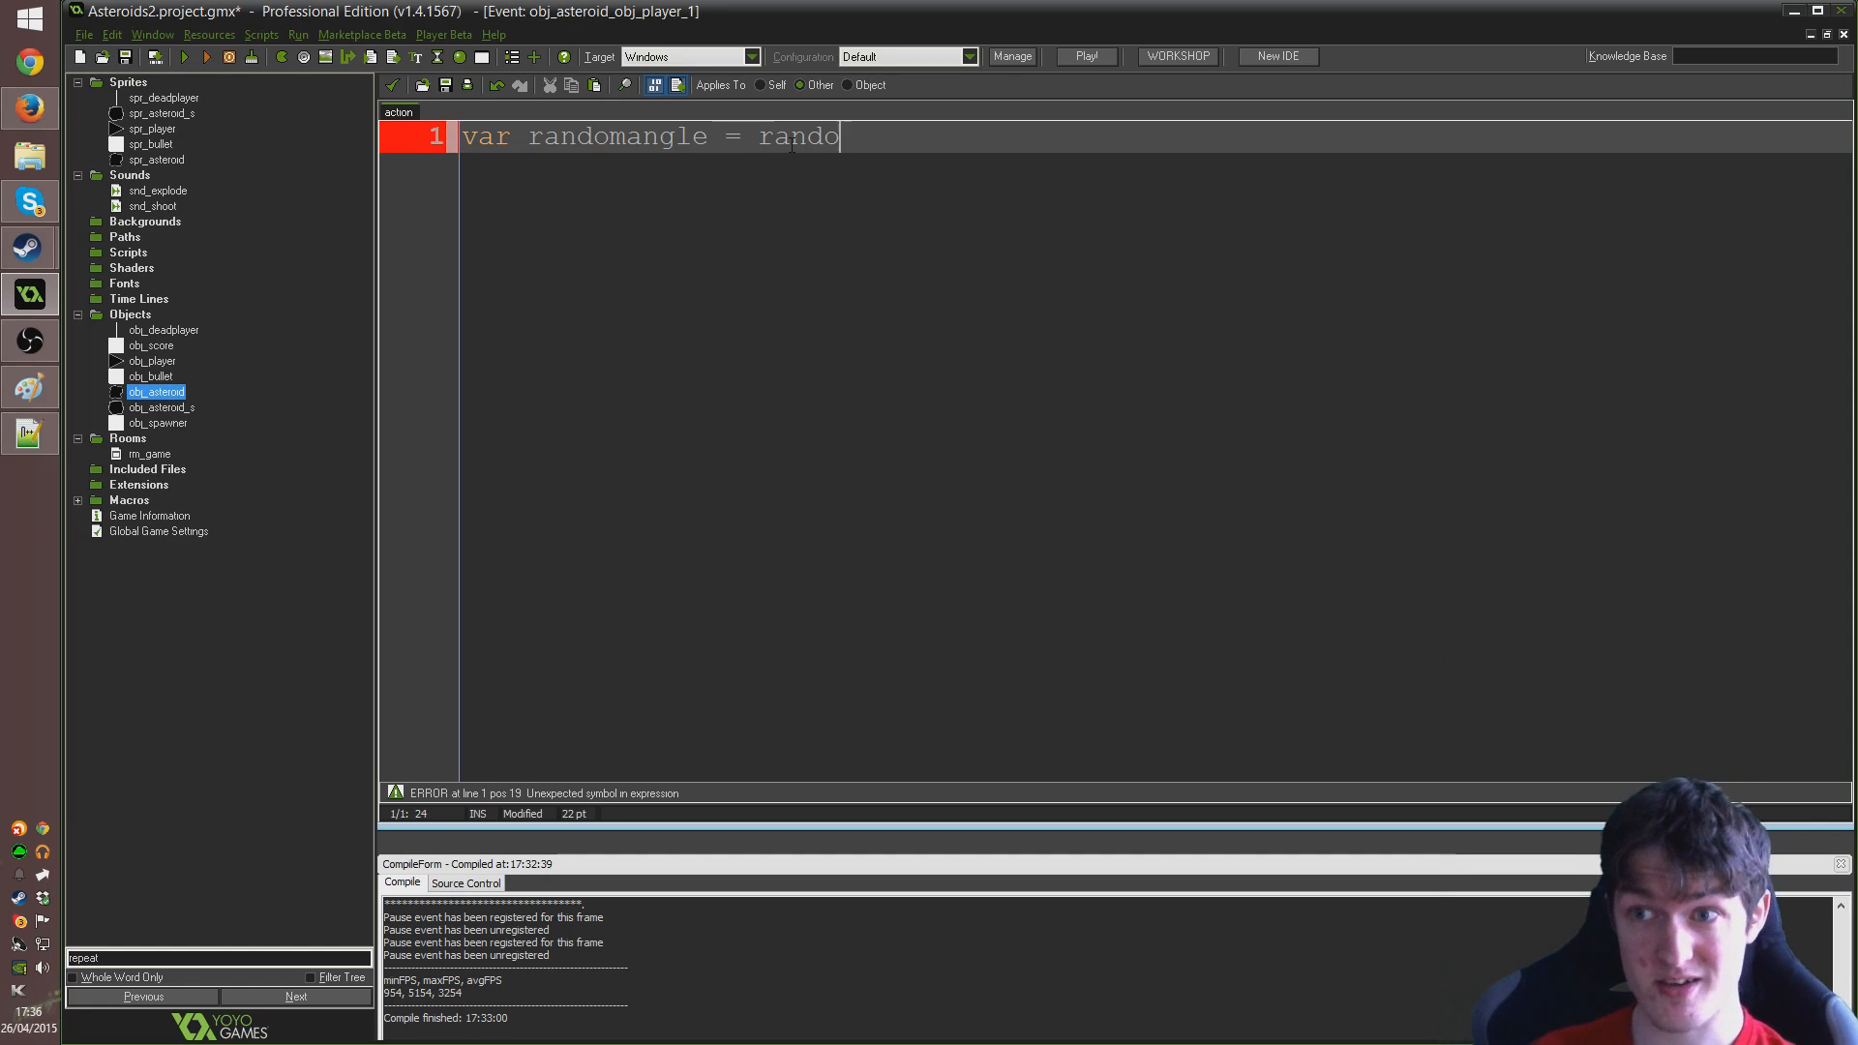
text(m(36)
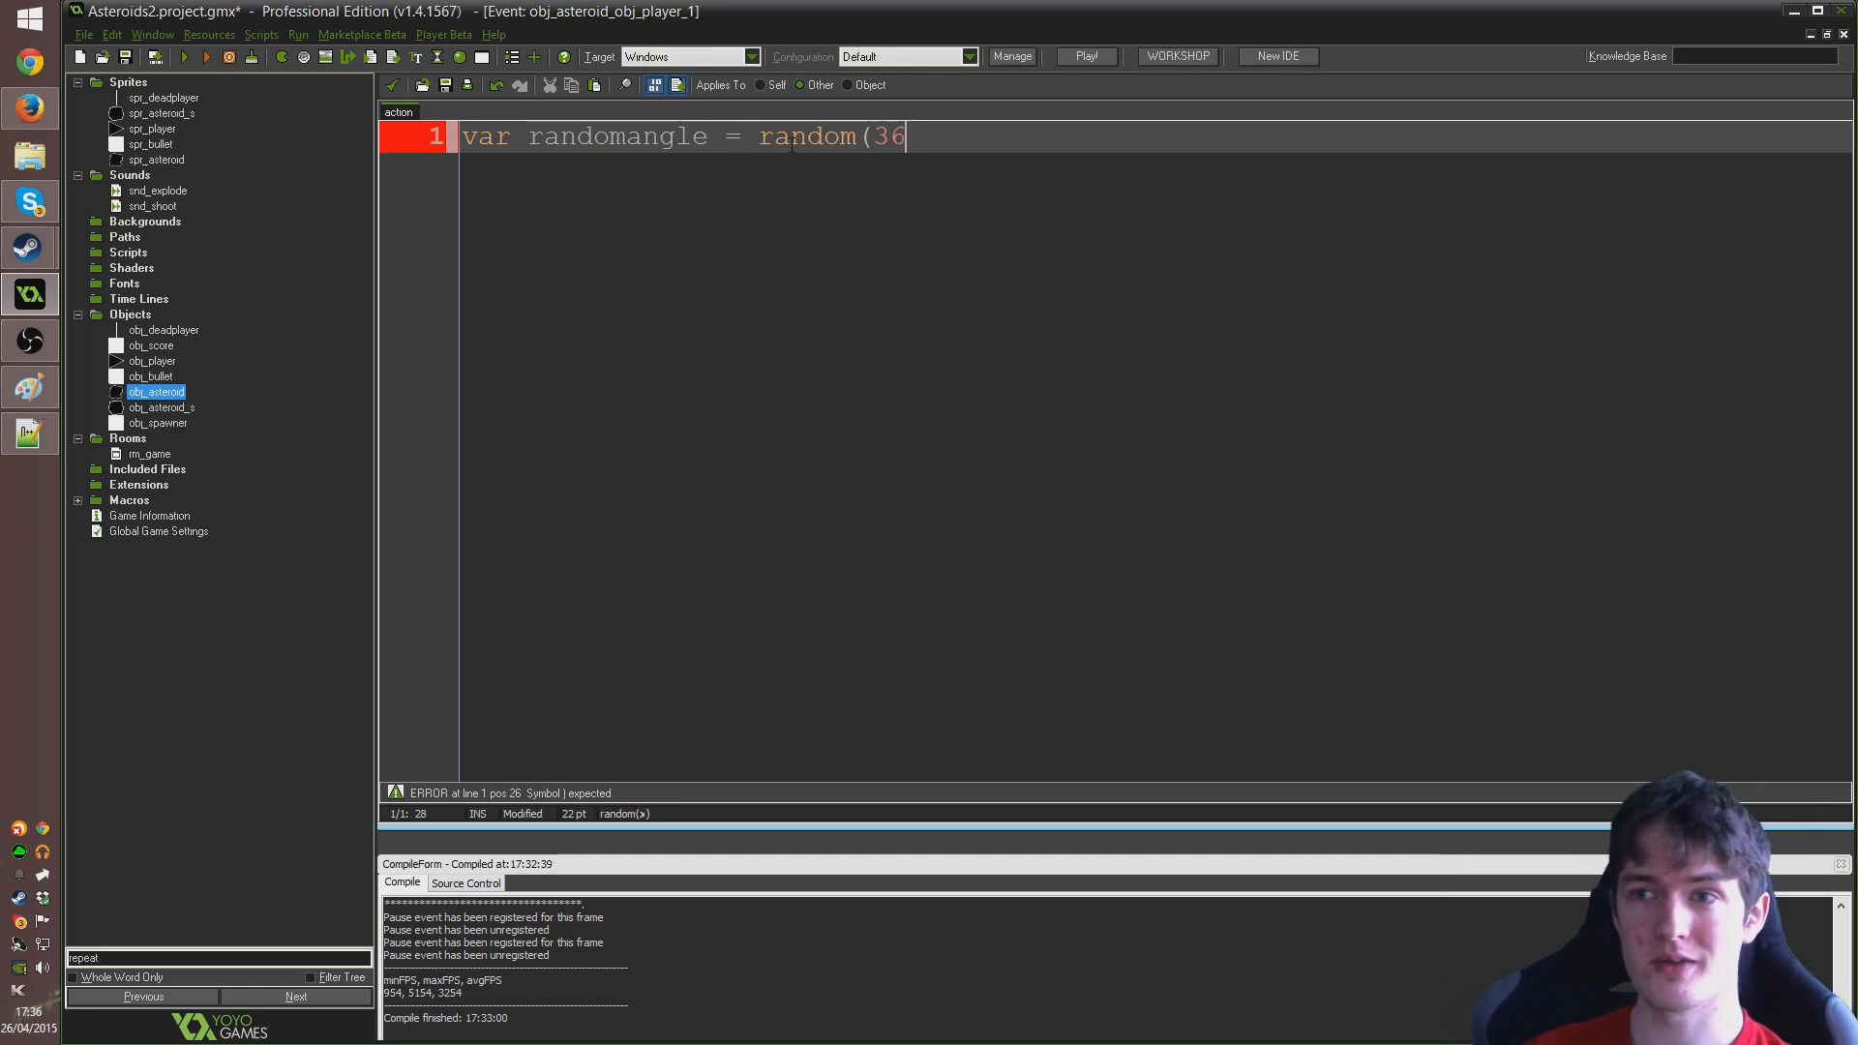
text(0);)
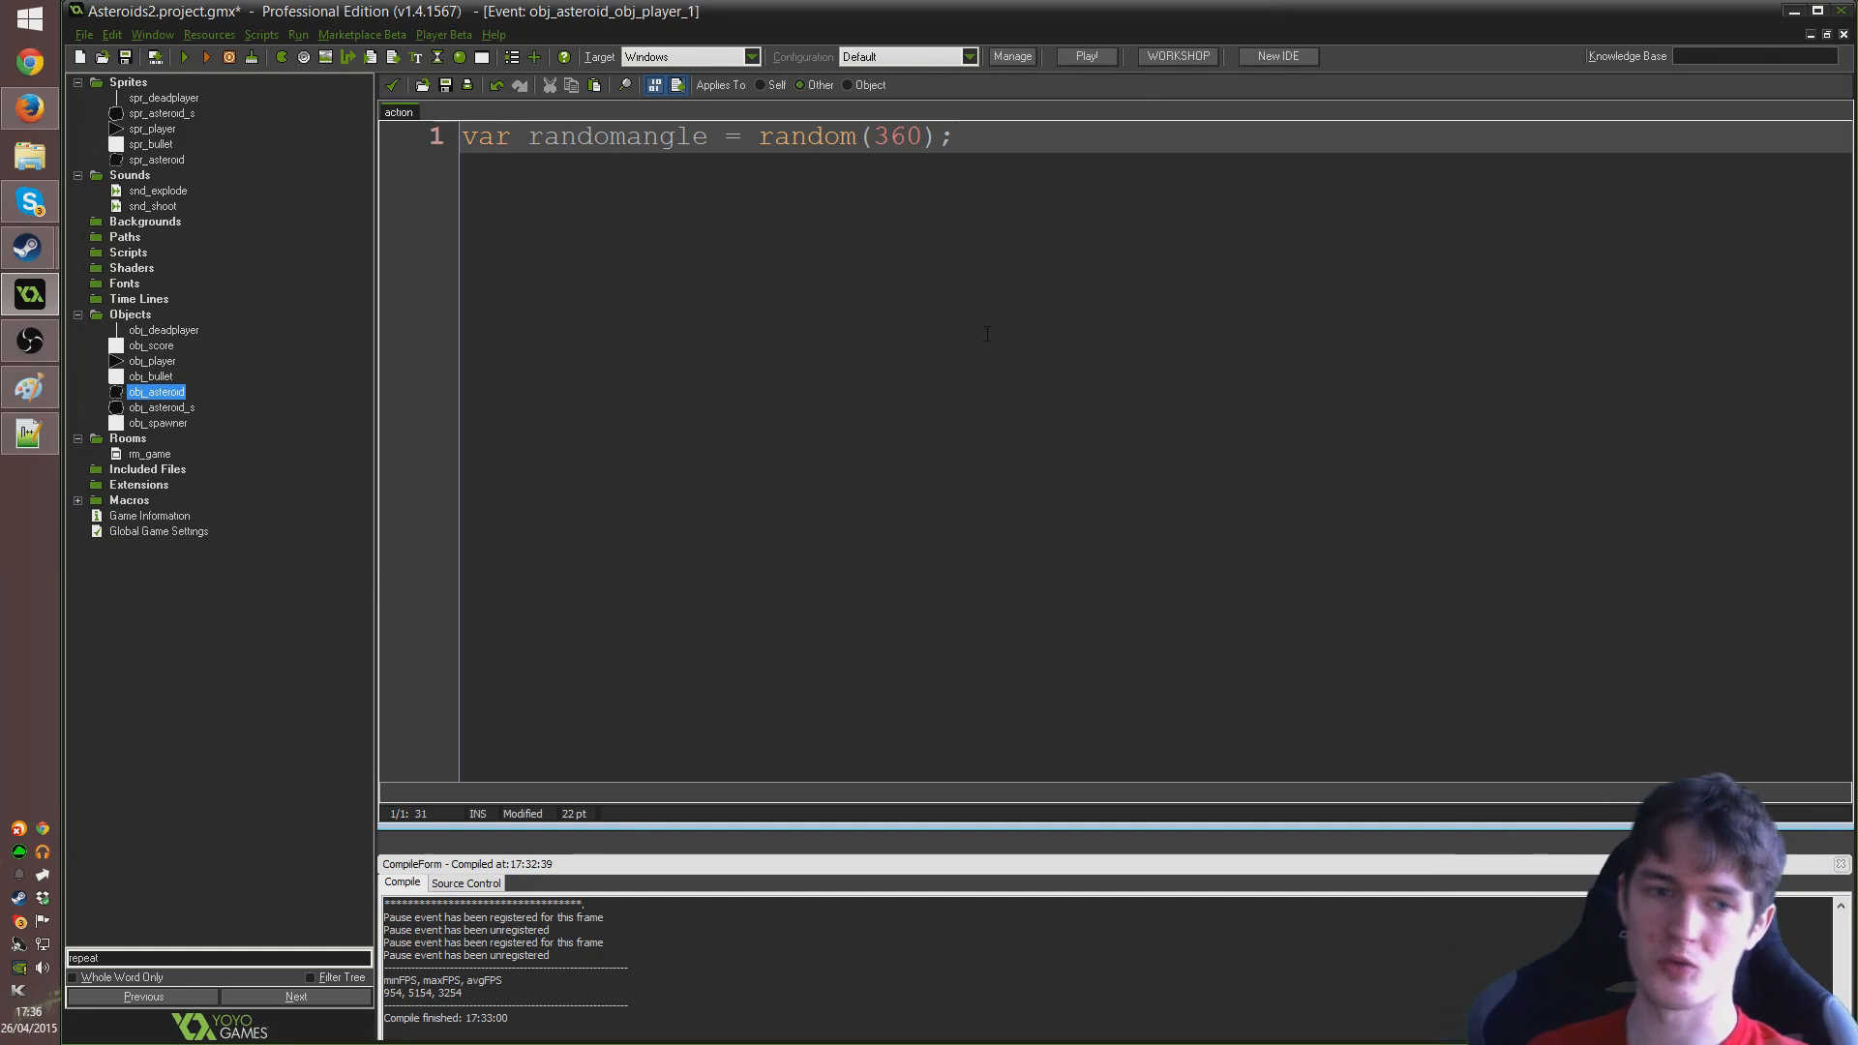
Add lines var o; and o = instance_create(x,y,obj_deadplayer); to the collision script
key(Return)
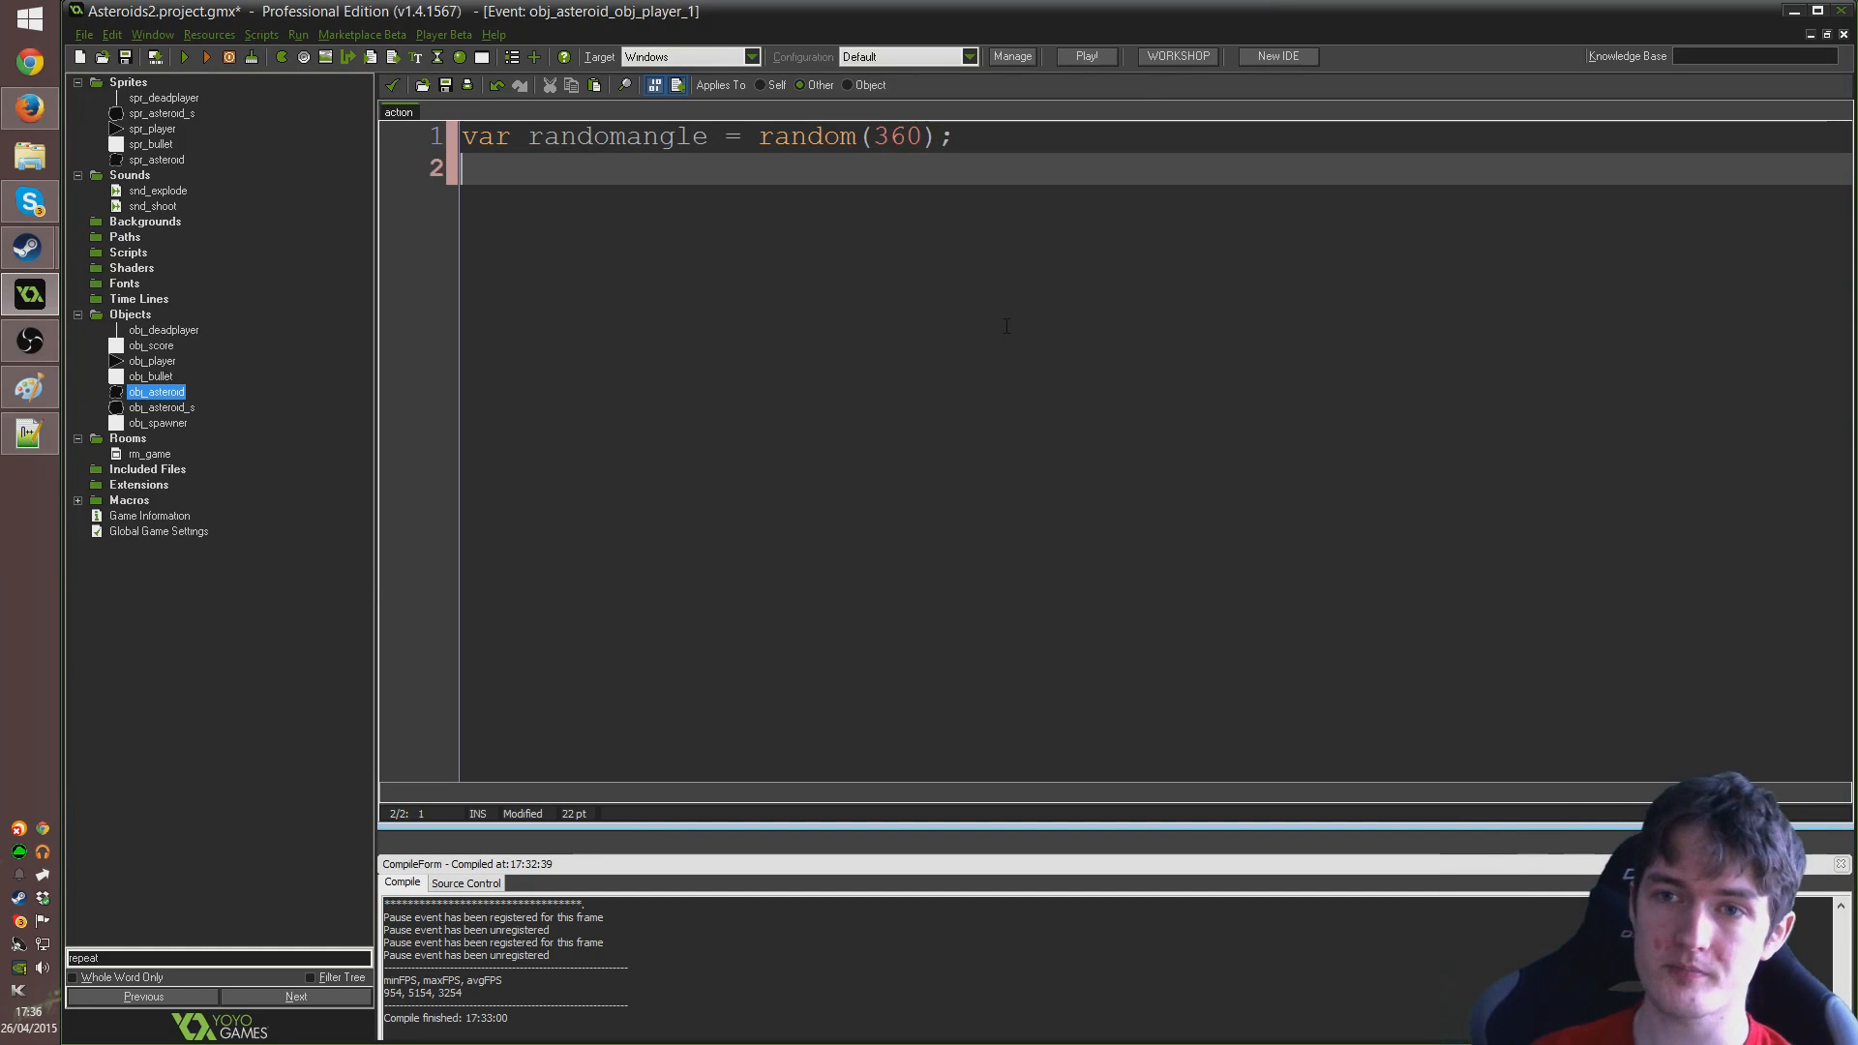
text(var)
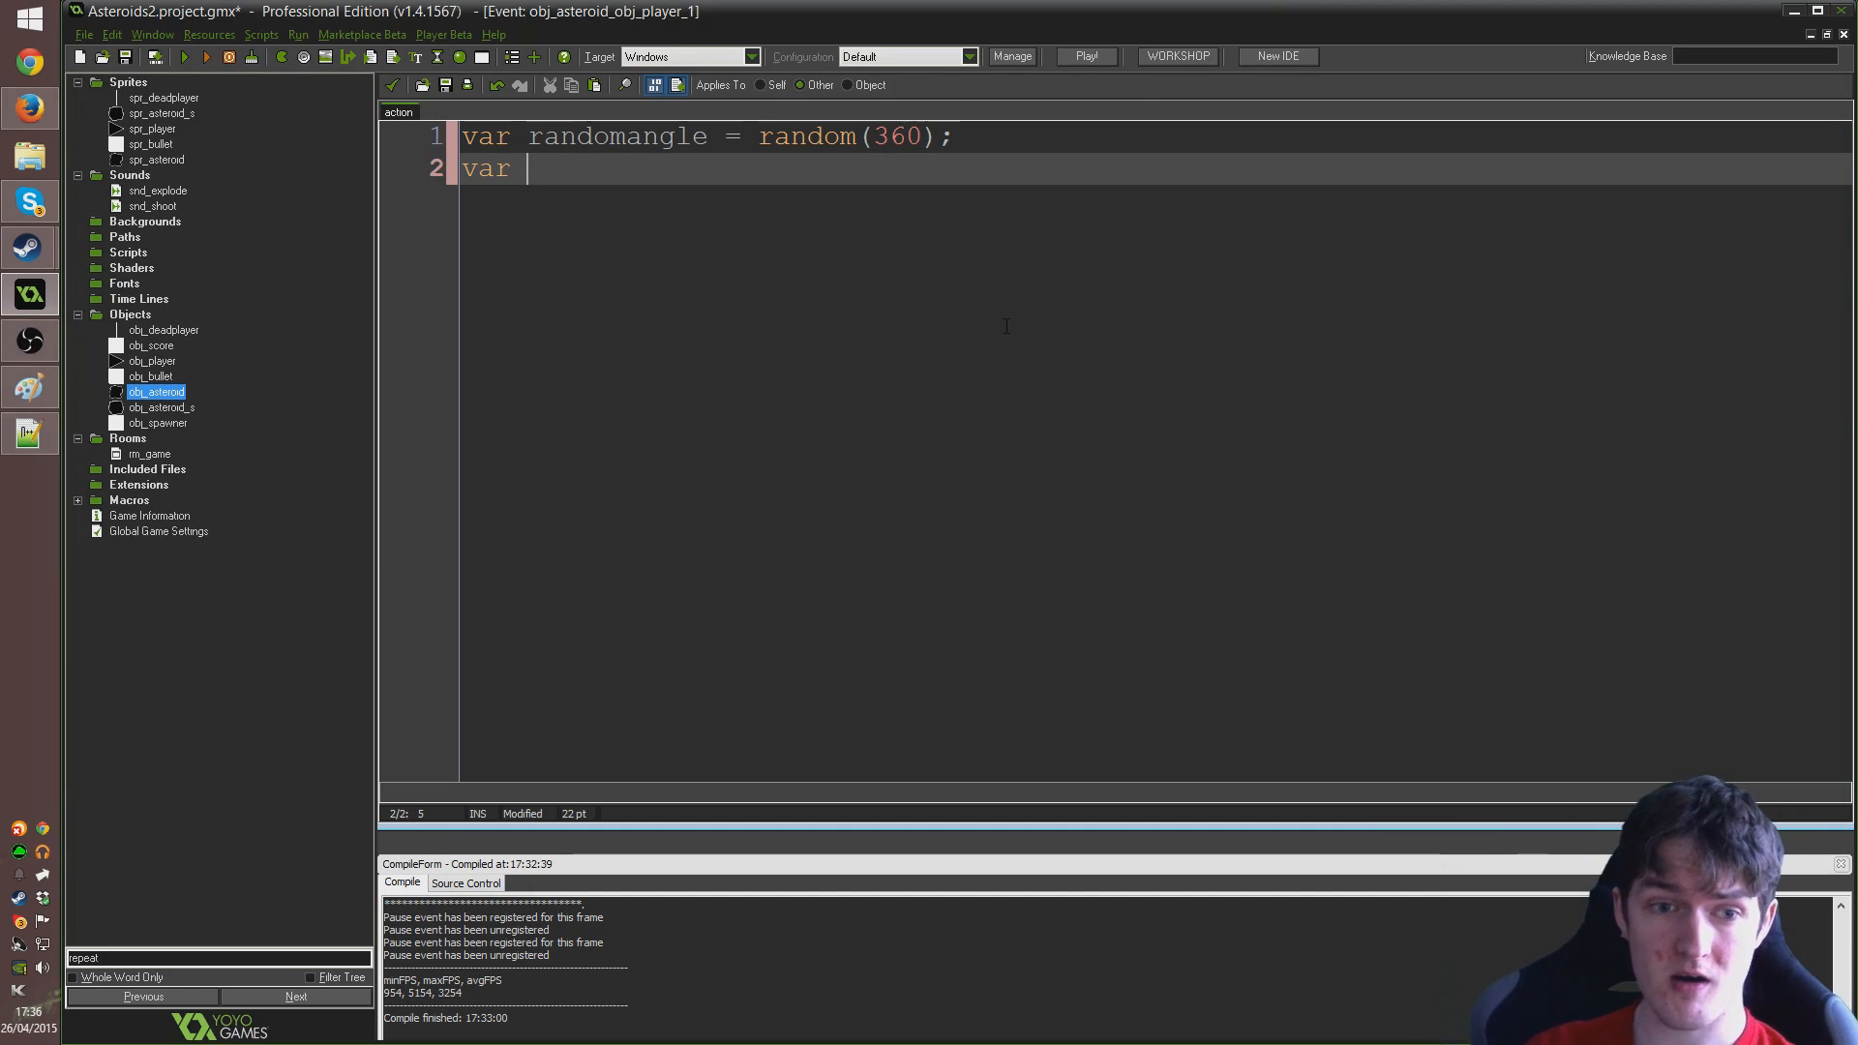
text(o;)
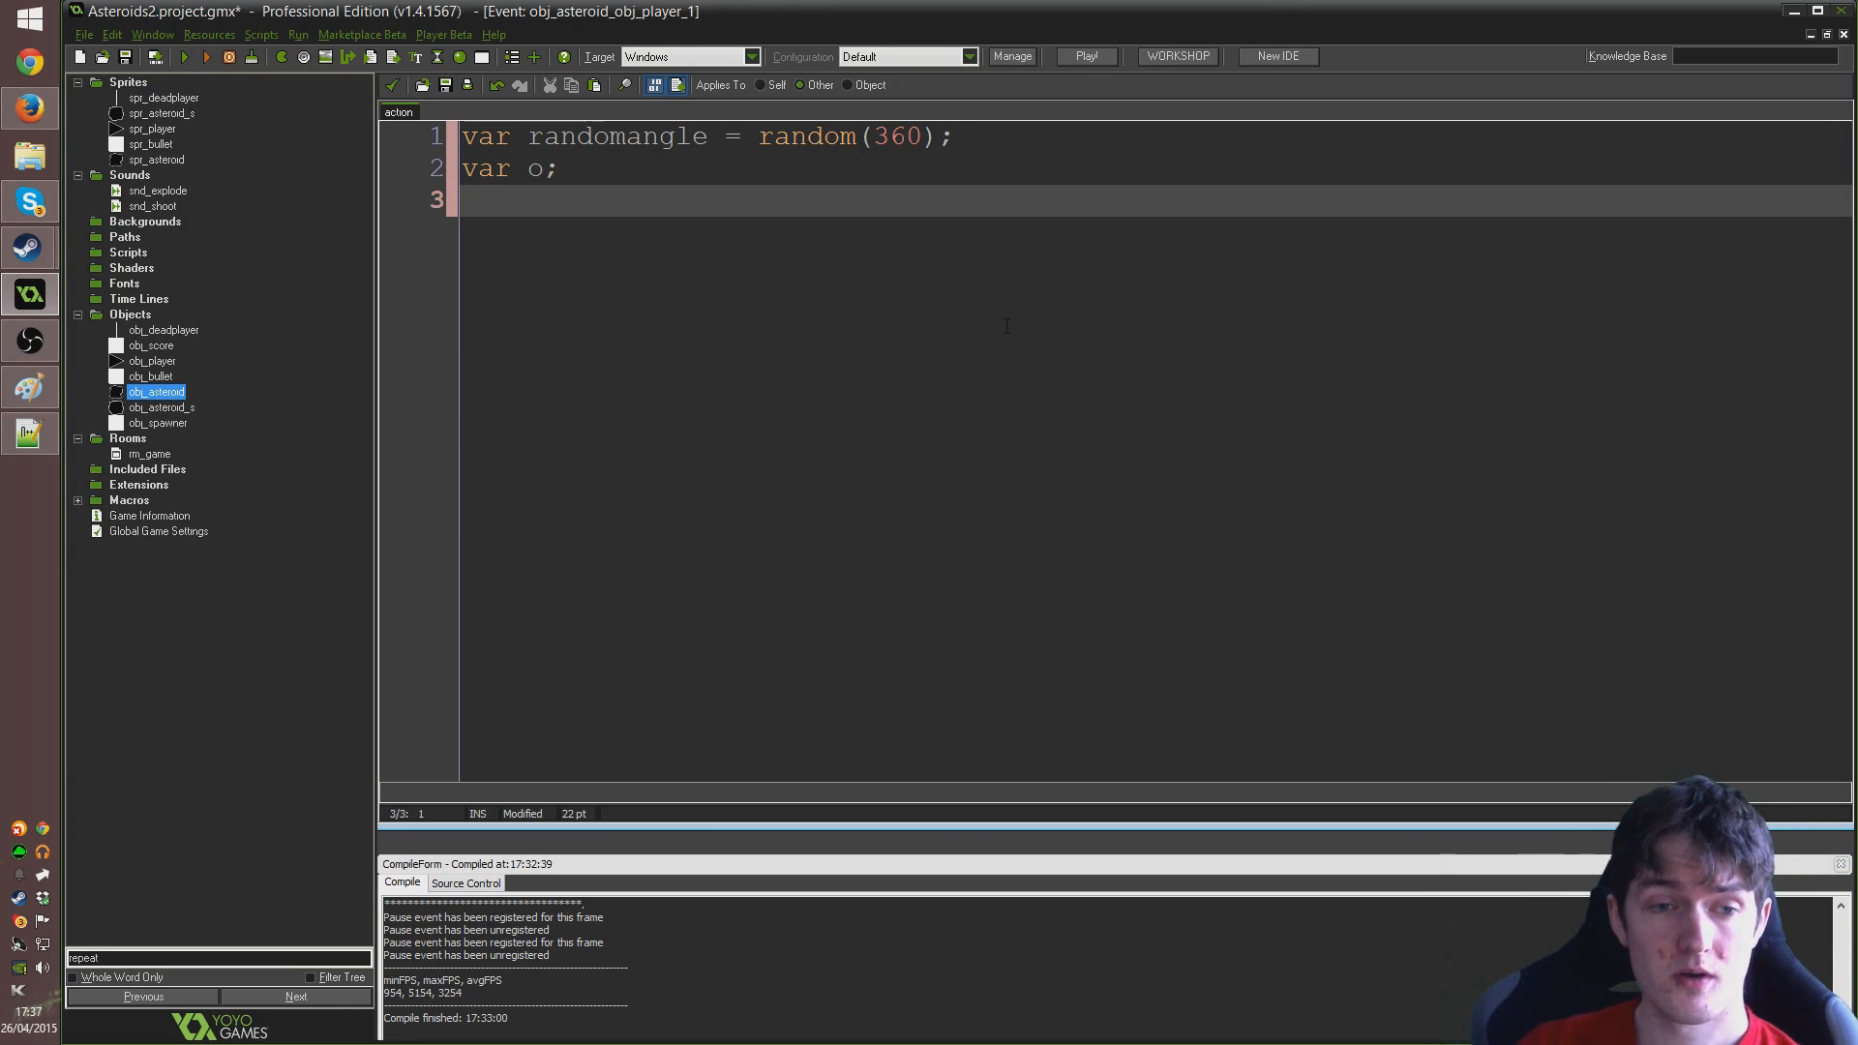
text(o = instance)
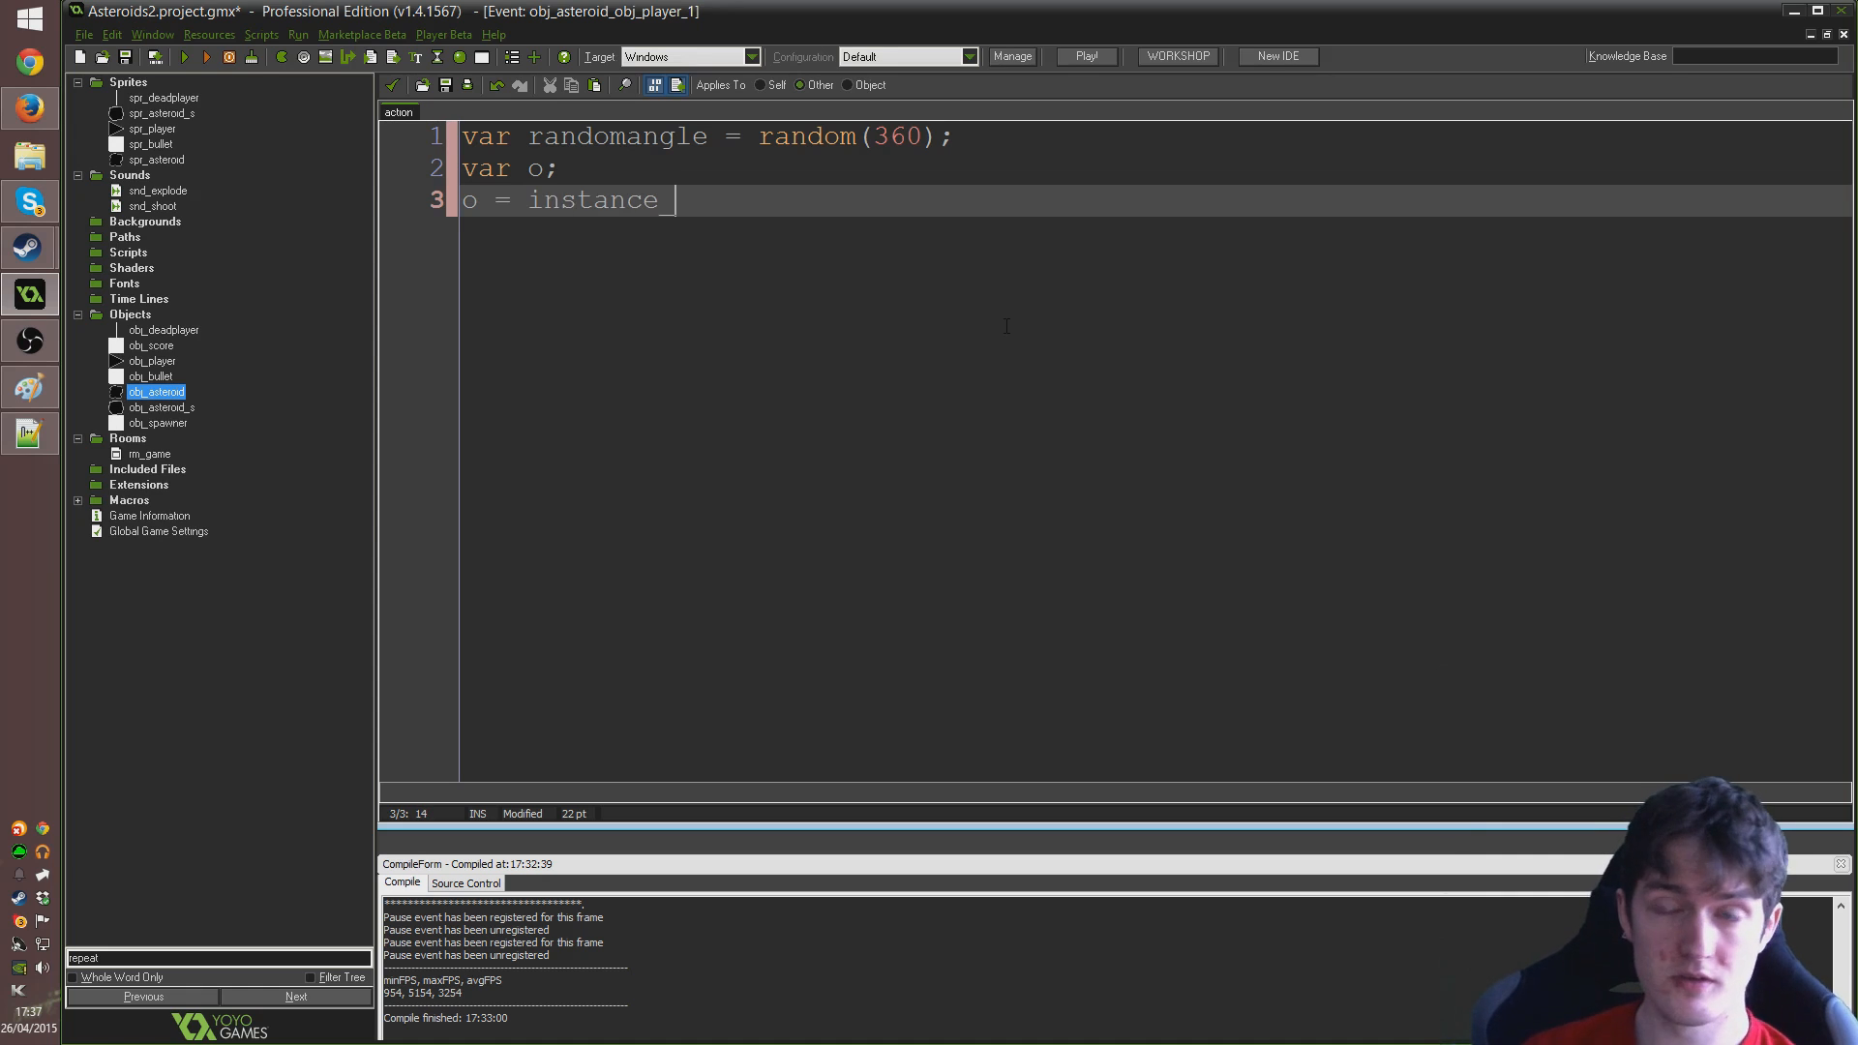
text(_create)
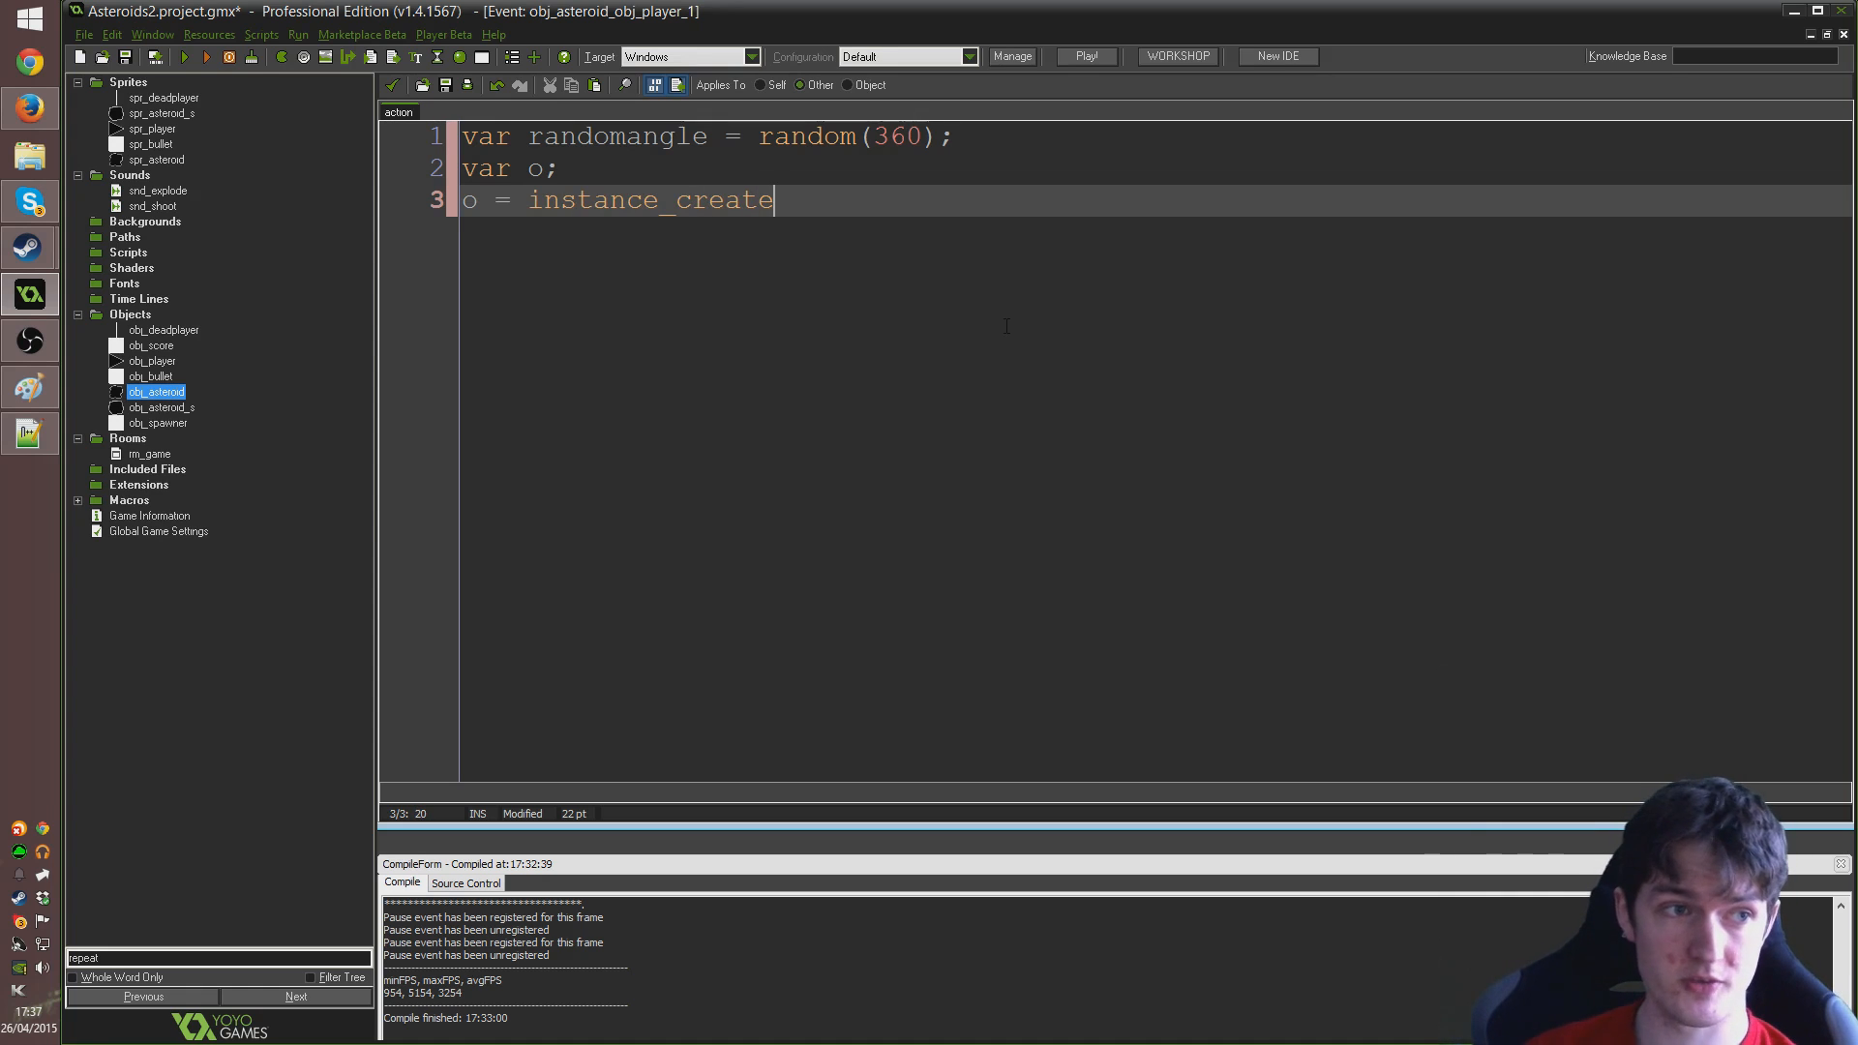
text((x,y)
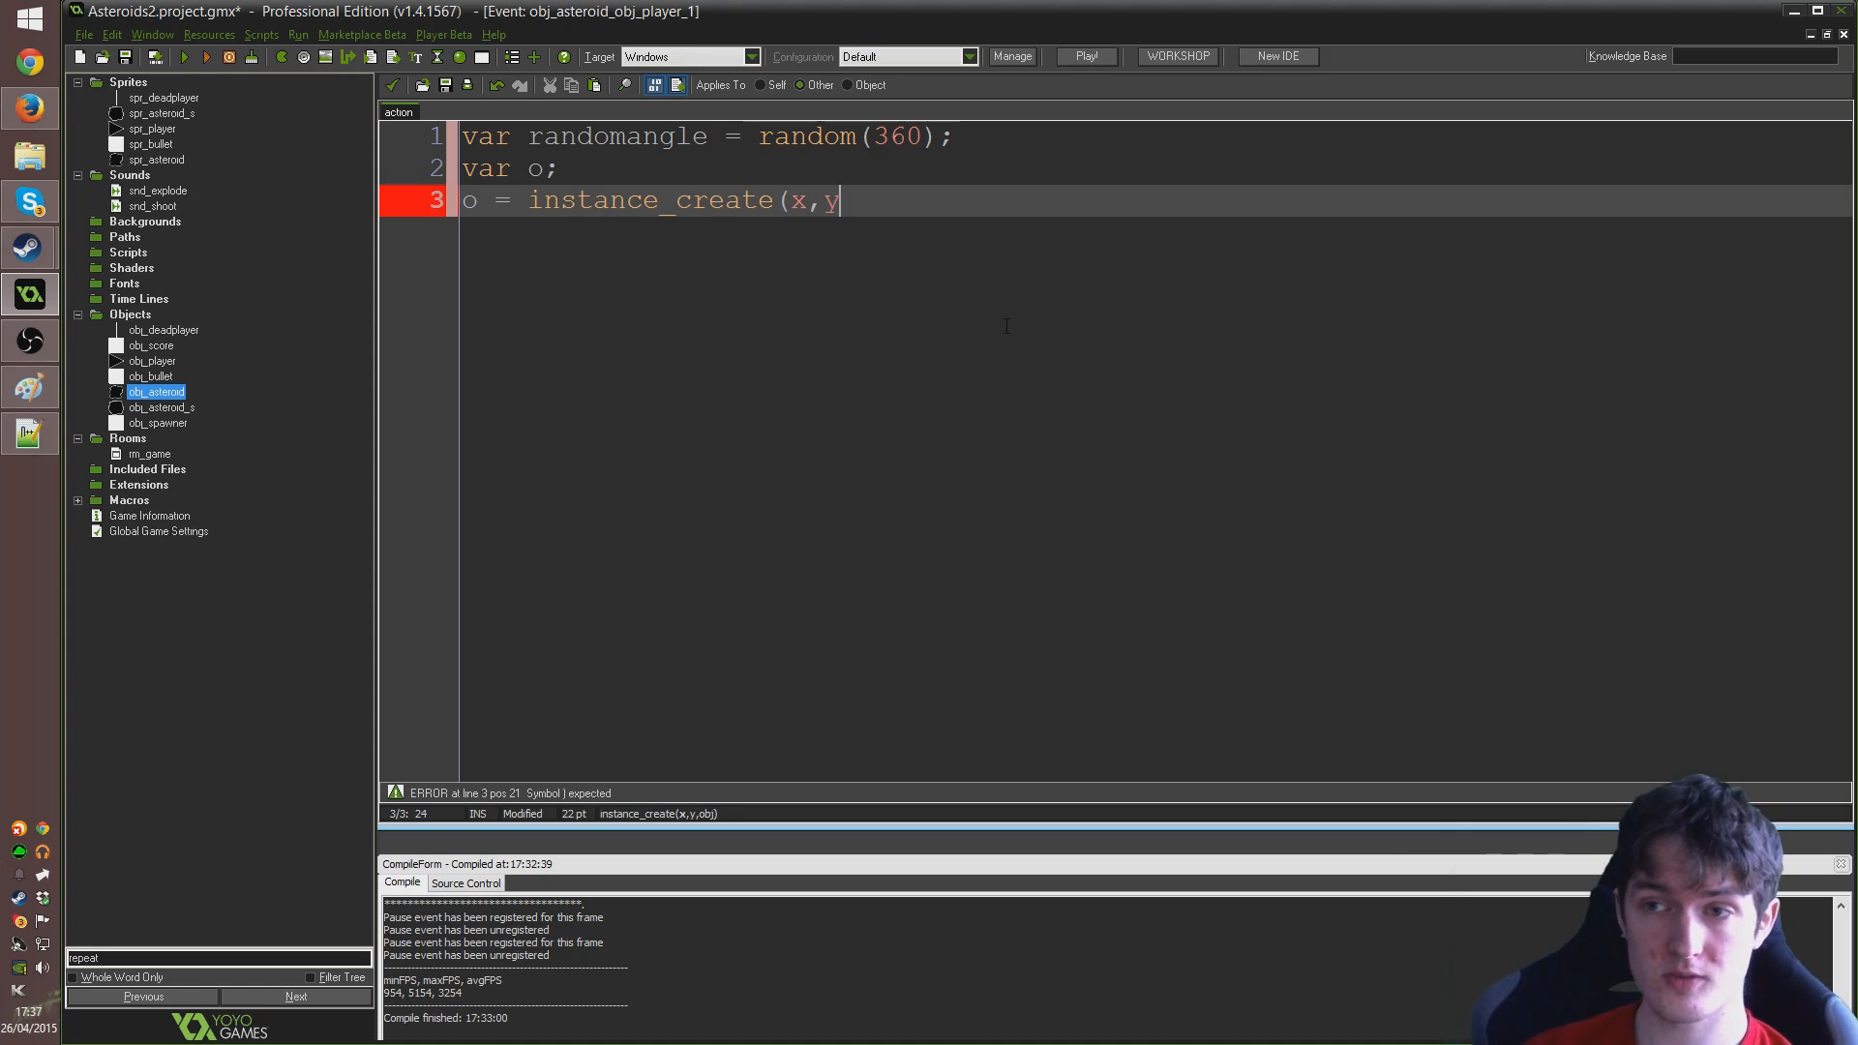
text(,obj_dead)
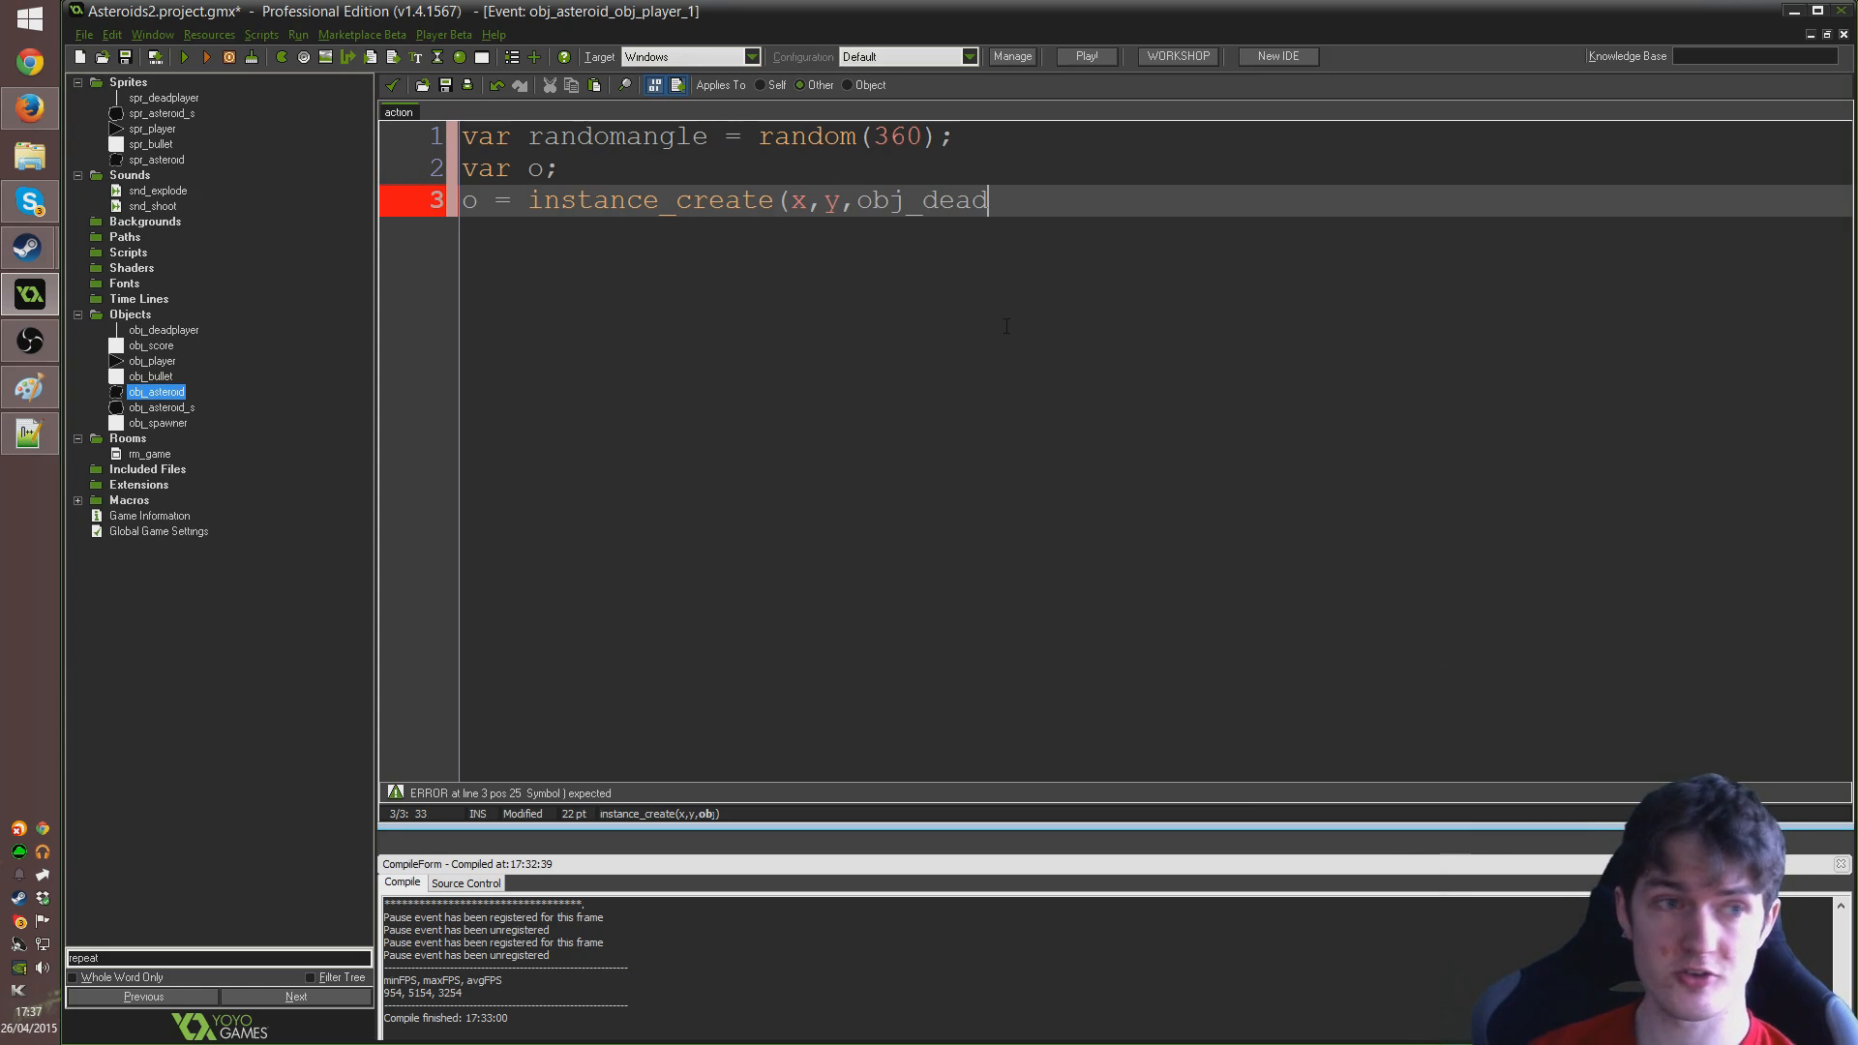
text(player);)
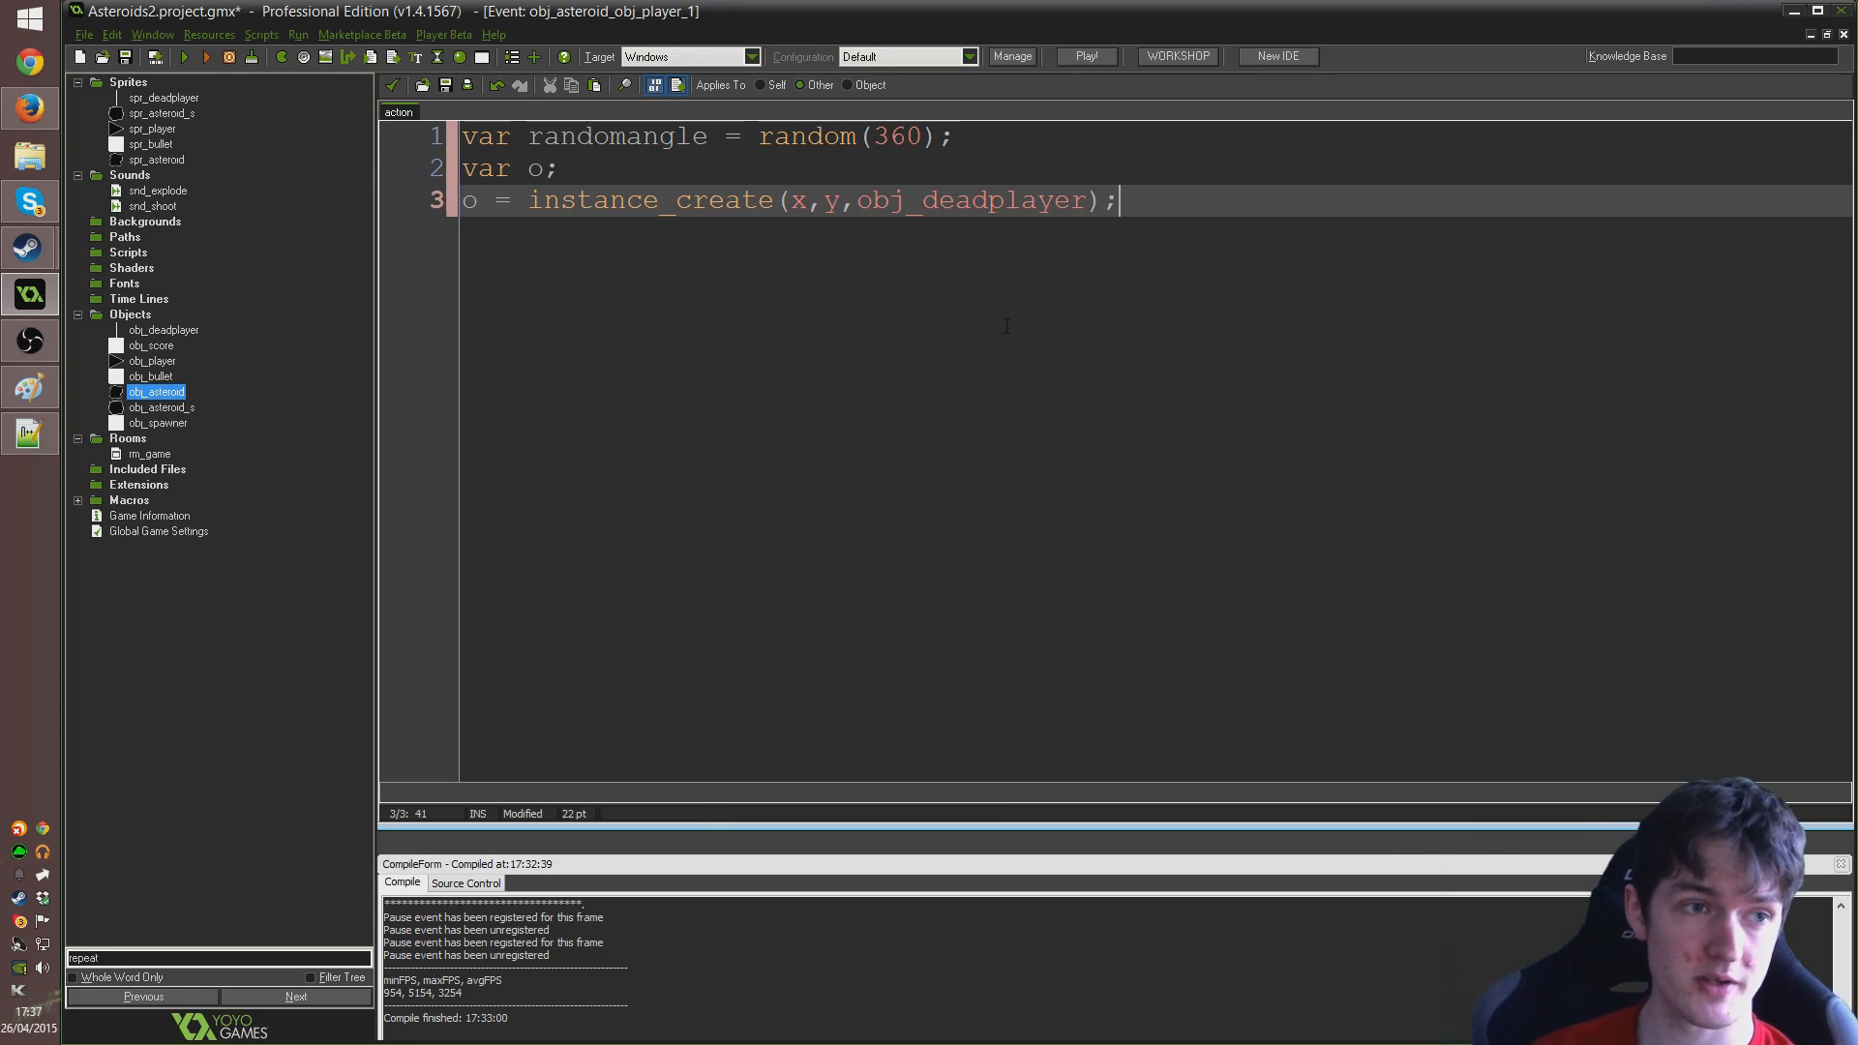
key(Return)
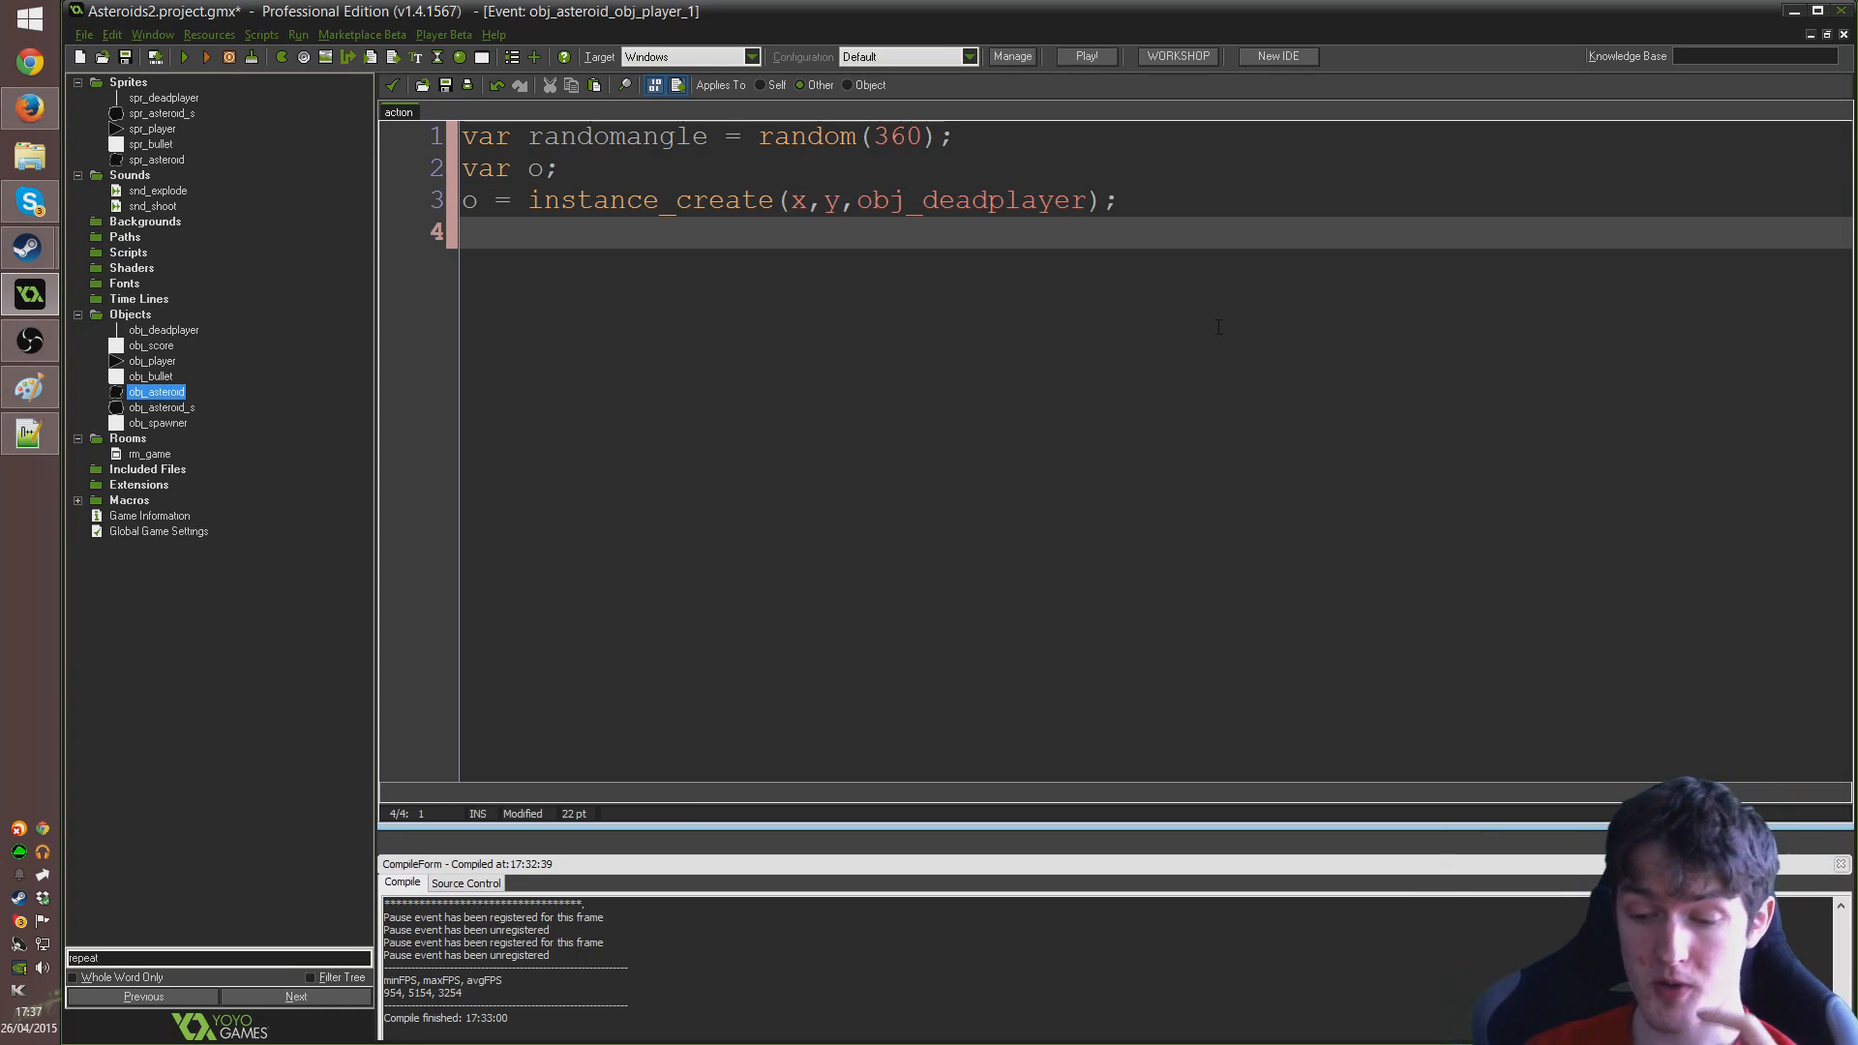
Add line 4, o.angle = 0 + randomangle;, and return the cursor to its end
text(o.angl)
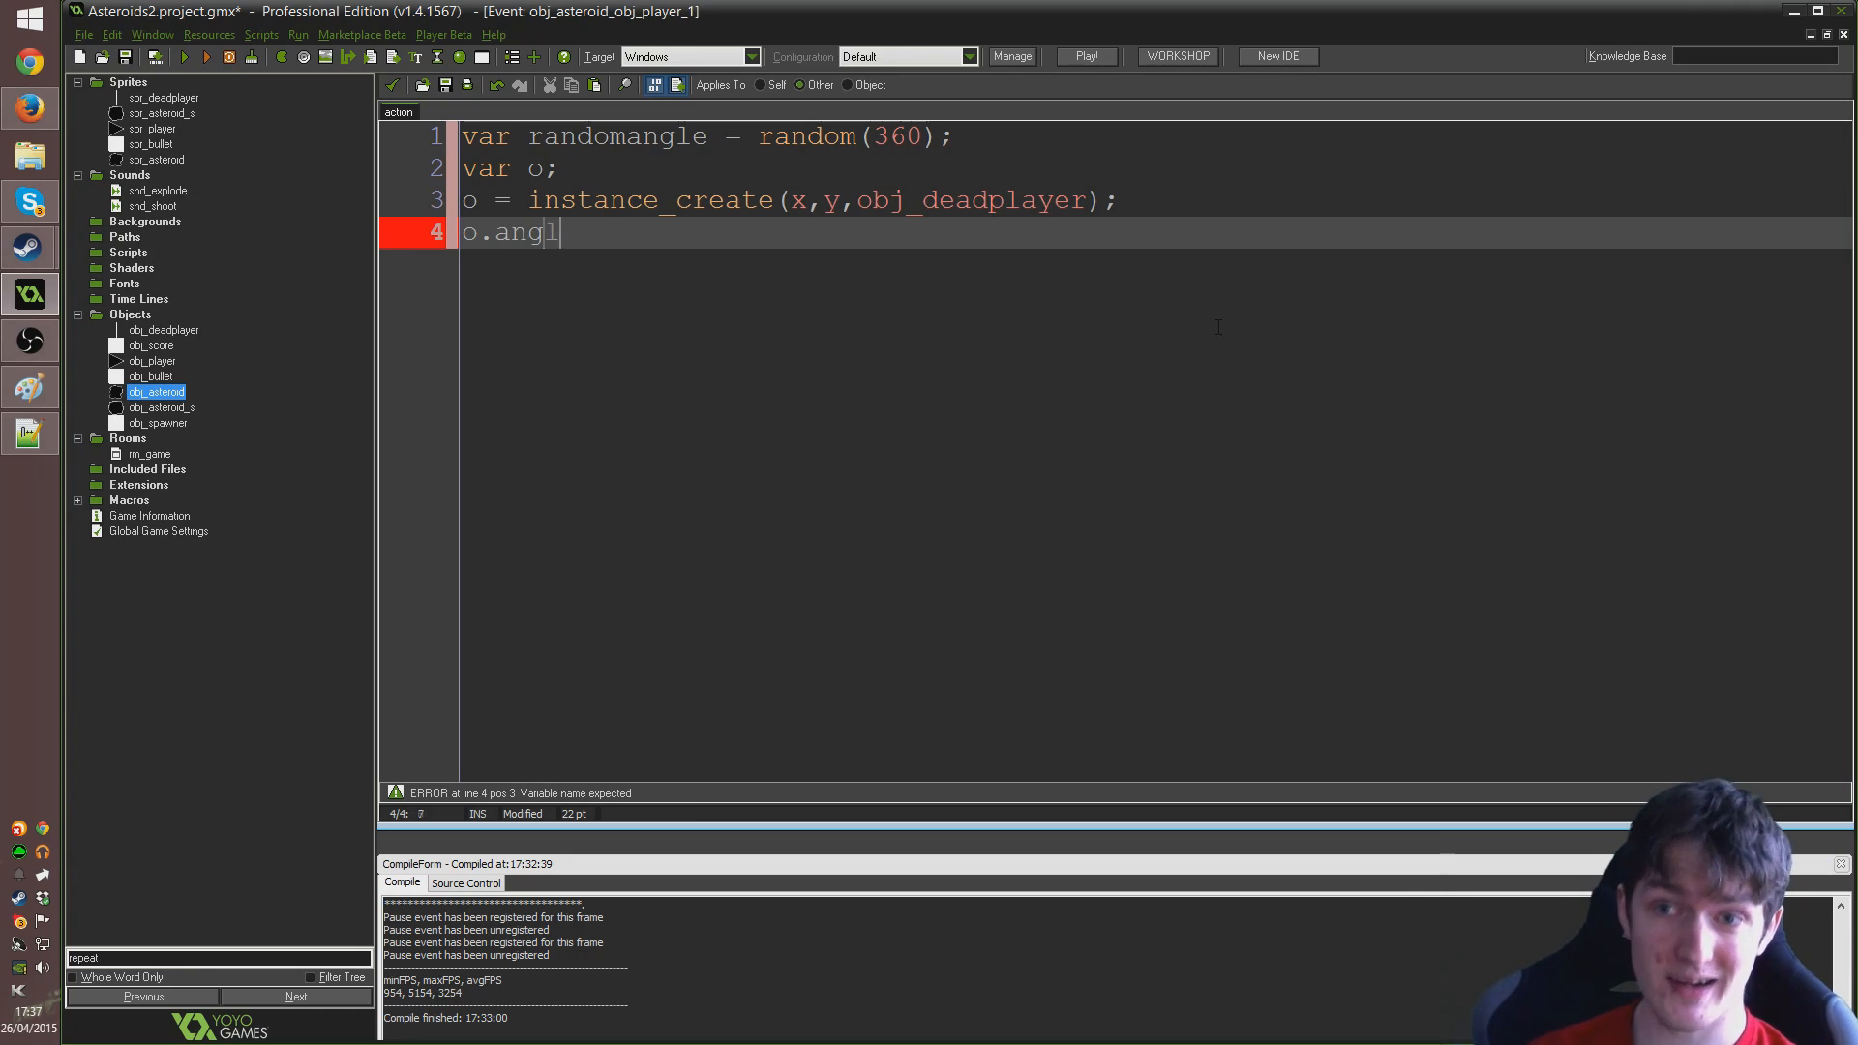
text(e =)
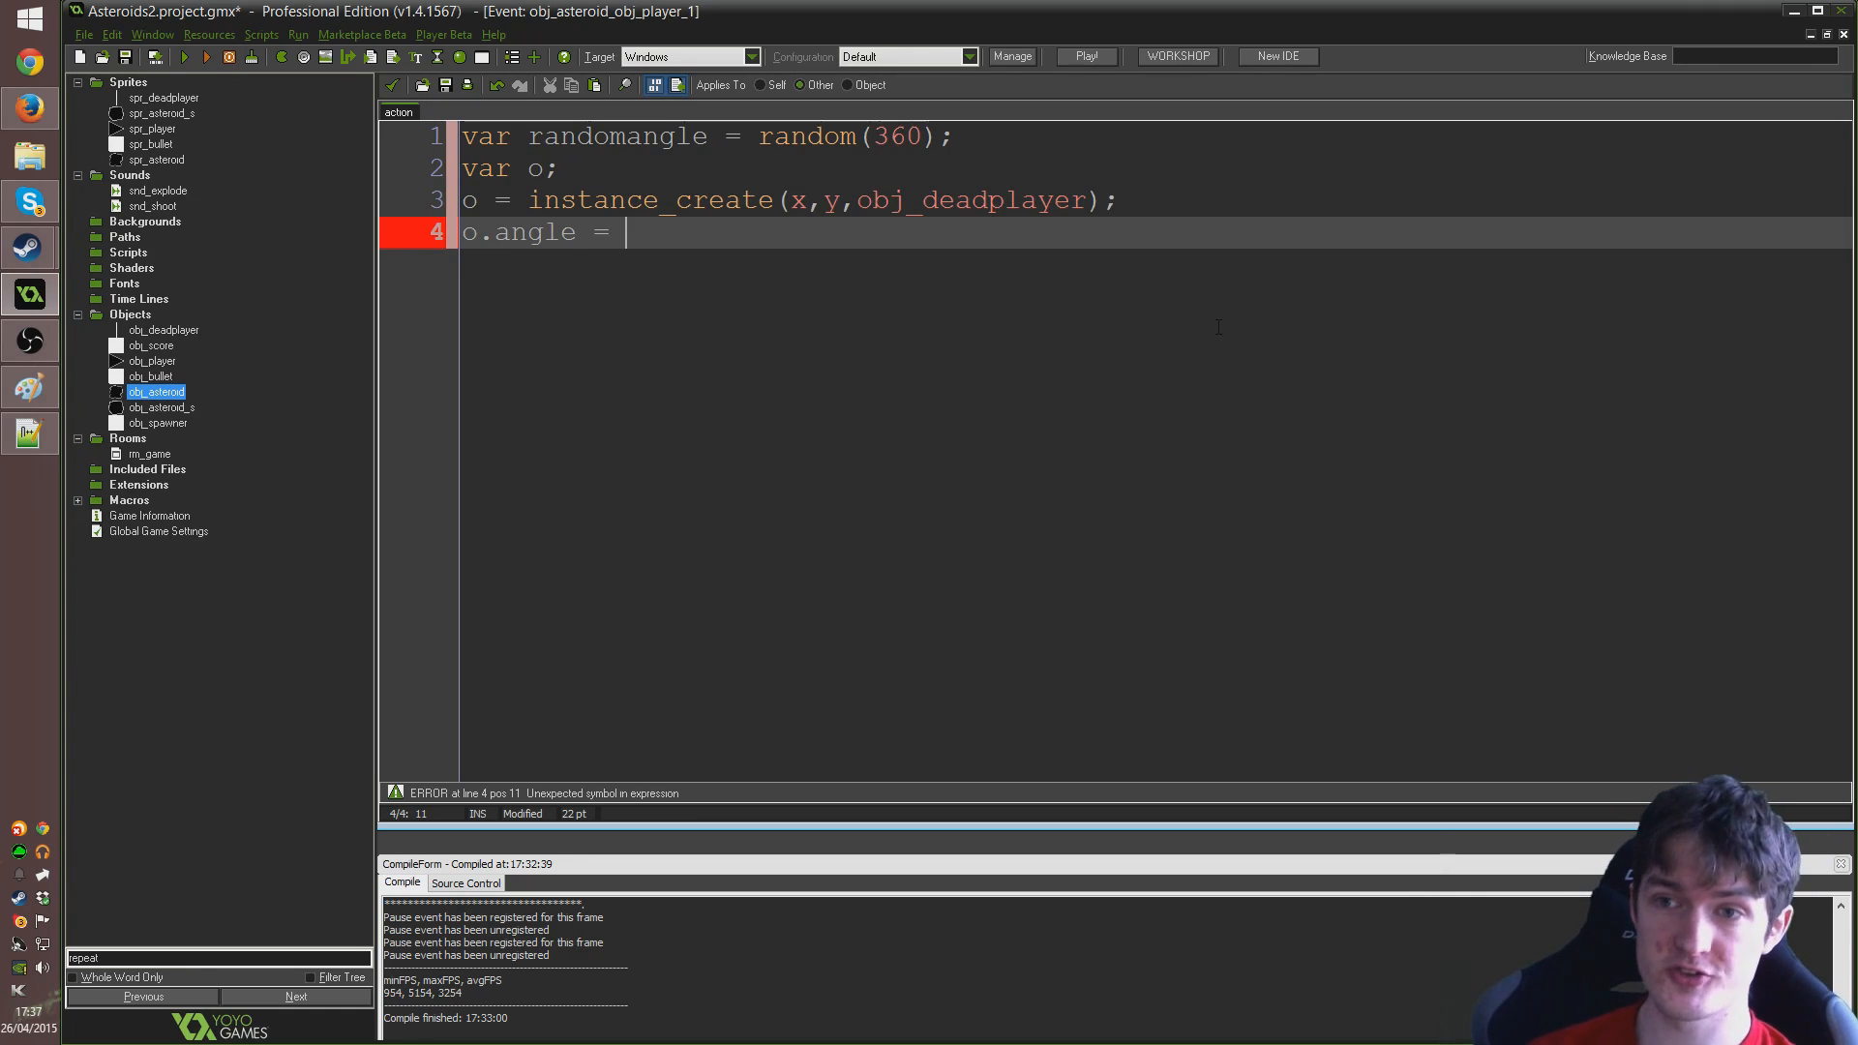
text(0 + rand)
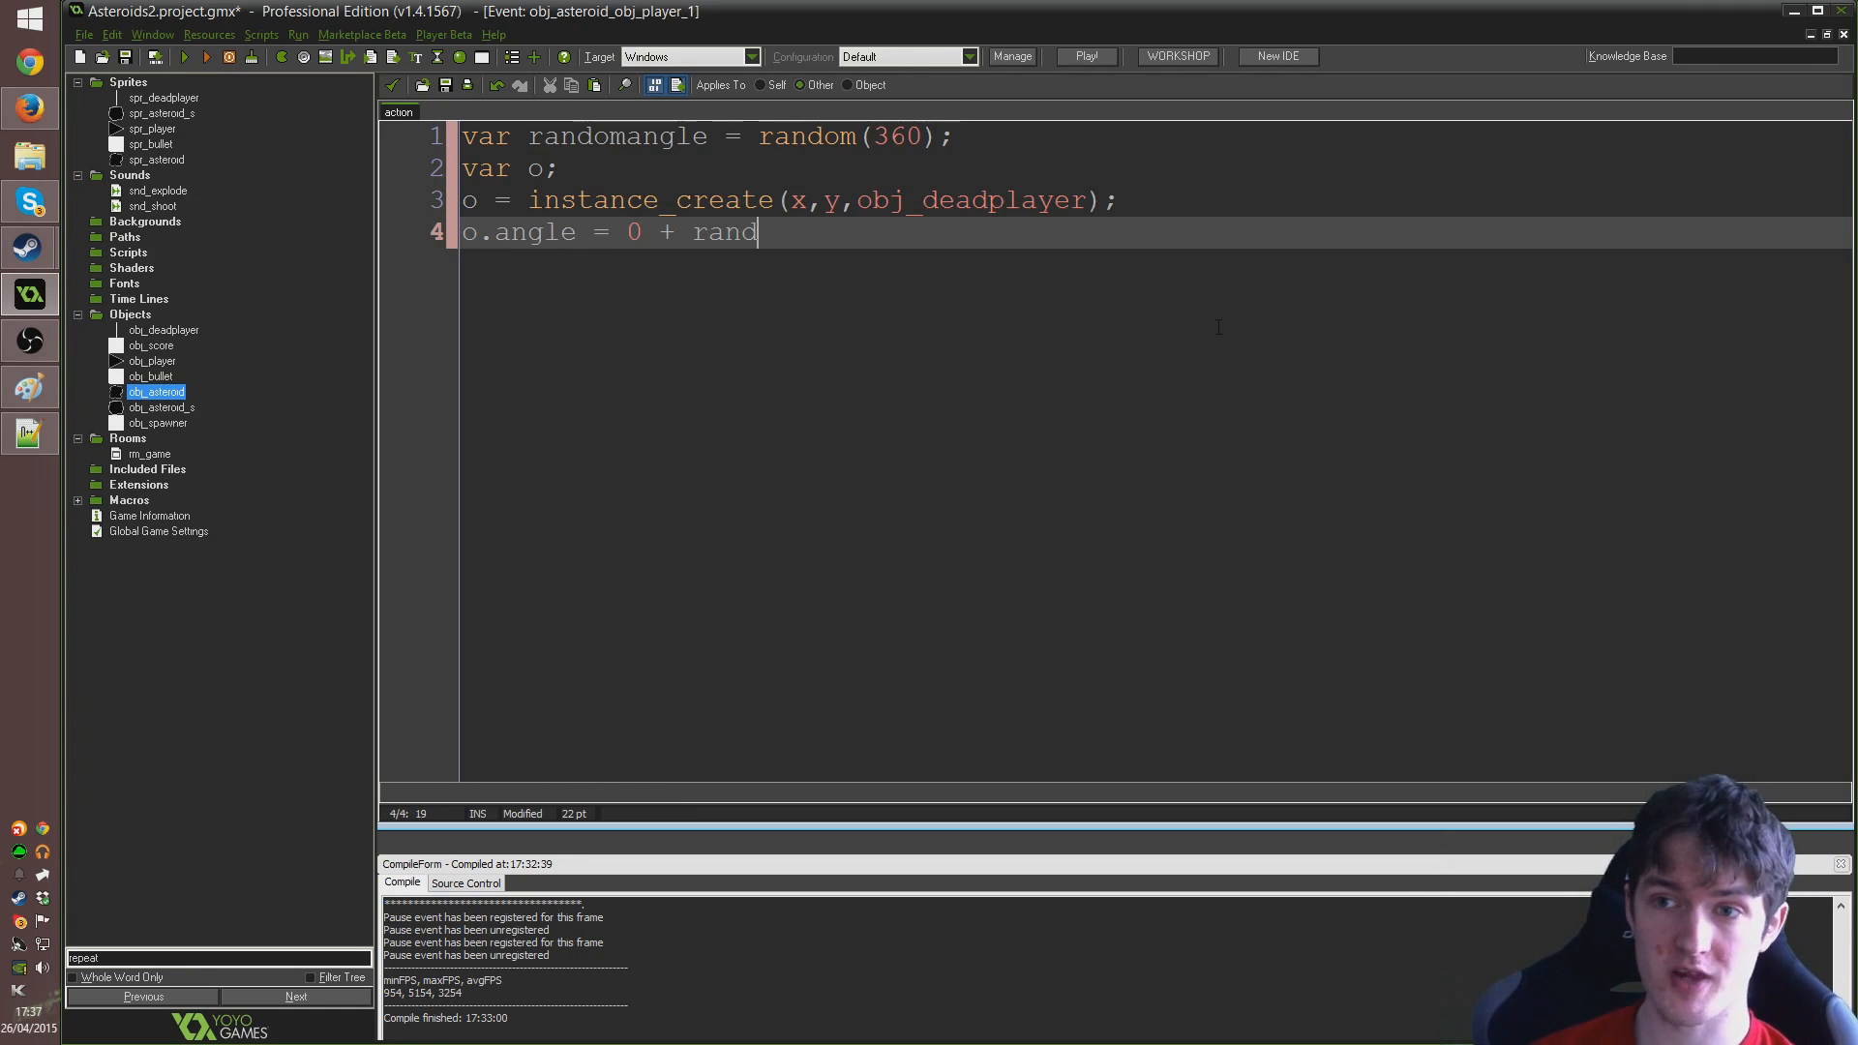
text(omangle)
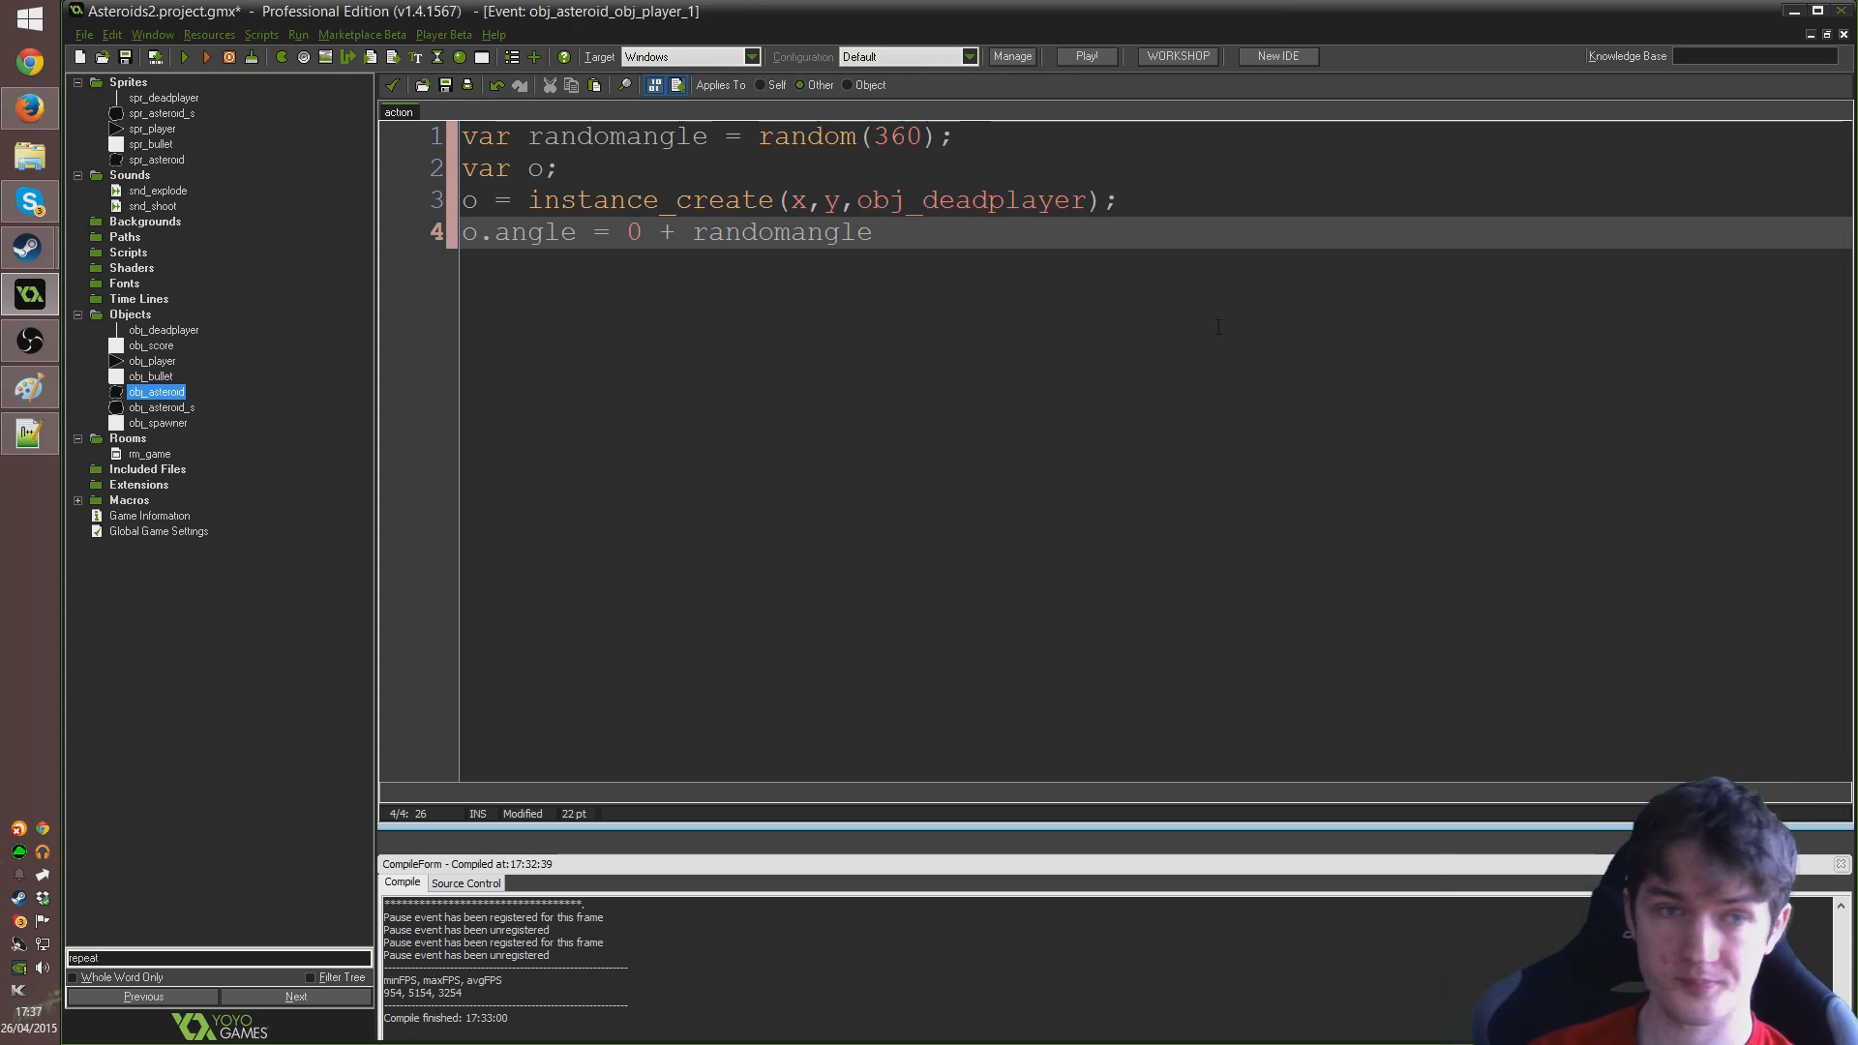
text(;)
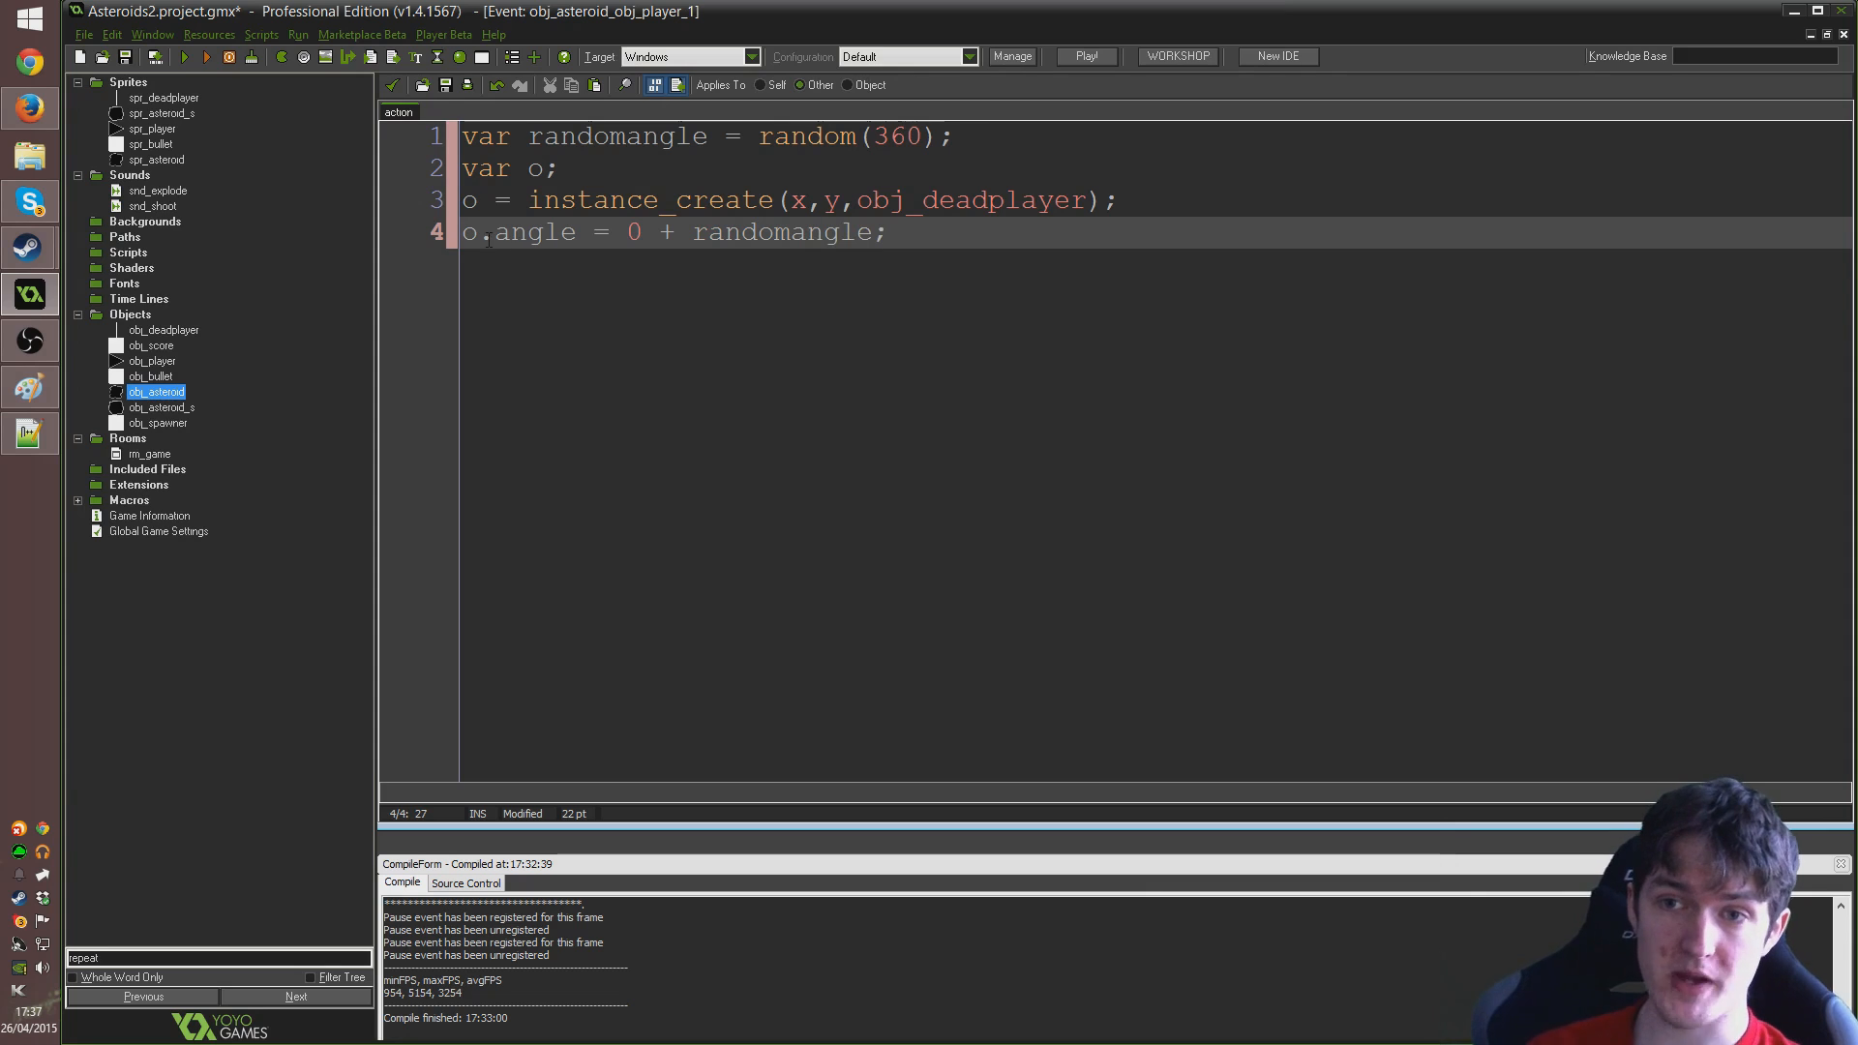
double_click(532, 233)
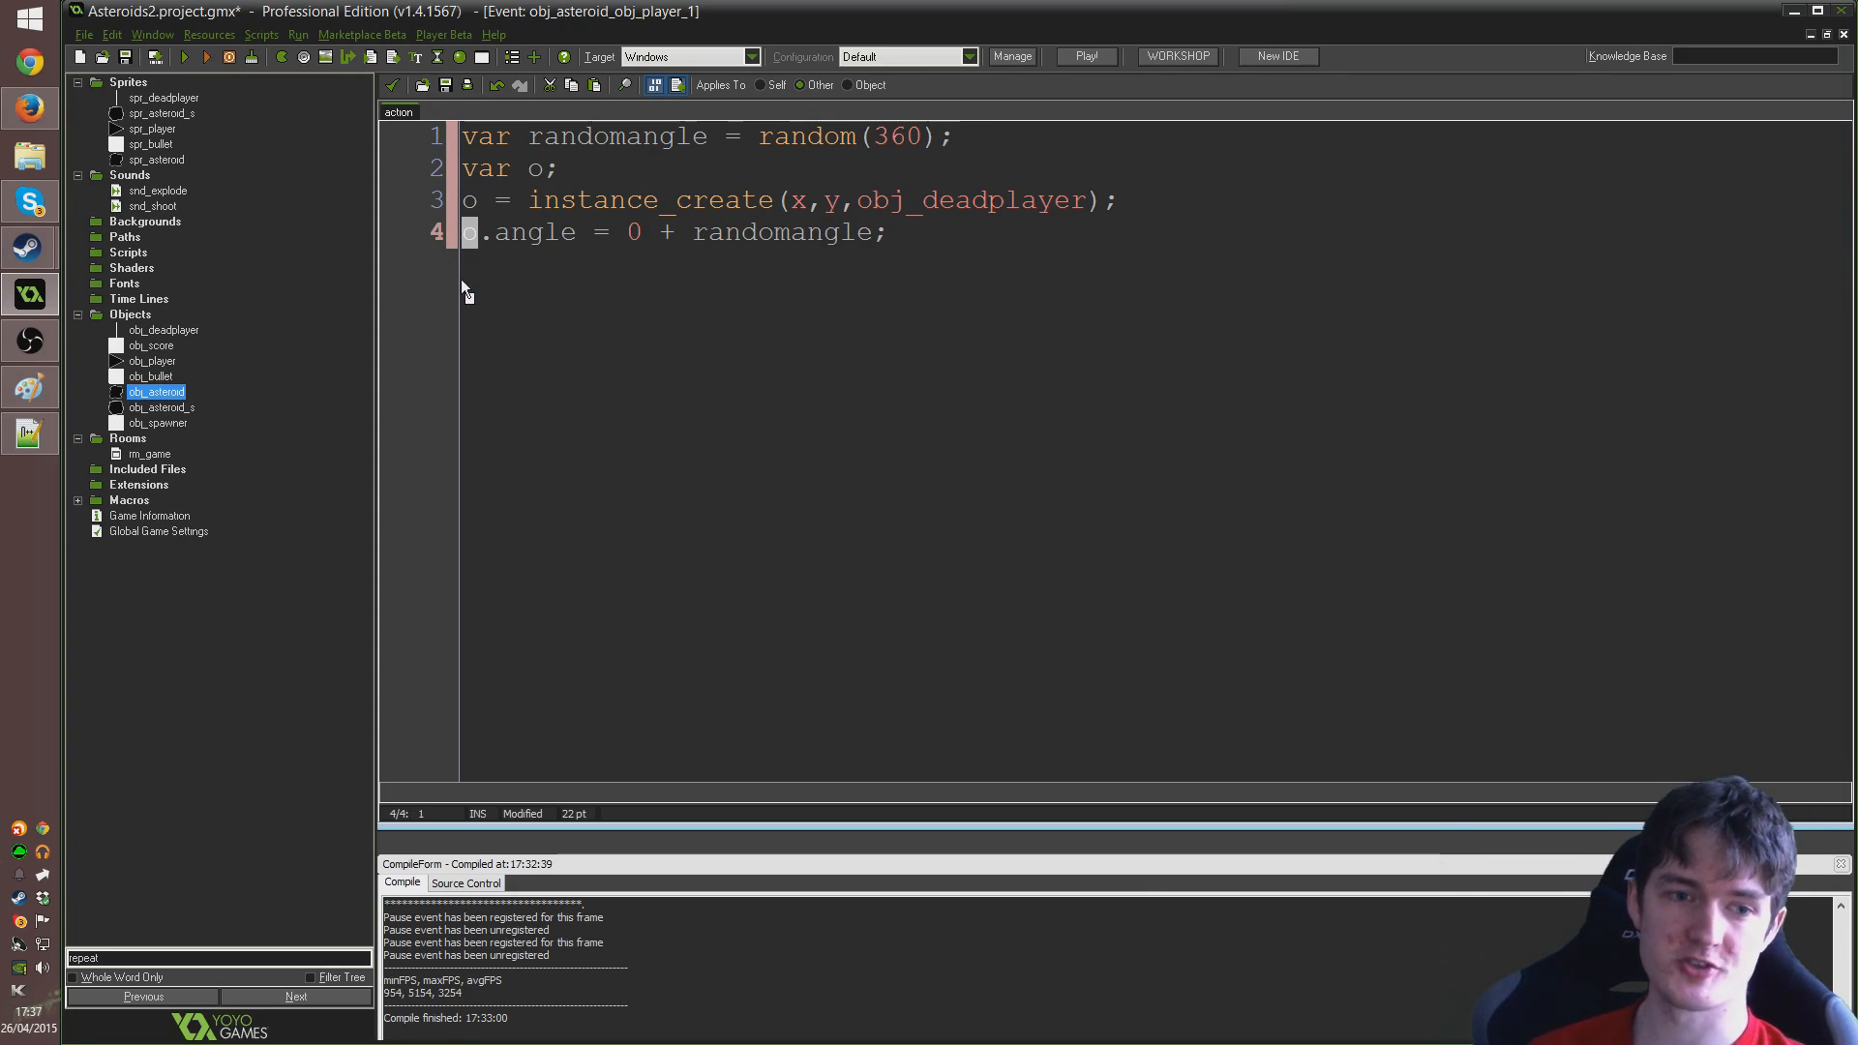
double_click(533, 231)
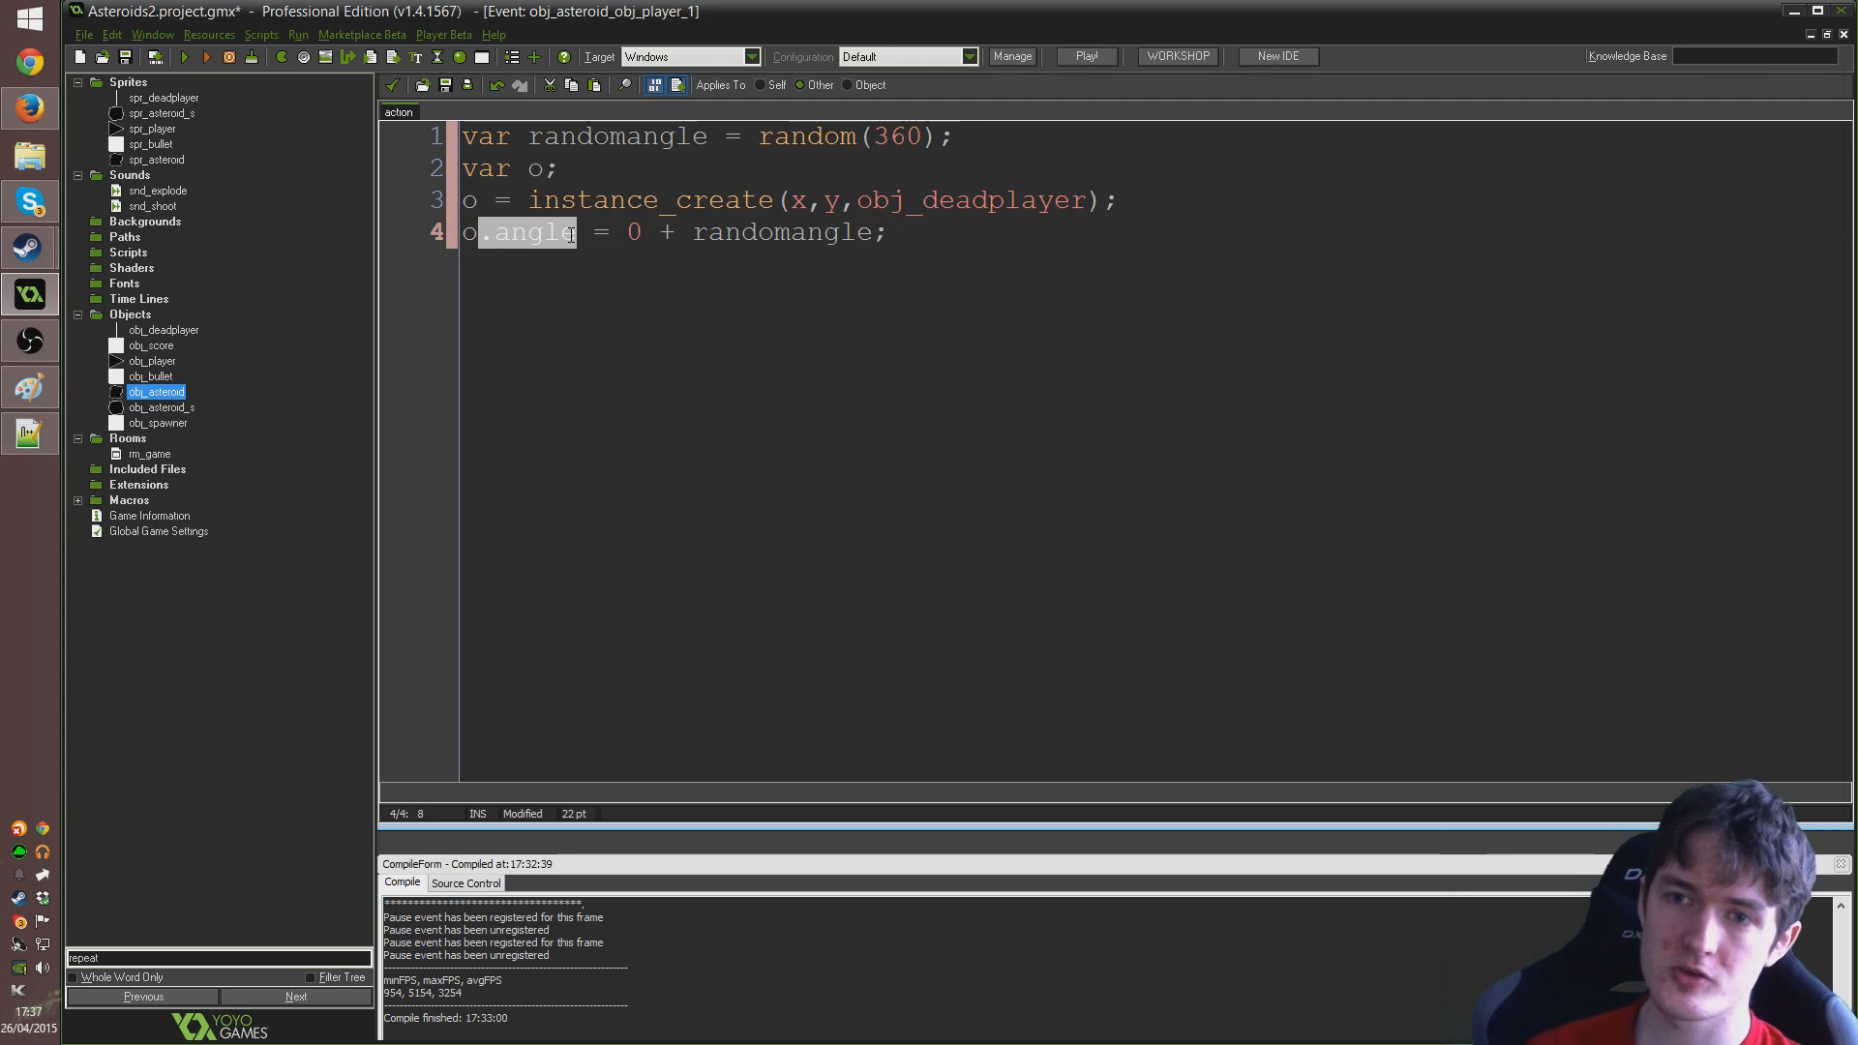
mouse_move(569, 247)
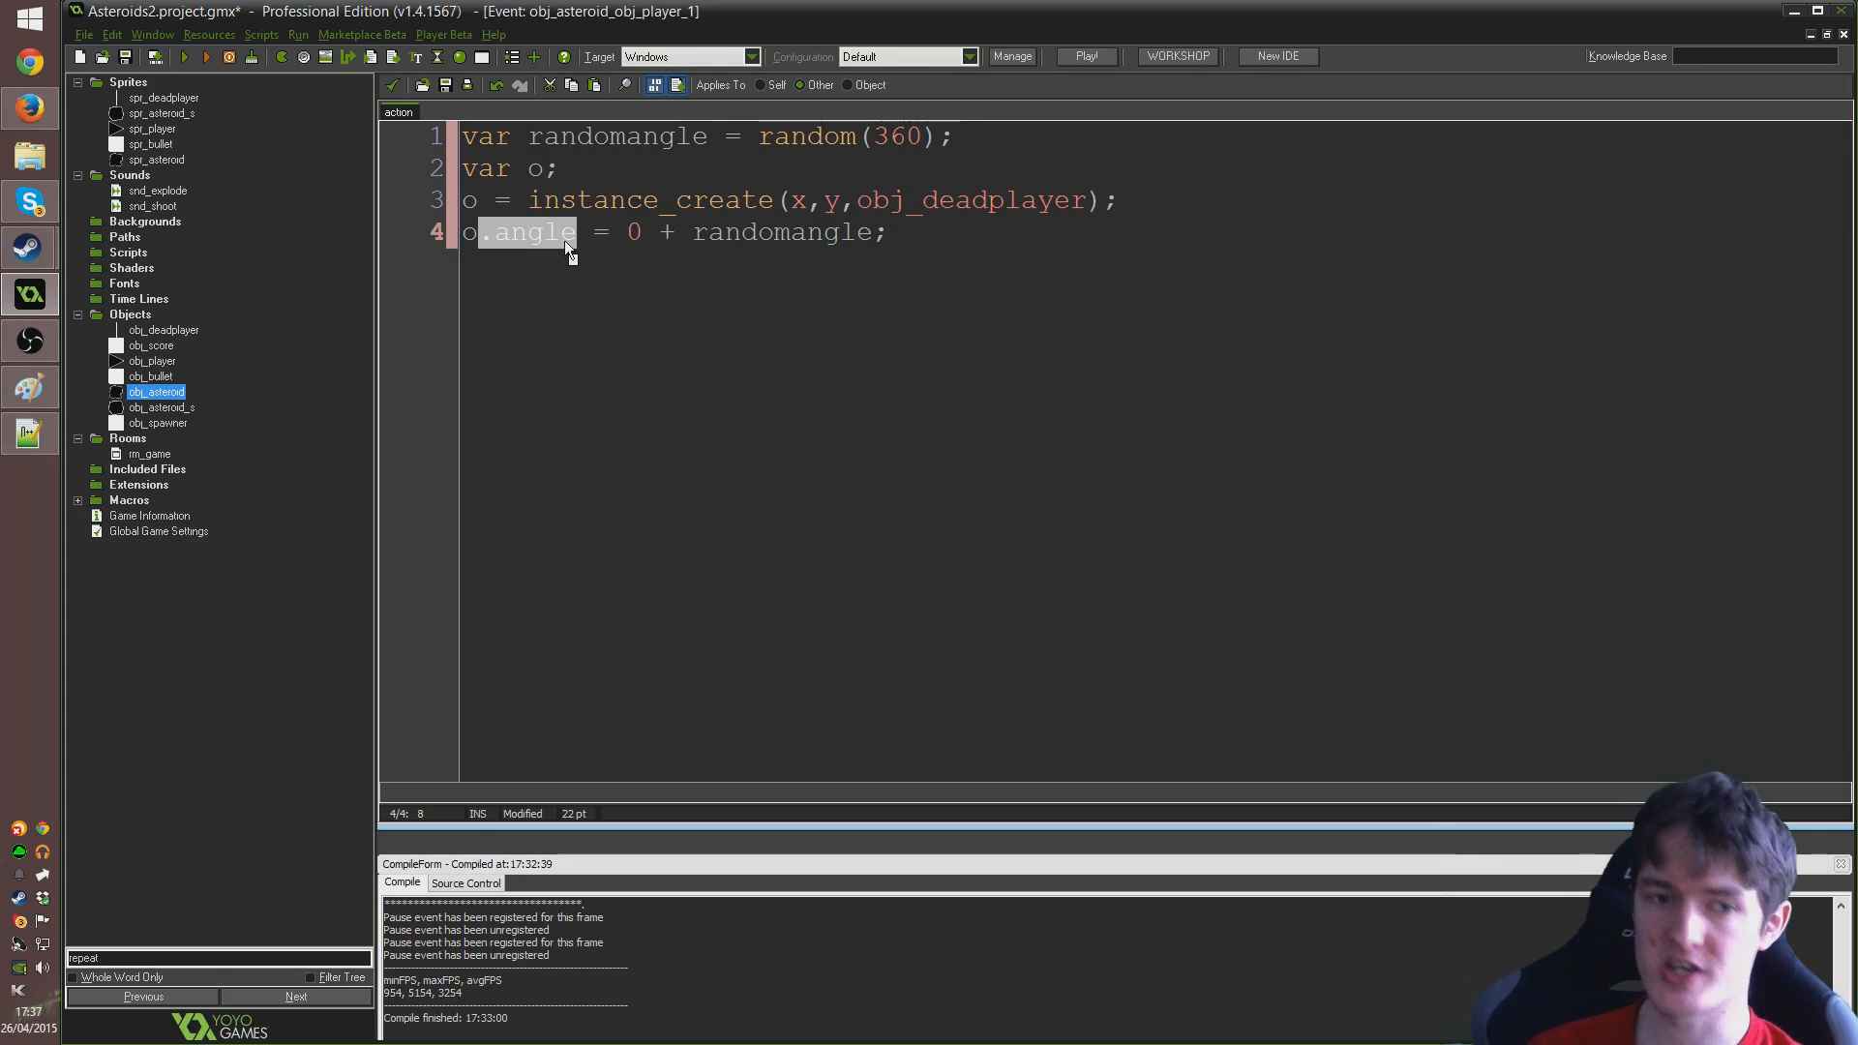
mouse_move(535, 282)
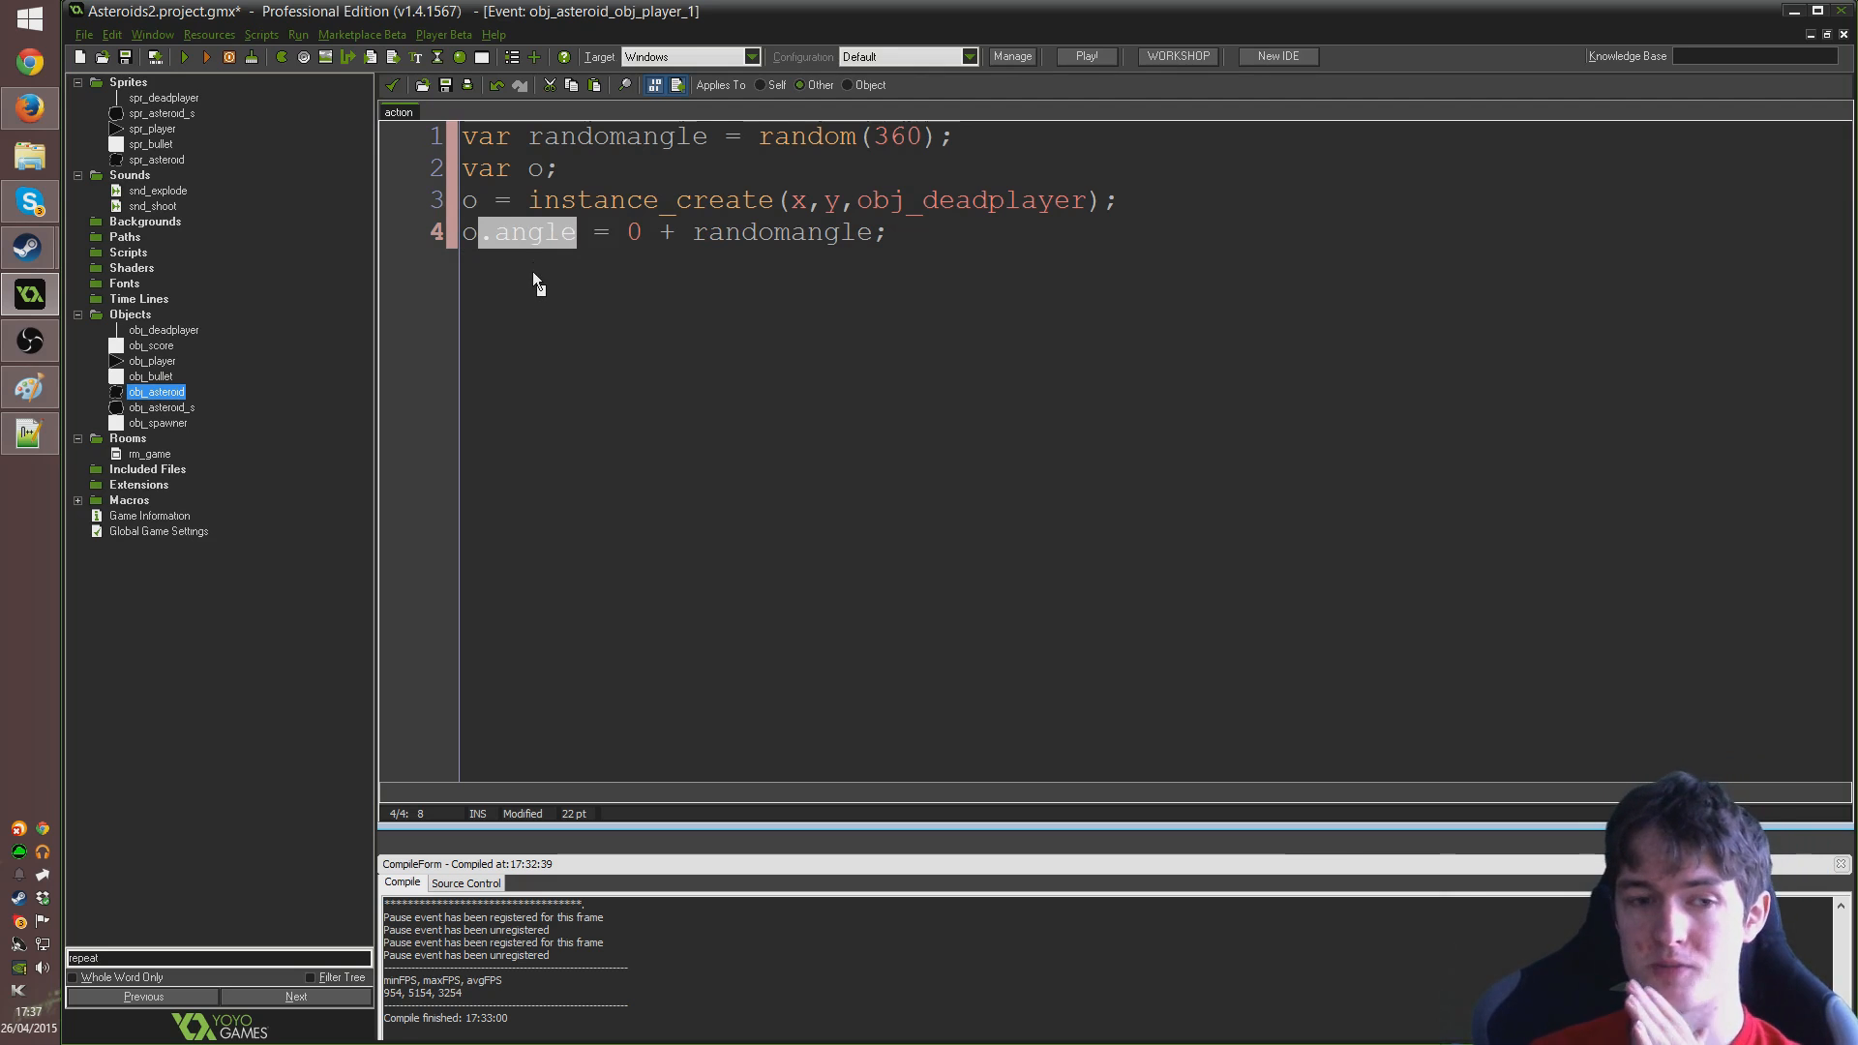
click(471, 232)
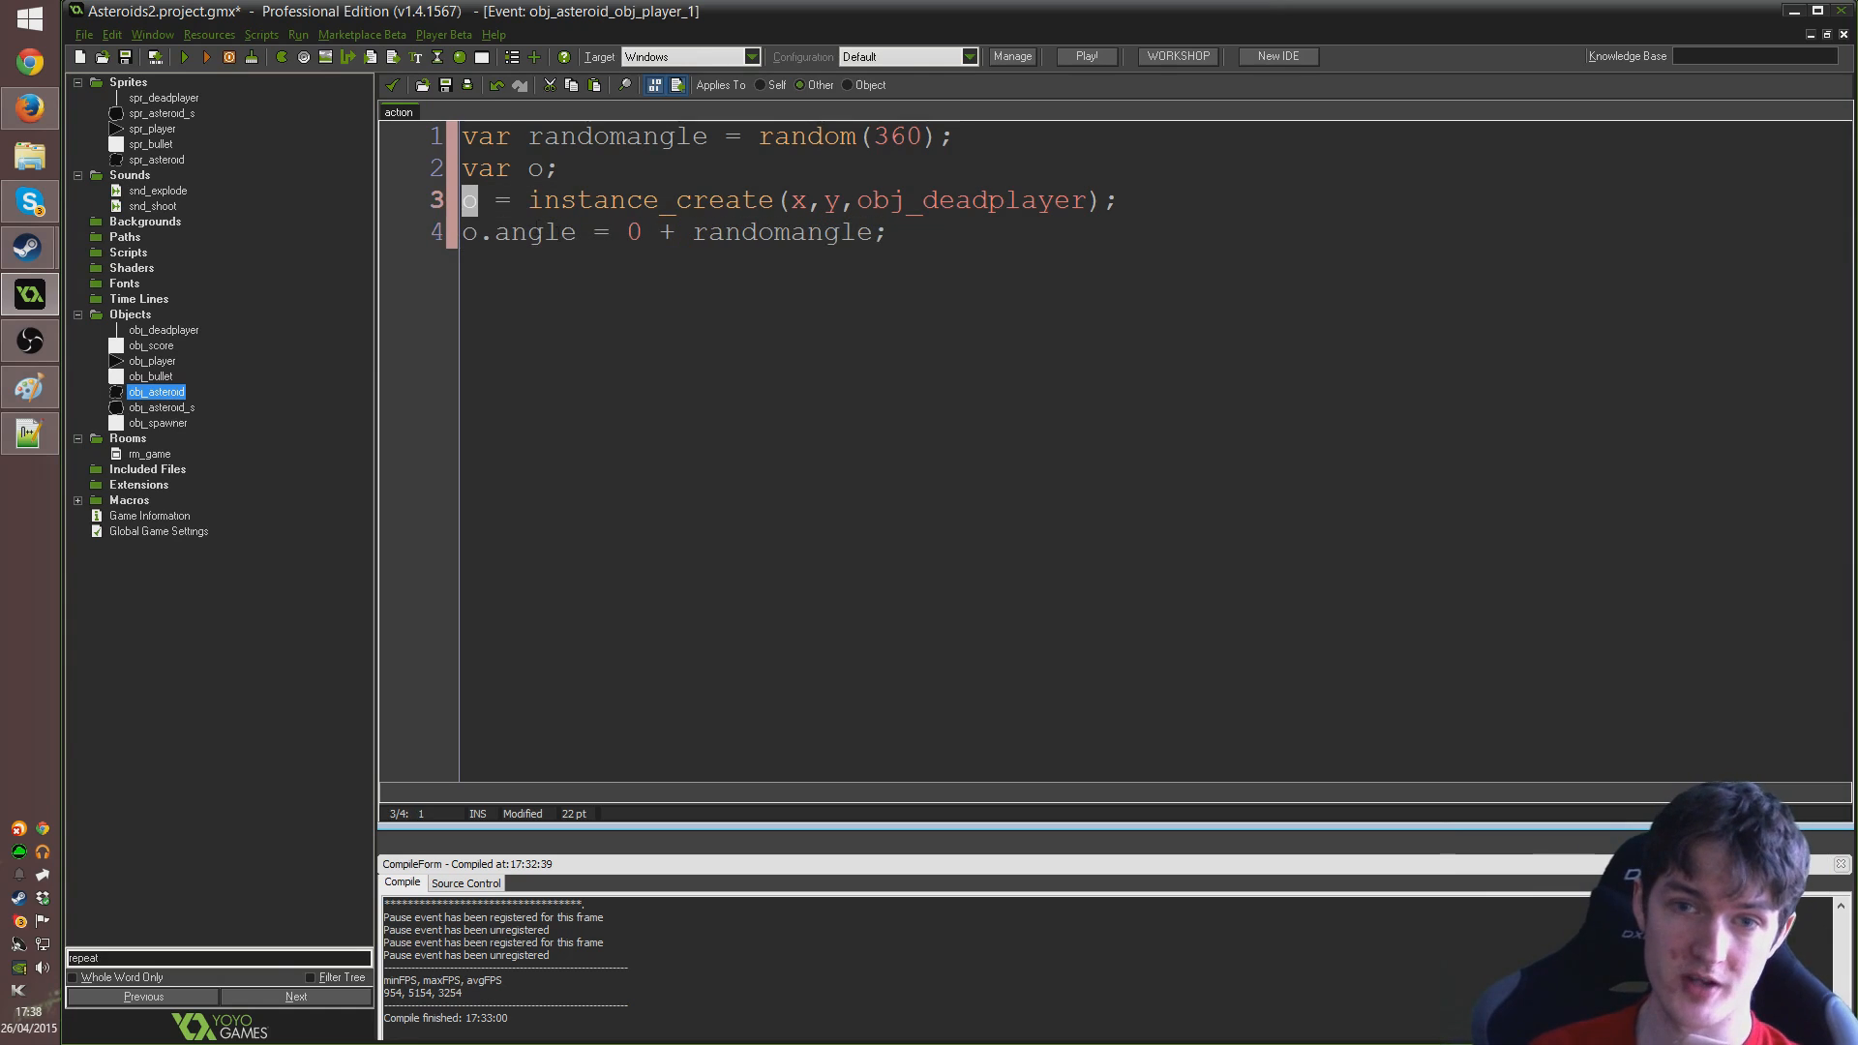
click(882, 232)
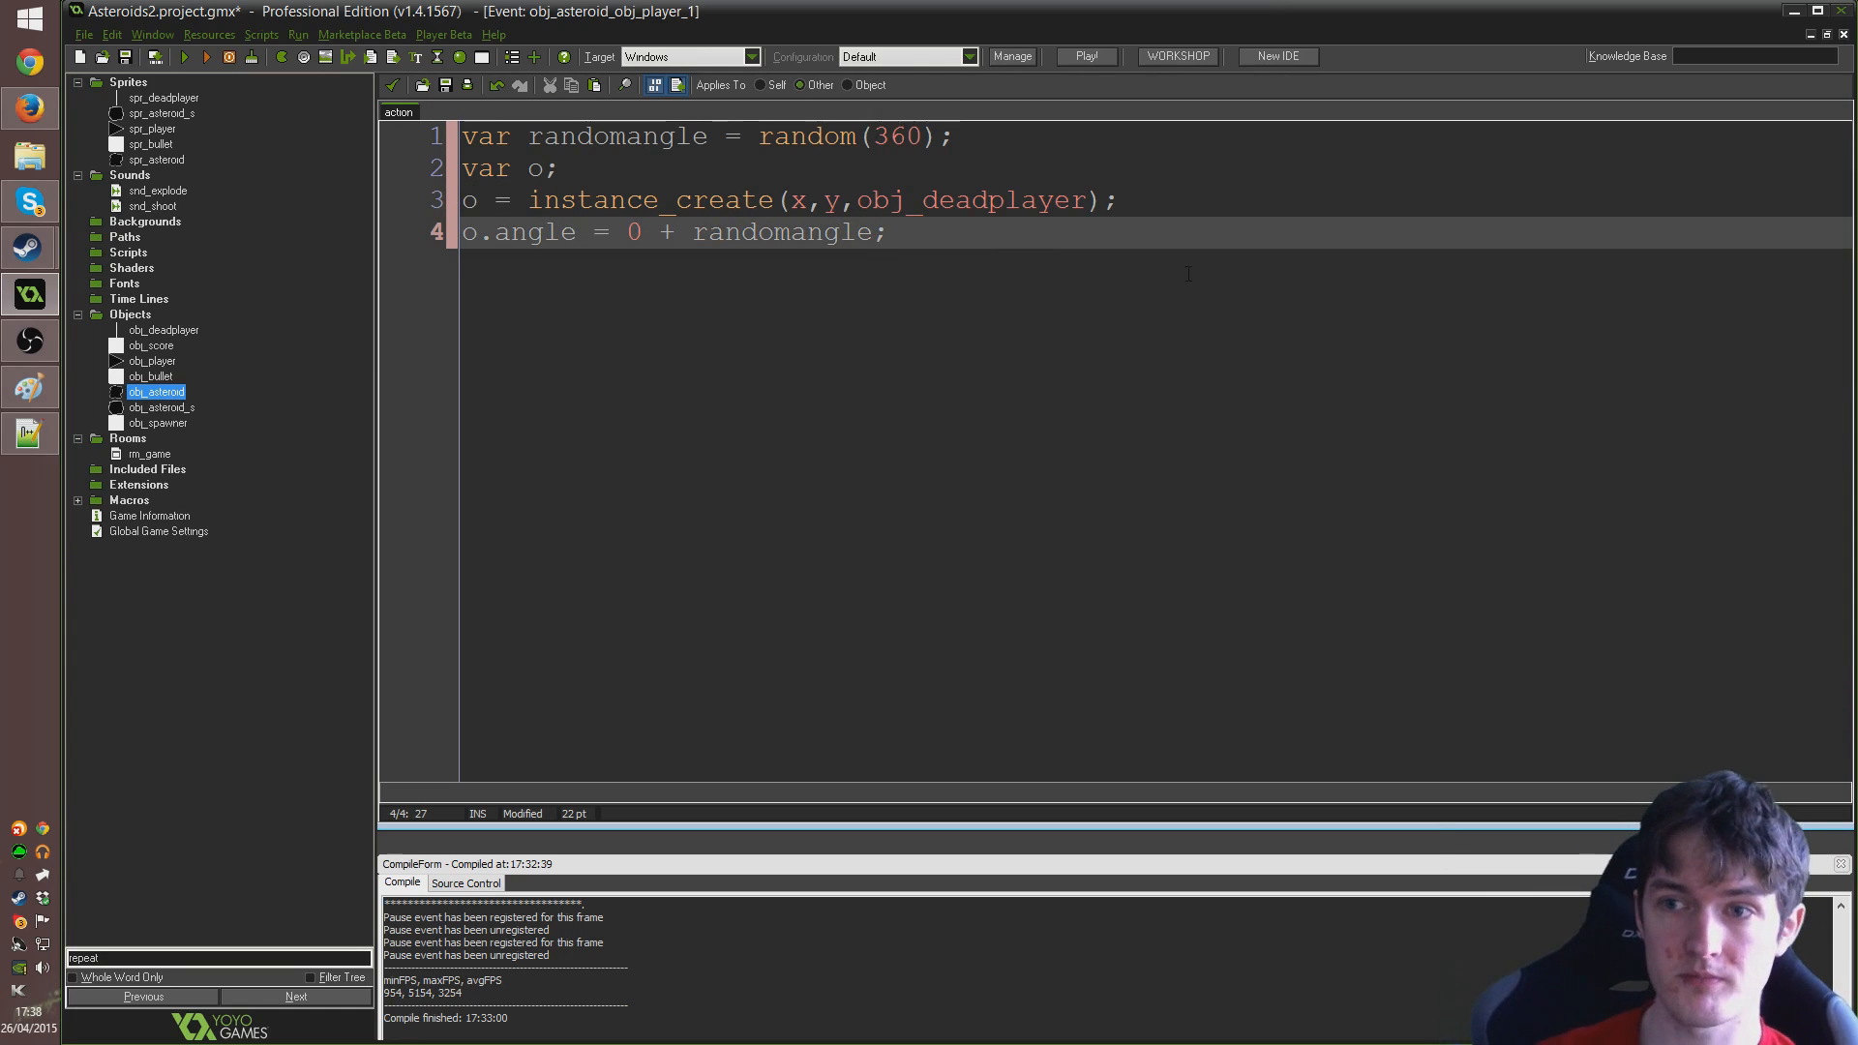
Add another o = instance_create(x,y,obj_deadplayer); line followed by o.angle = 120 + randomangle;
key(Return)
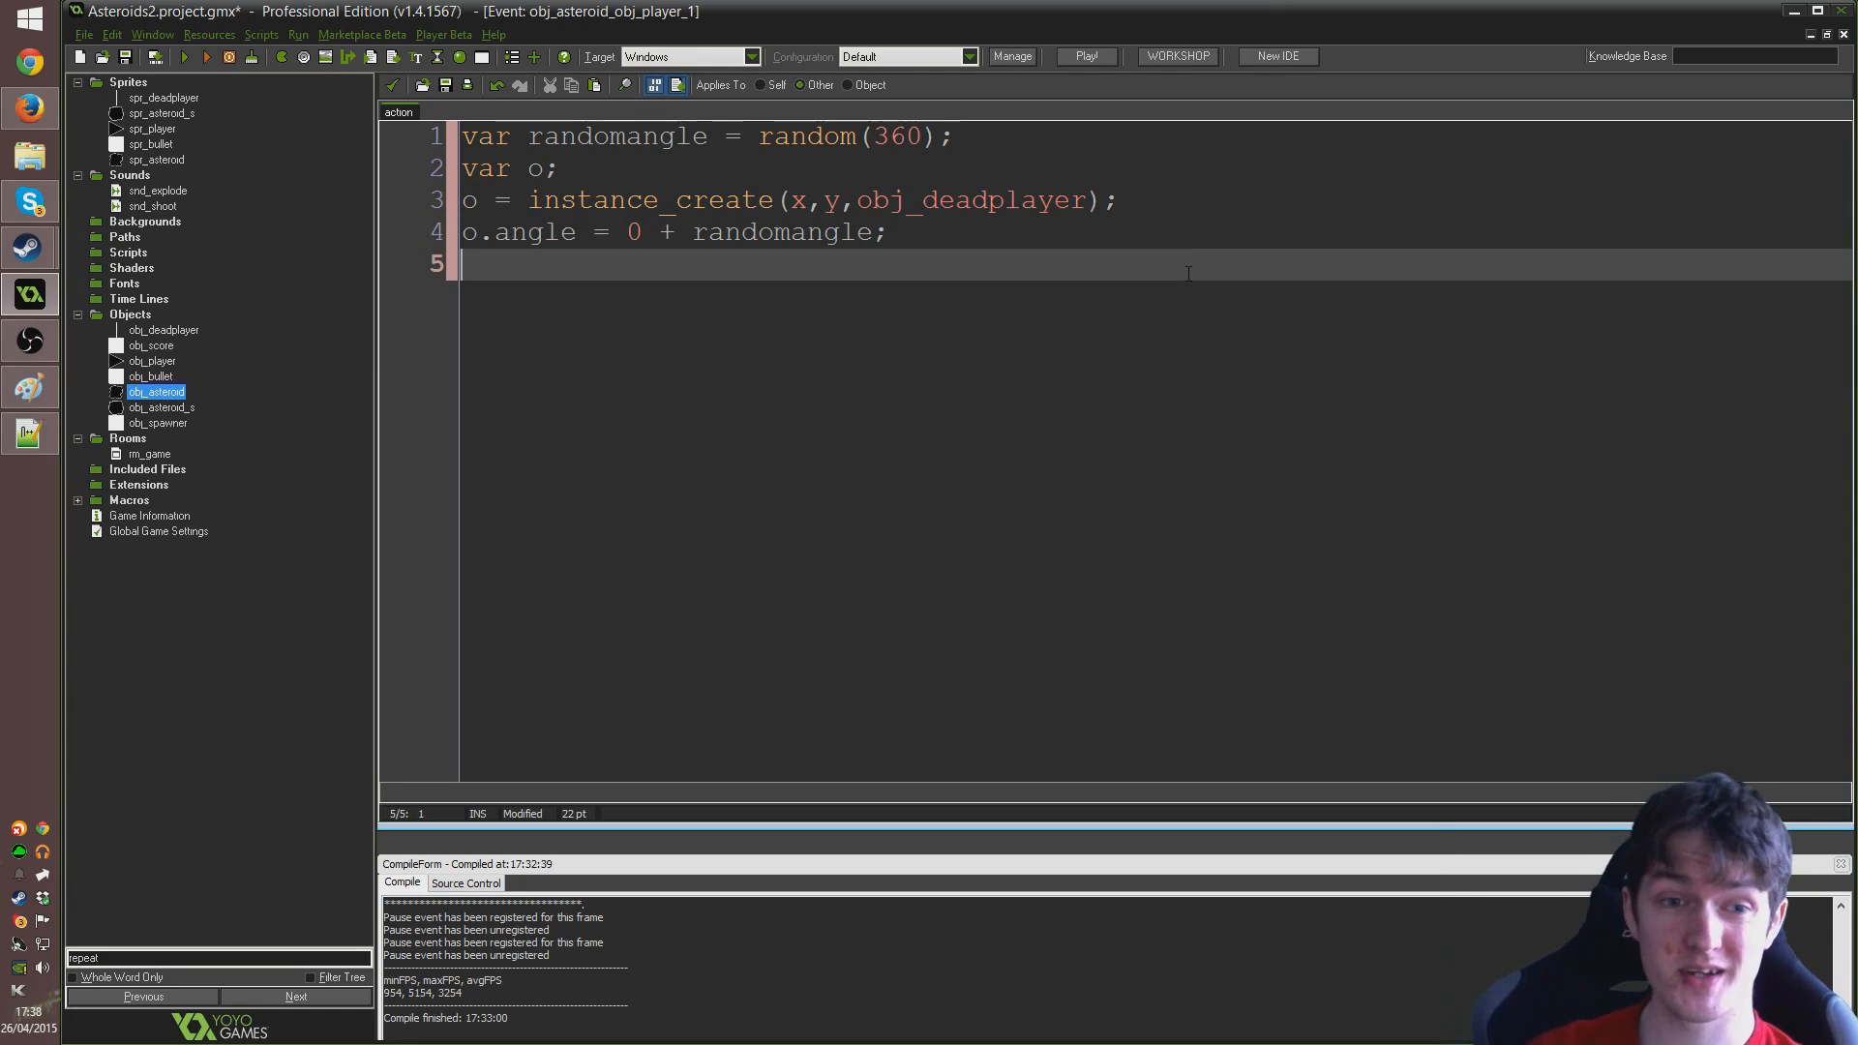
text(o)
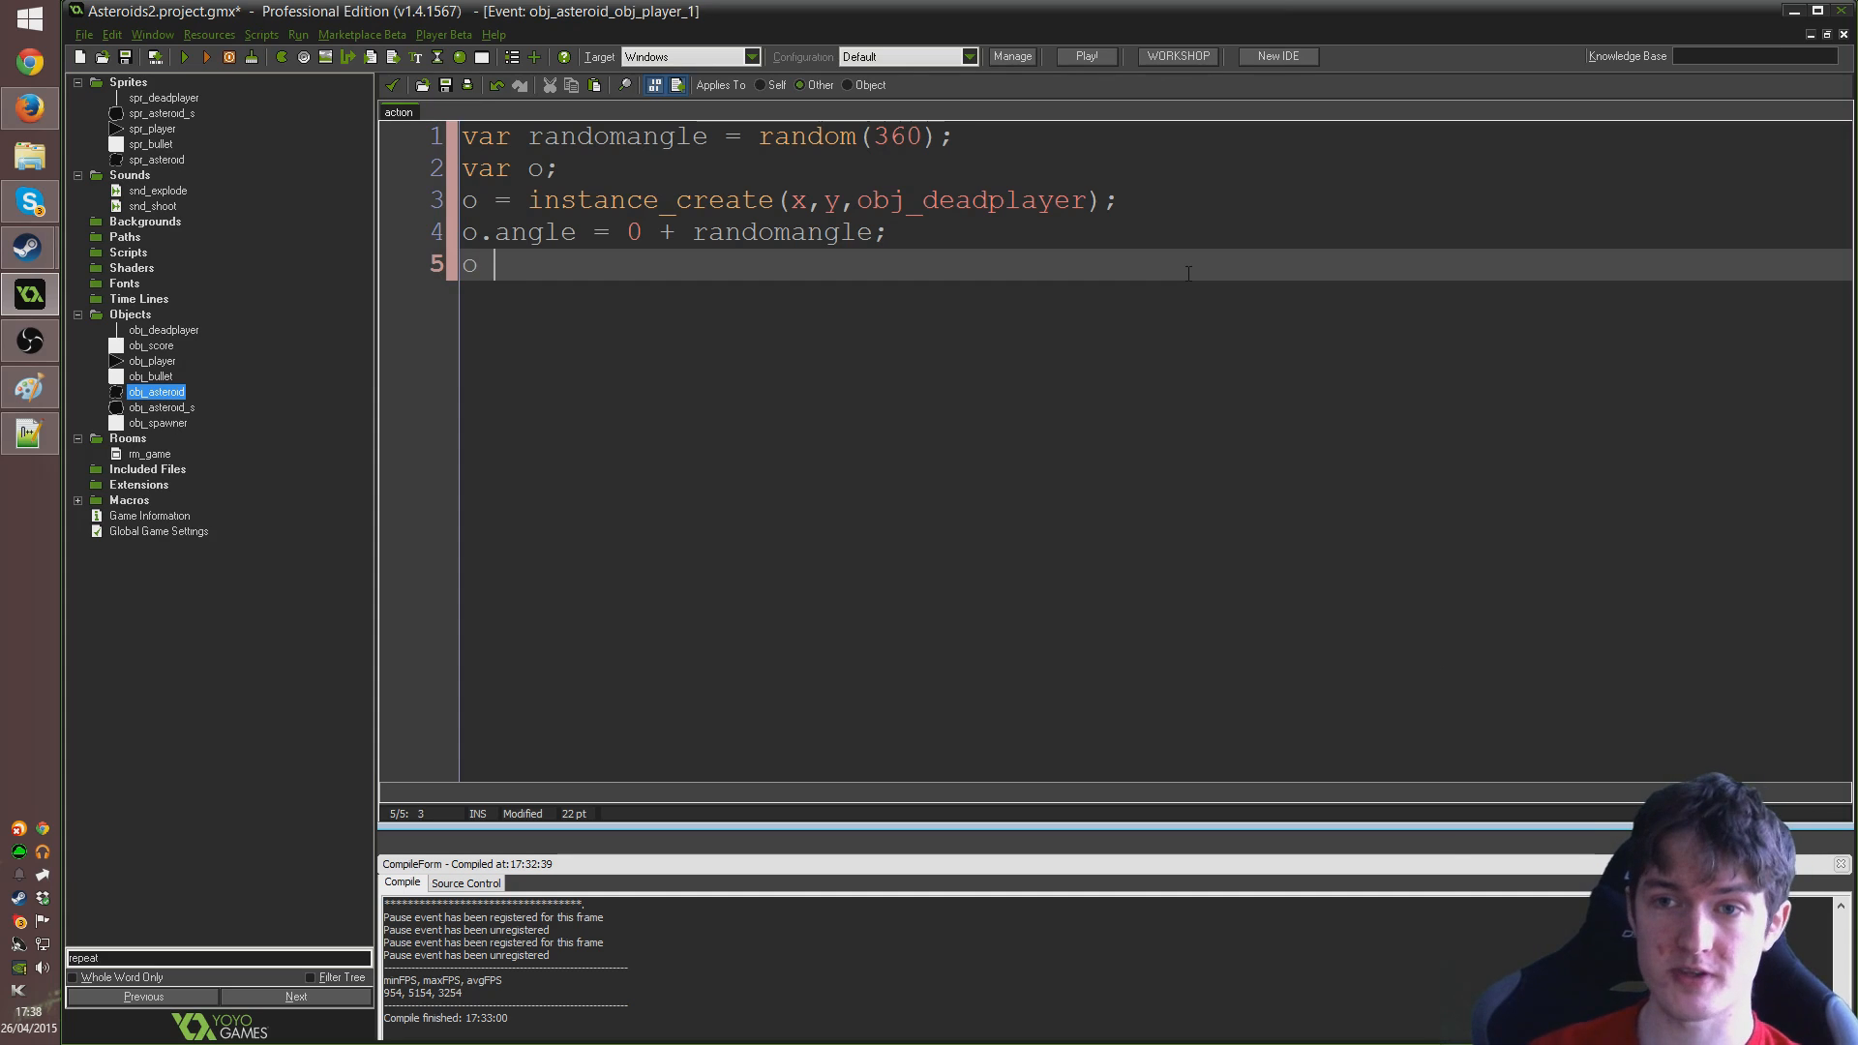
text(= instance)
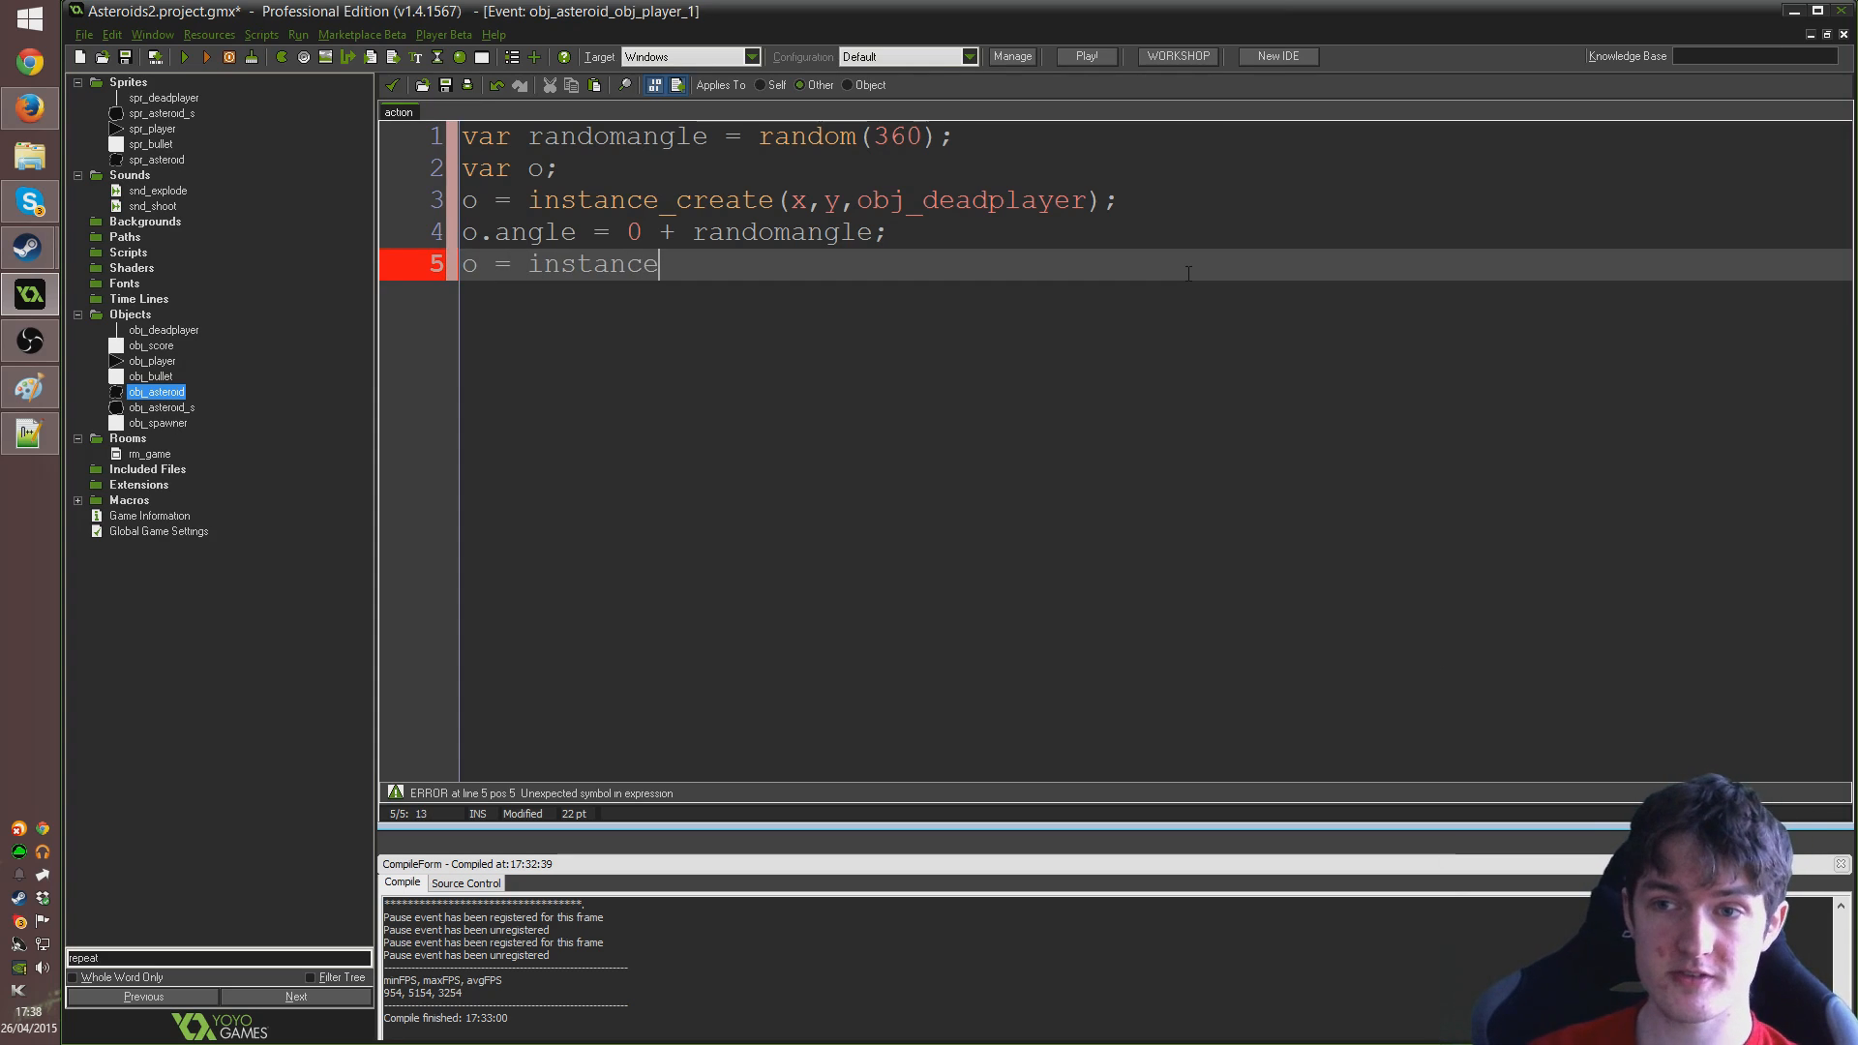
text(_create(x,)
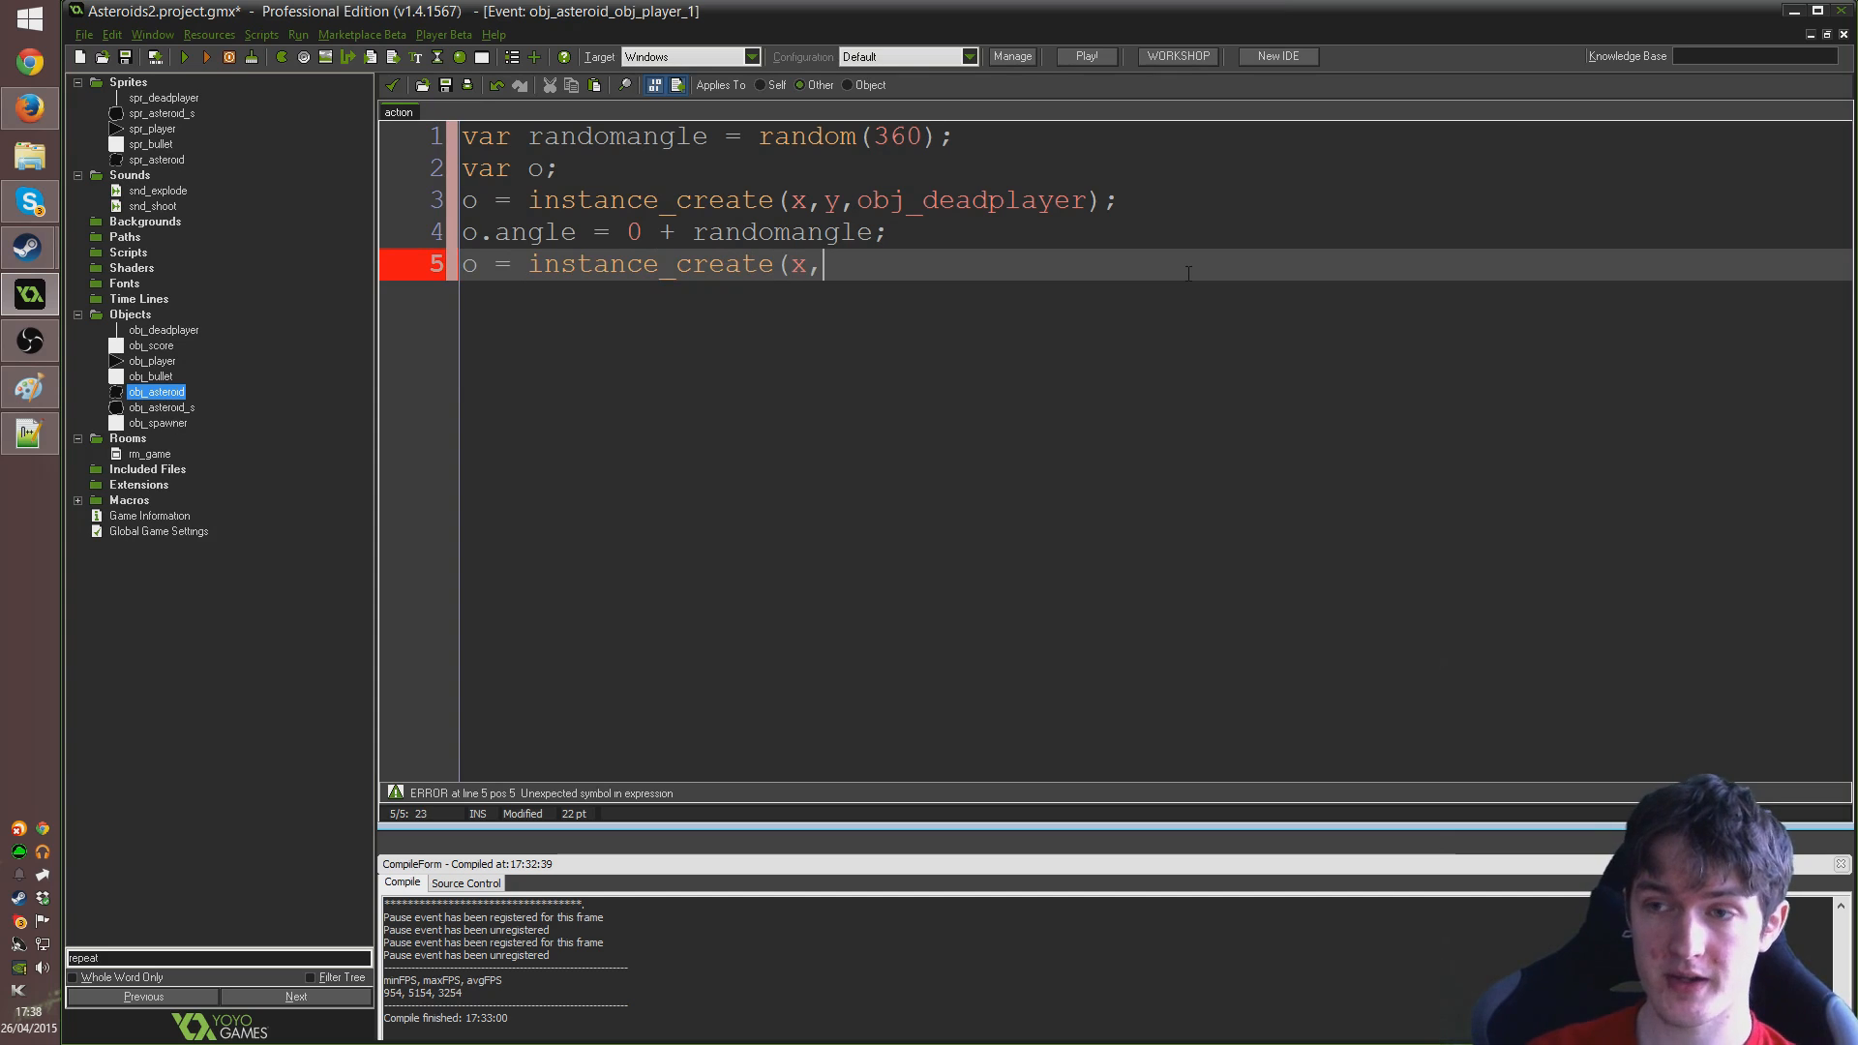
text(y,obj_de)
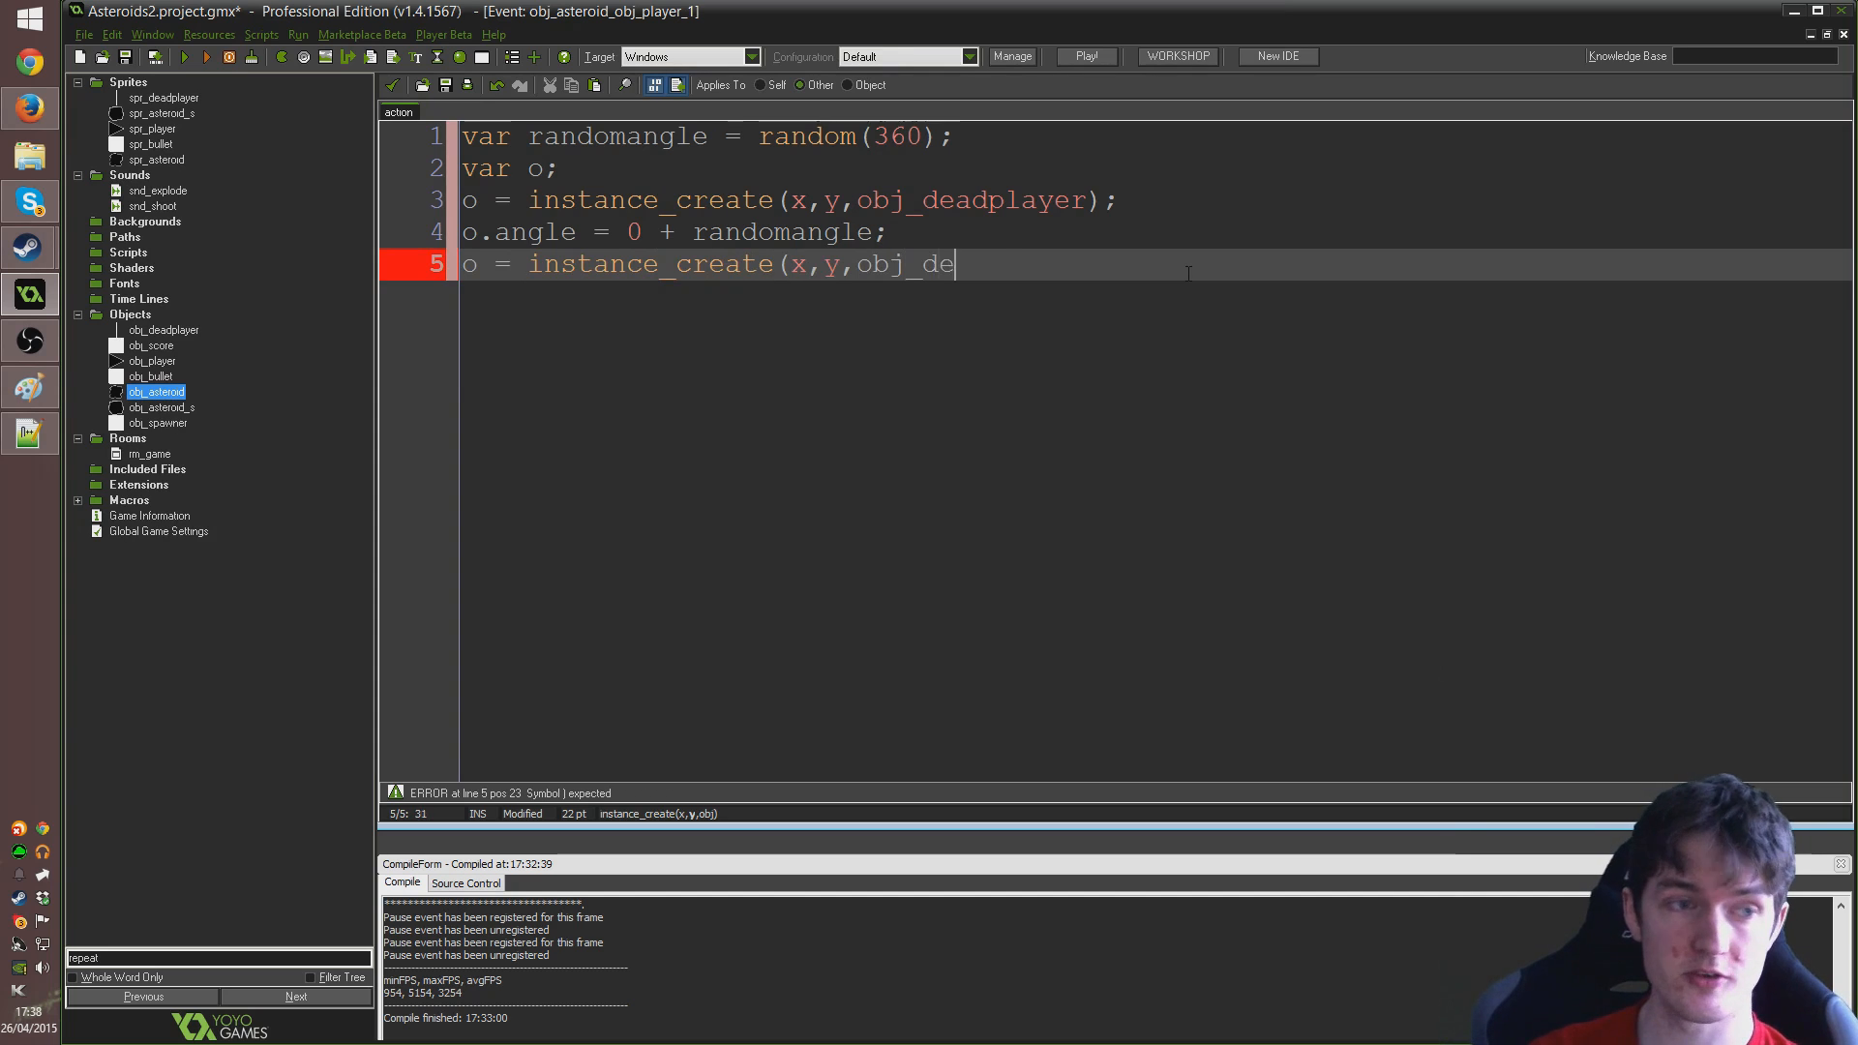
text(adplayer);)
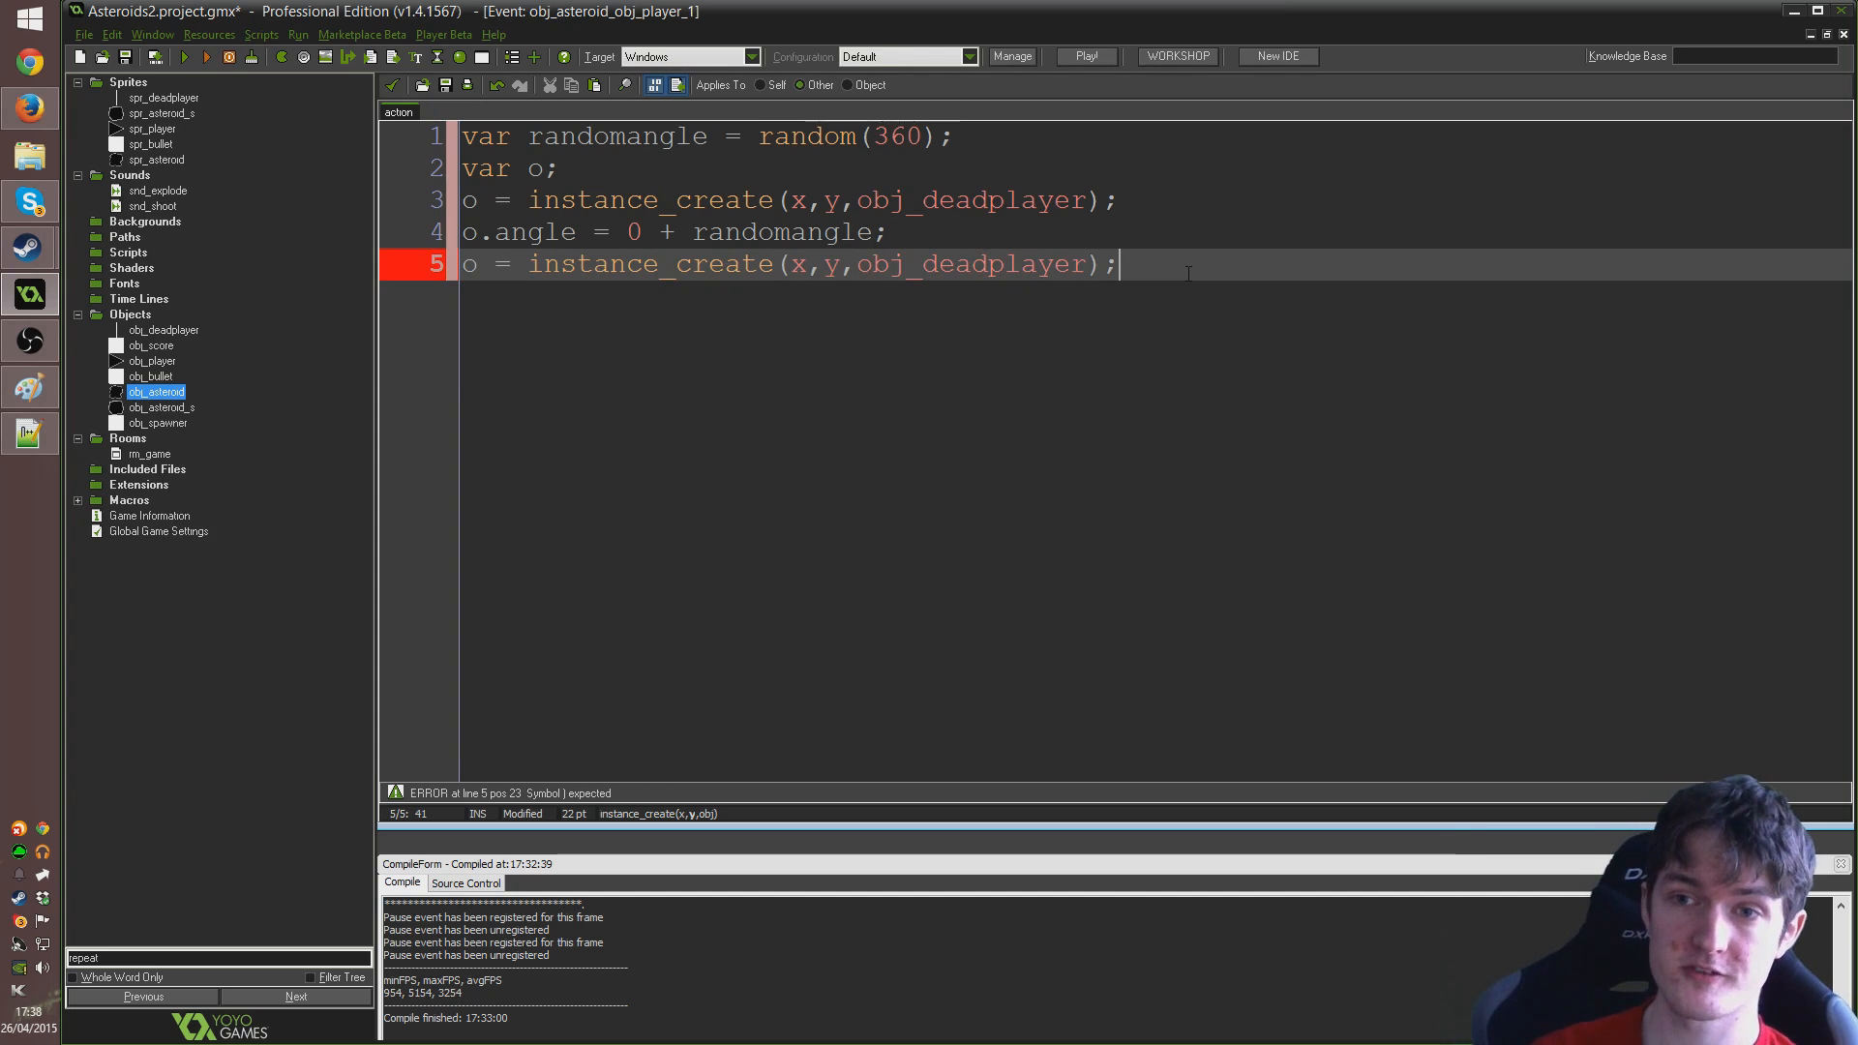
key(Return)
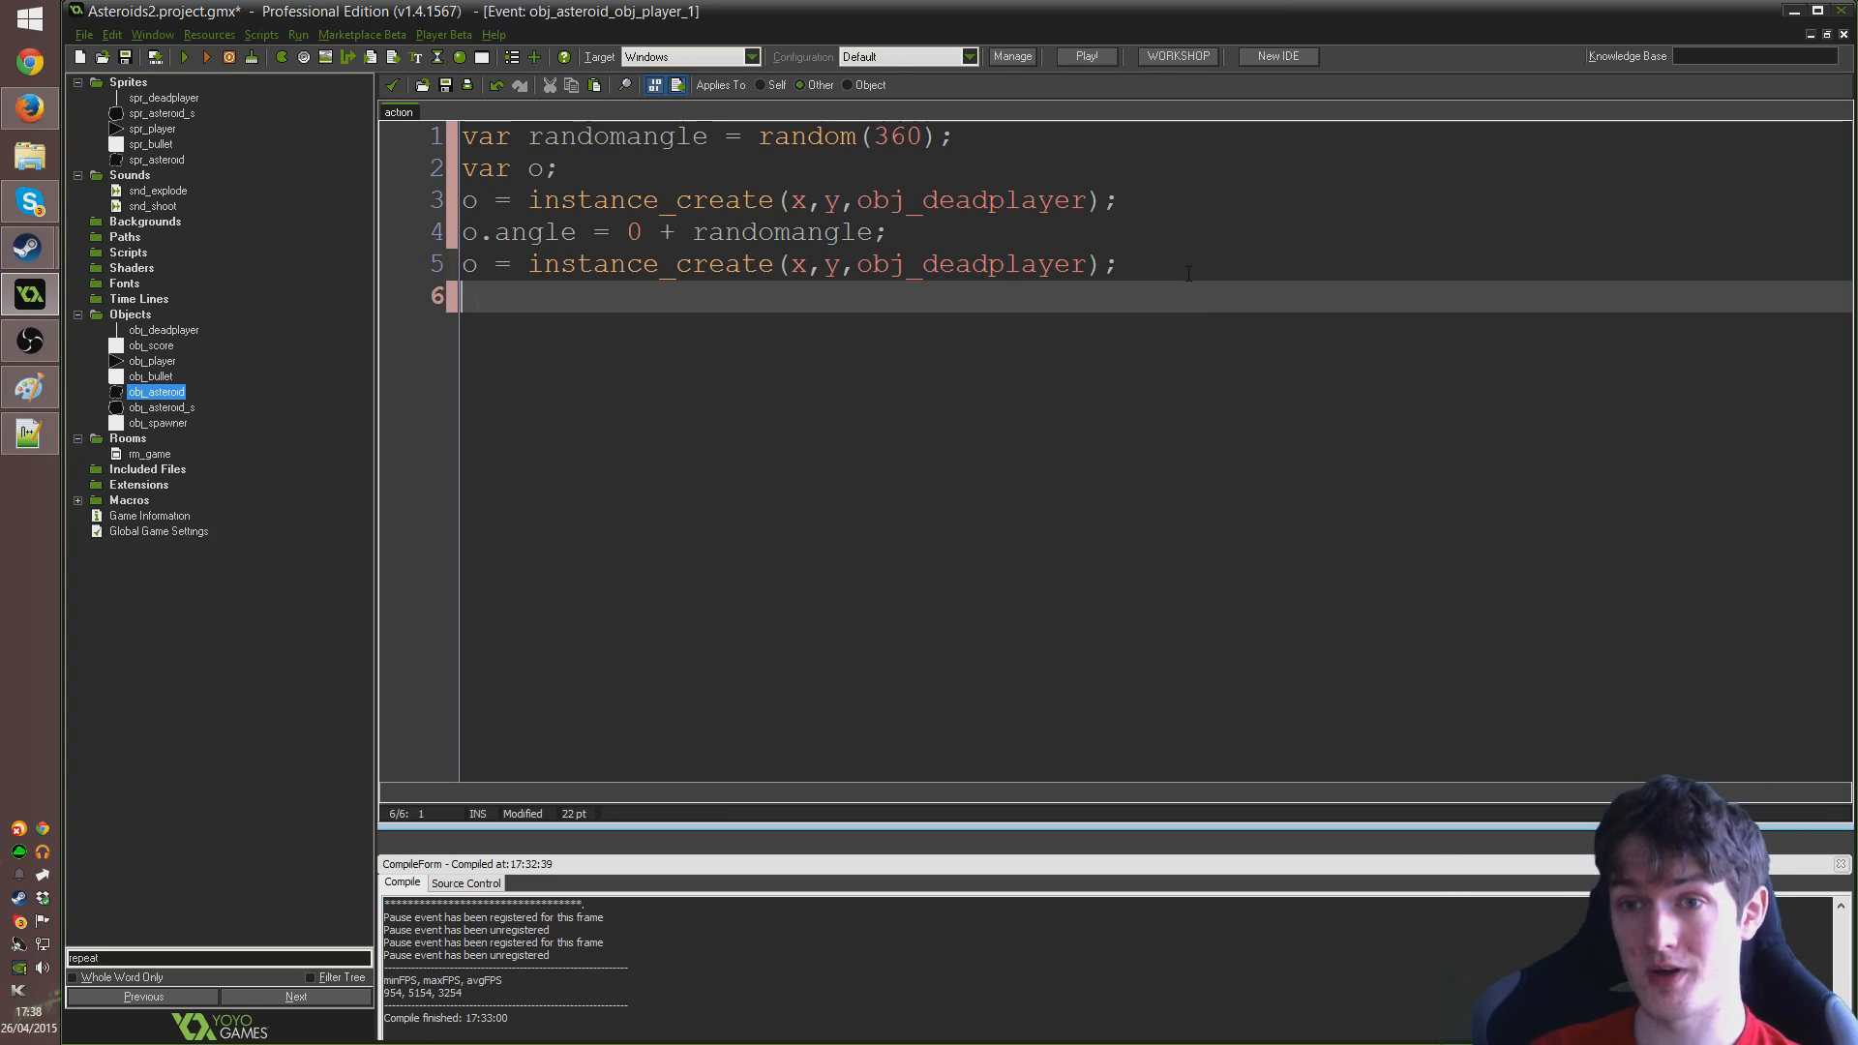
text(o.angle =)
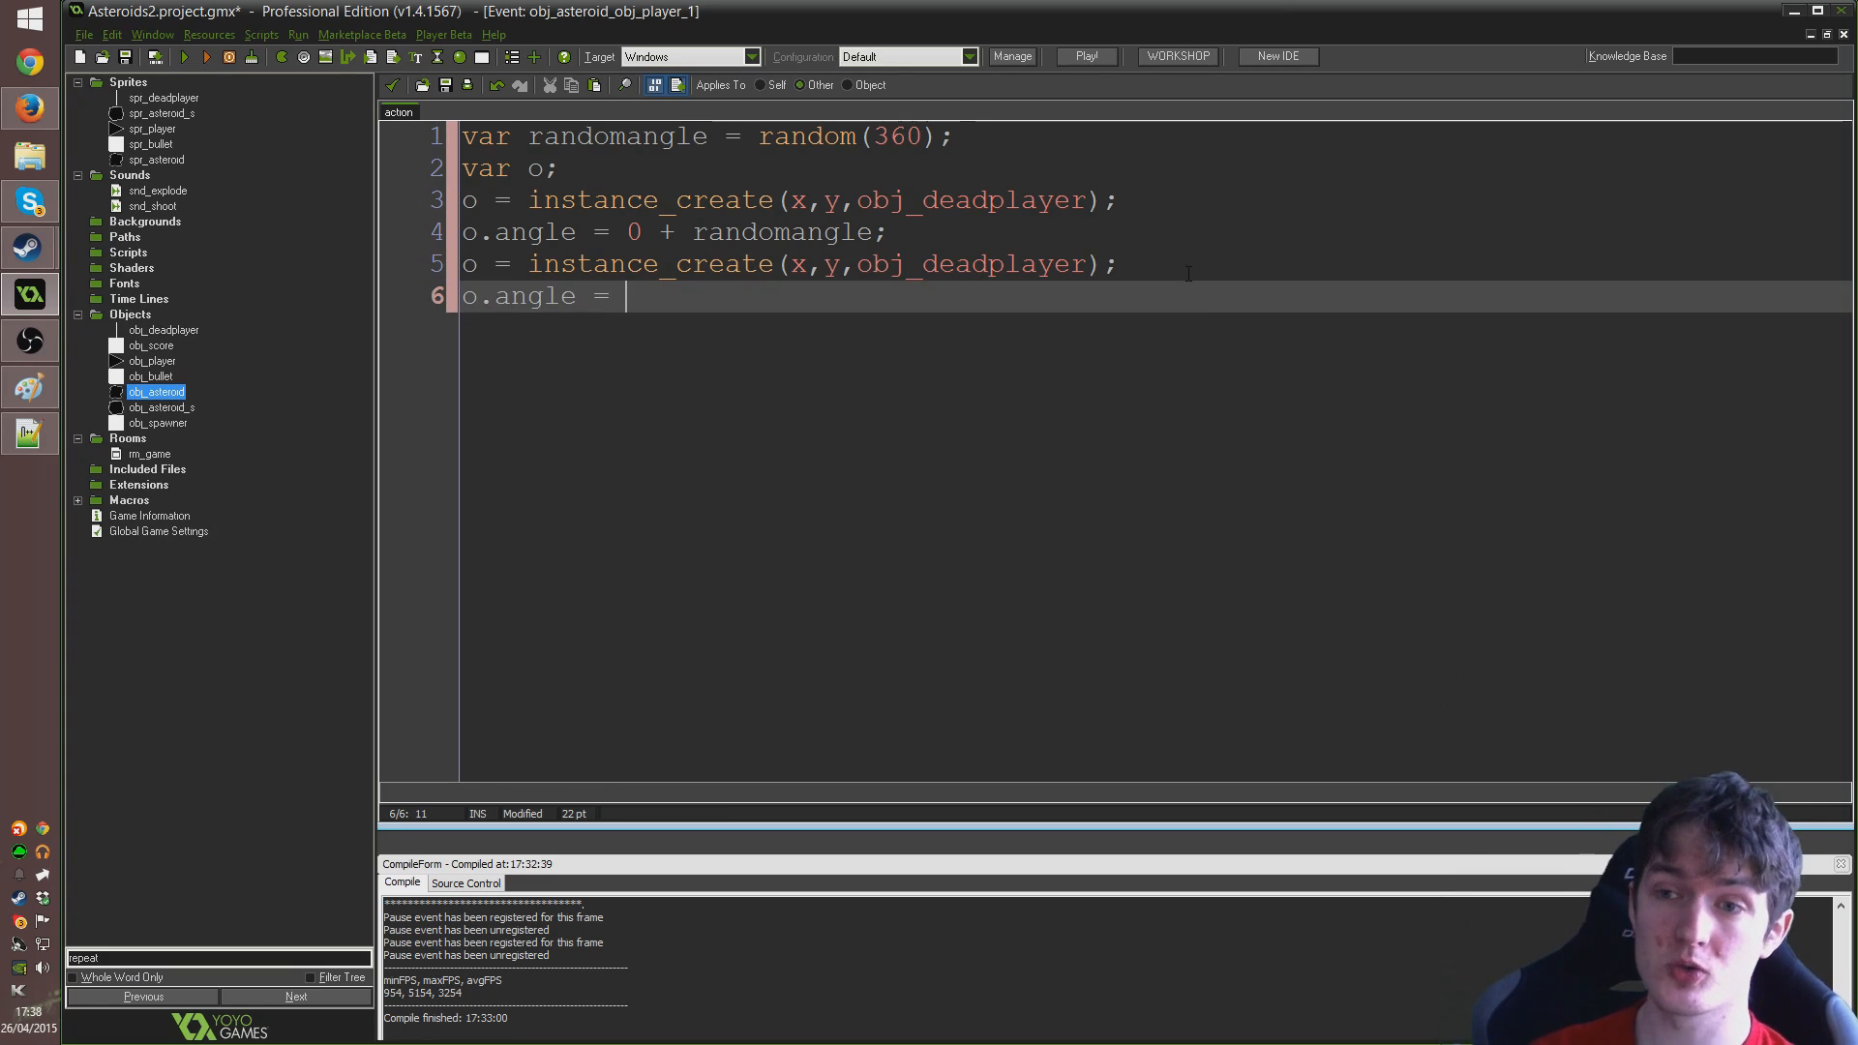
text(120 +)
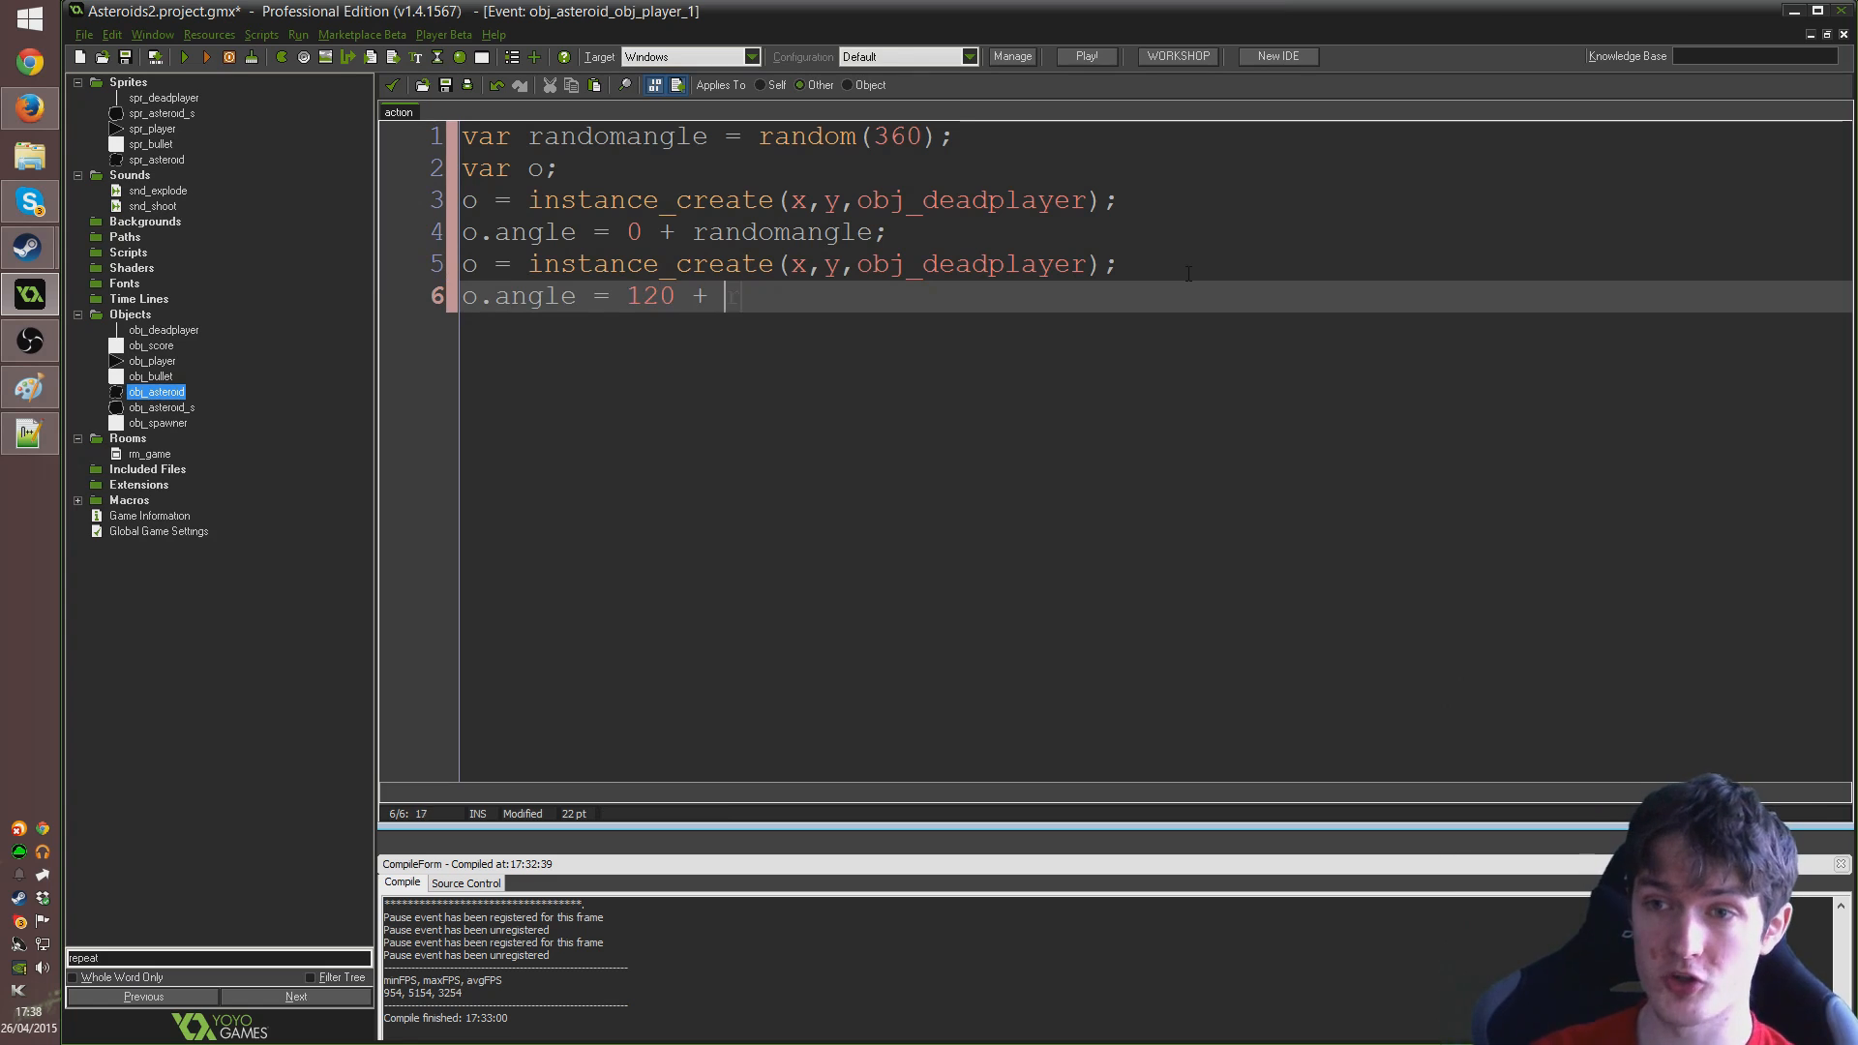
text(randomangle;)
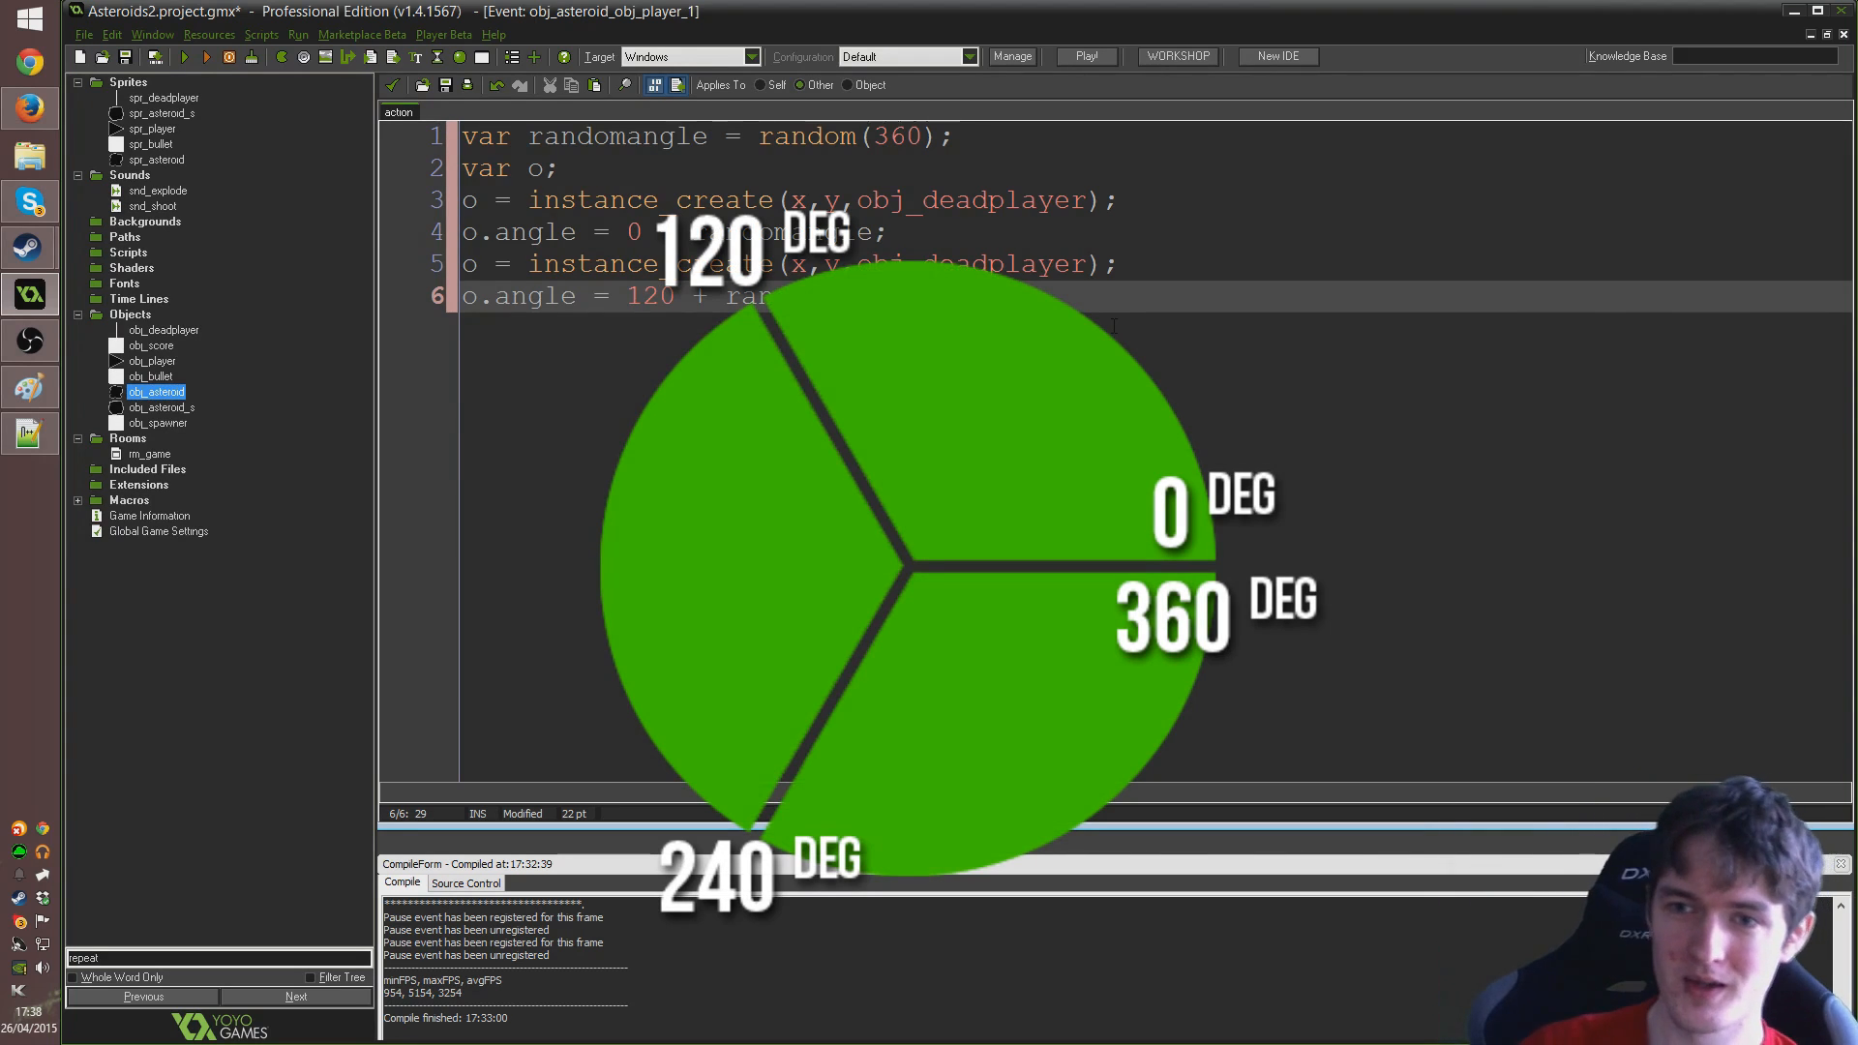
Add a third instance_create of obj_deadplayer with o.angle = 240 + randomangle
text(o = io)
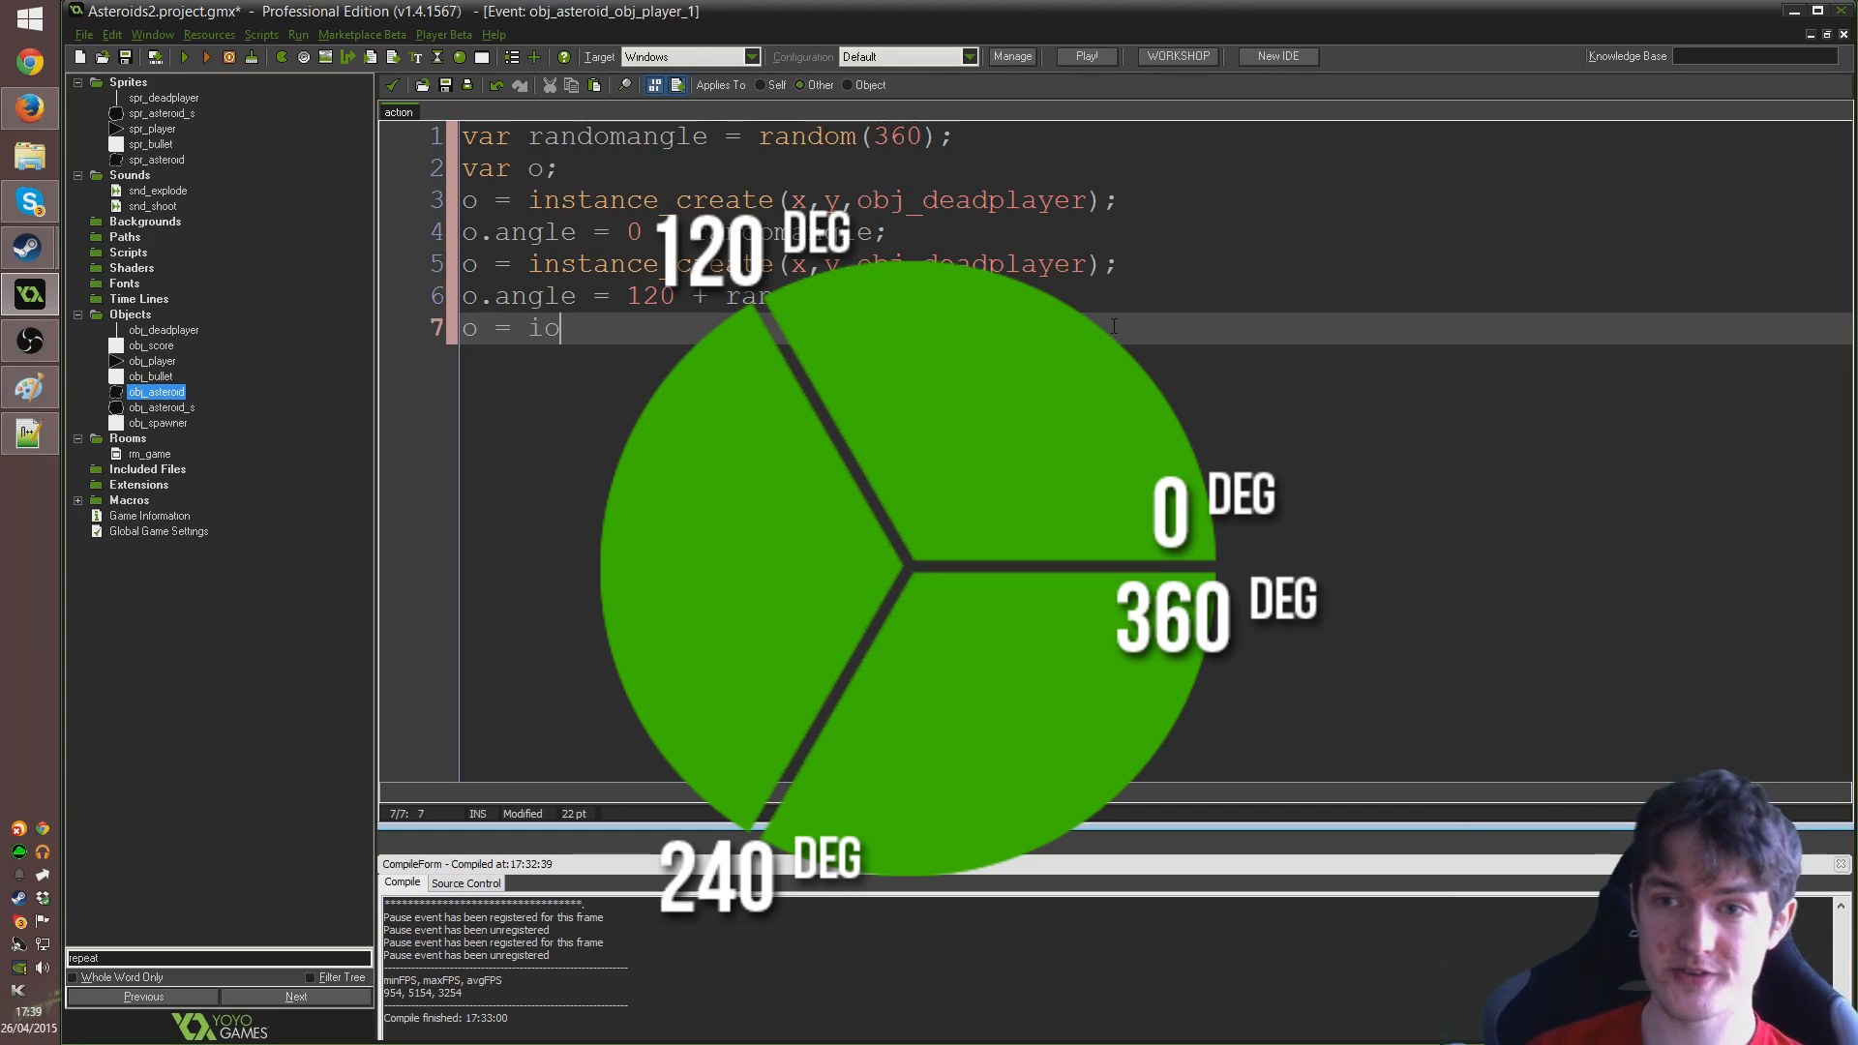
text(instance_creat)
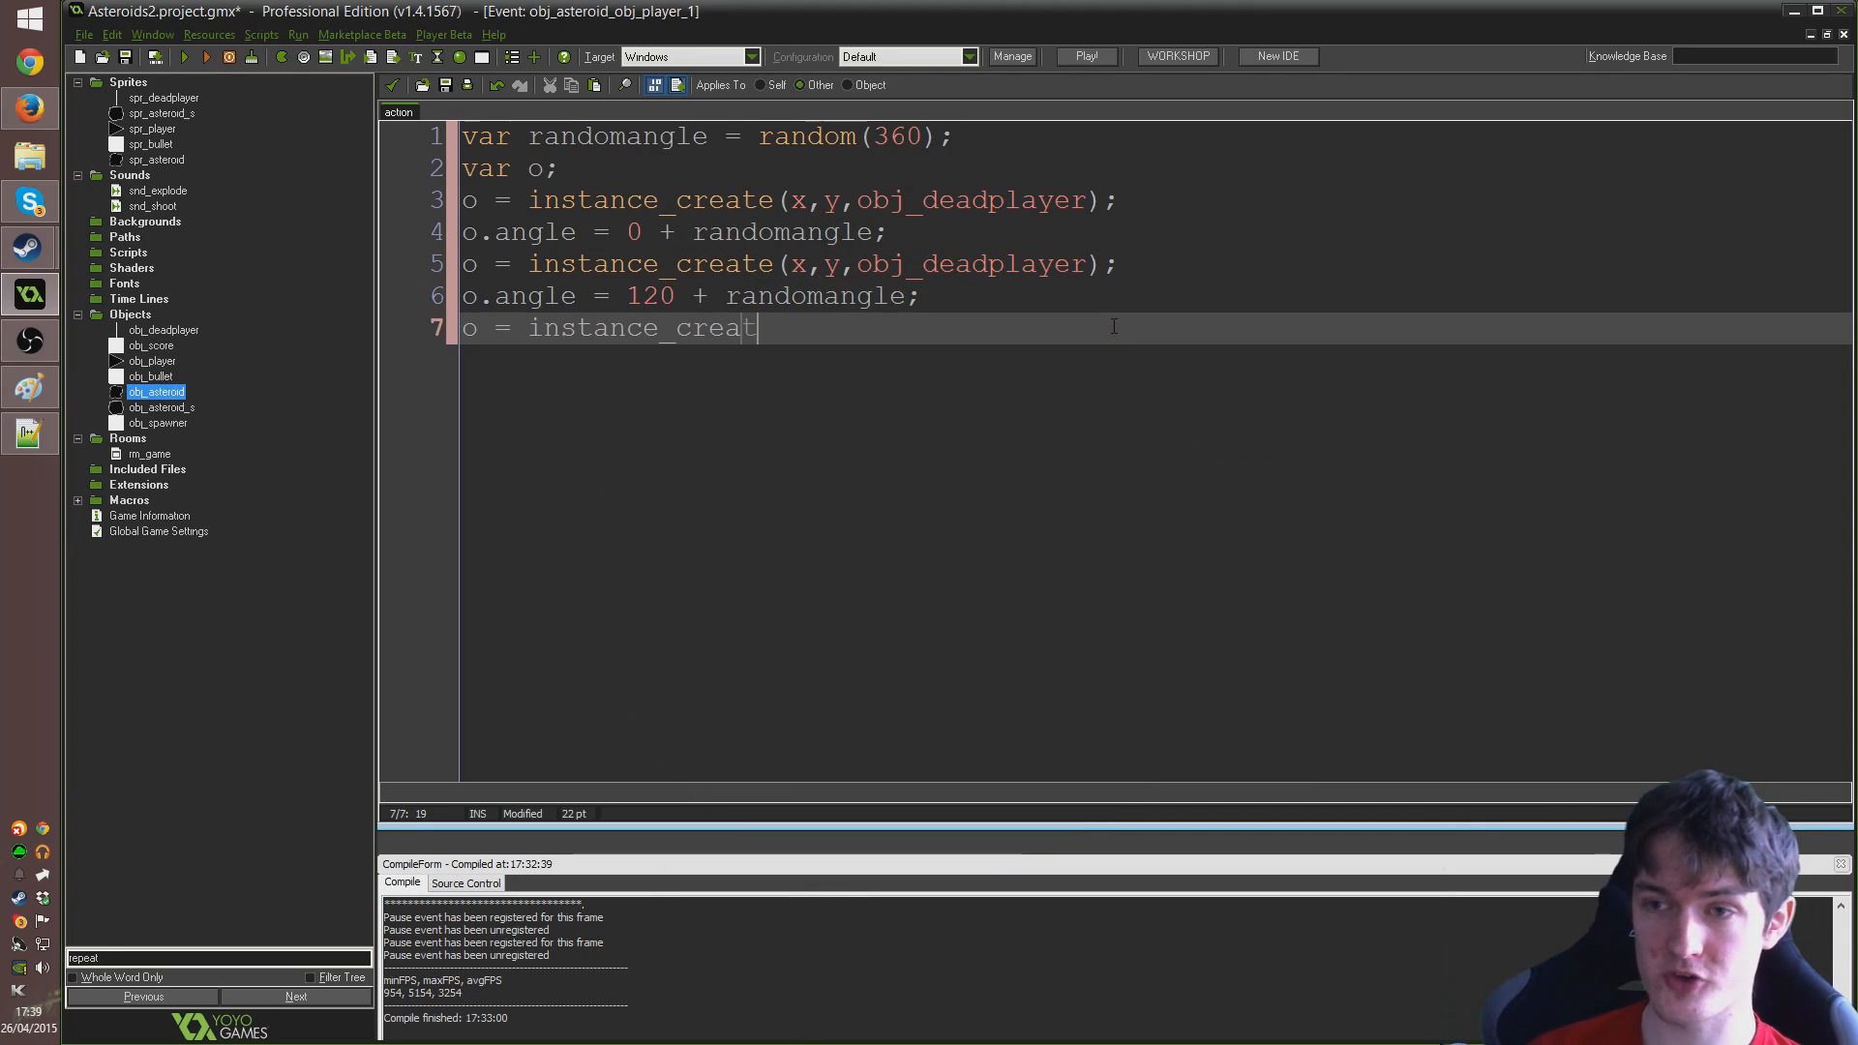
text(e(x,y,obj_)
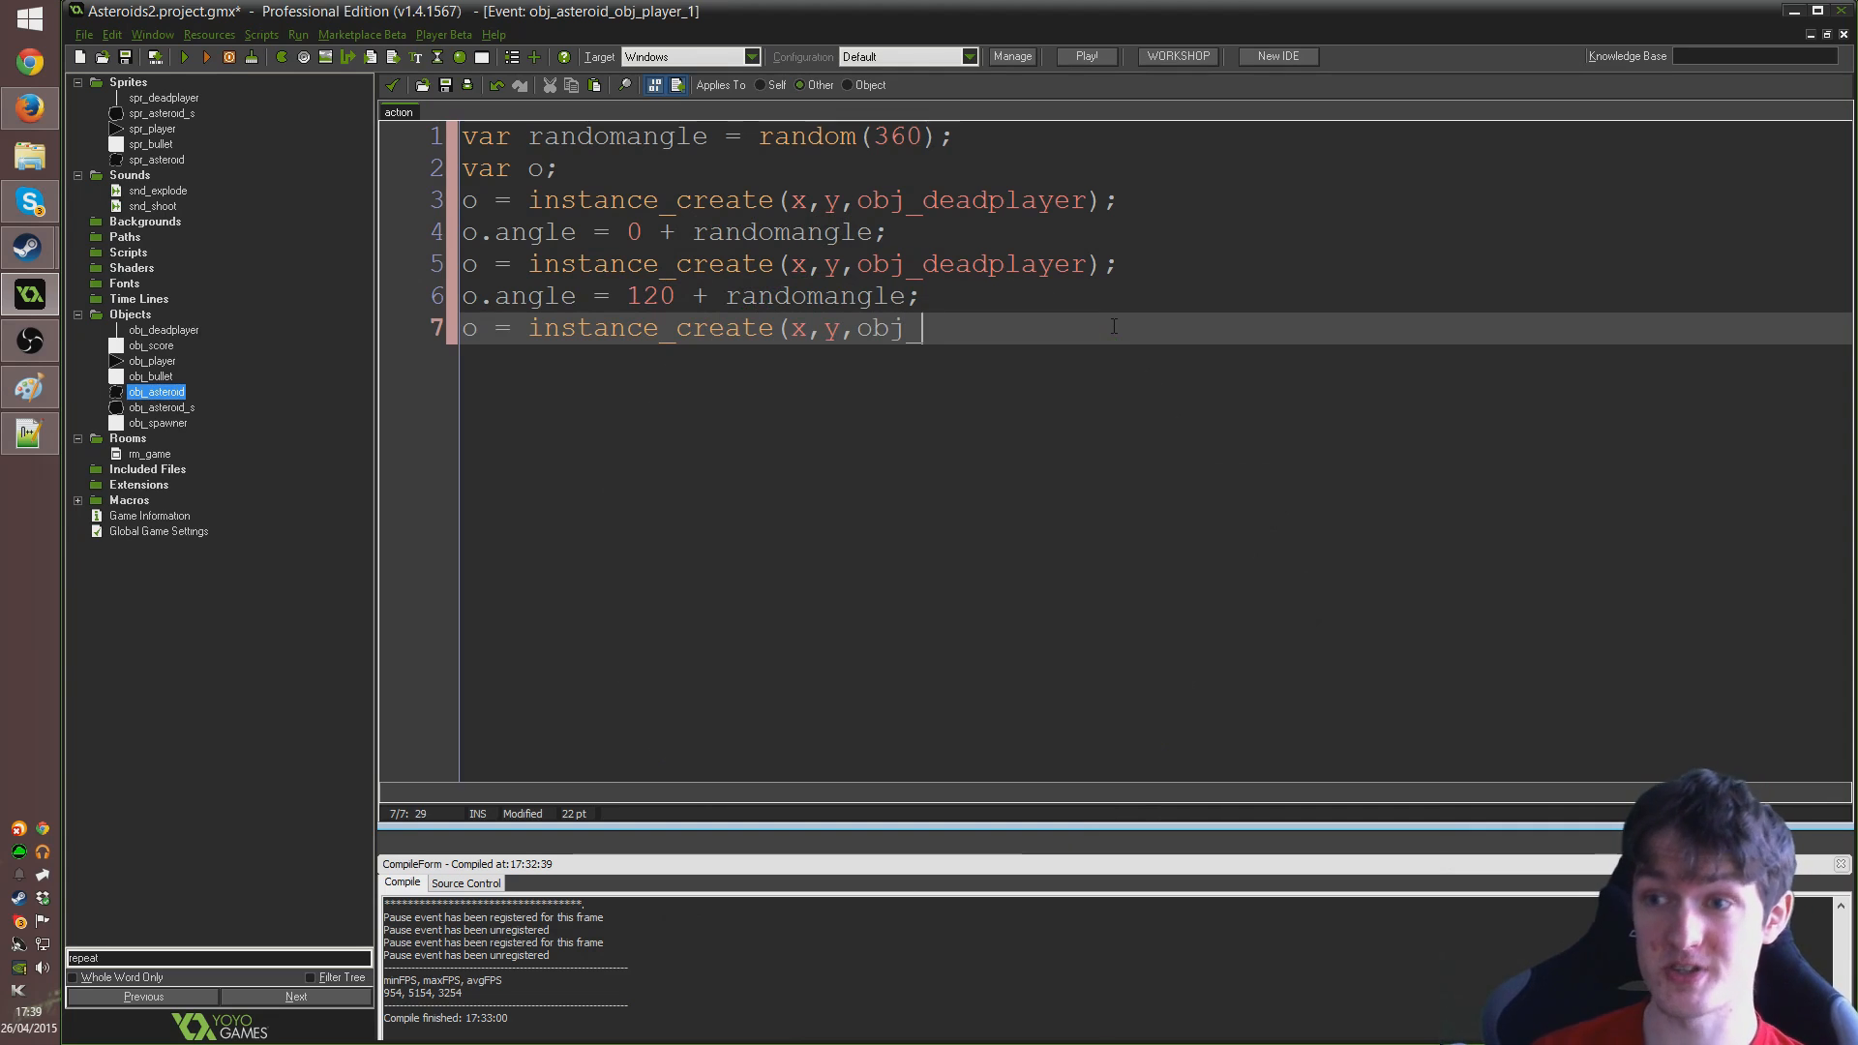
text(deadplayer);)
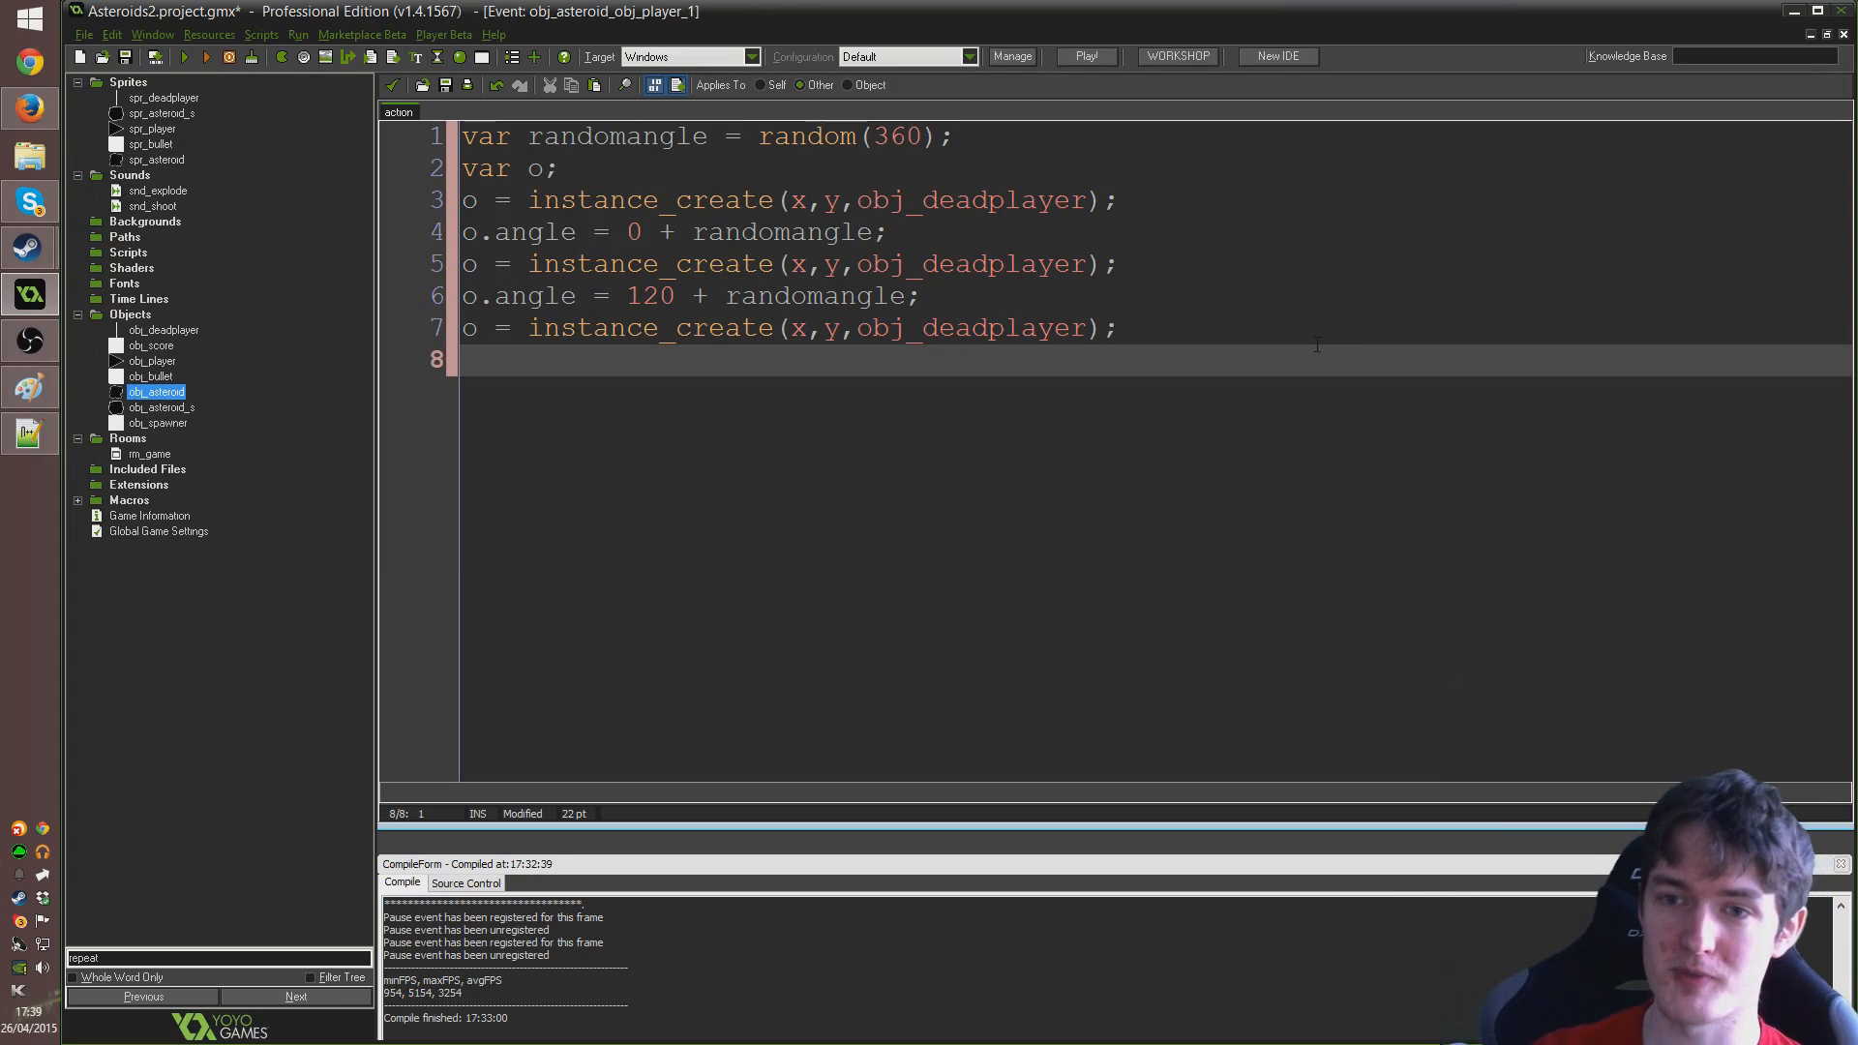
text(o.angle = 240)
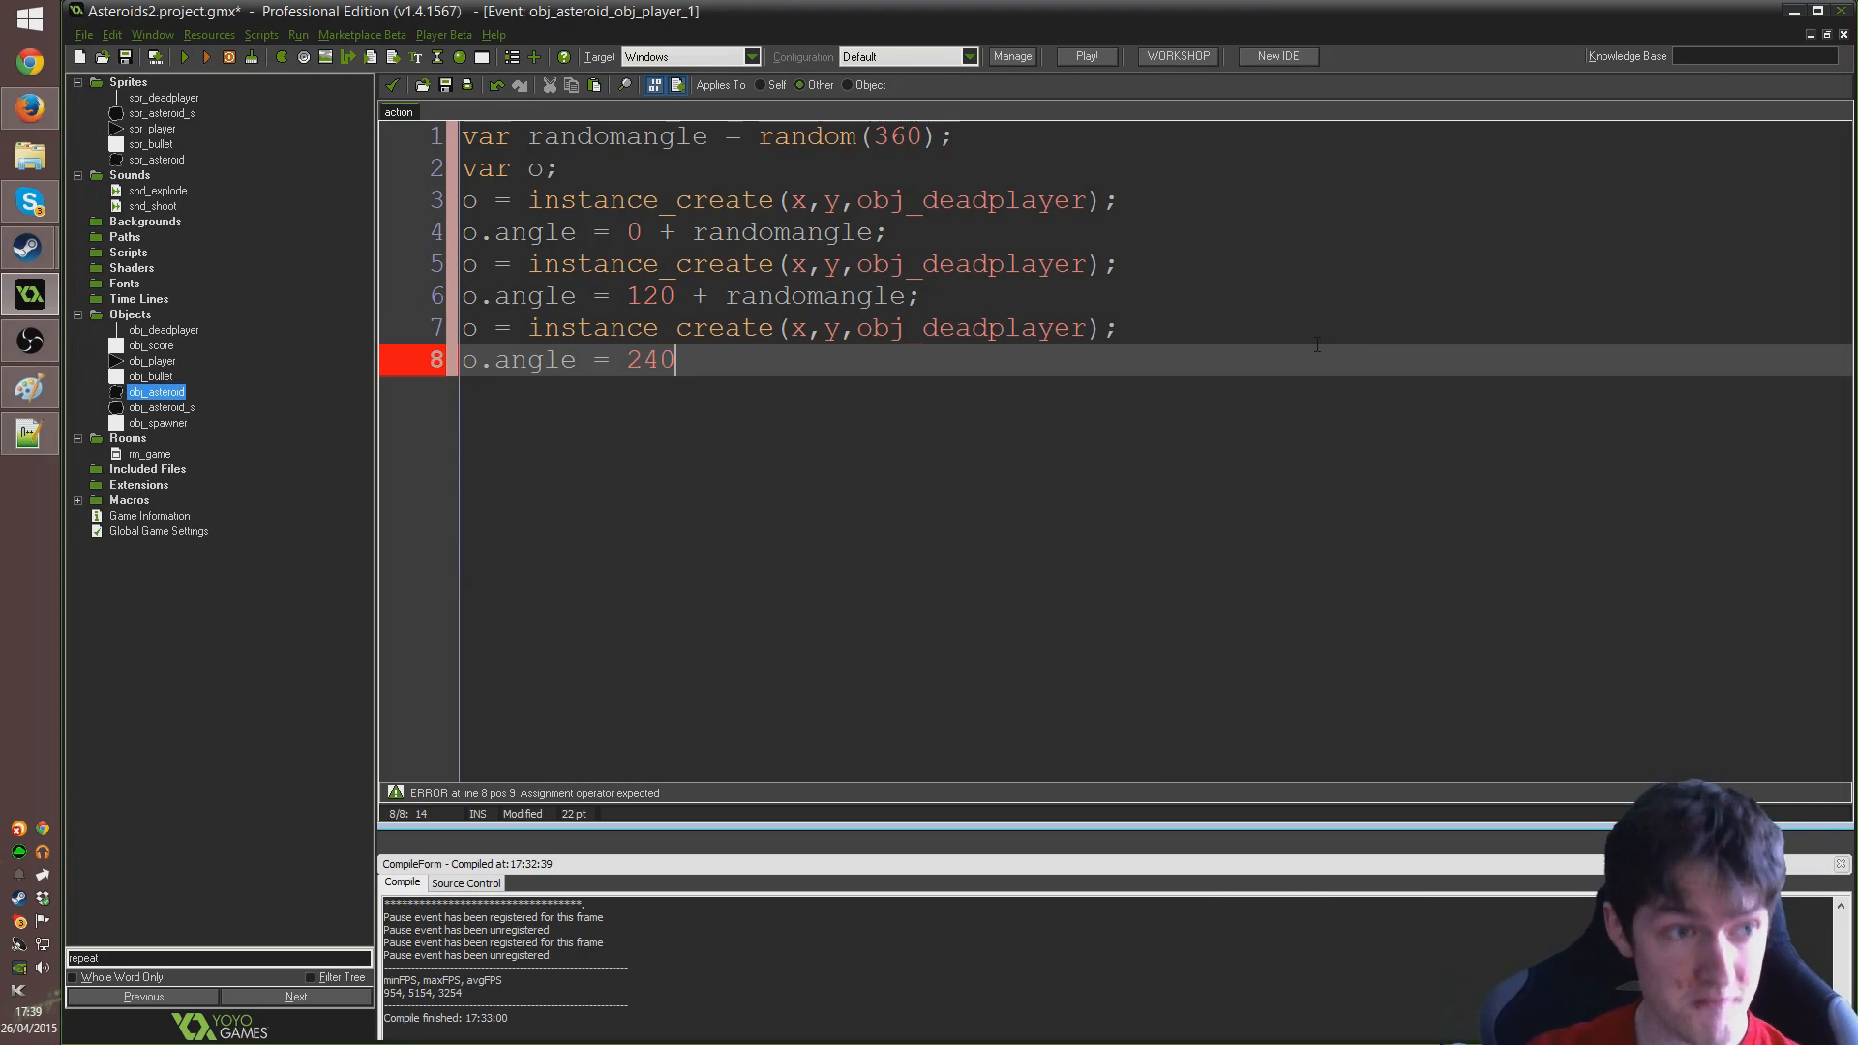
text(+ randomangle;)
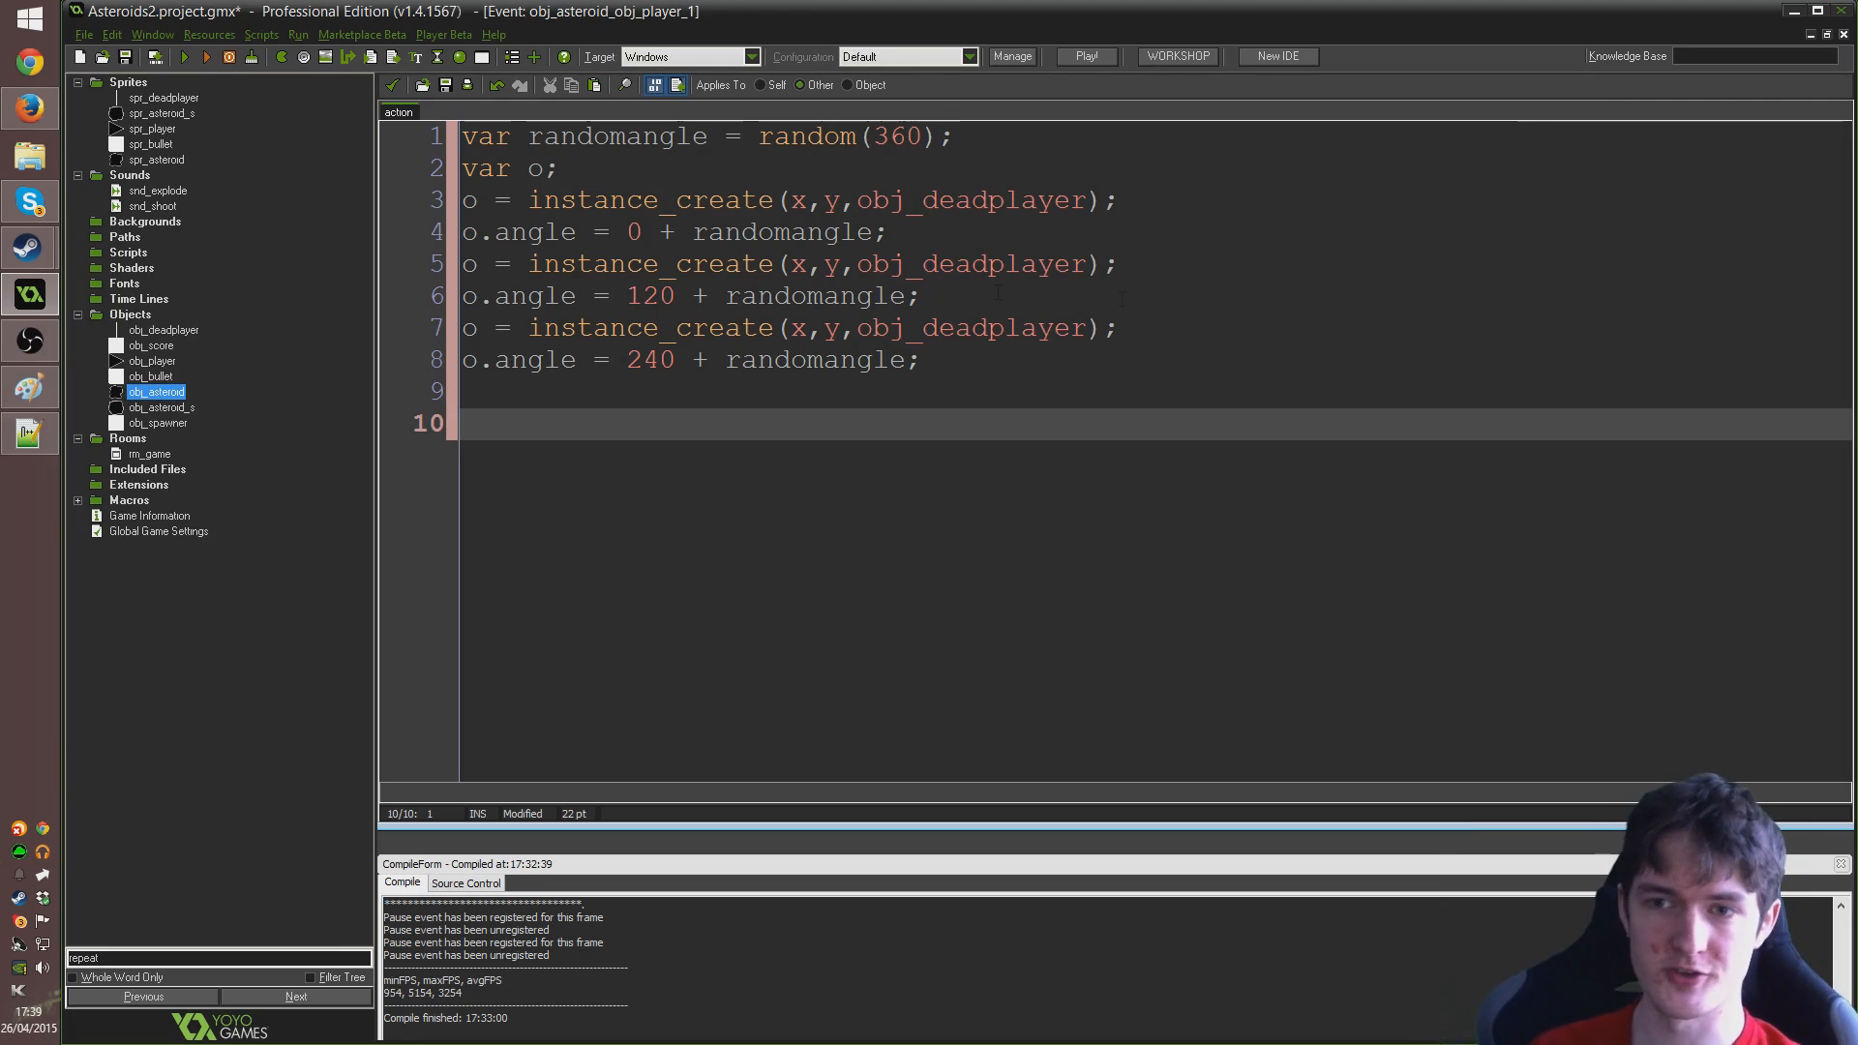
Finish the third angle statement, add a blank line, and begin a 'with' statement
double_click(533, 359)
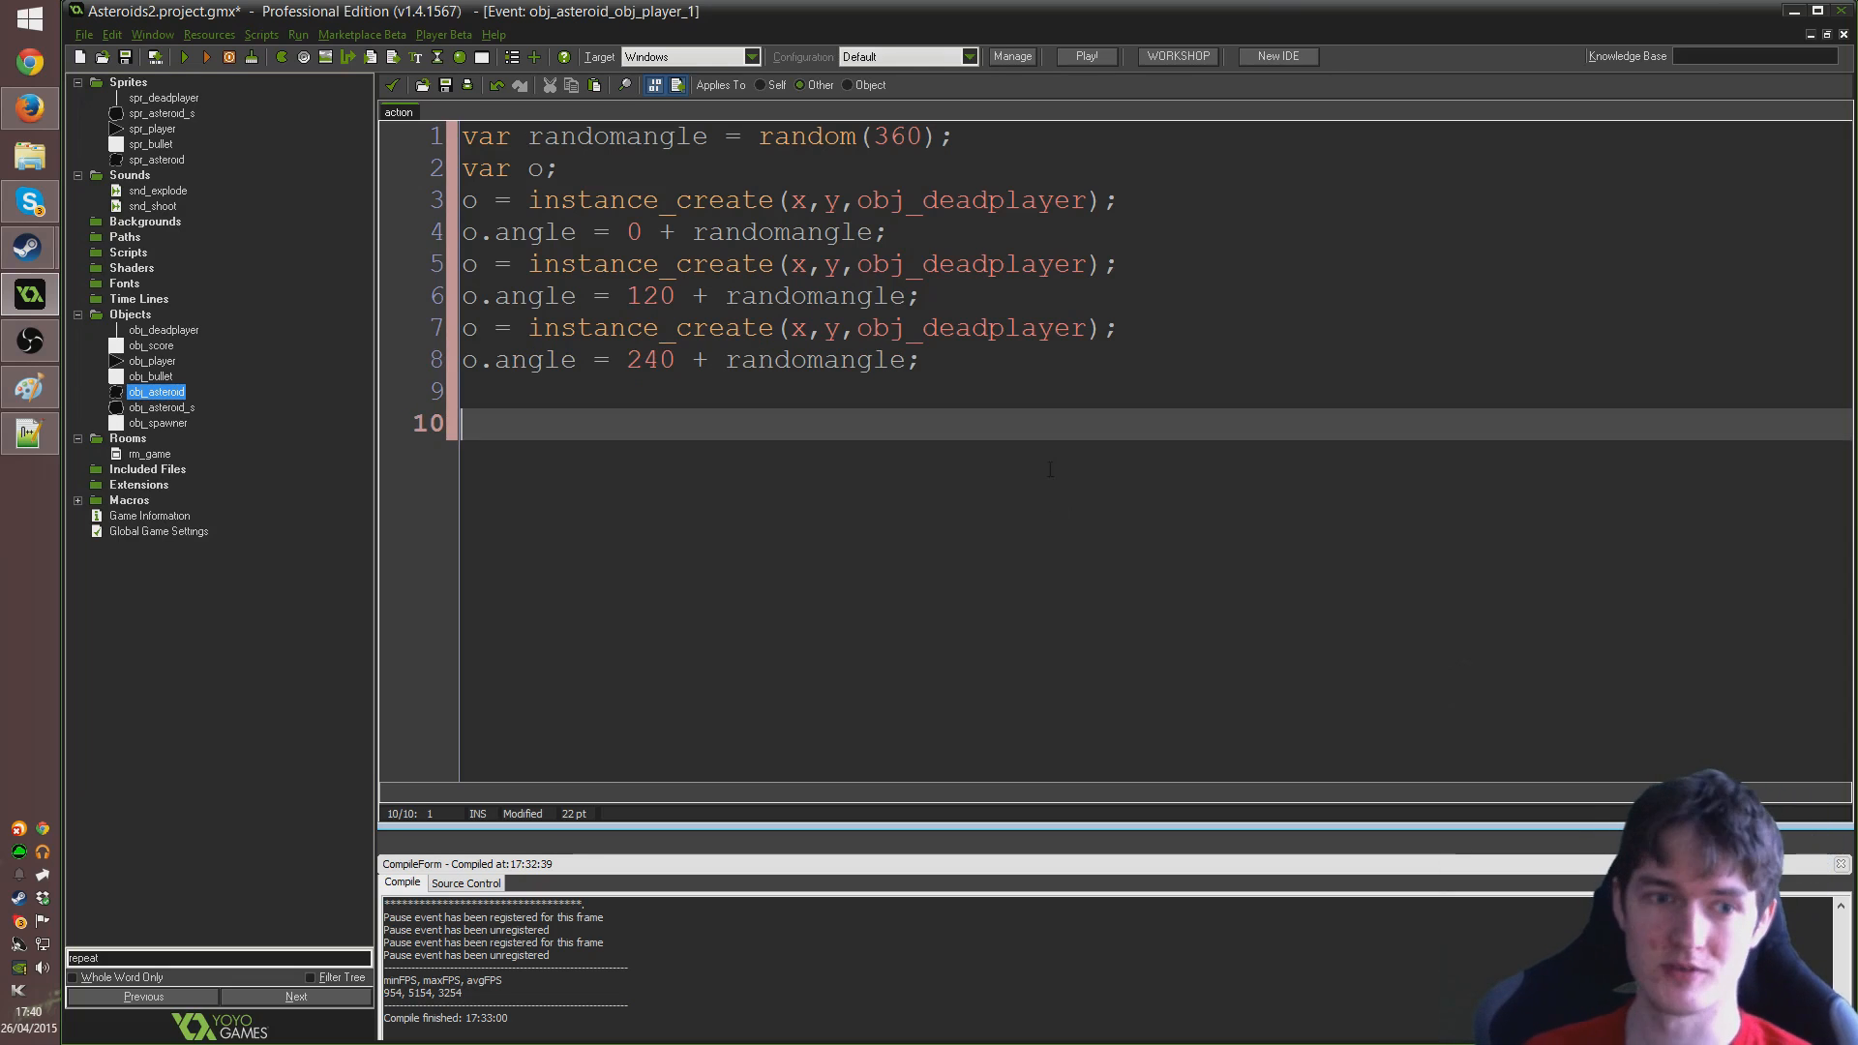
click(1108, 391)
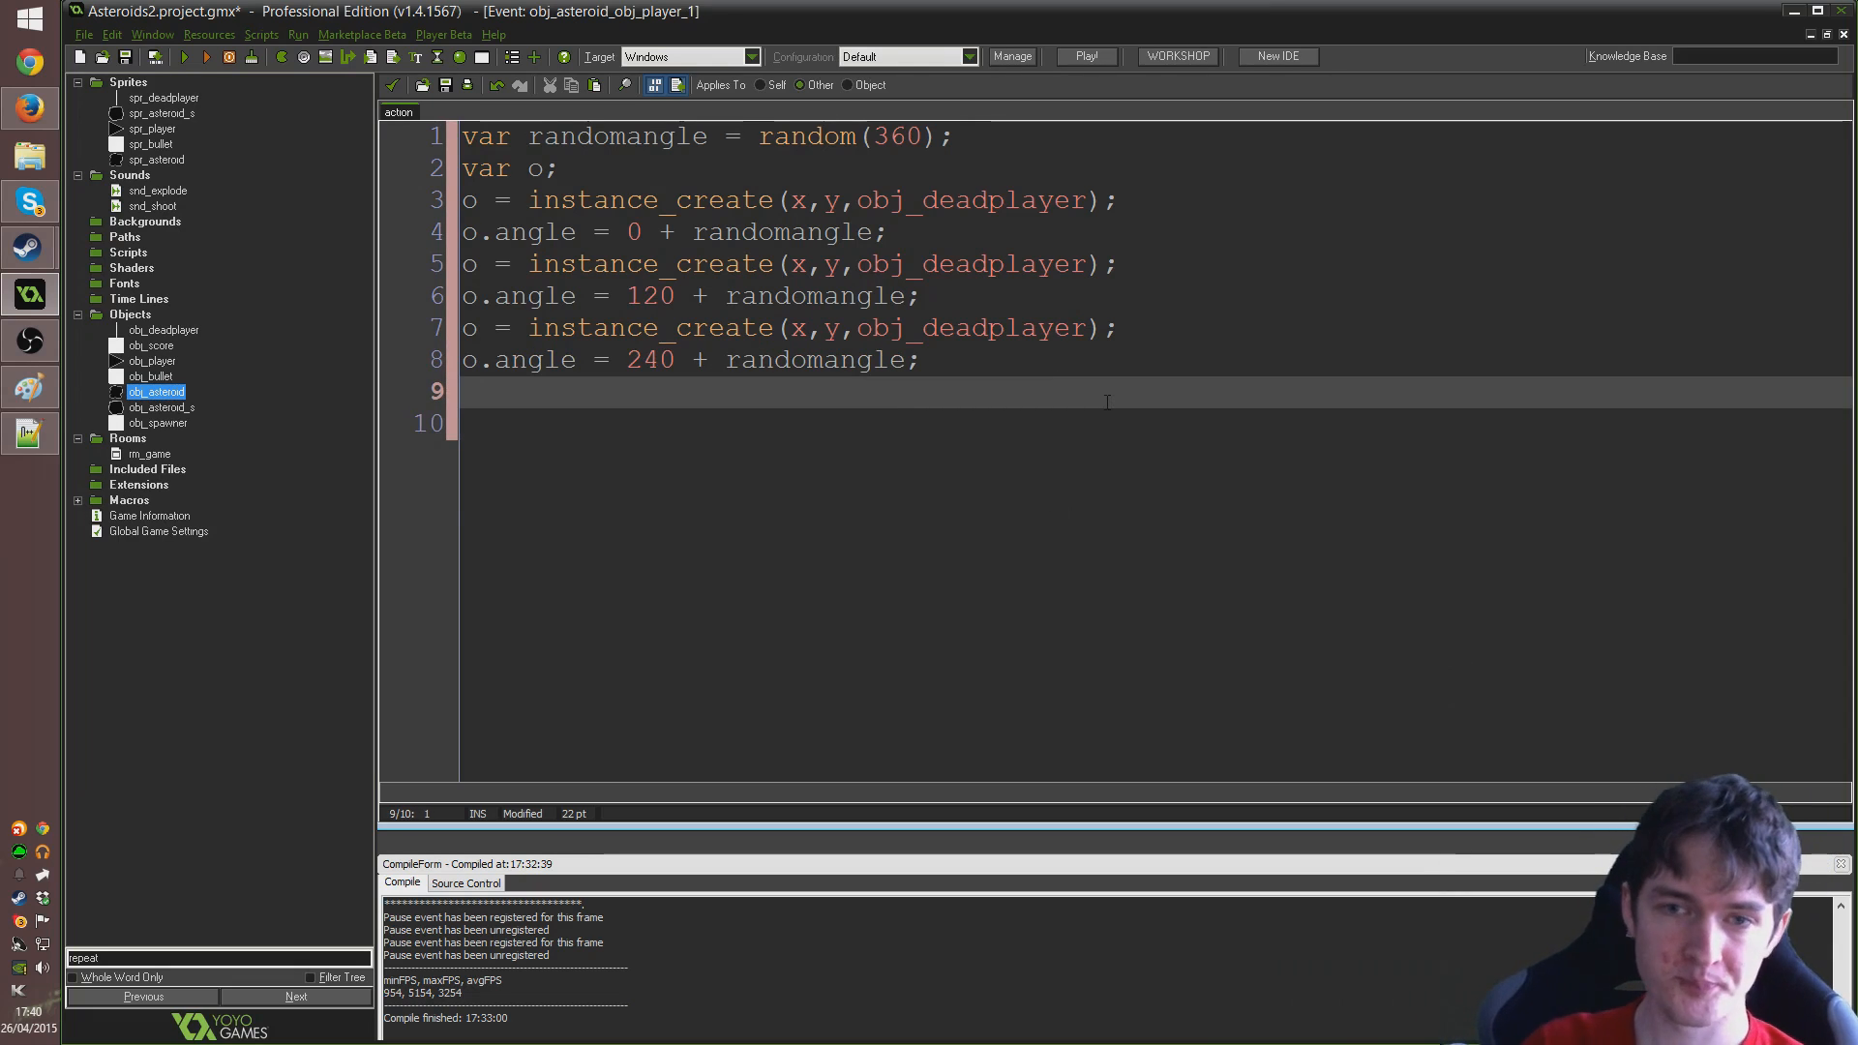
key(Return)
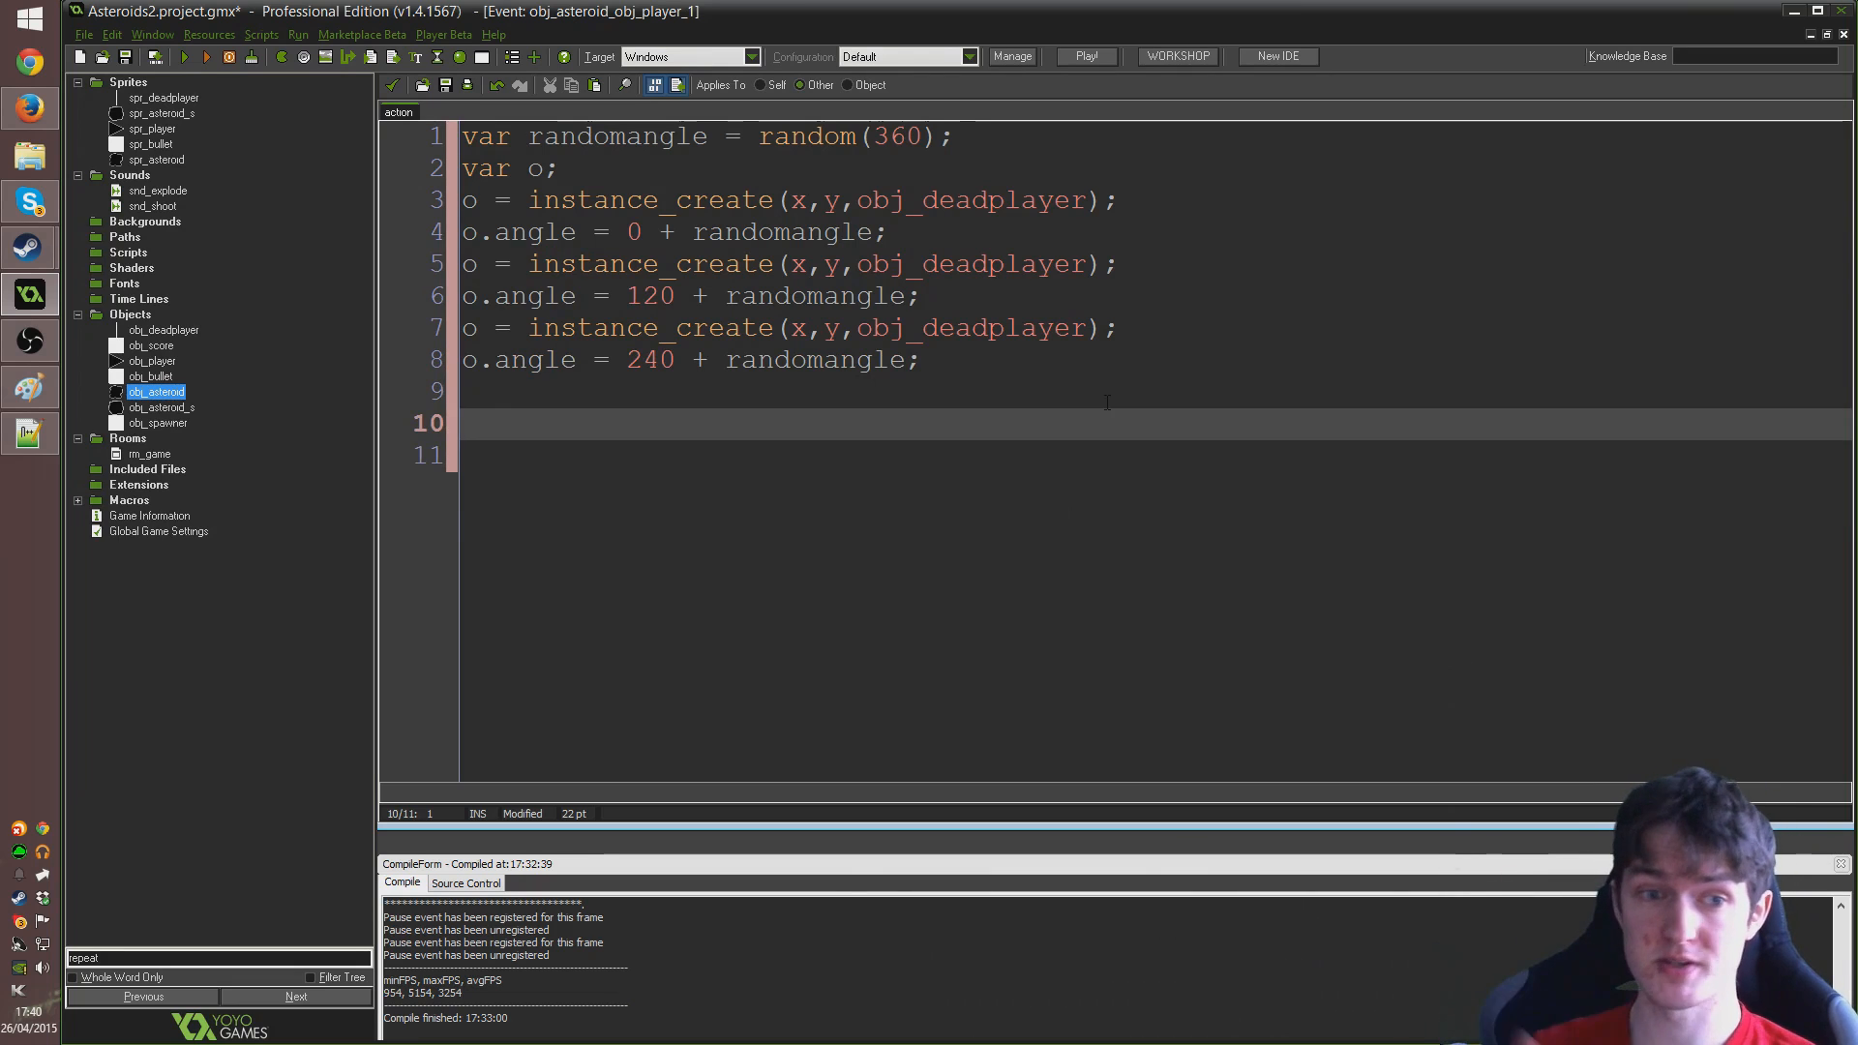
text(with)
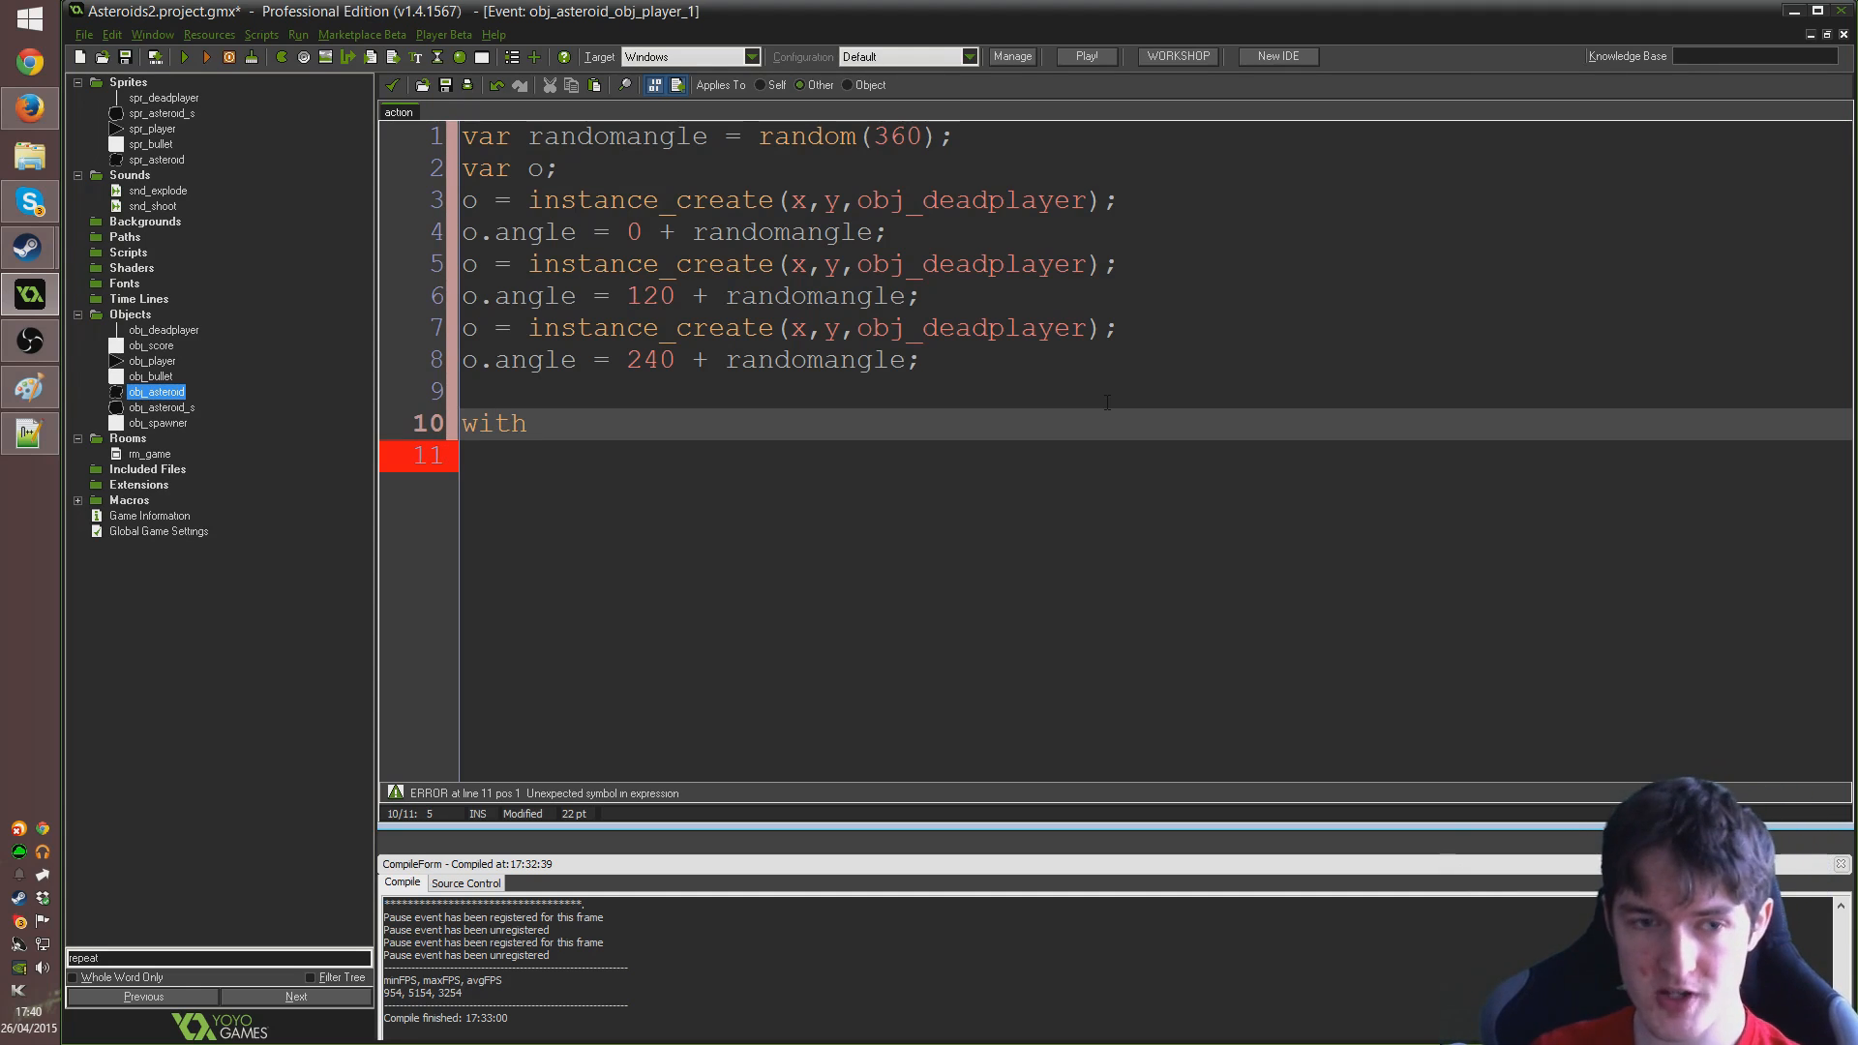
Write the with (obj_deadplayer) block: direction and image_angle = angle, speed = 3
text(()
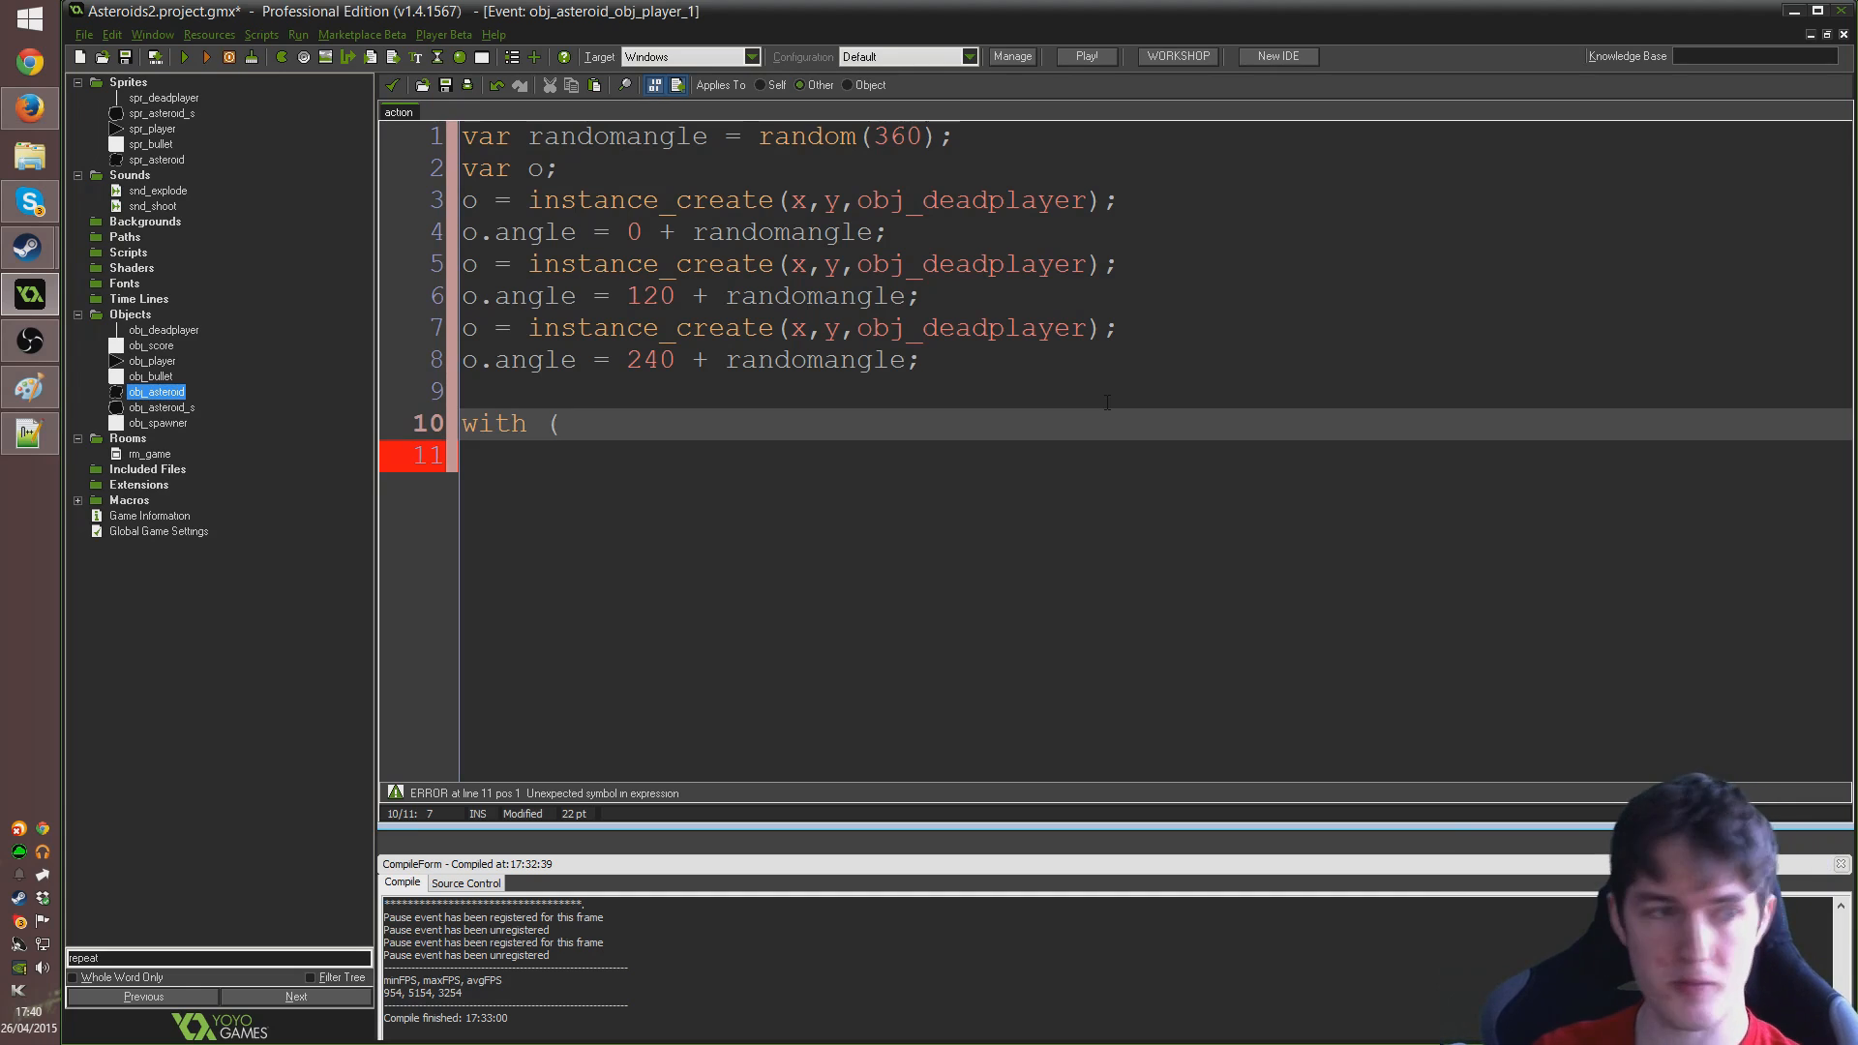
text(obj_deadplayer)
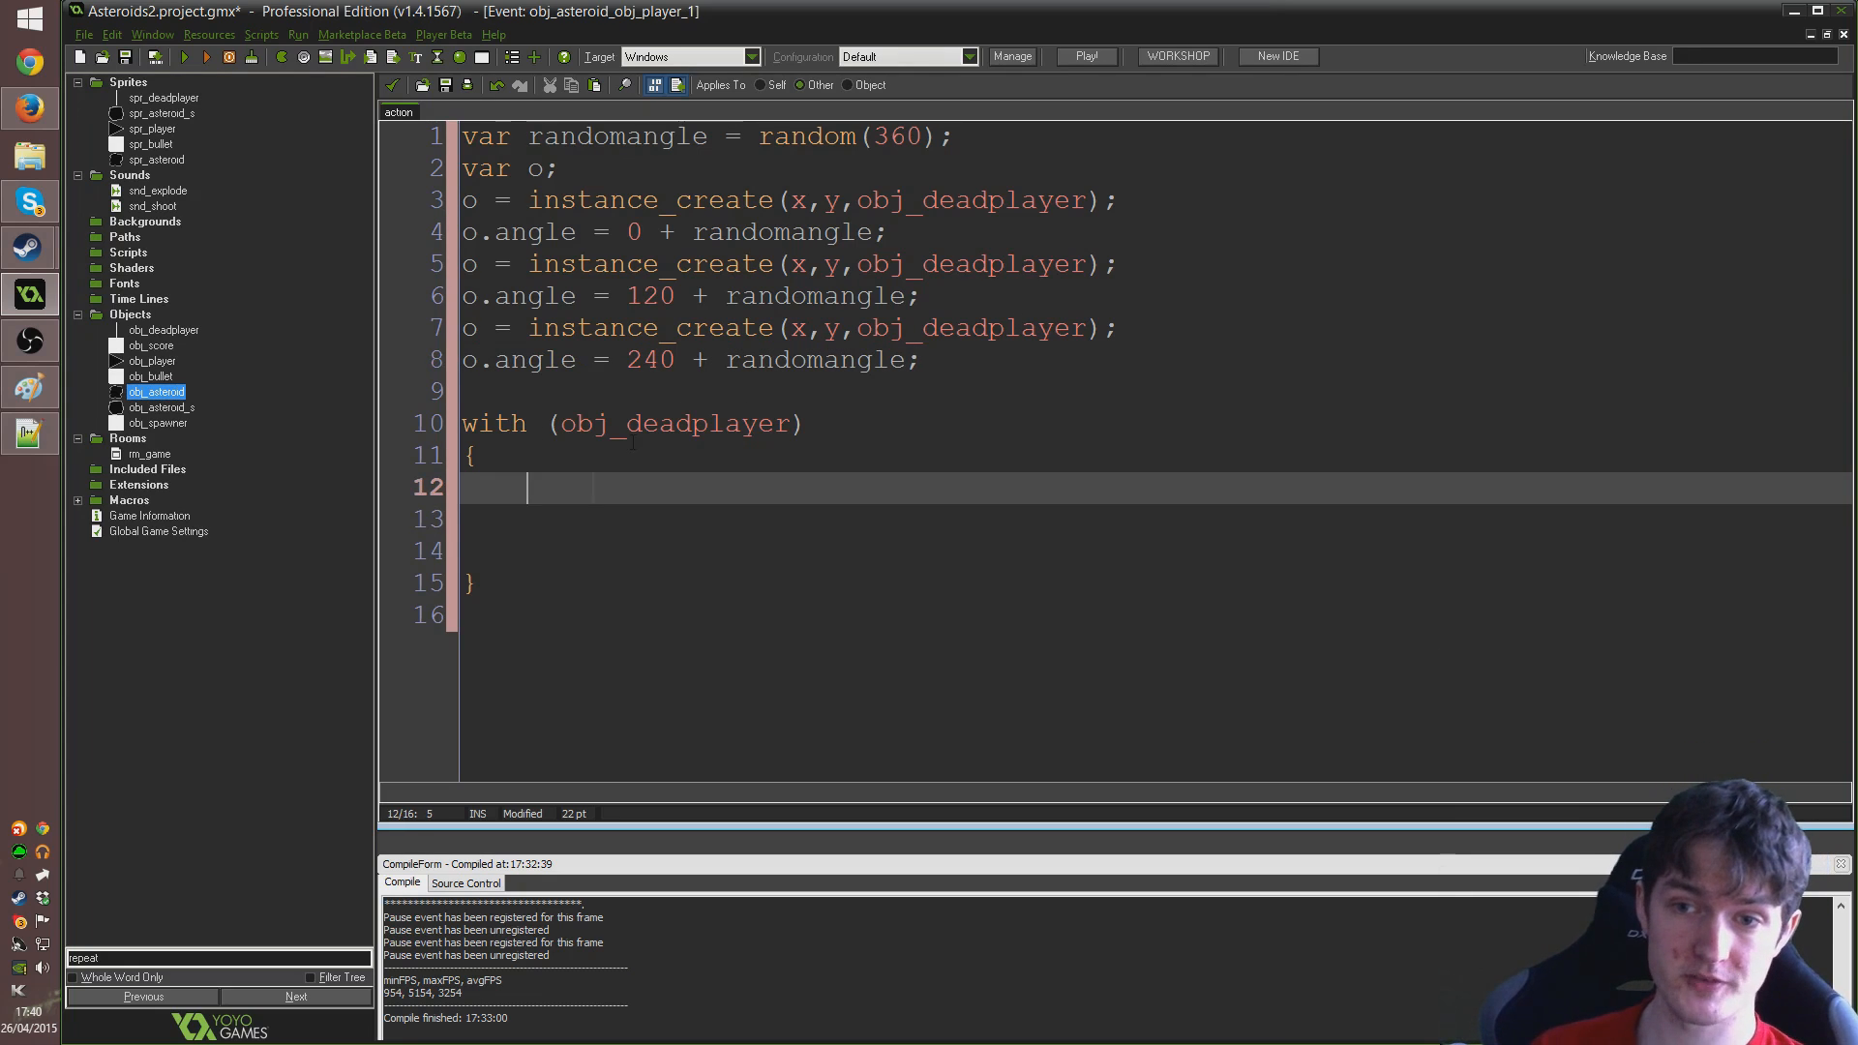
text(direct)
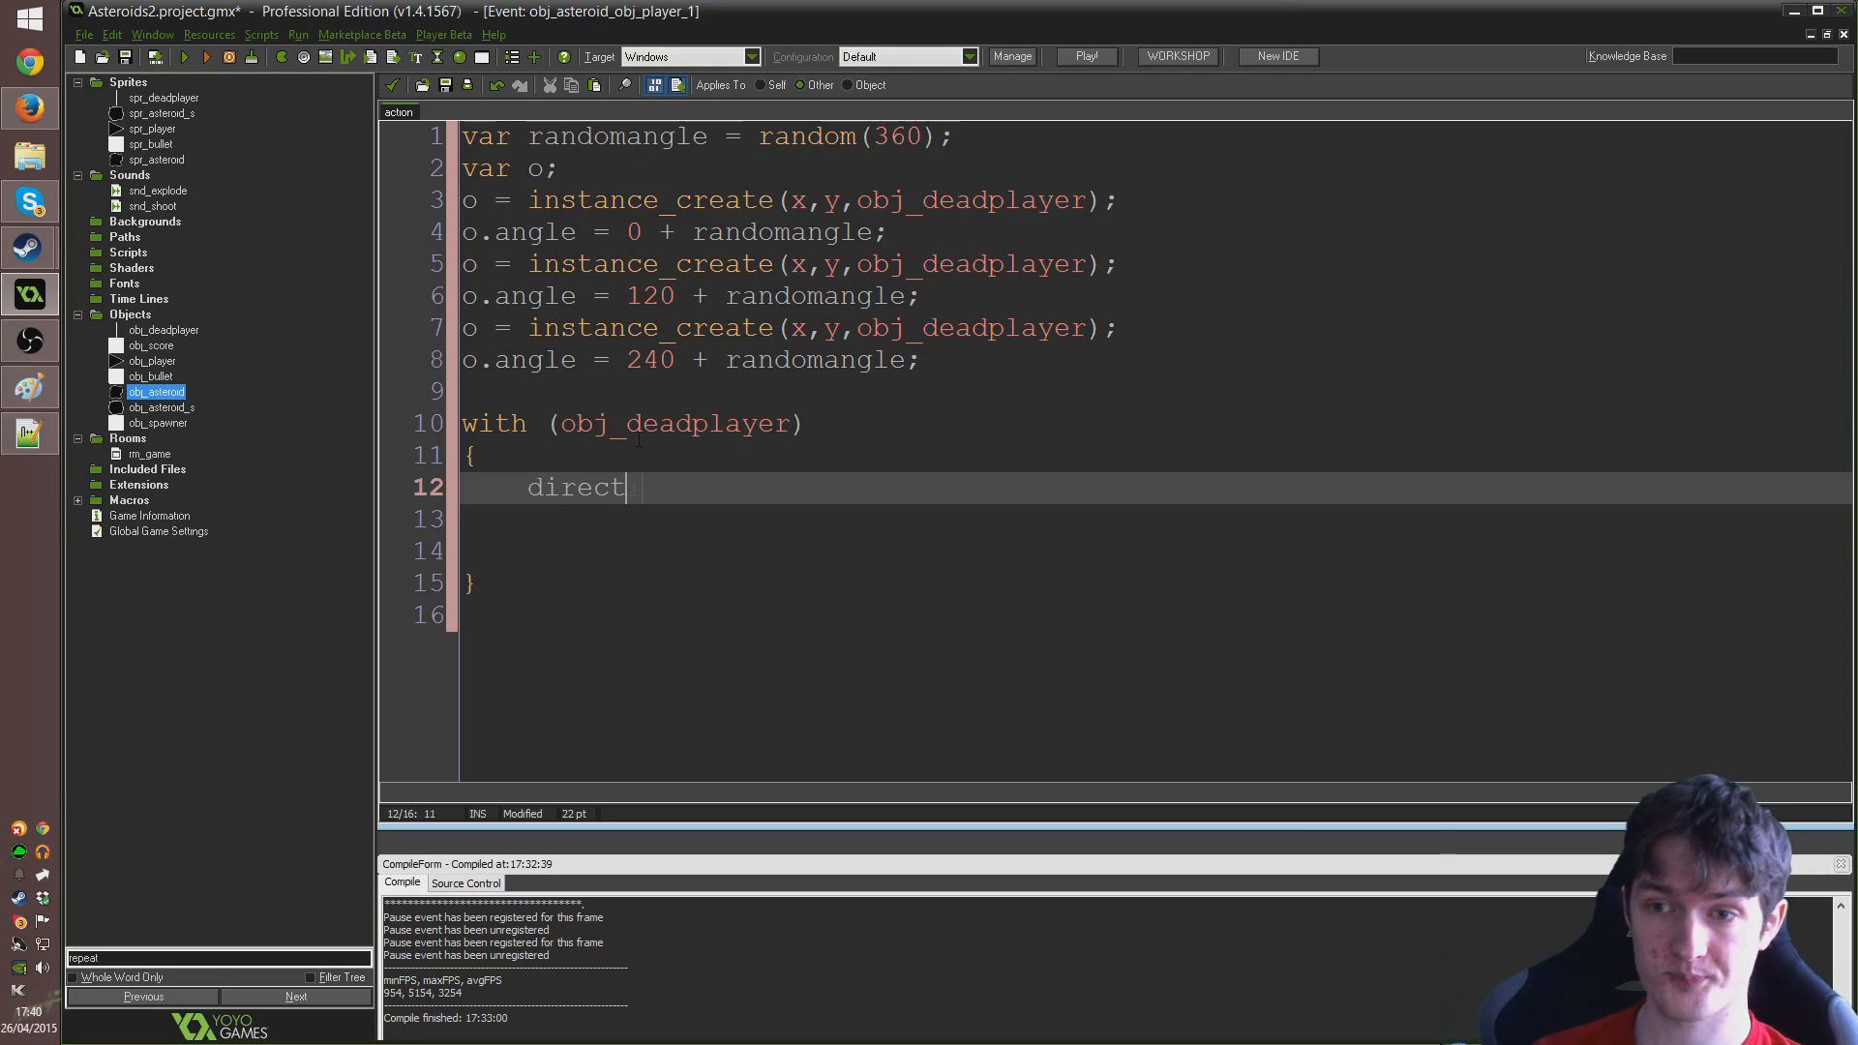
text(ion = angle;)
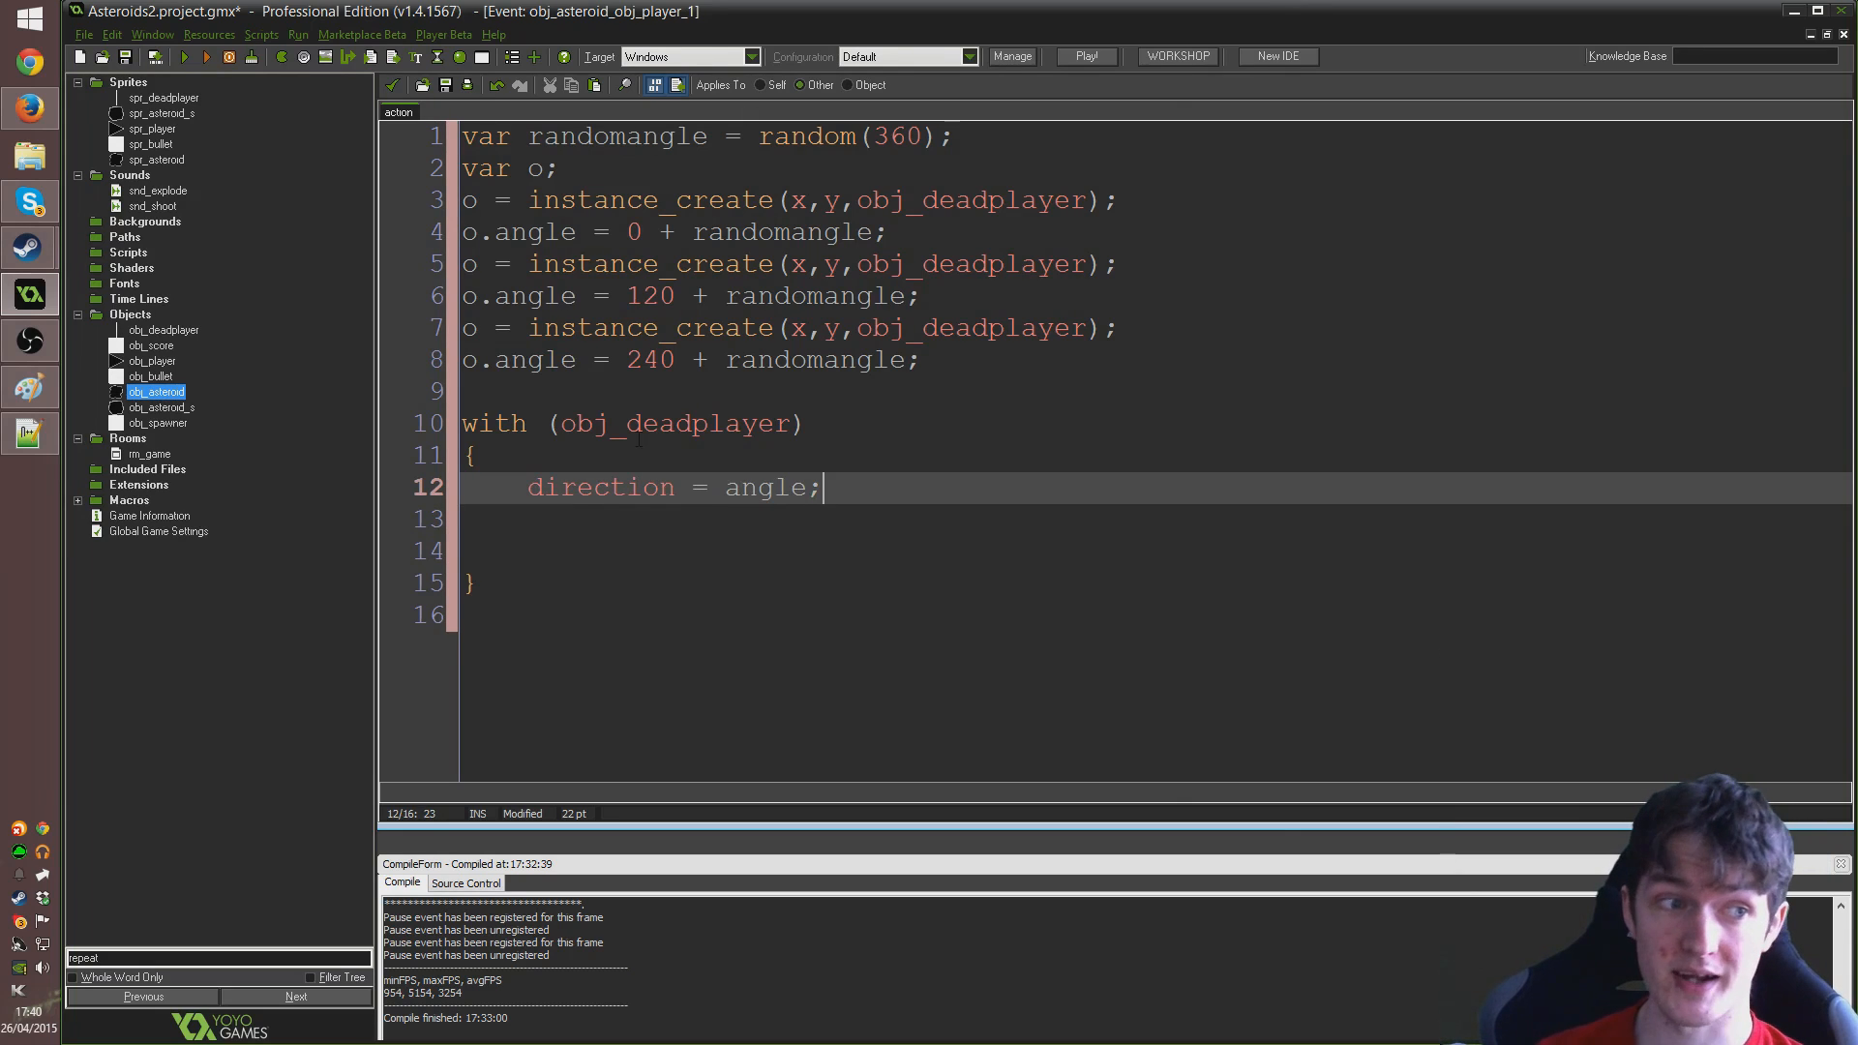
text(image_anmg)
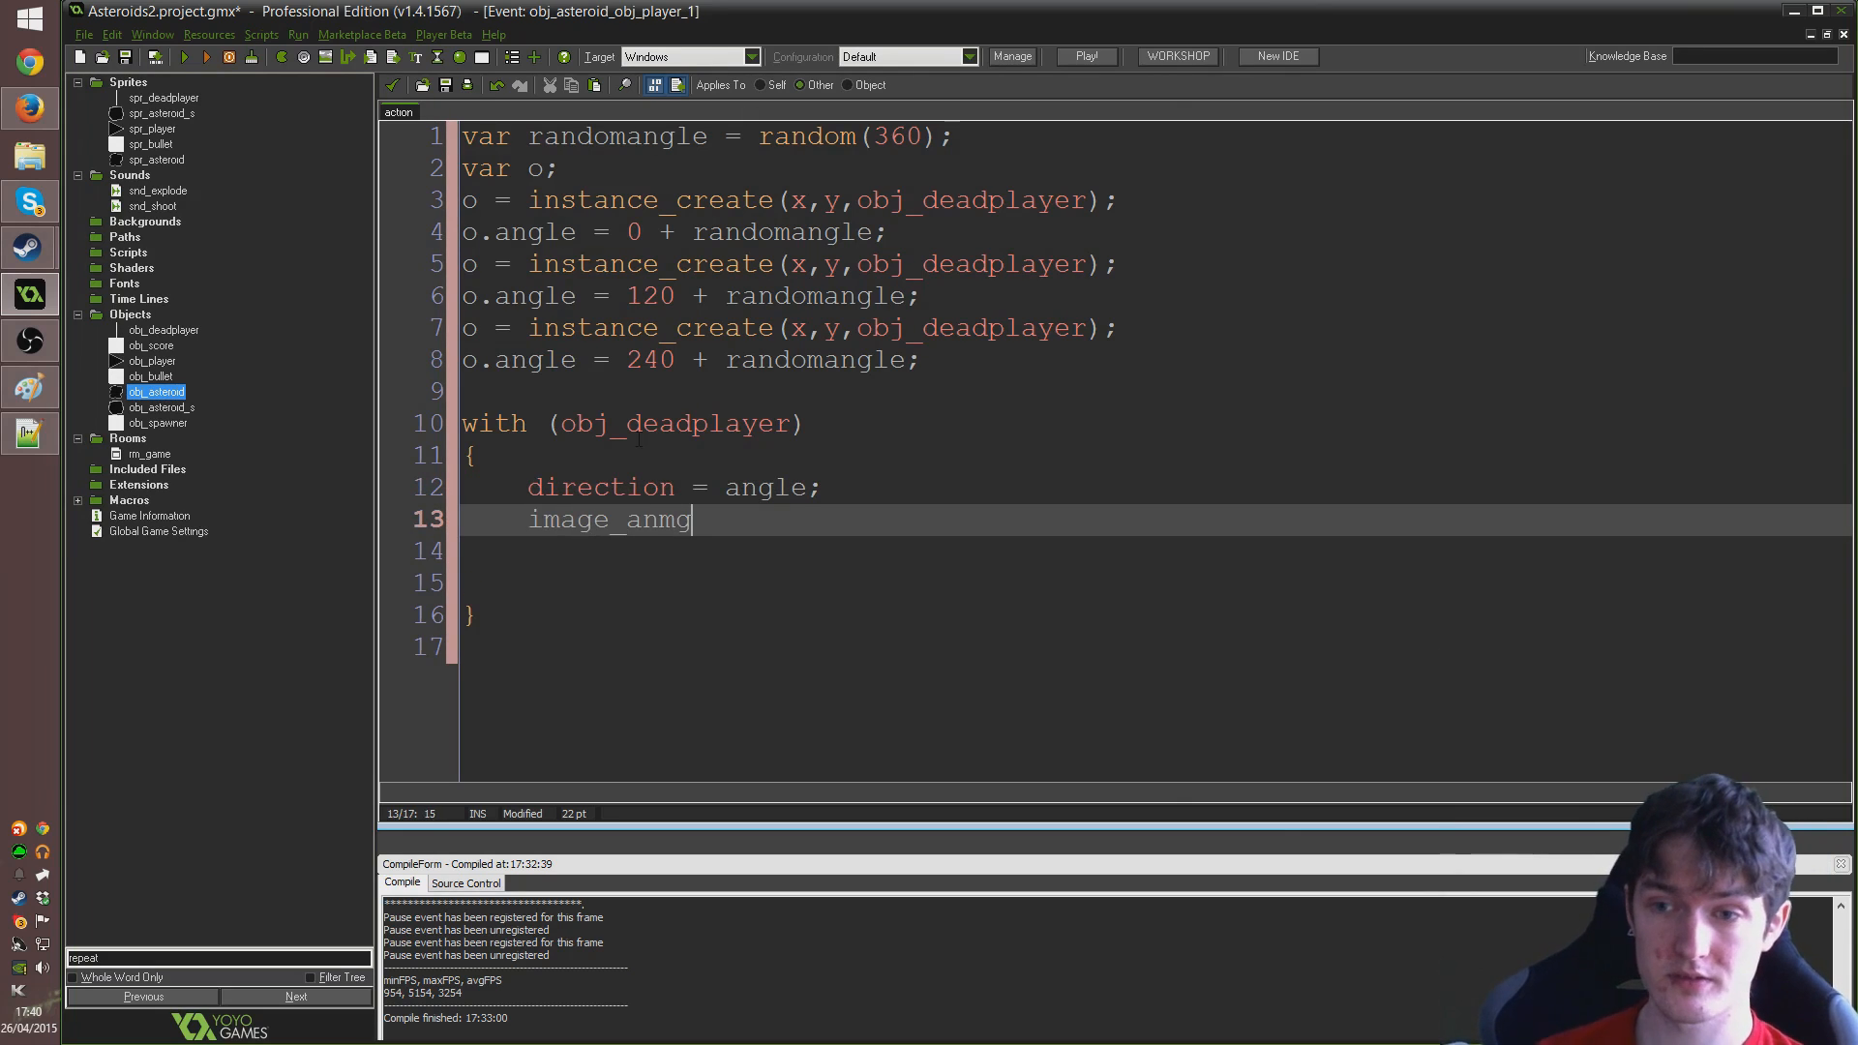
text(le = angle;)
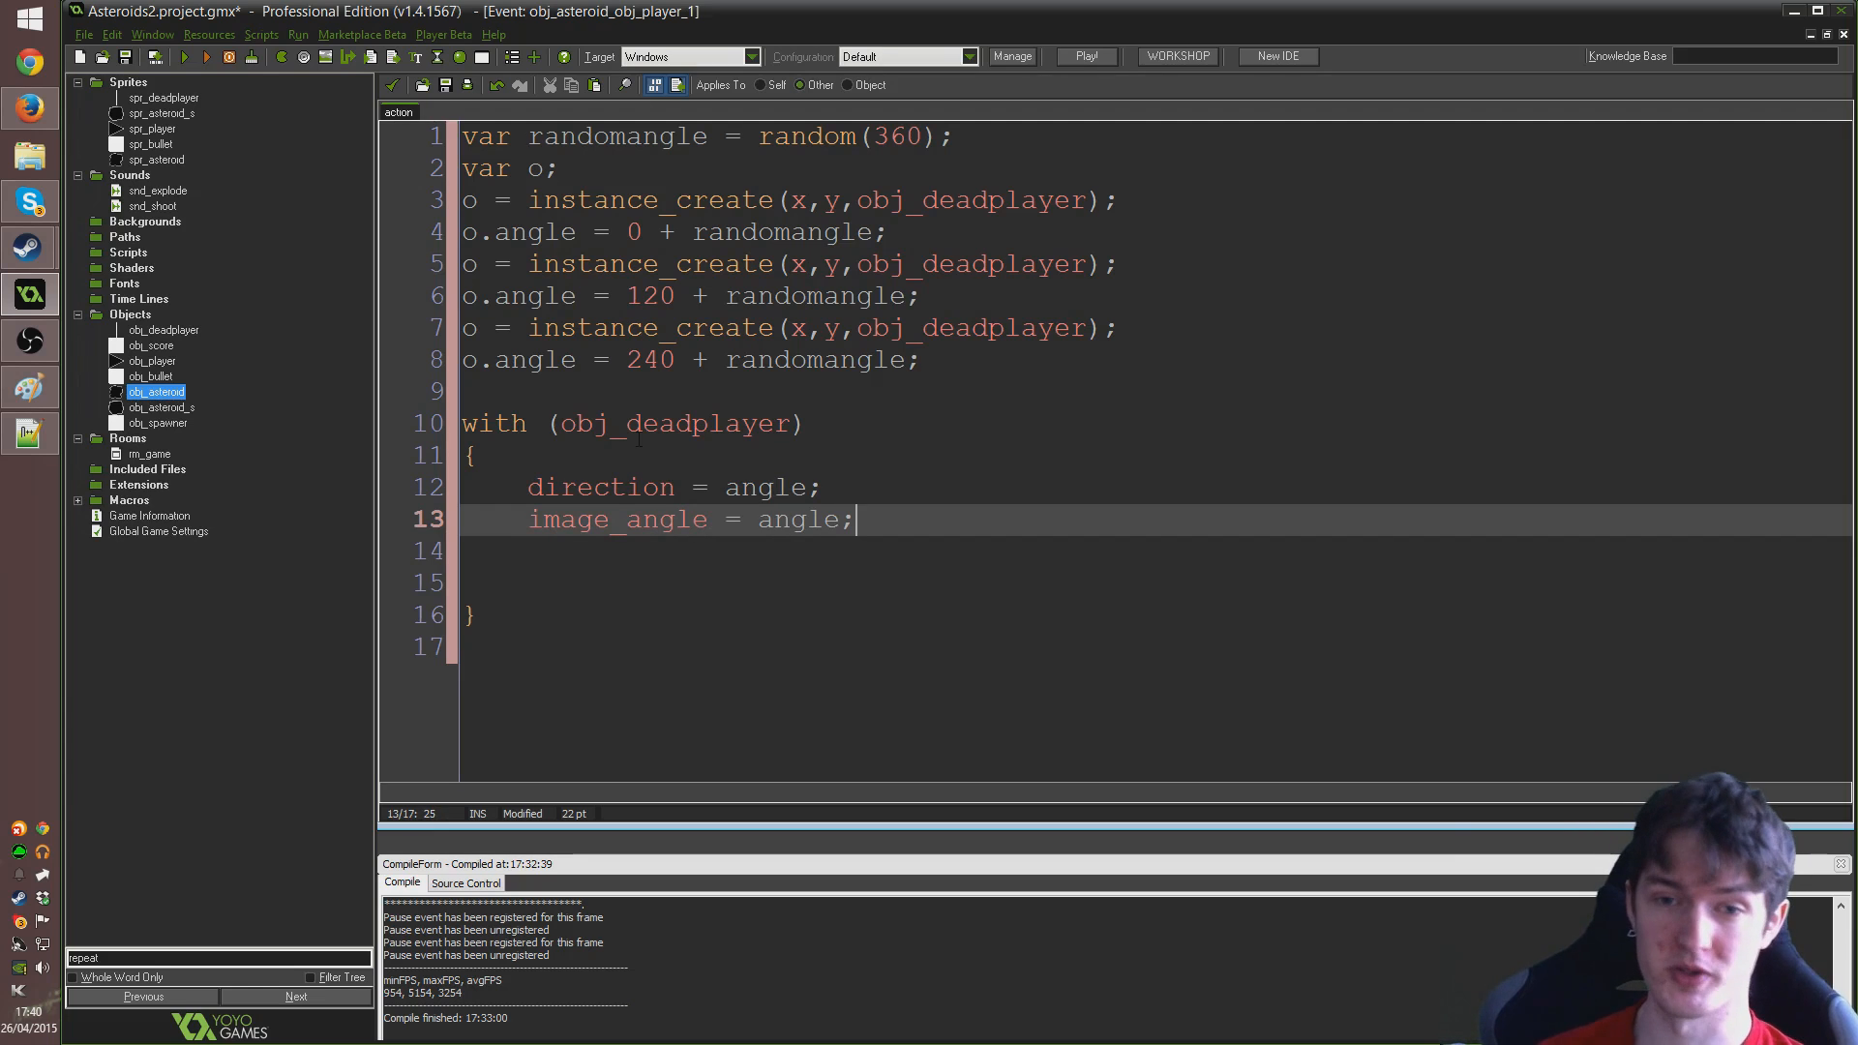
key(Return)
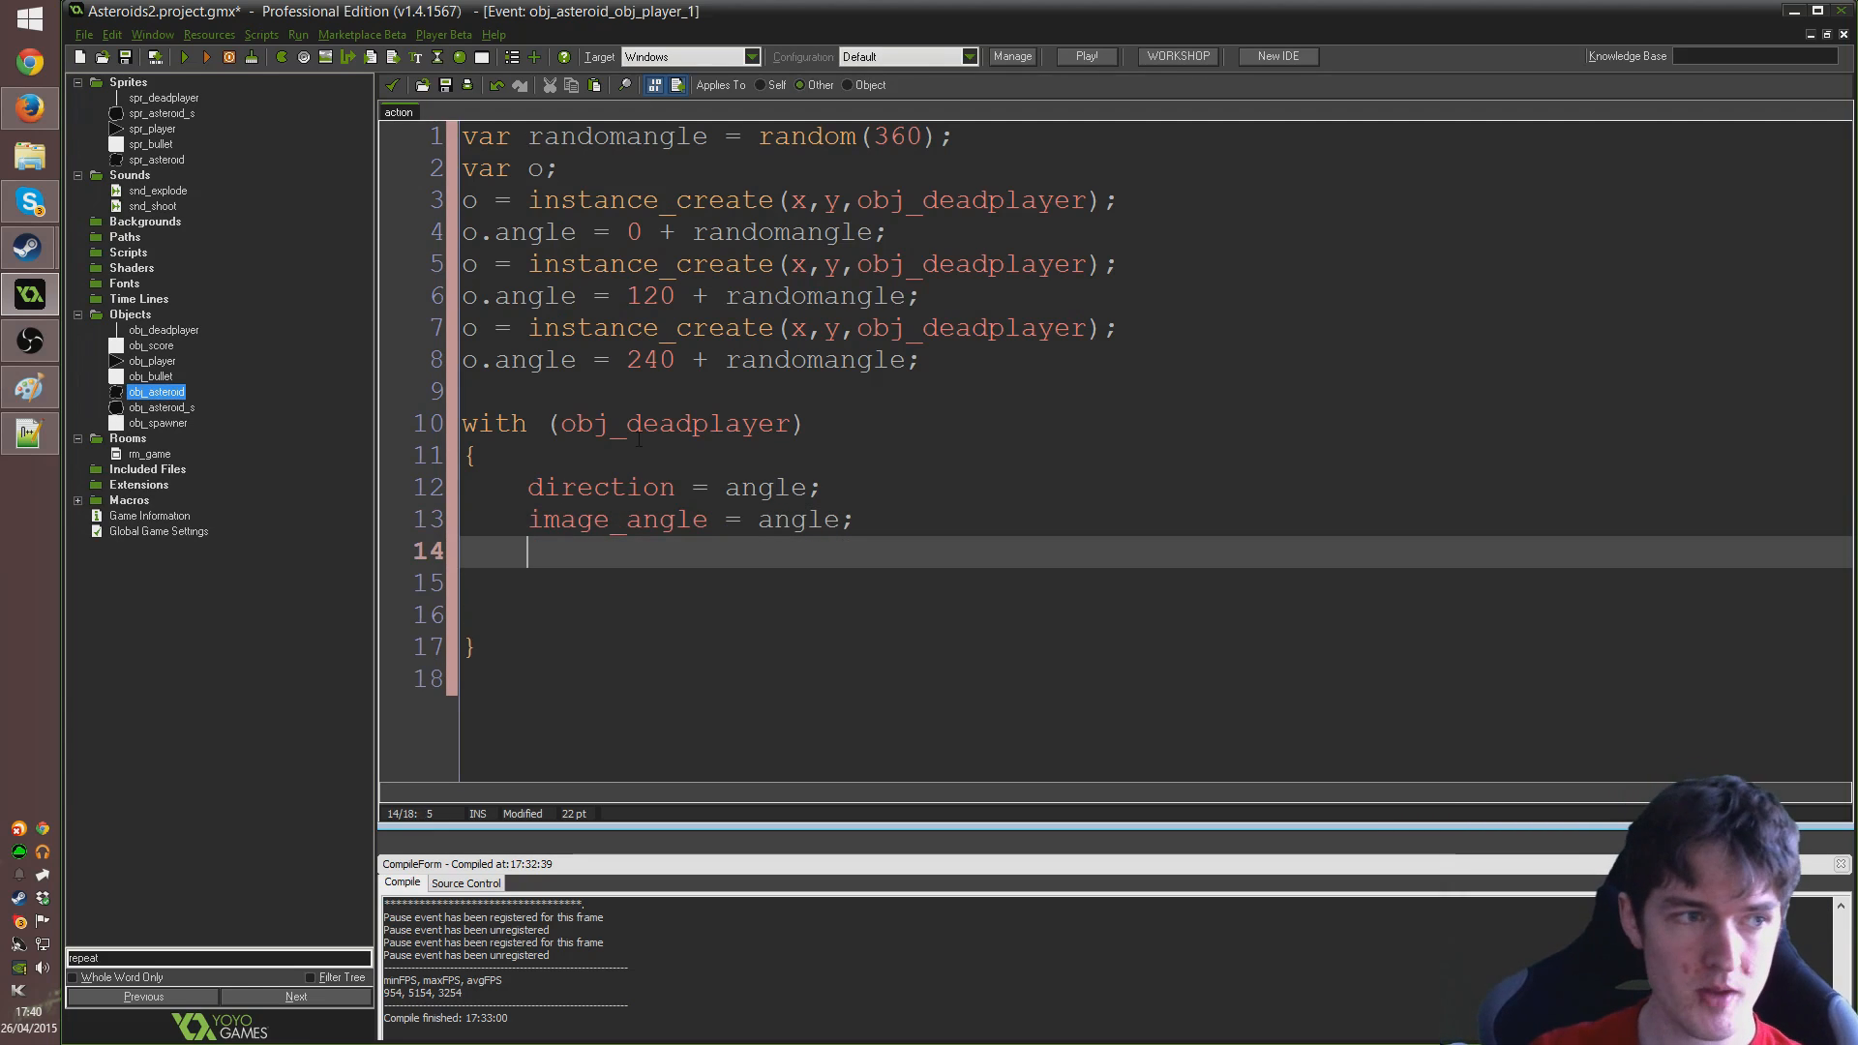
text(speed = 3;)
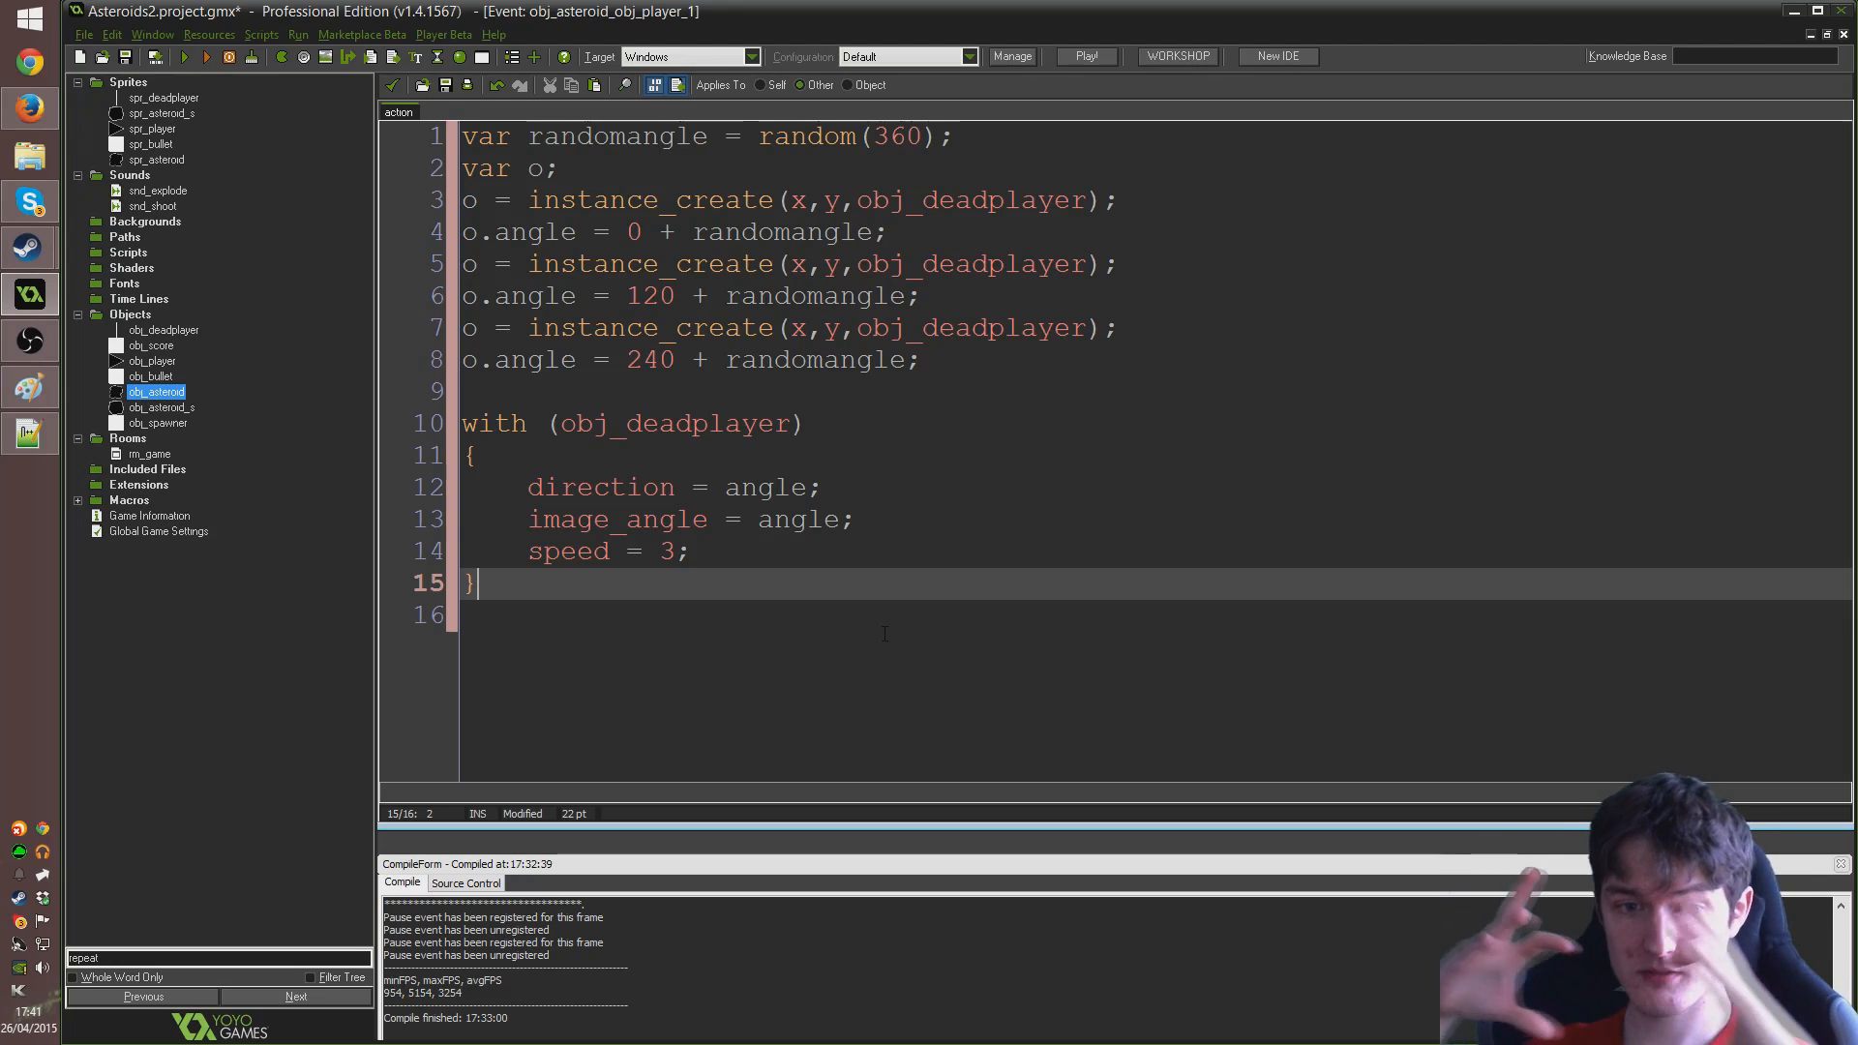
key(Return)
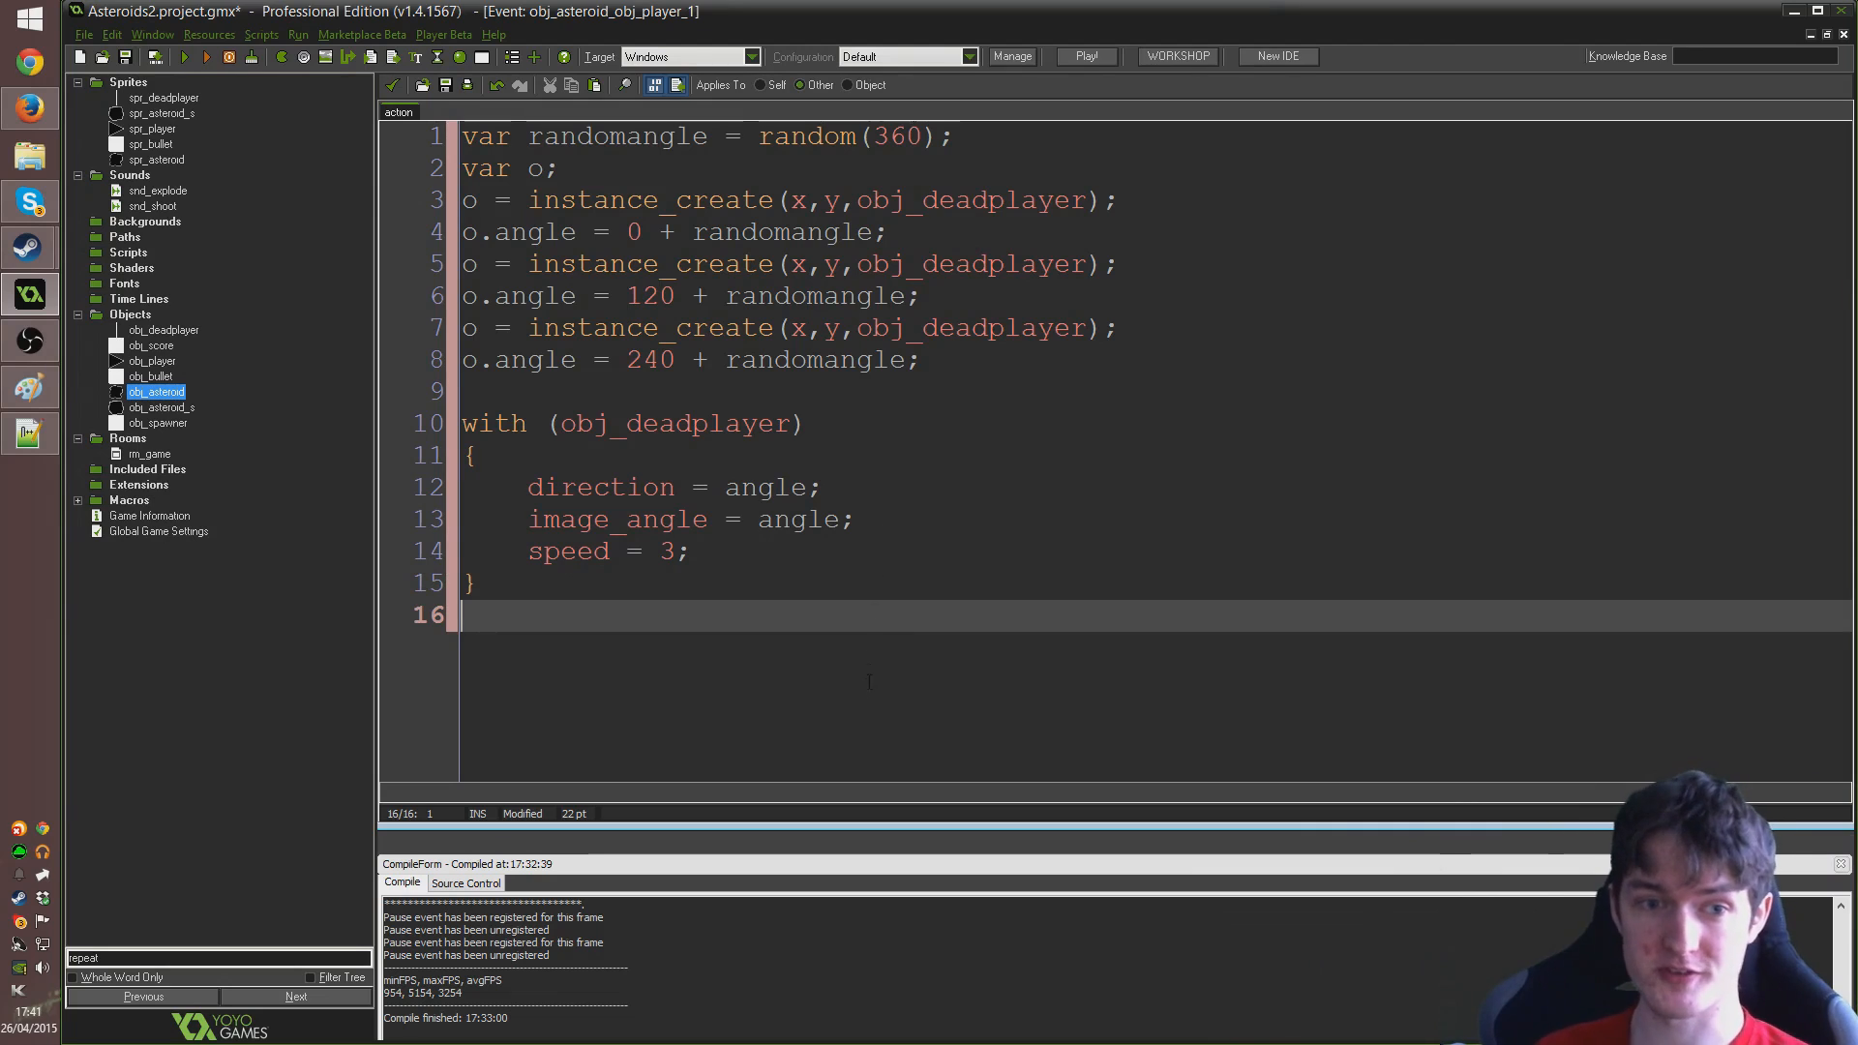
key(Return)
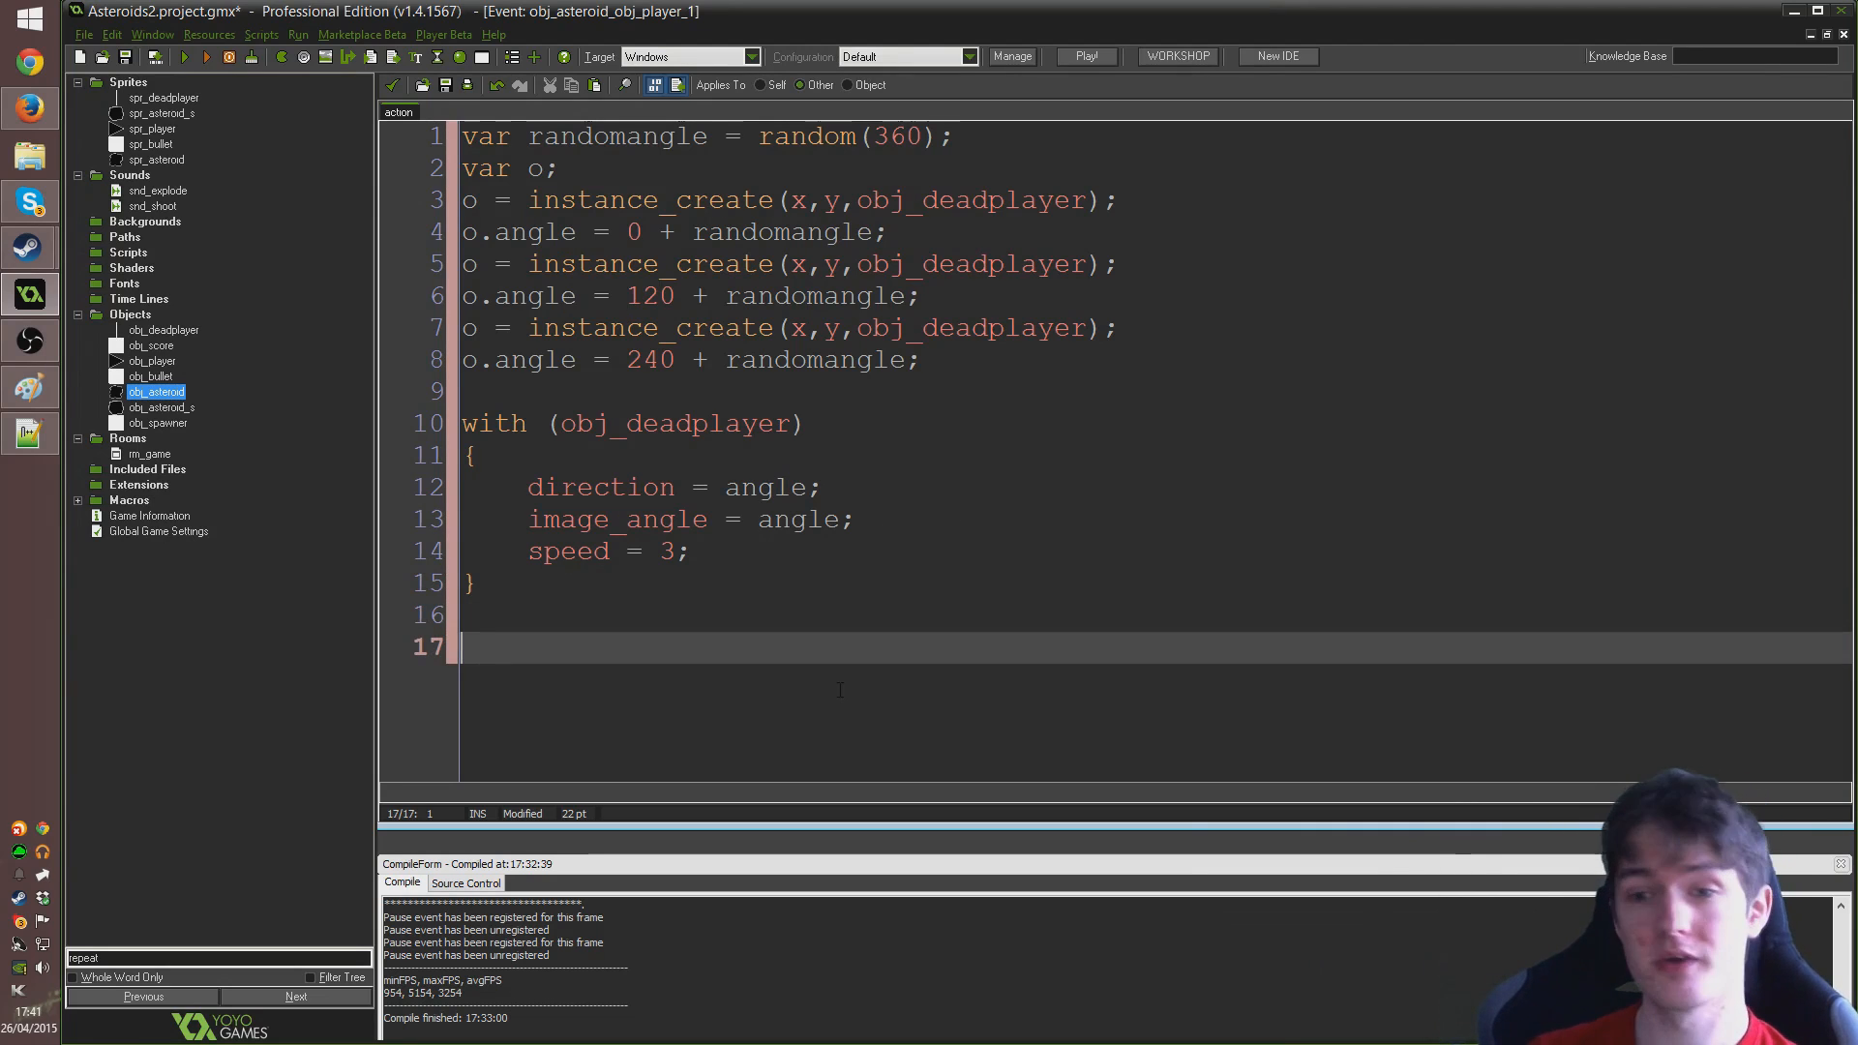
Add audio_play_sound(snd_explode,10,0) on line 17 to play the explosion sound
text(audio)
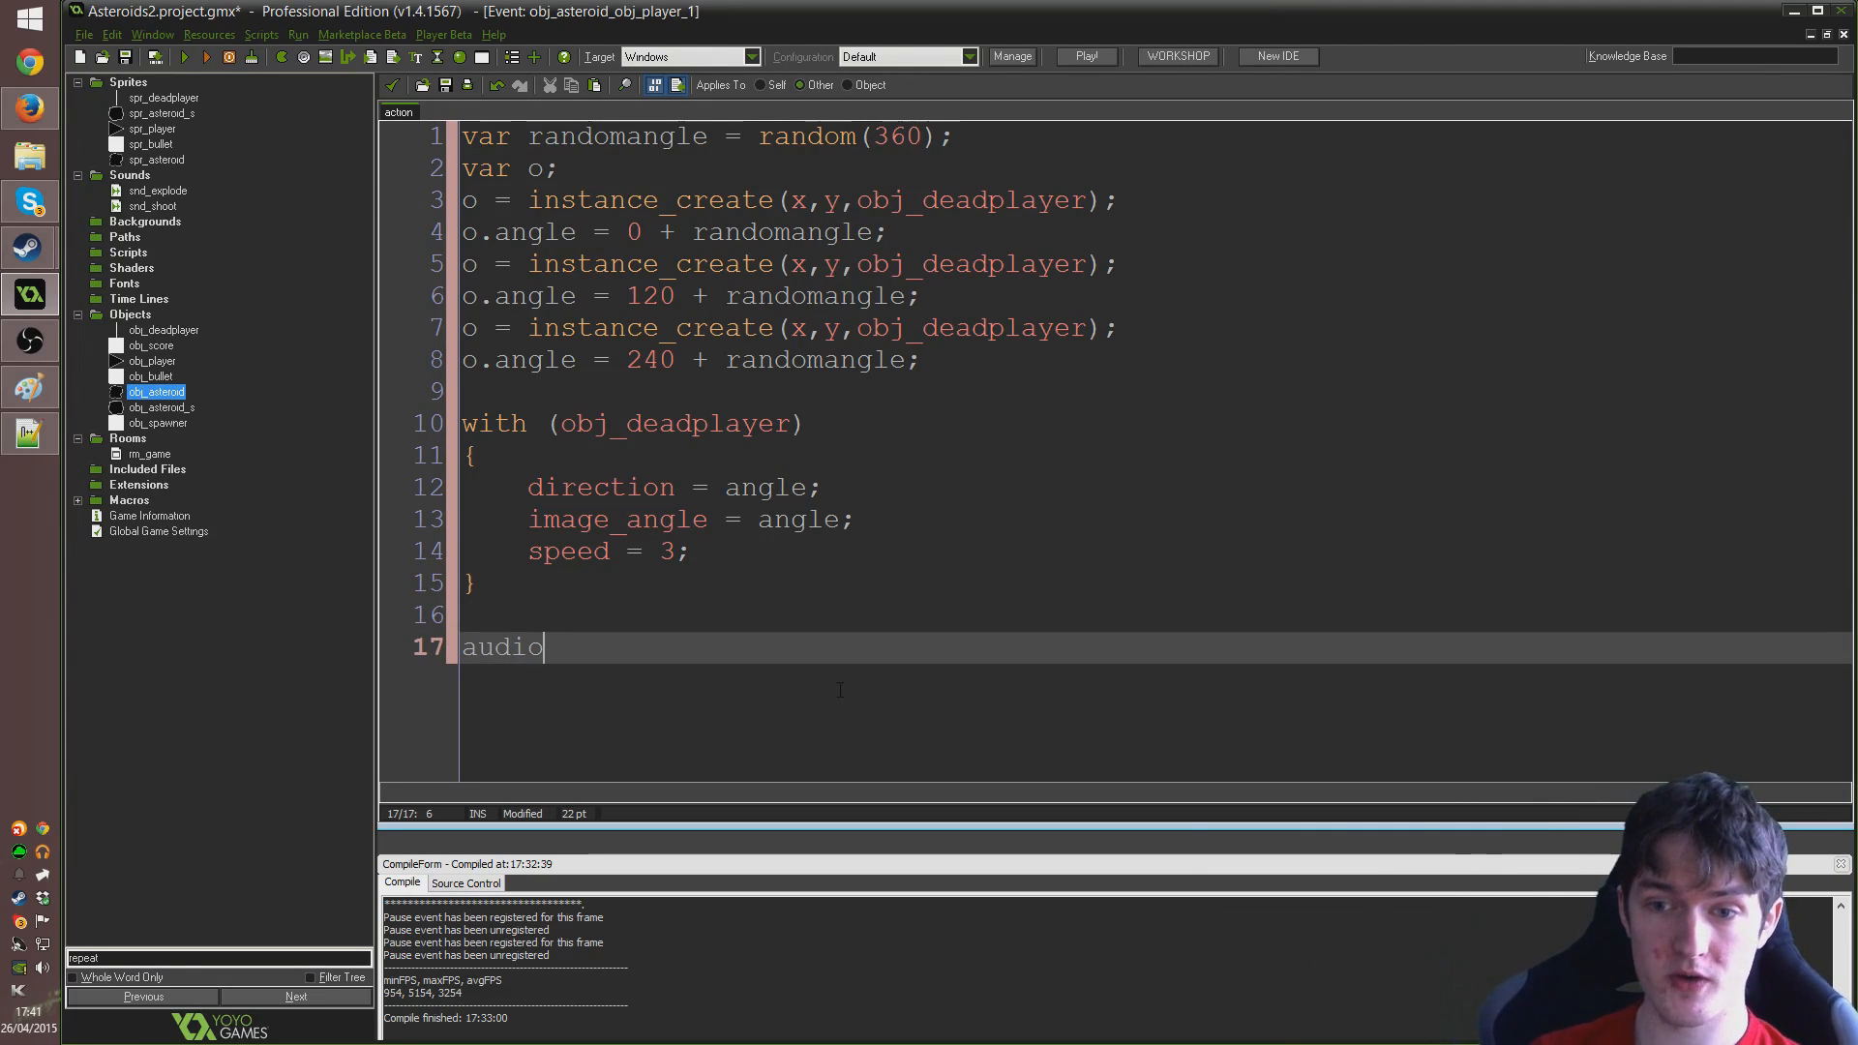
text(_play_sound)
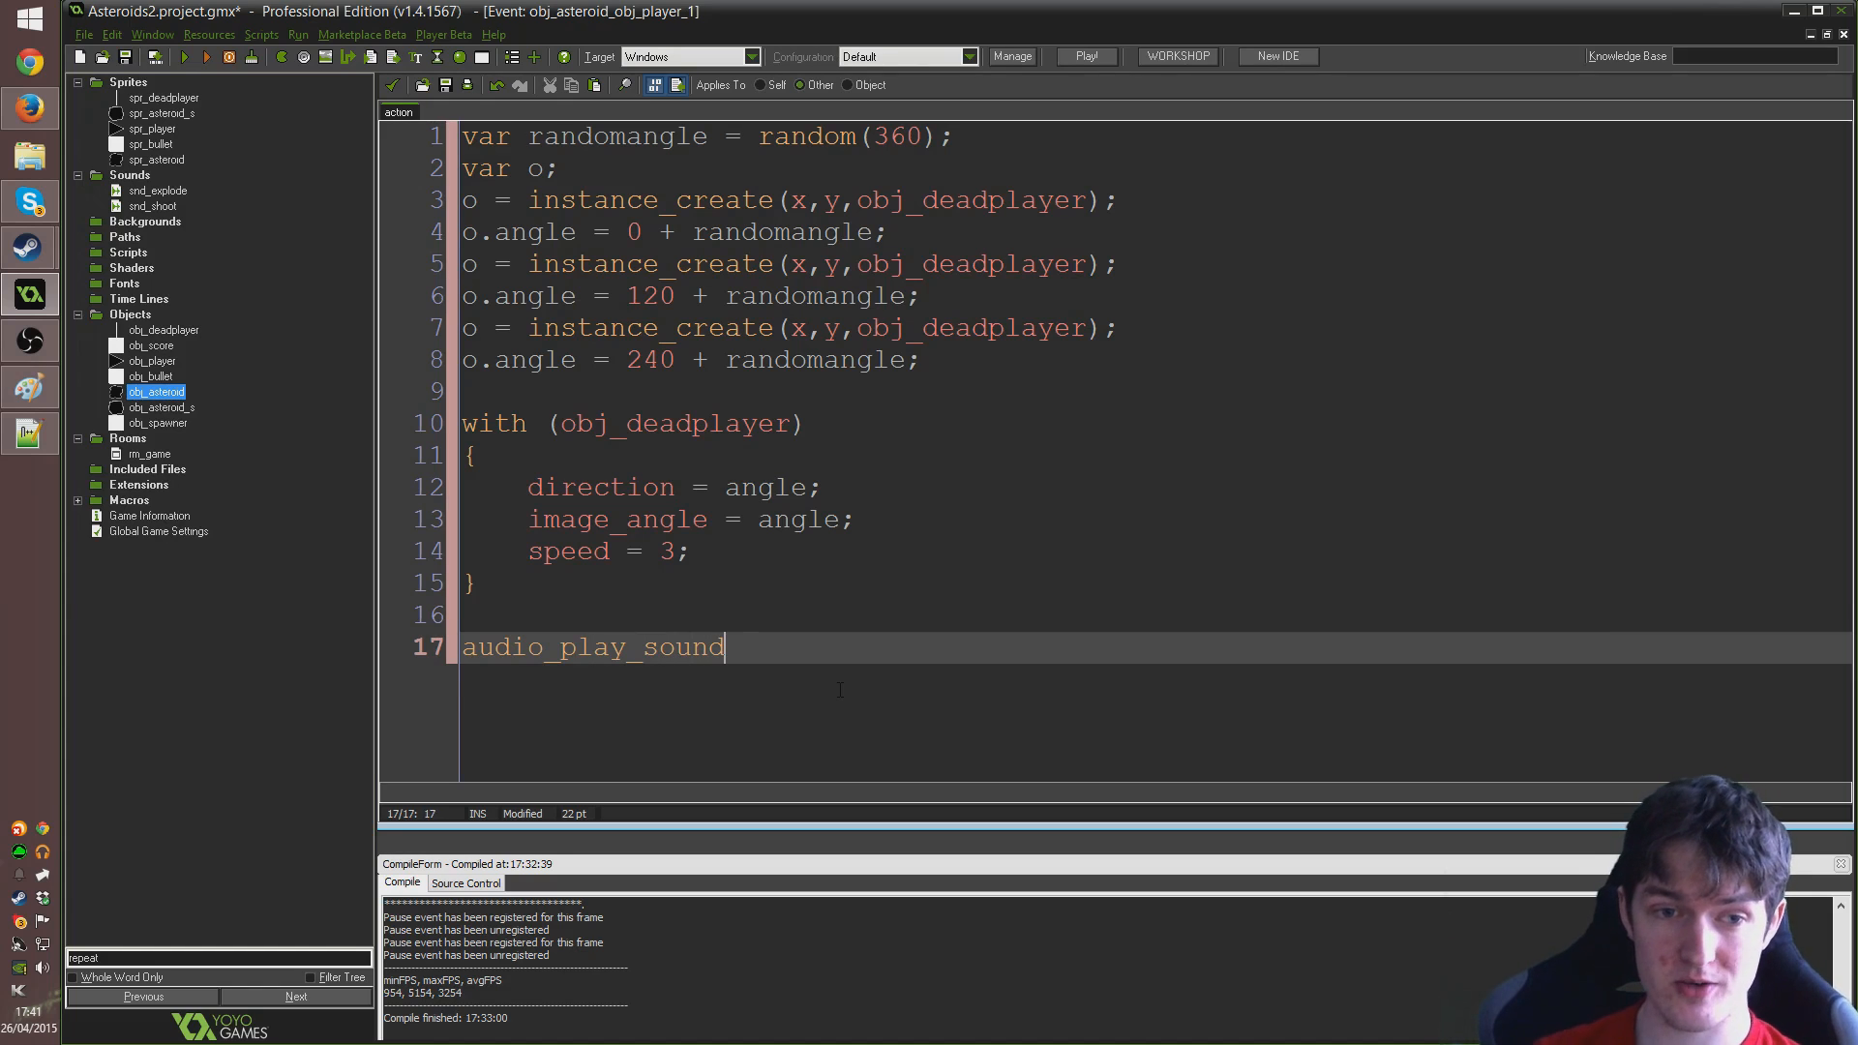
text((snd_expl)
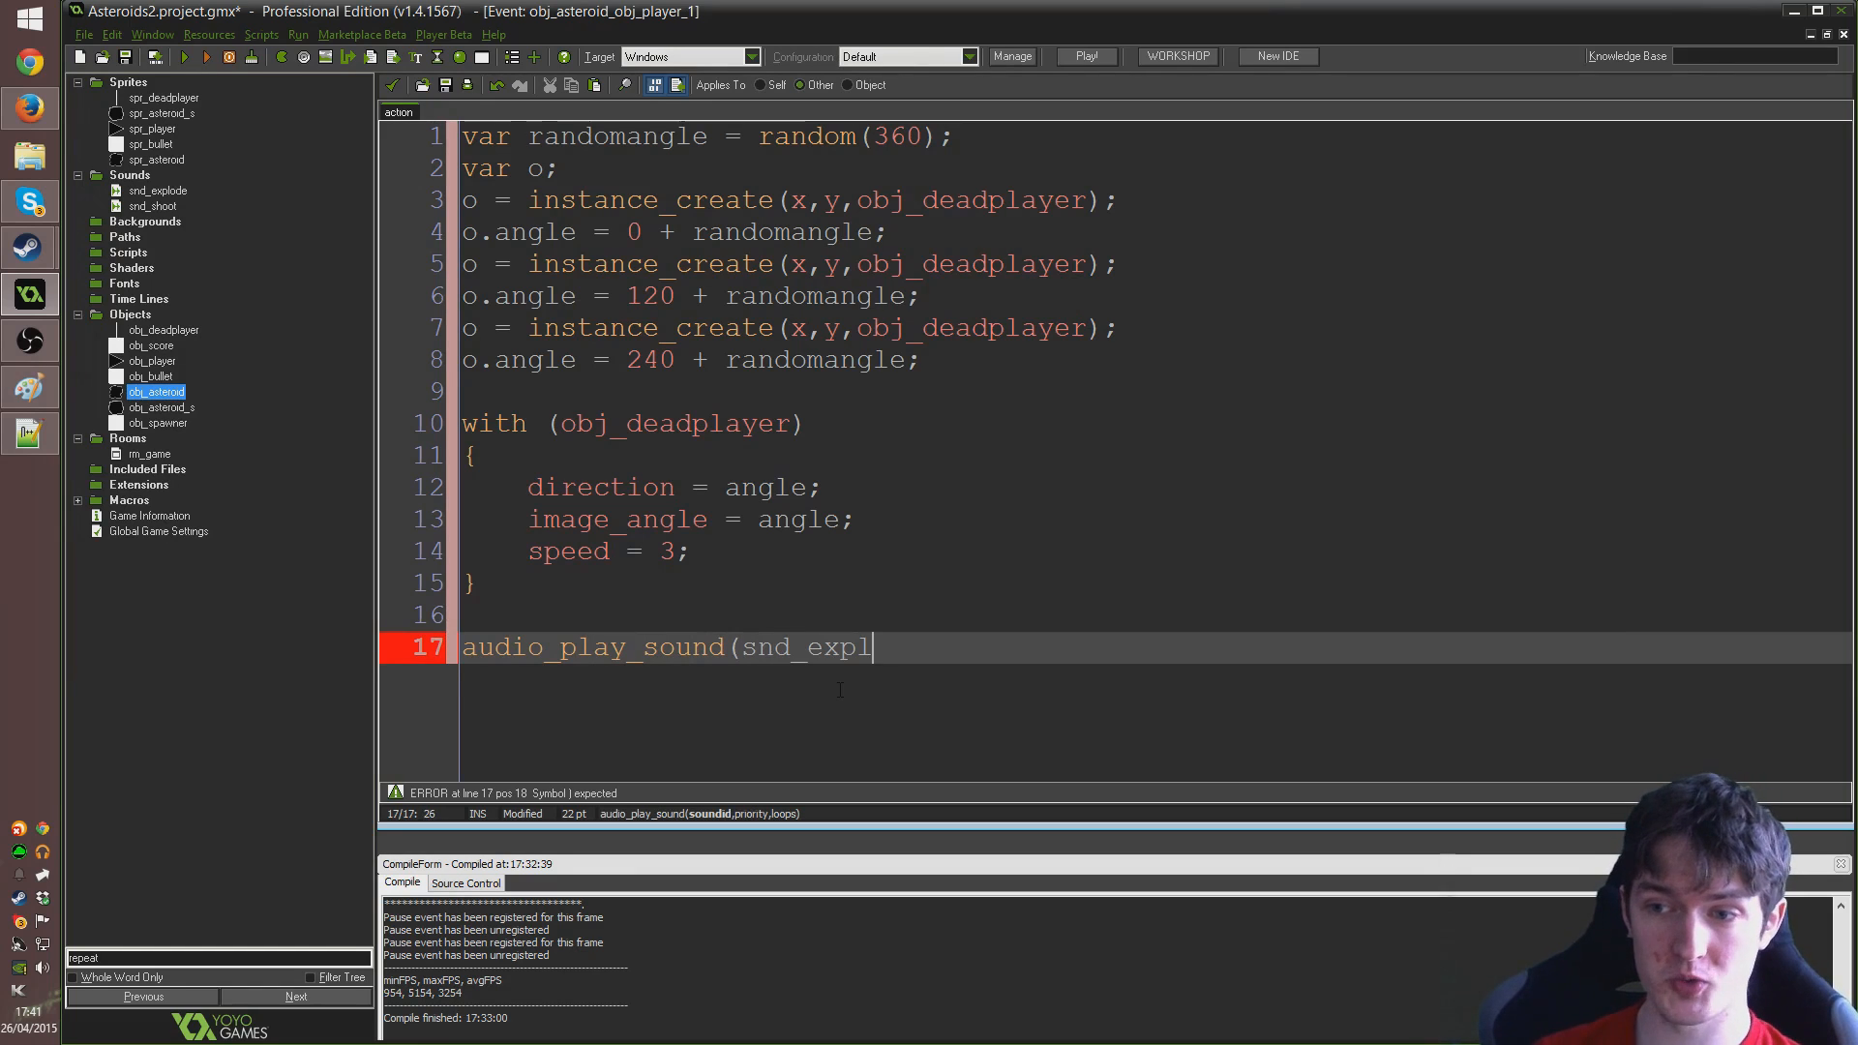
text(ode,)
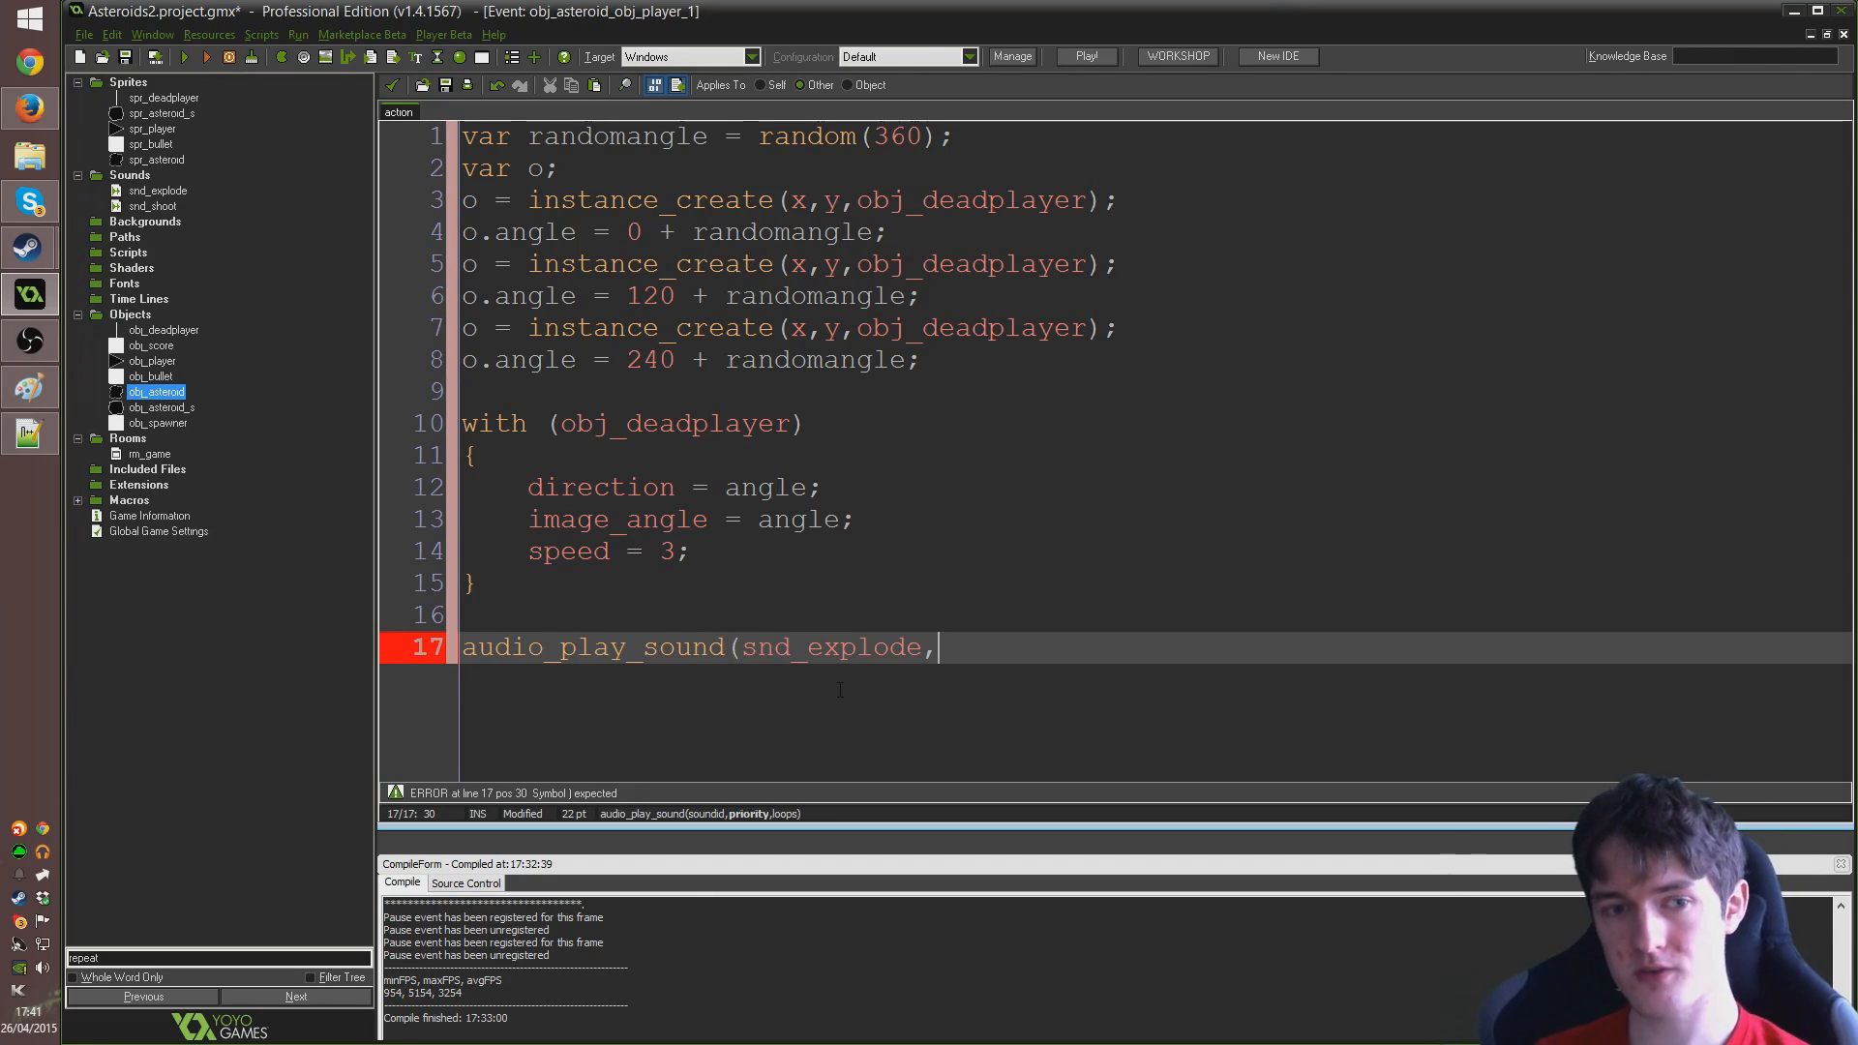
text(10,)
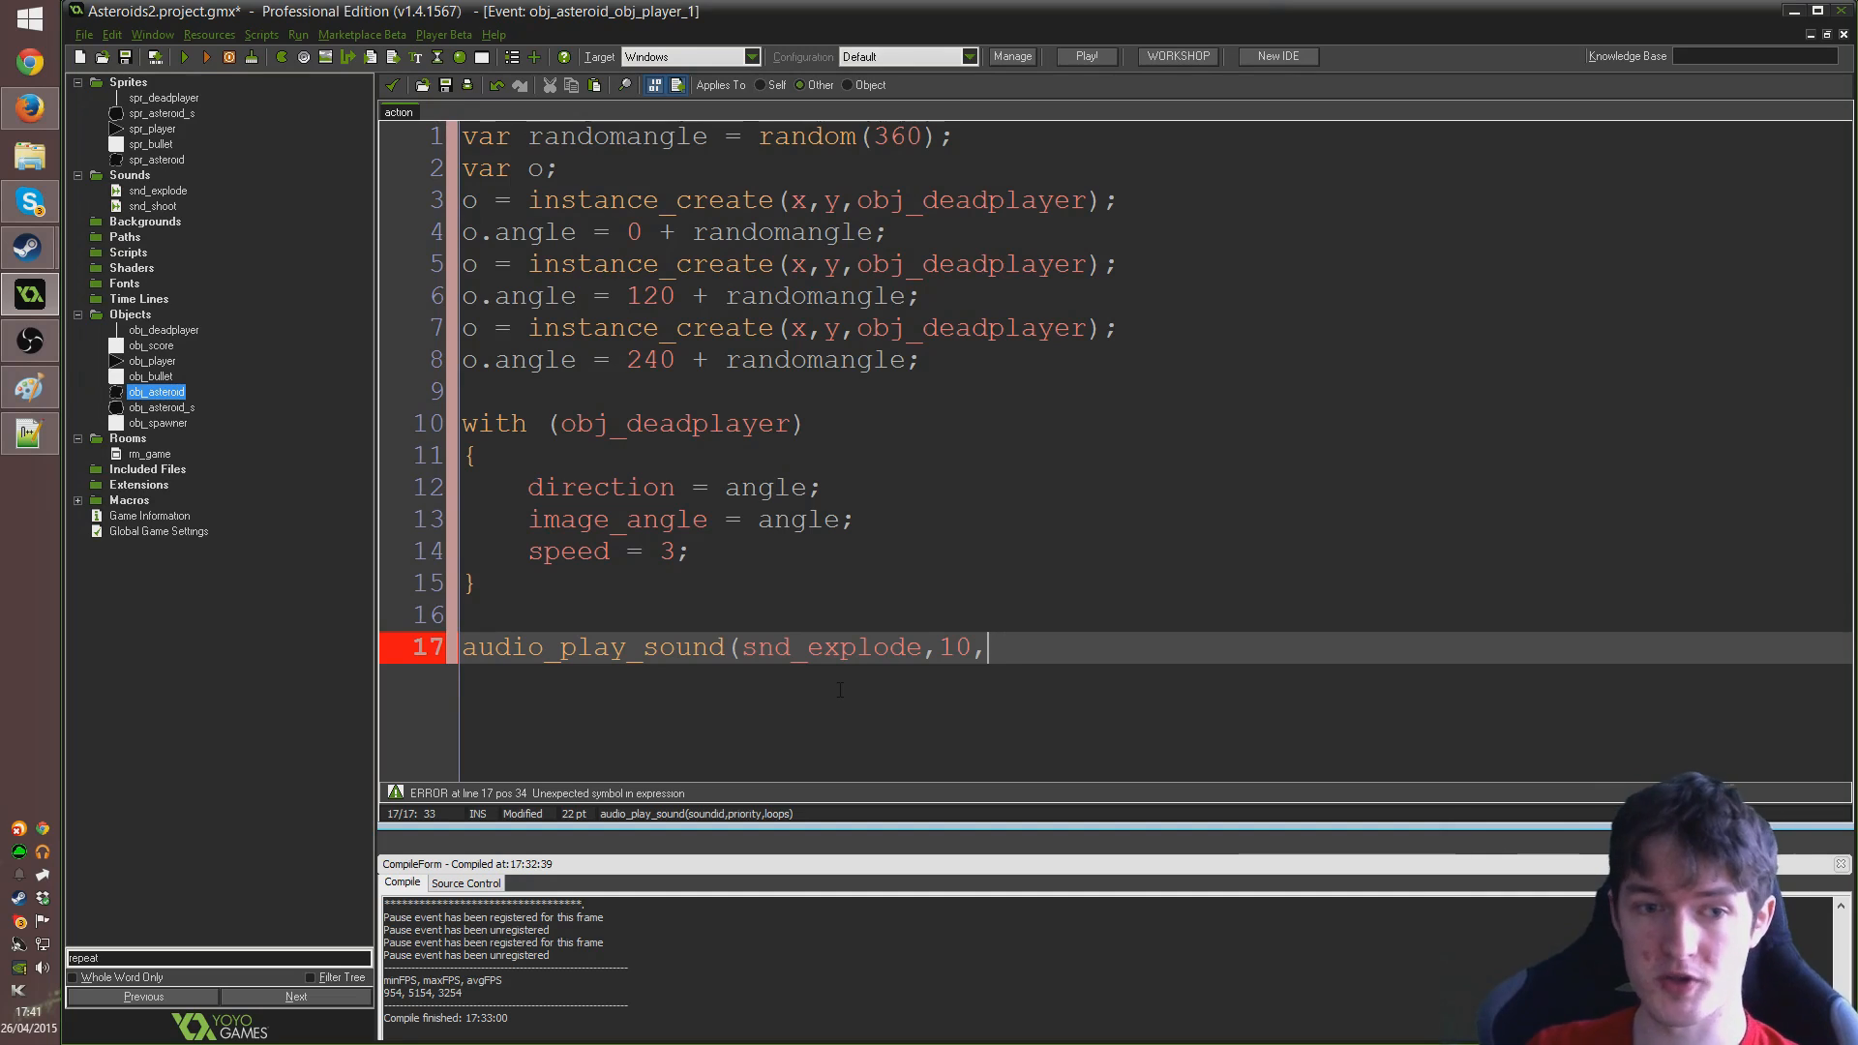
text(0))
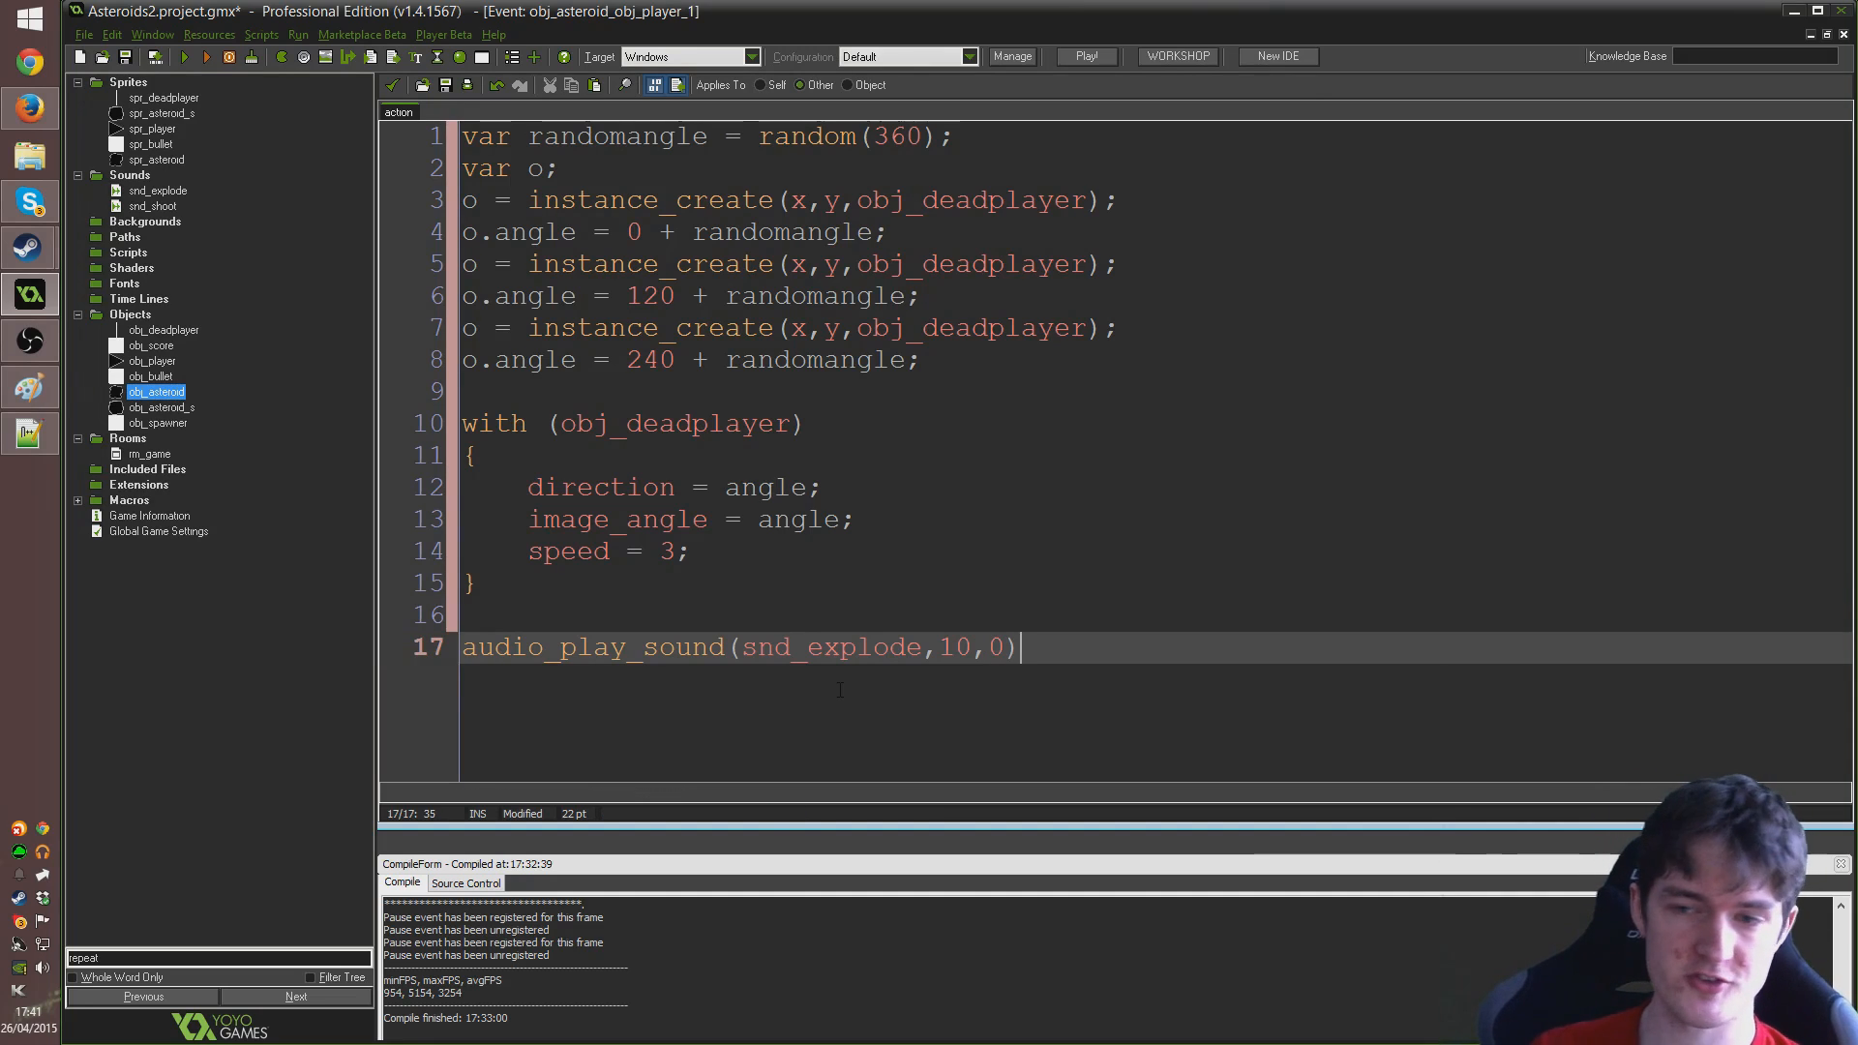
key(Return)
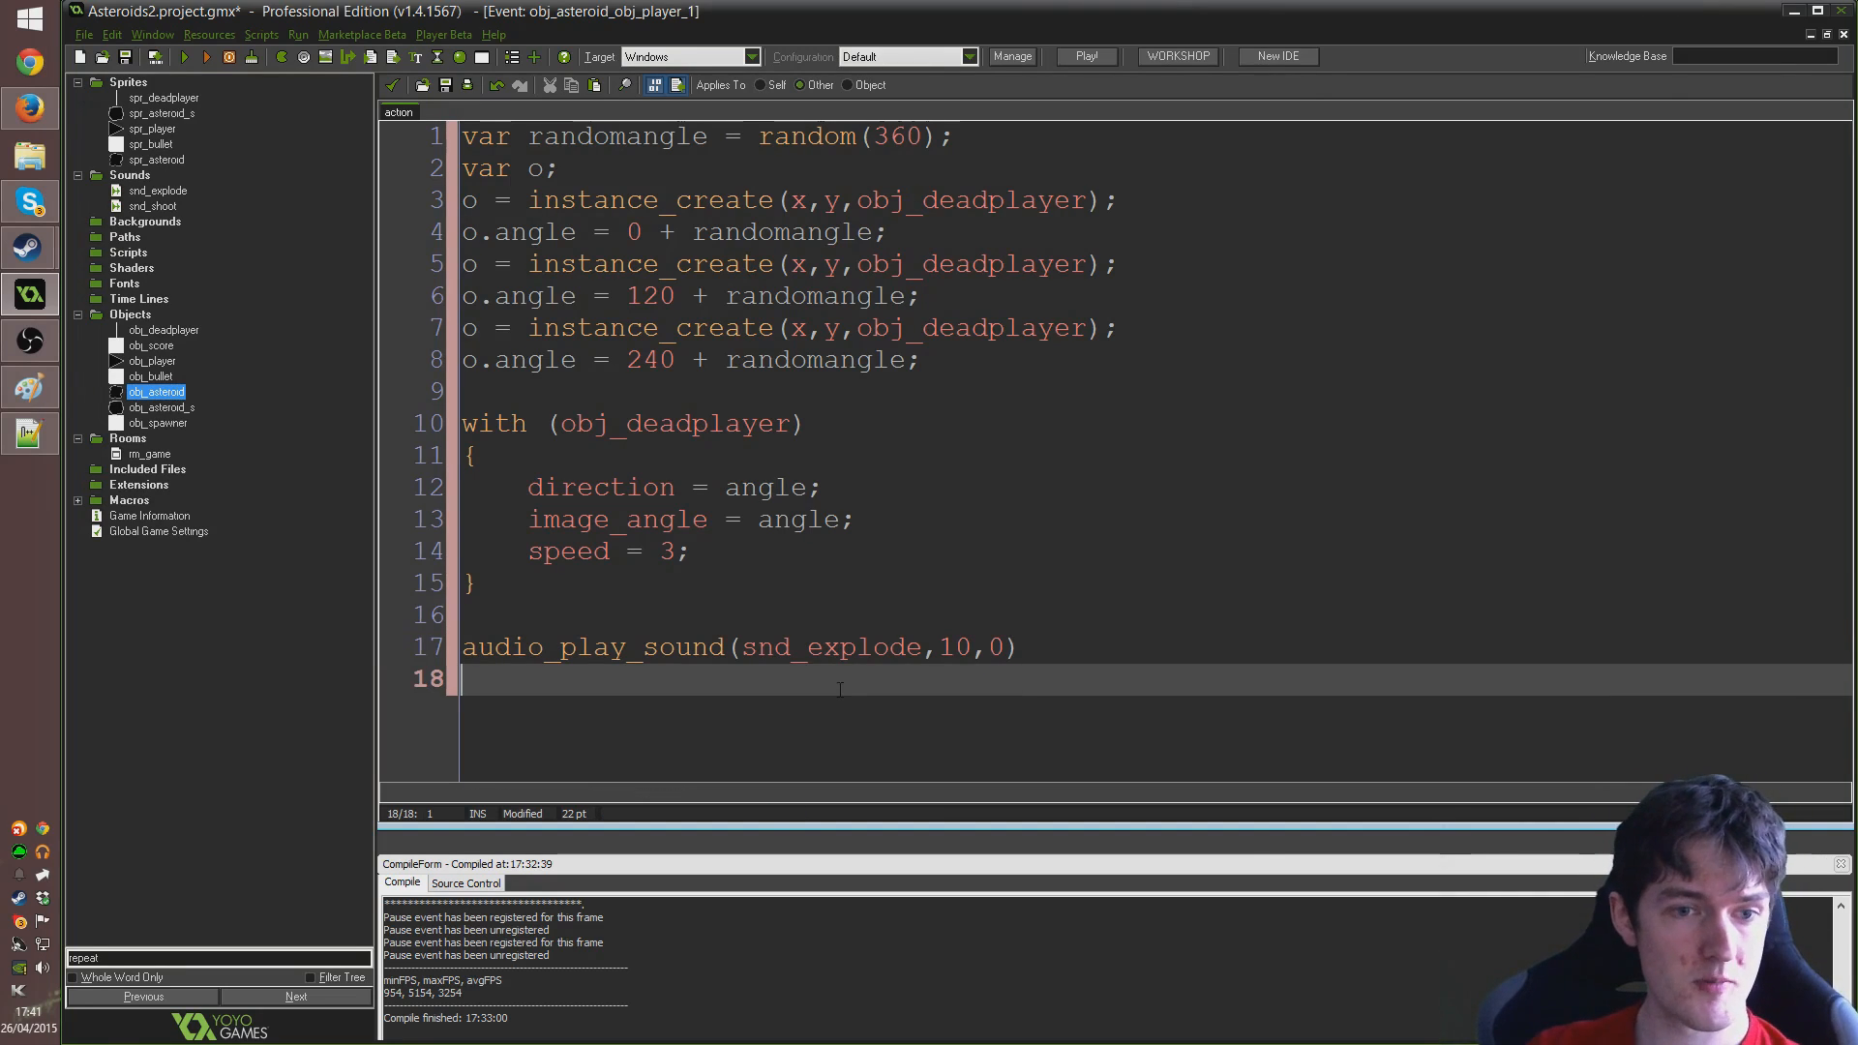
Add instance_destroy(); on line 18 to end the collision code
text(ins)
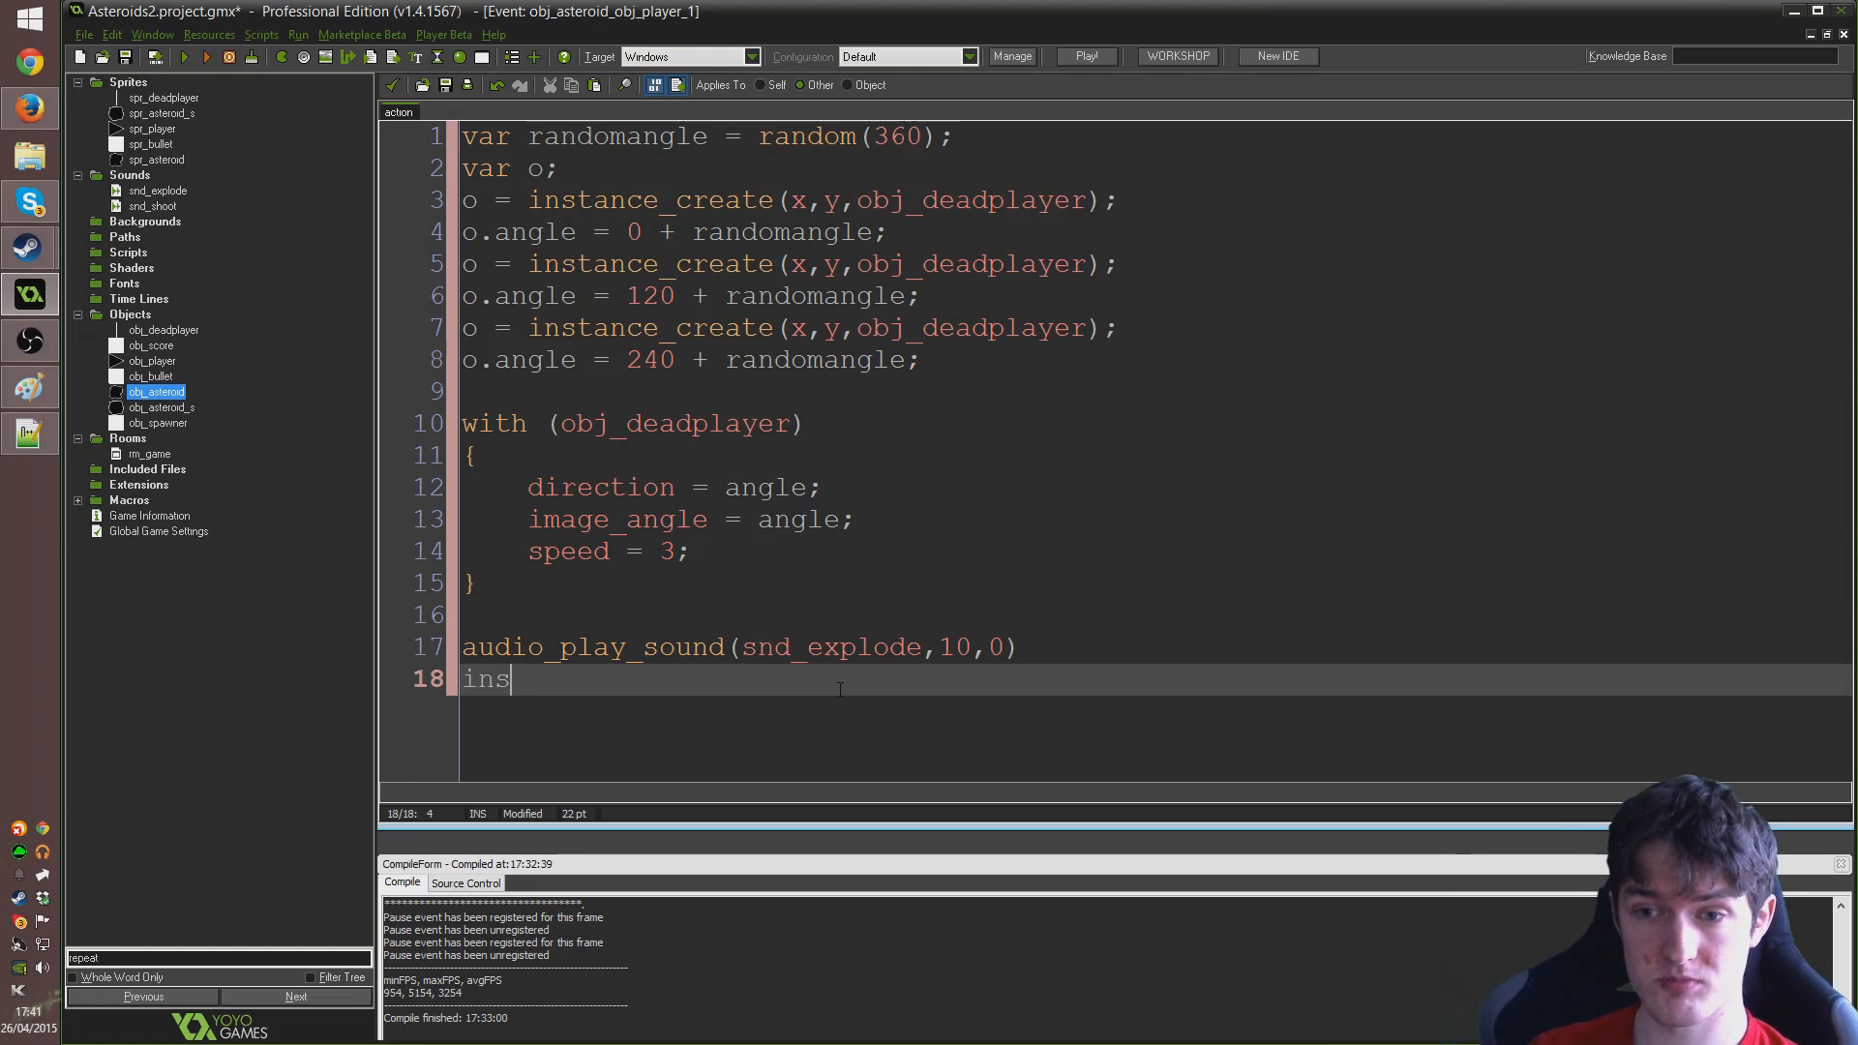
text(ins)
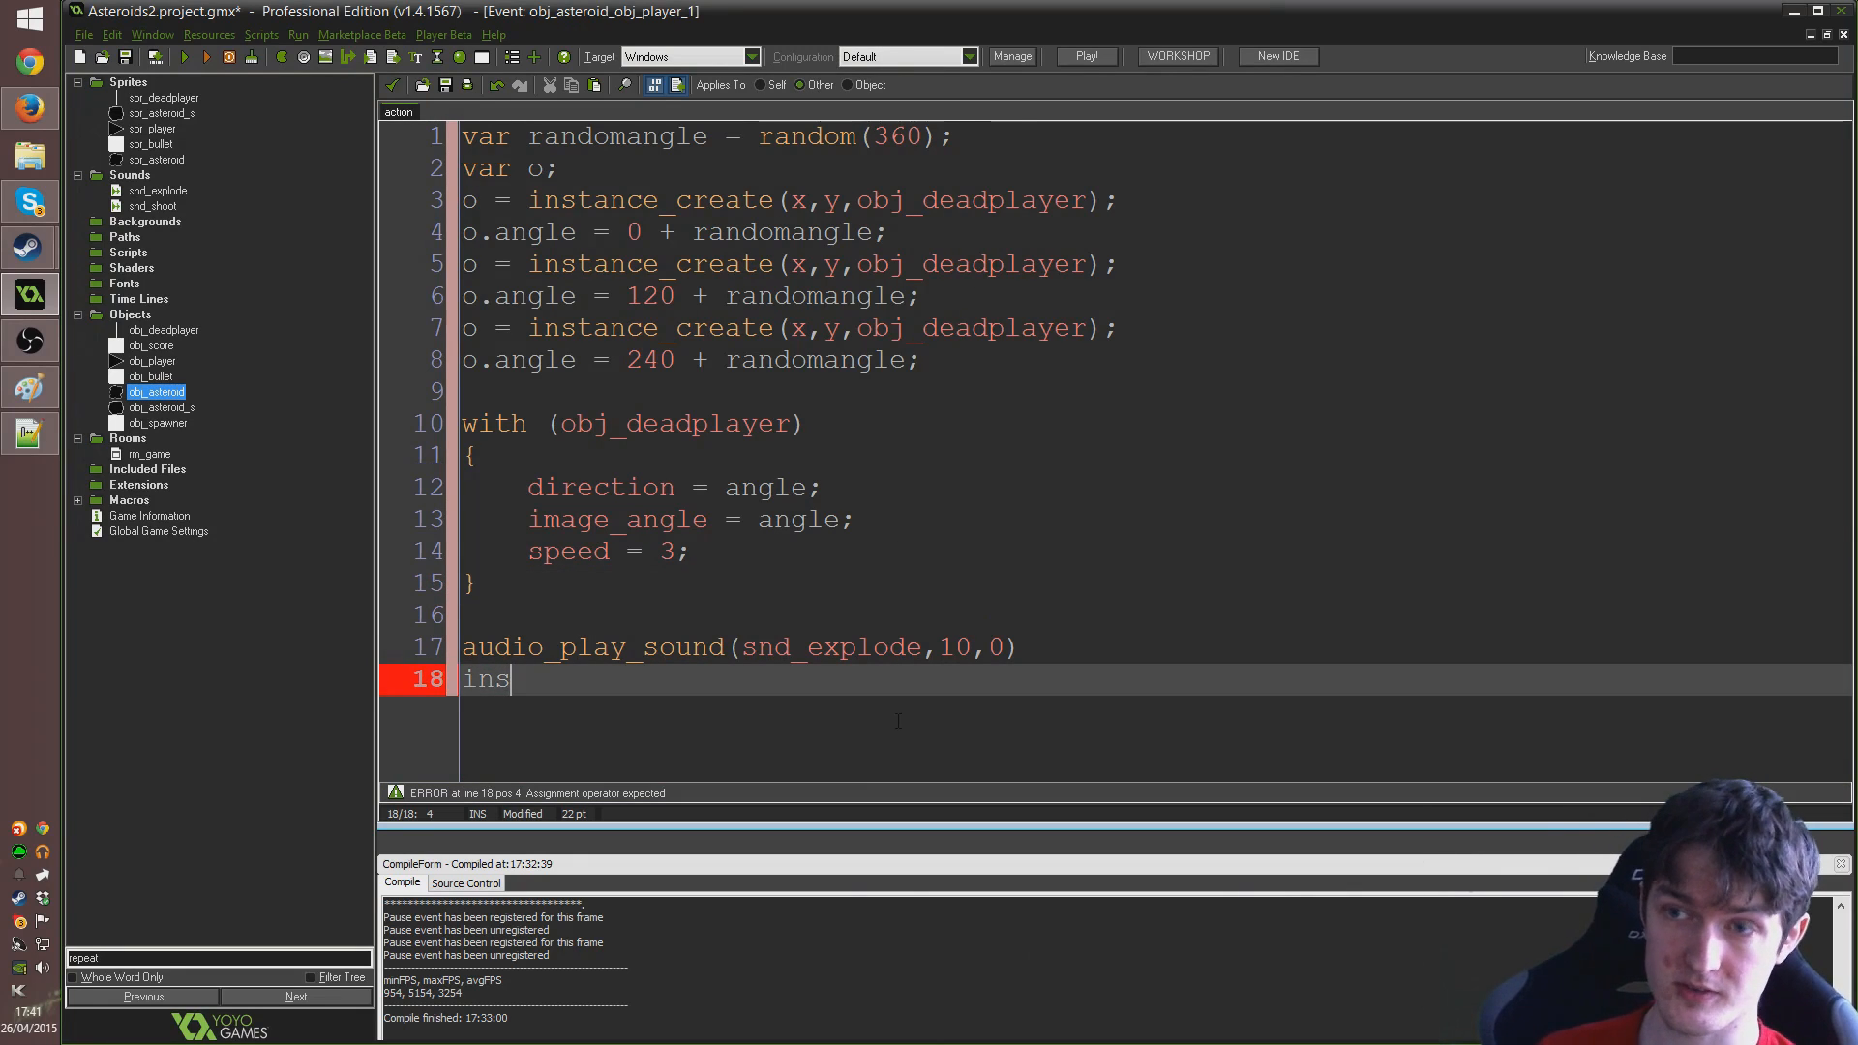
text(tance_destroy)
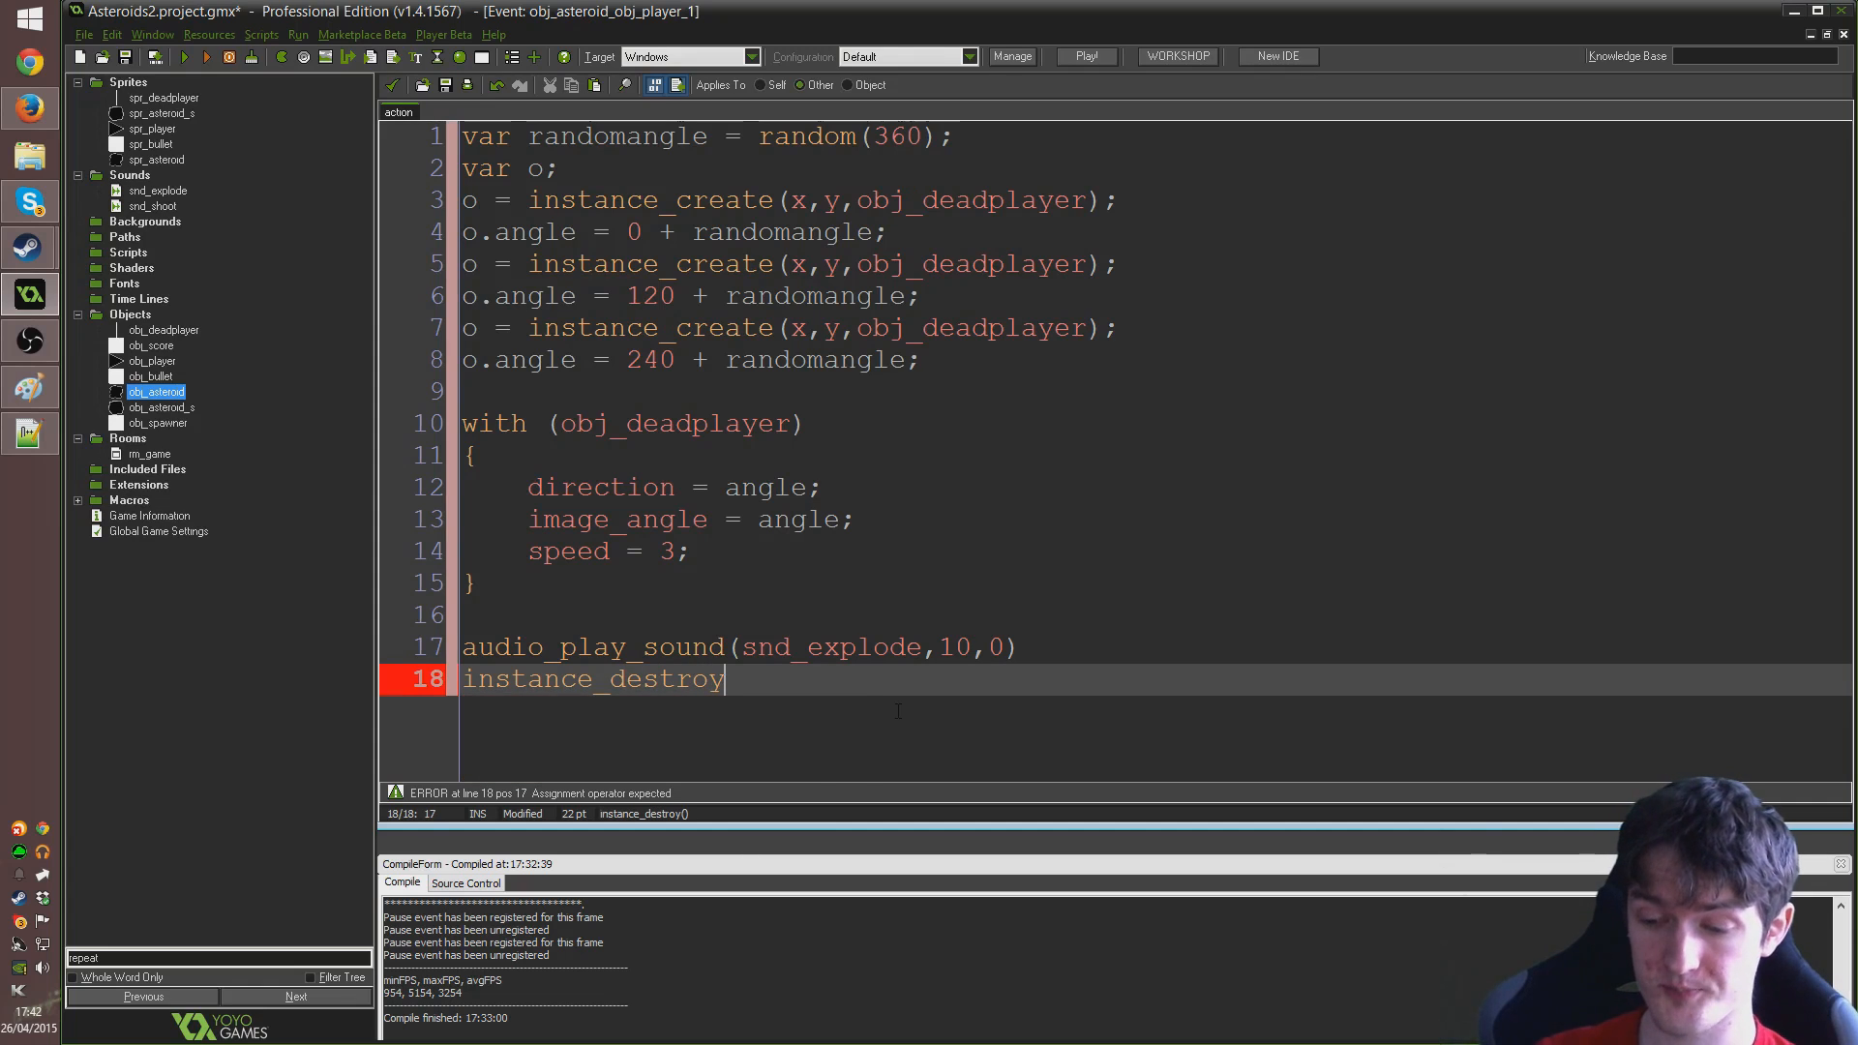
text(())
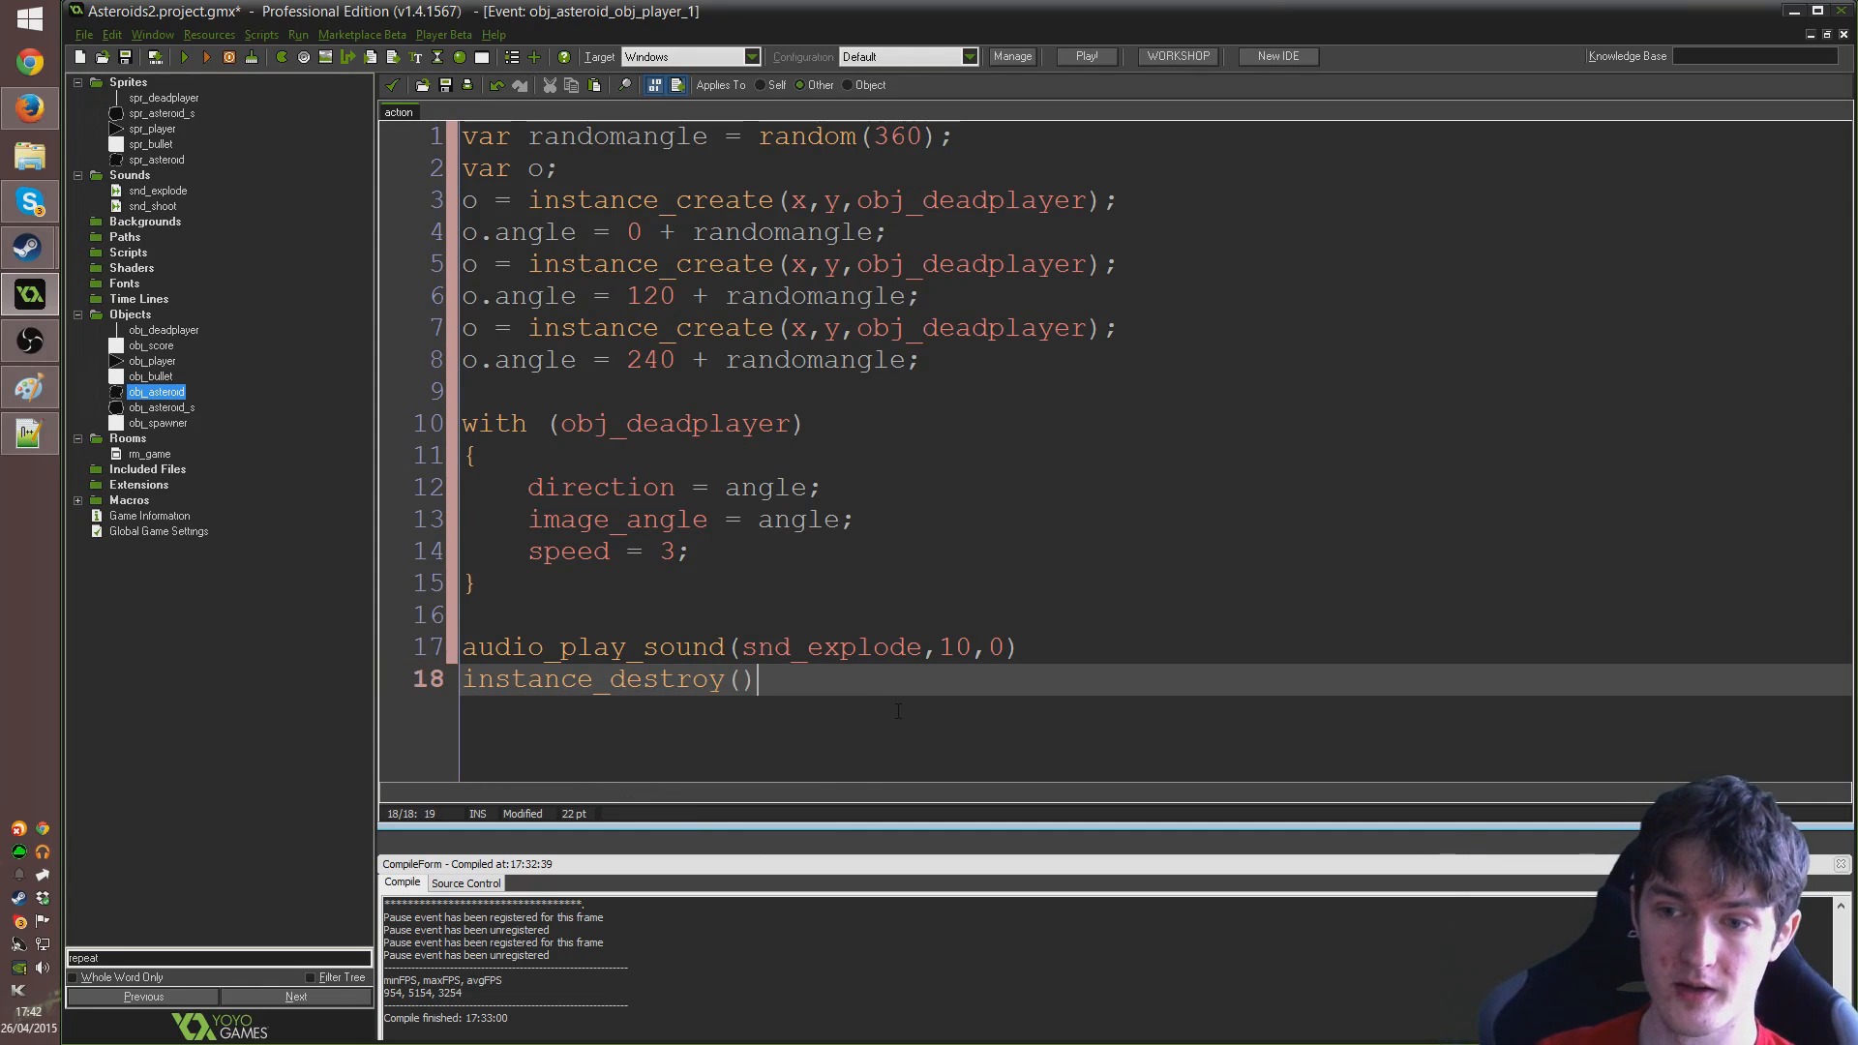
text(;)
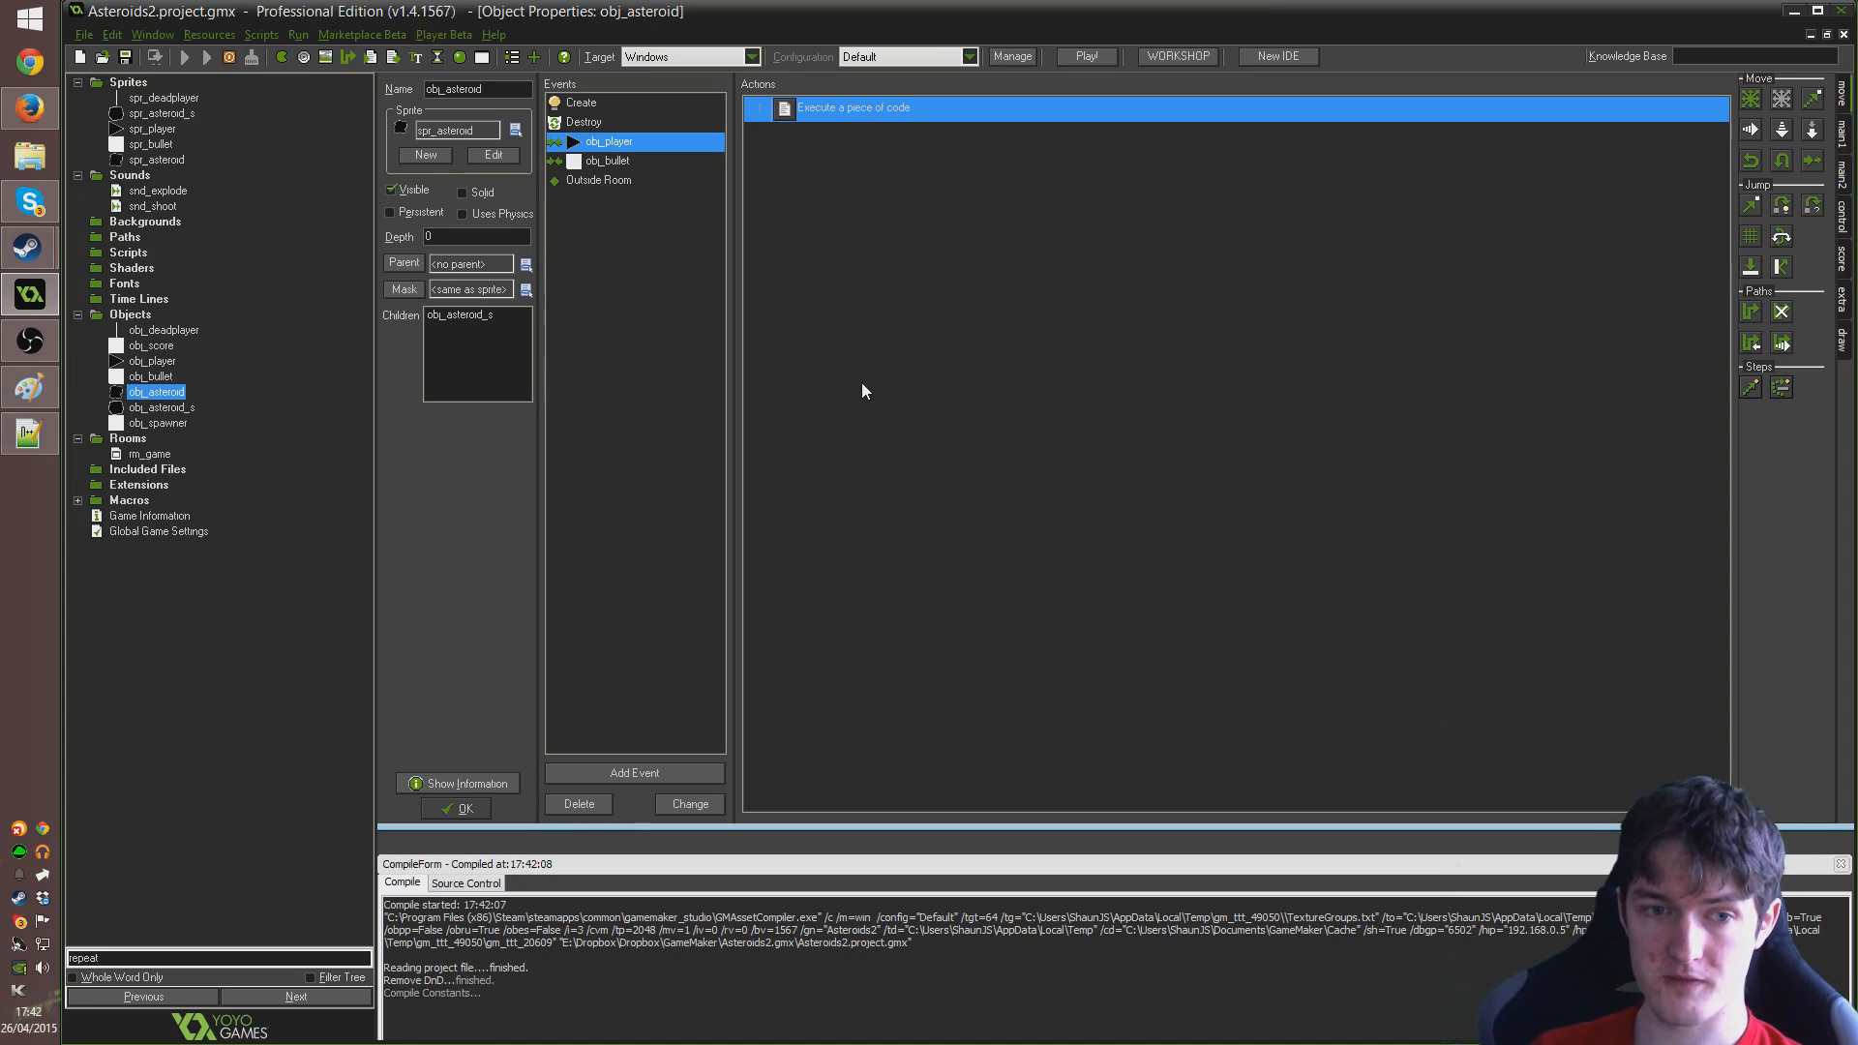
Watch the asteroids test run, then close the game window
click(1082, 56)
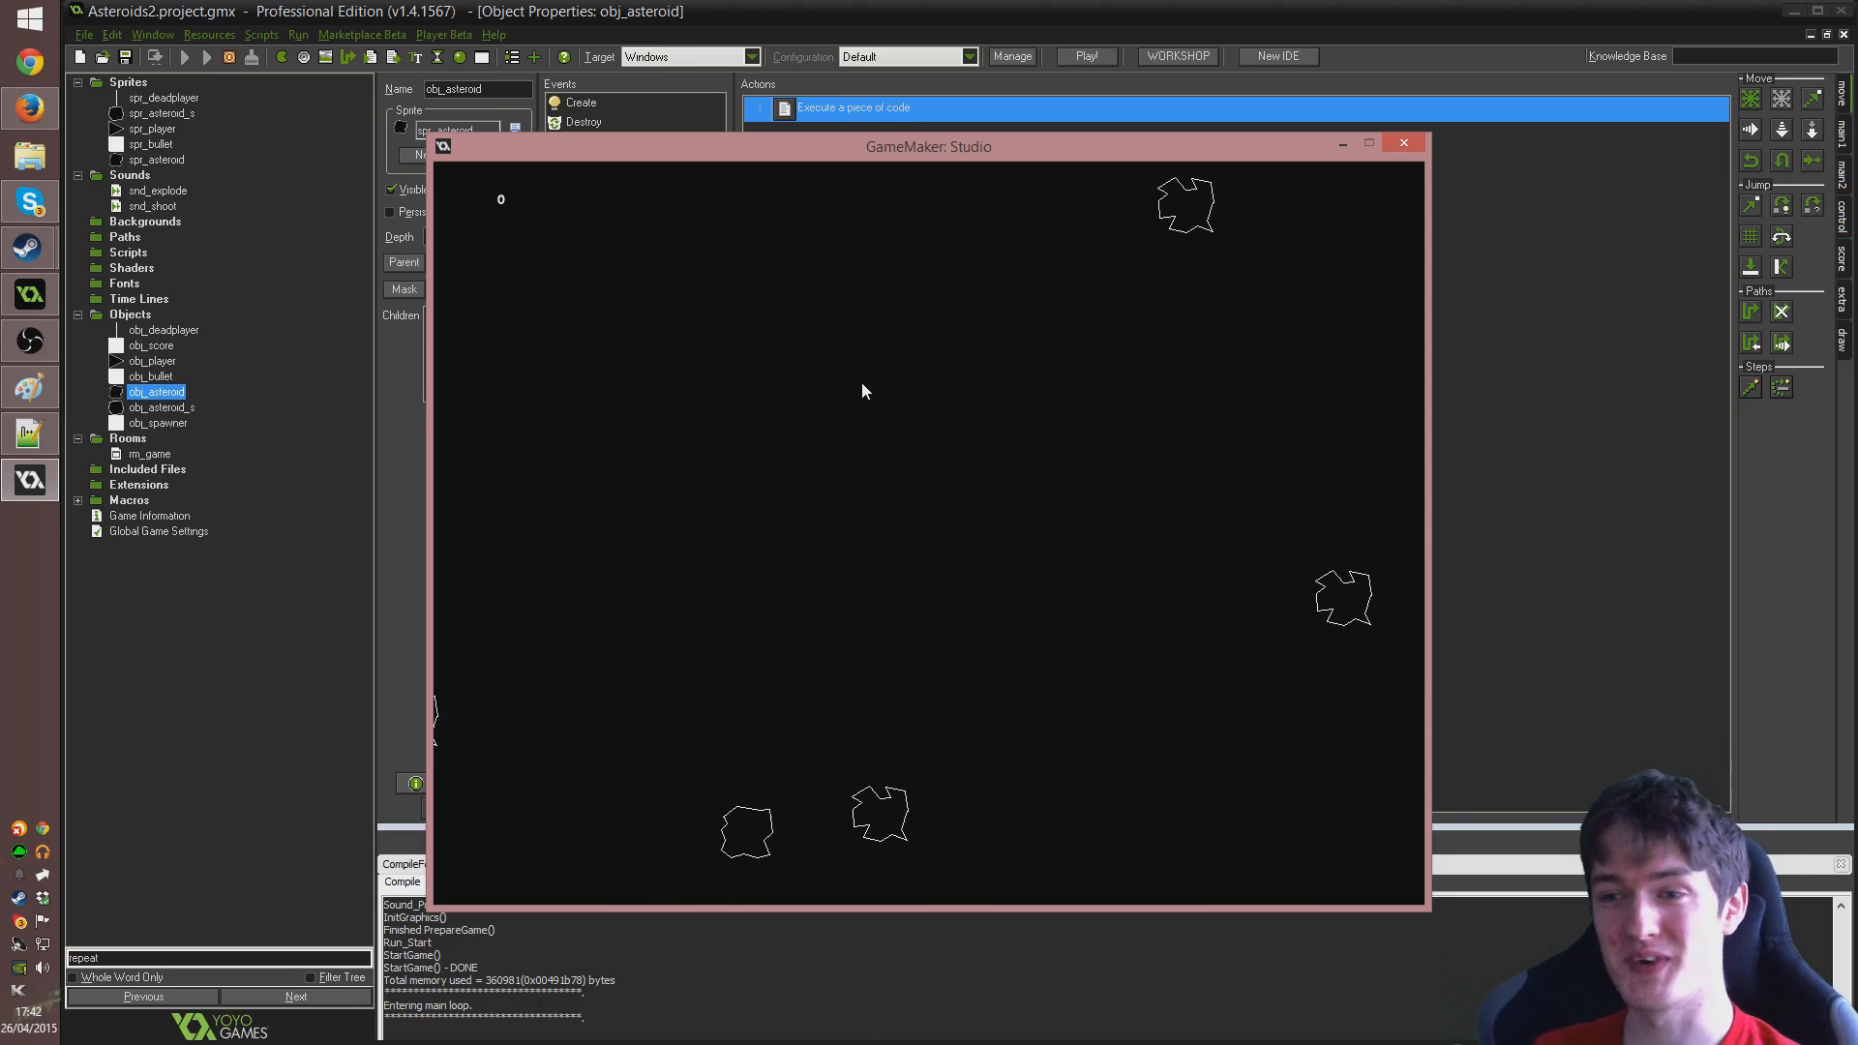
mouse_move(935, 461)
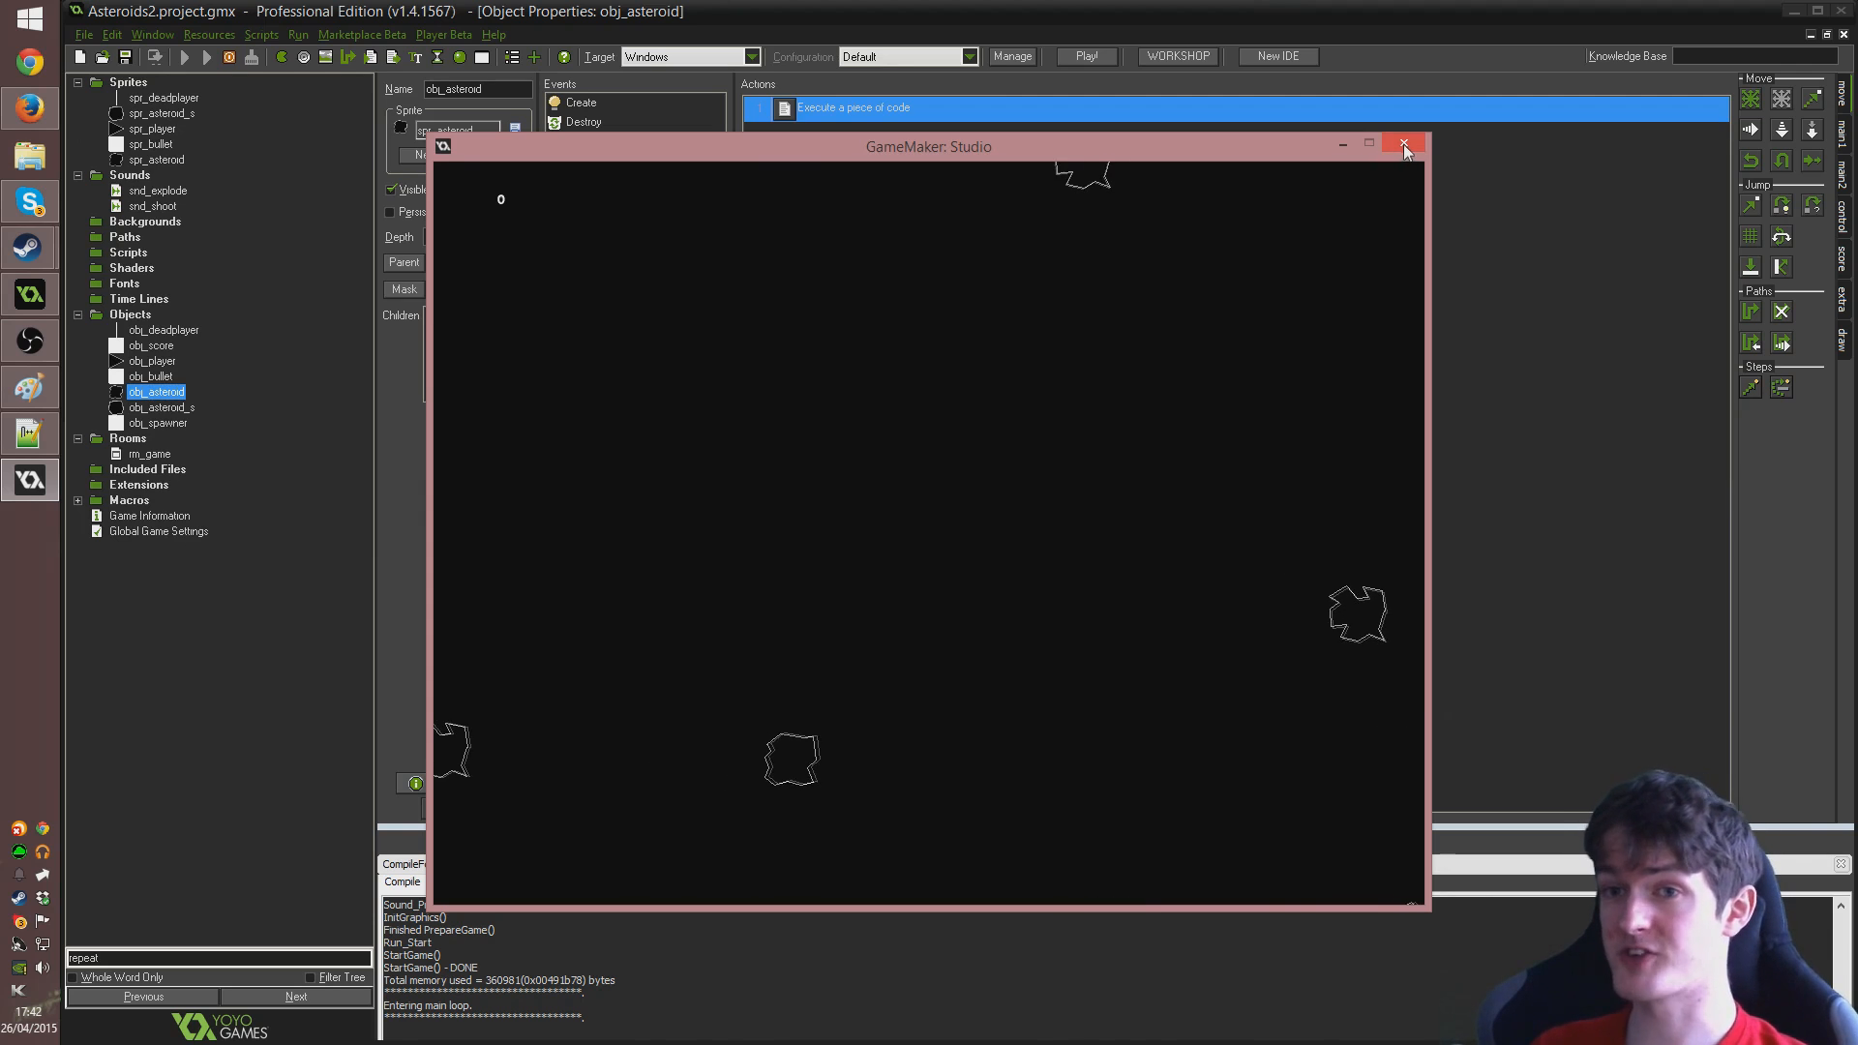
click(1405, 145)
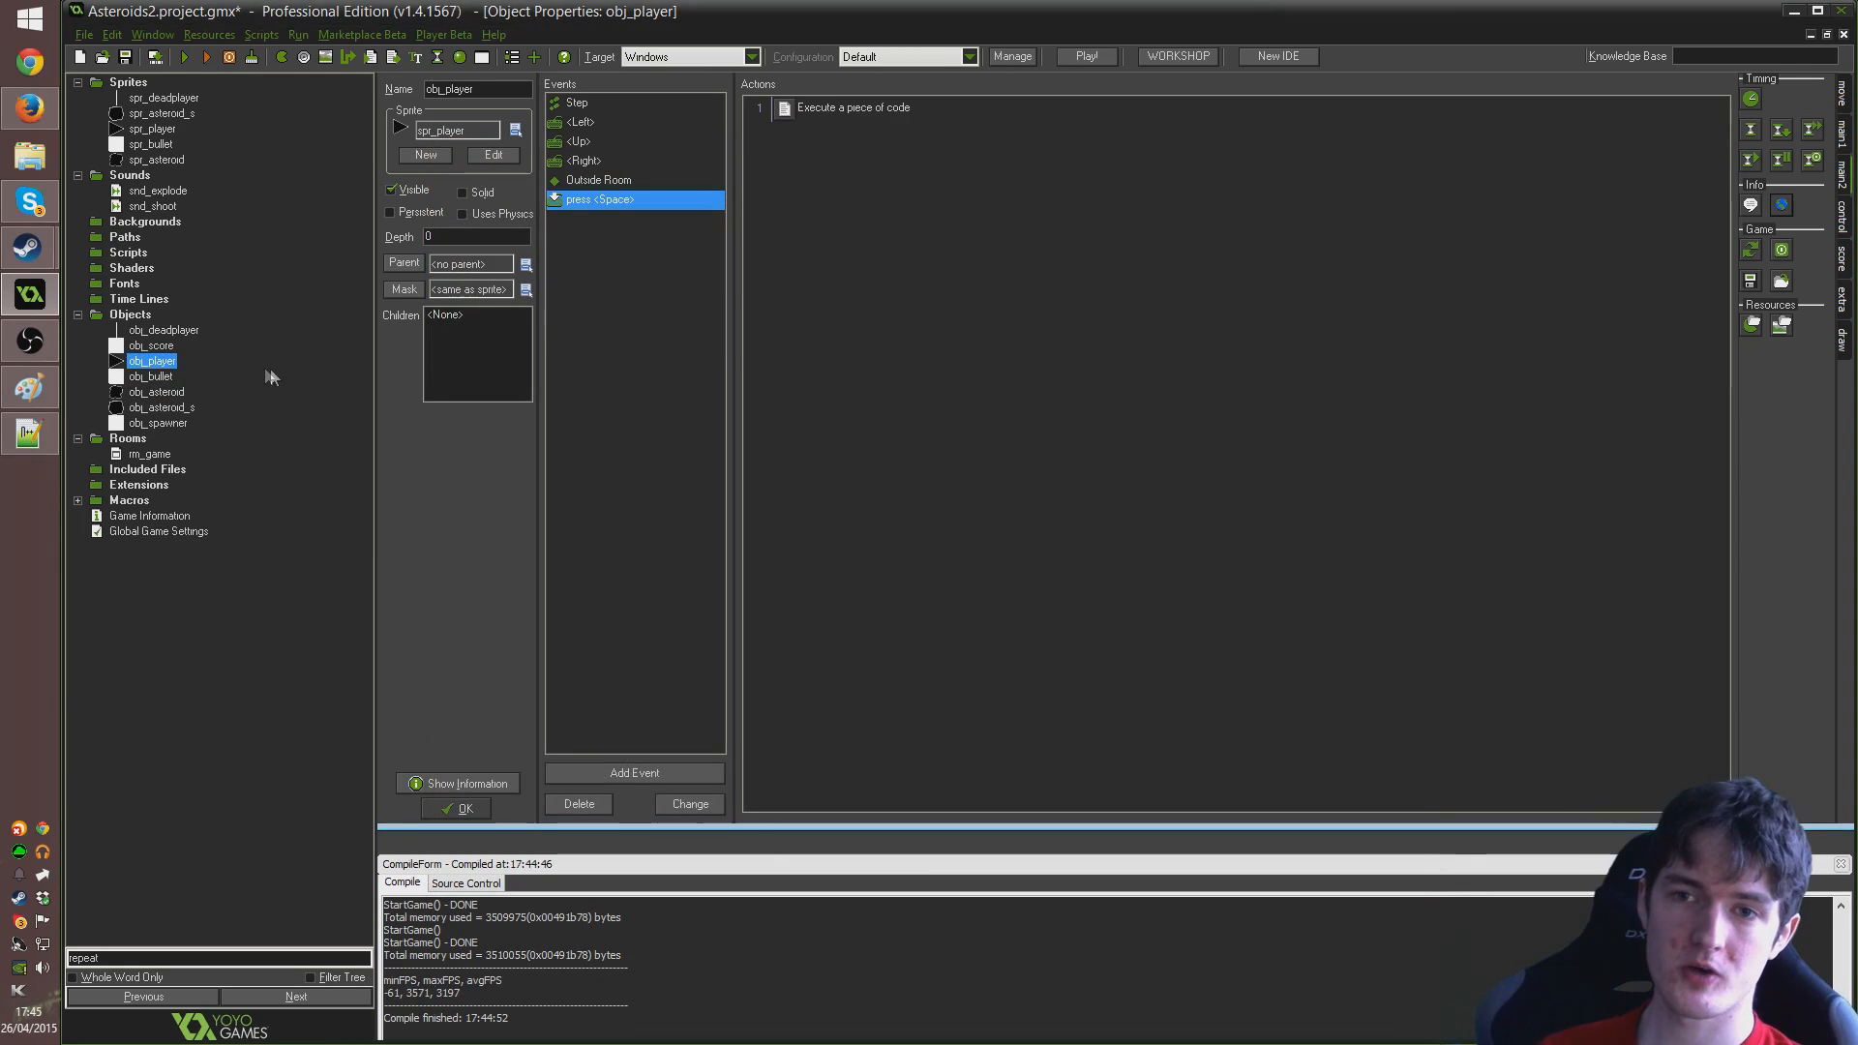
mouse_move(154, 344)
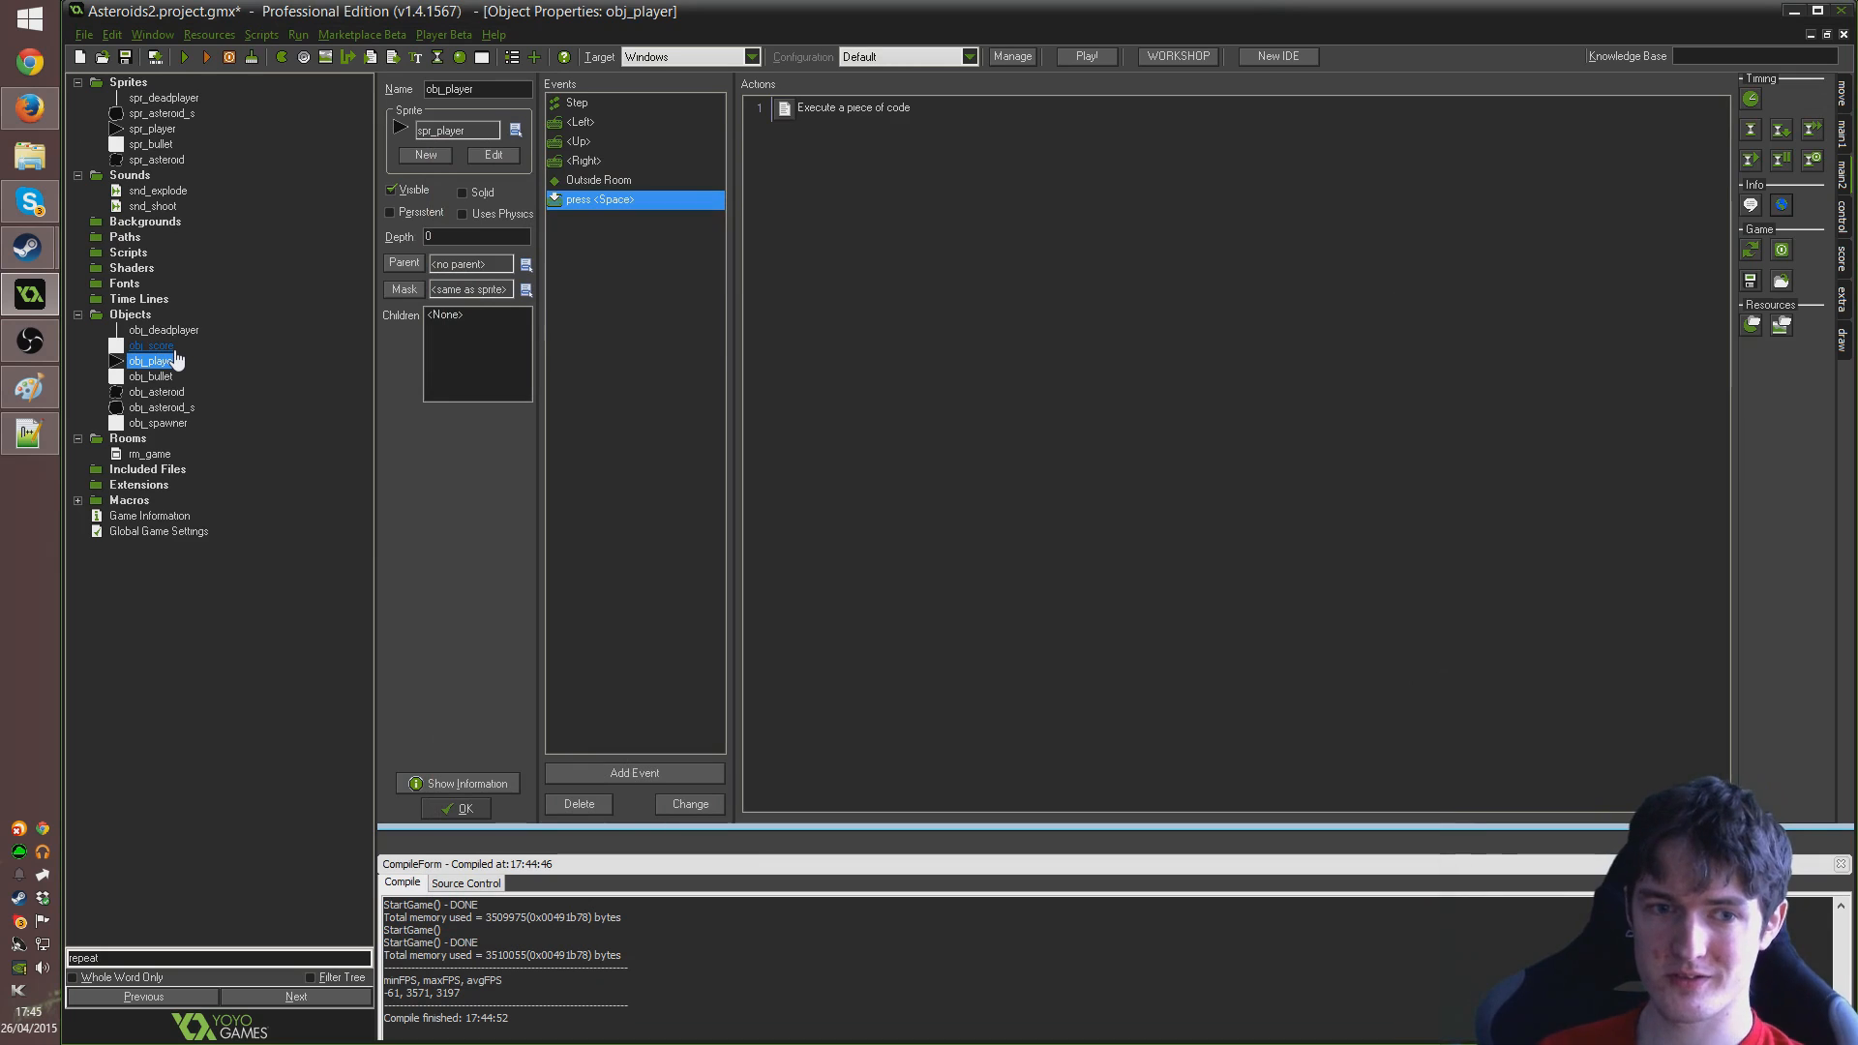
Open obj_score's properties and add a Key Press R event
click(151, 344)
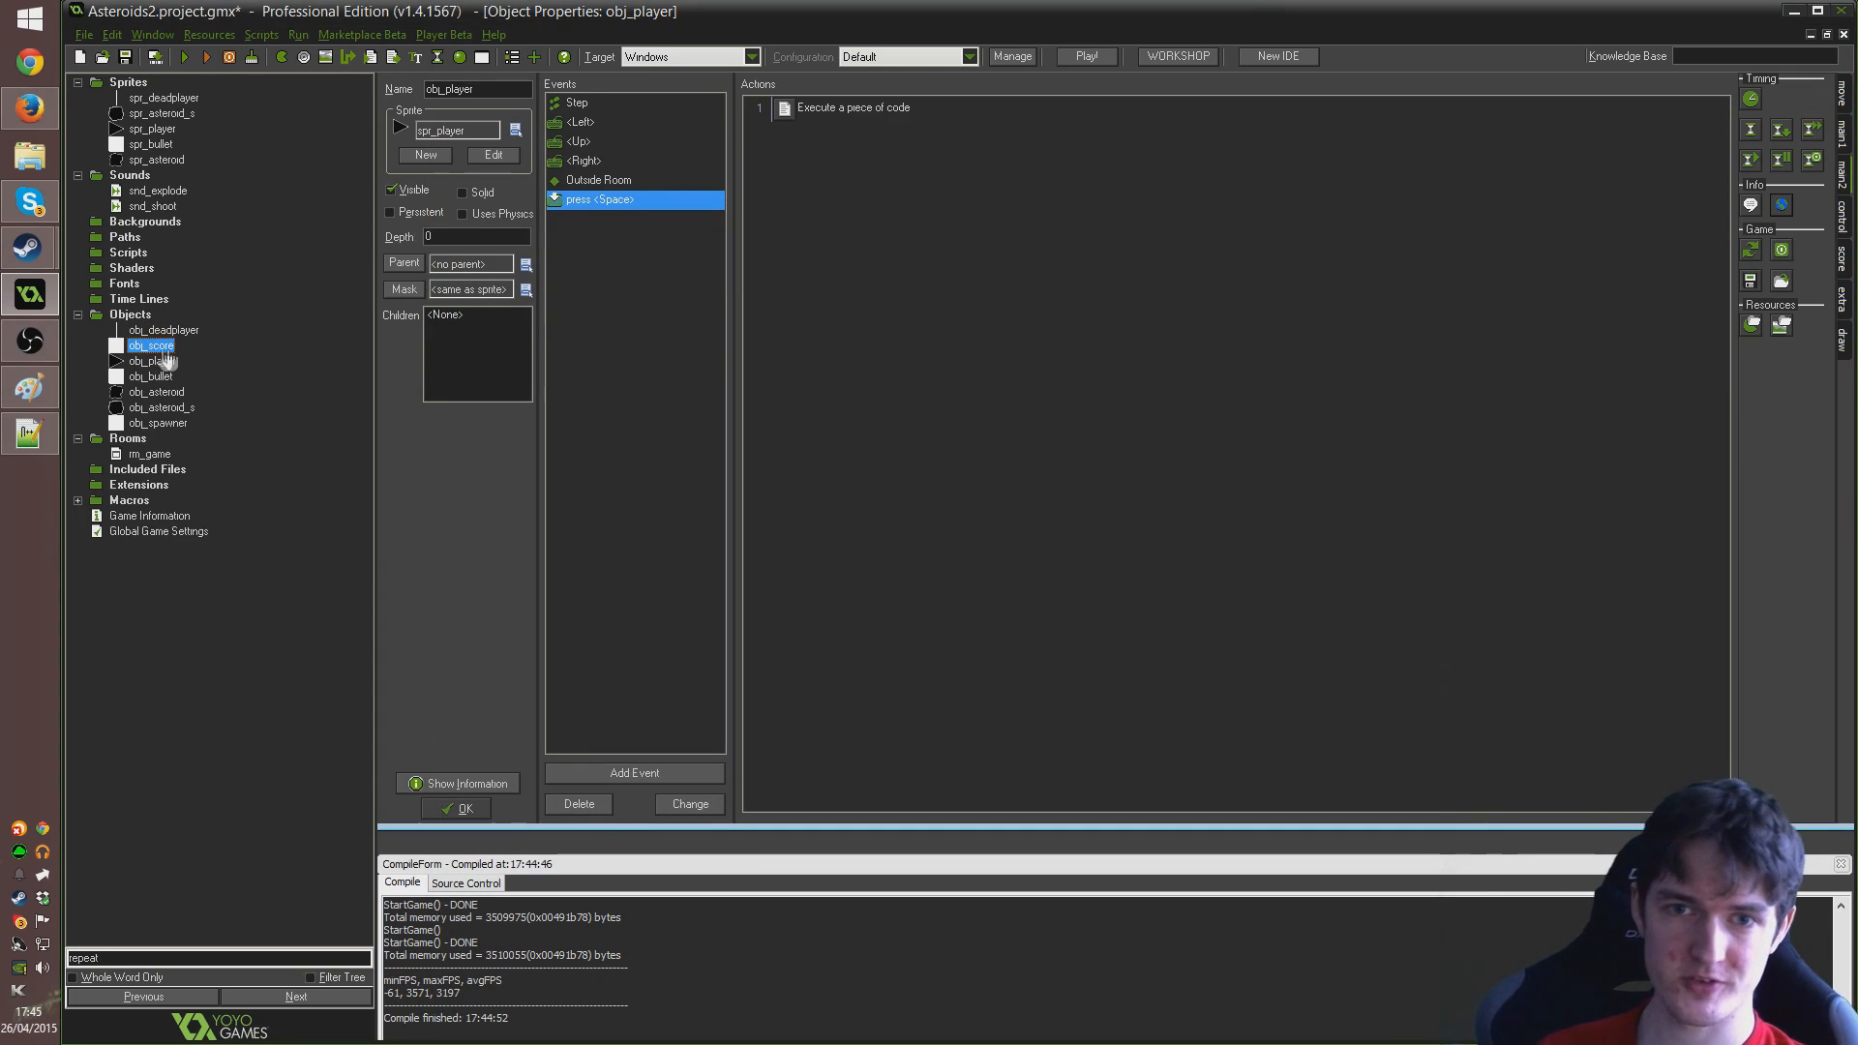
double_click(151, 345)
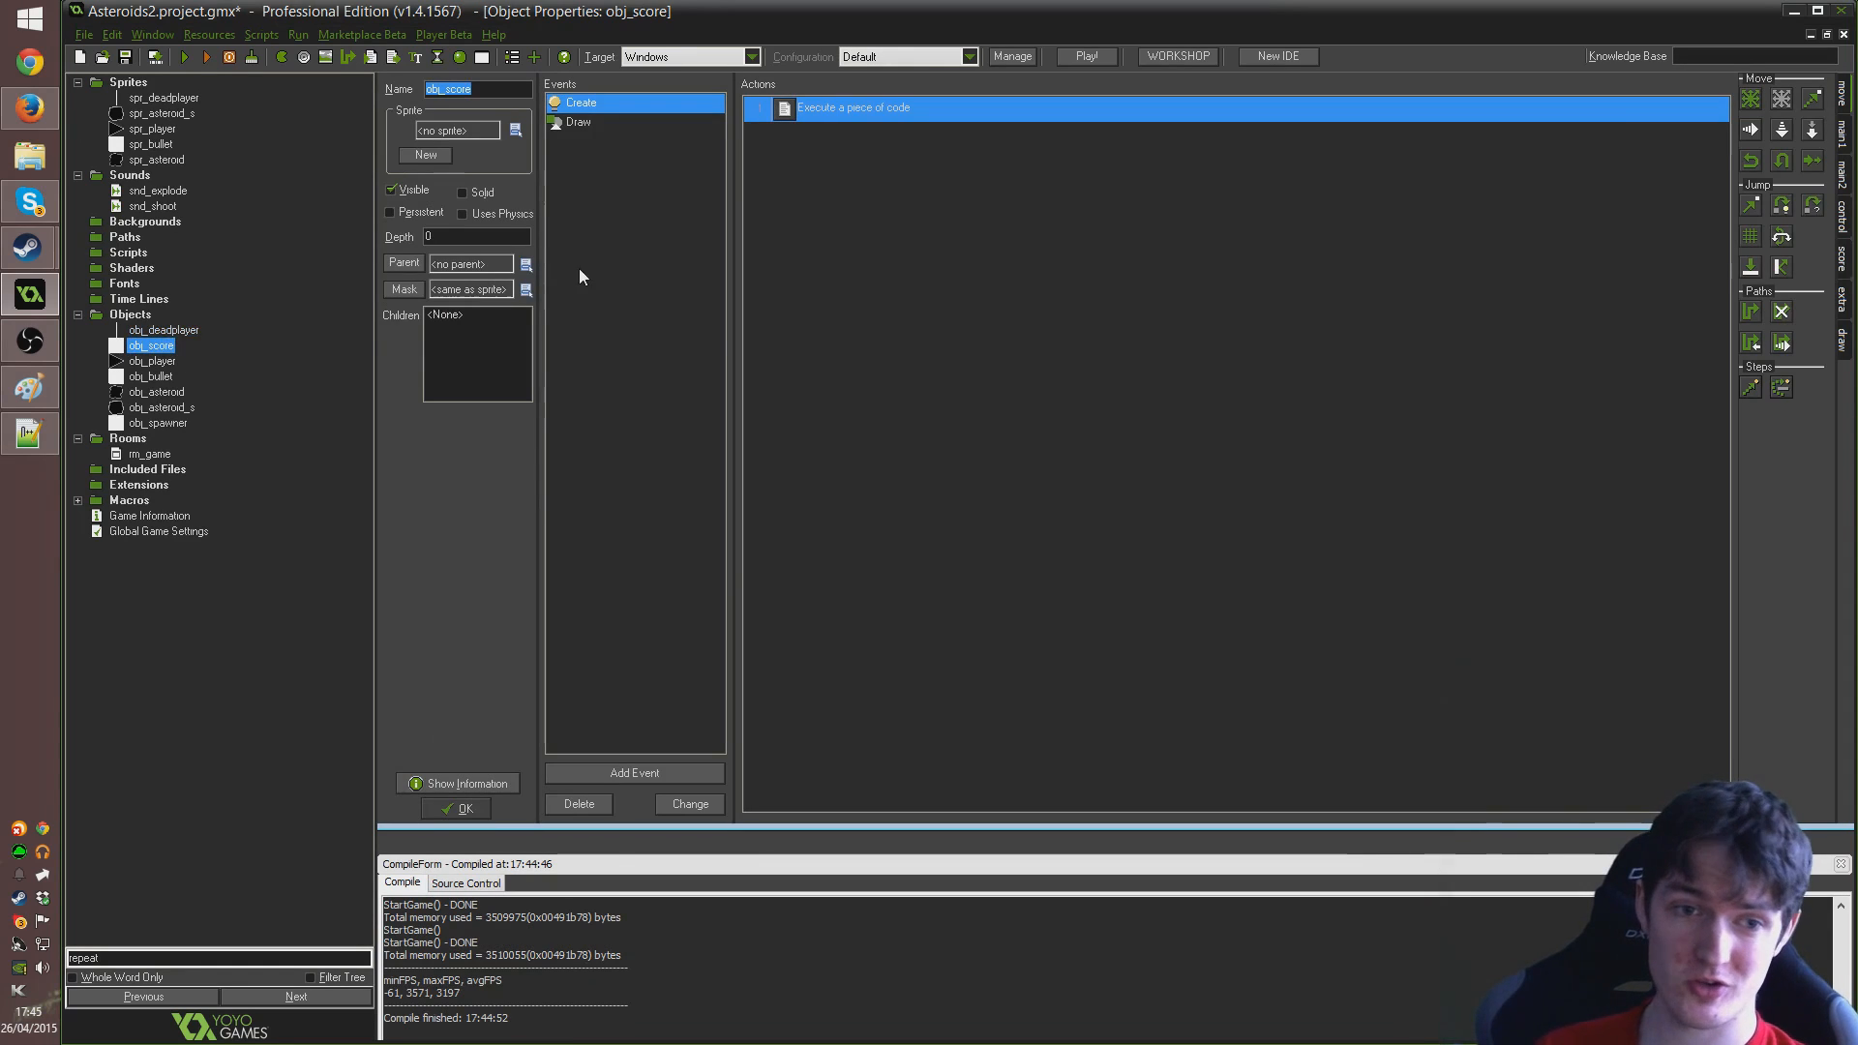
click(633, 772)
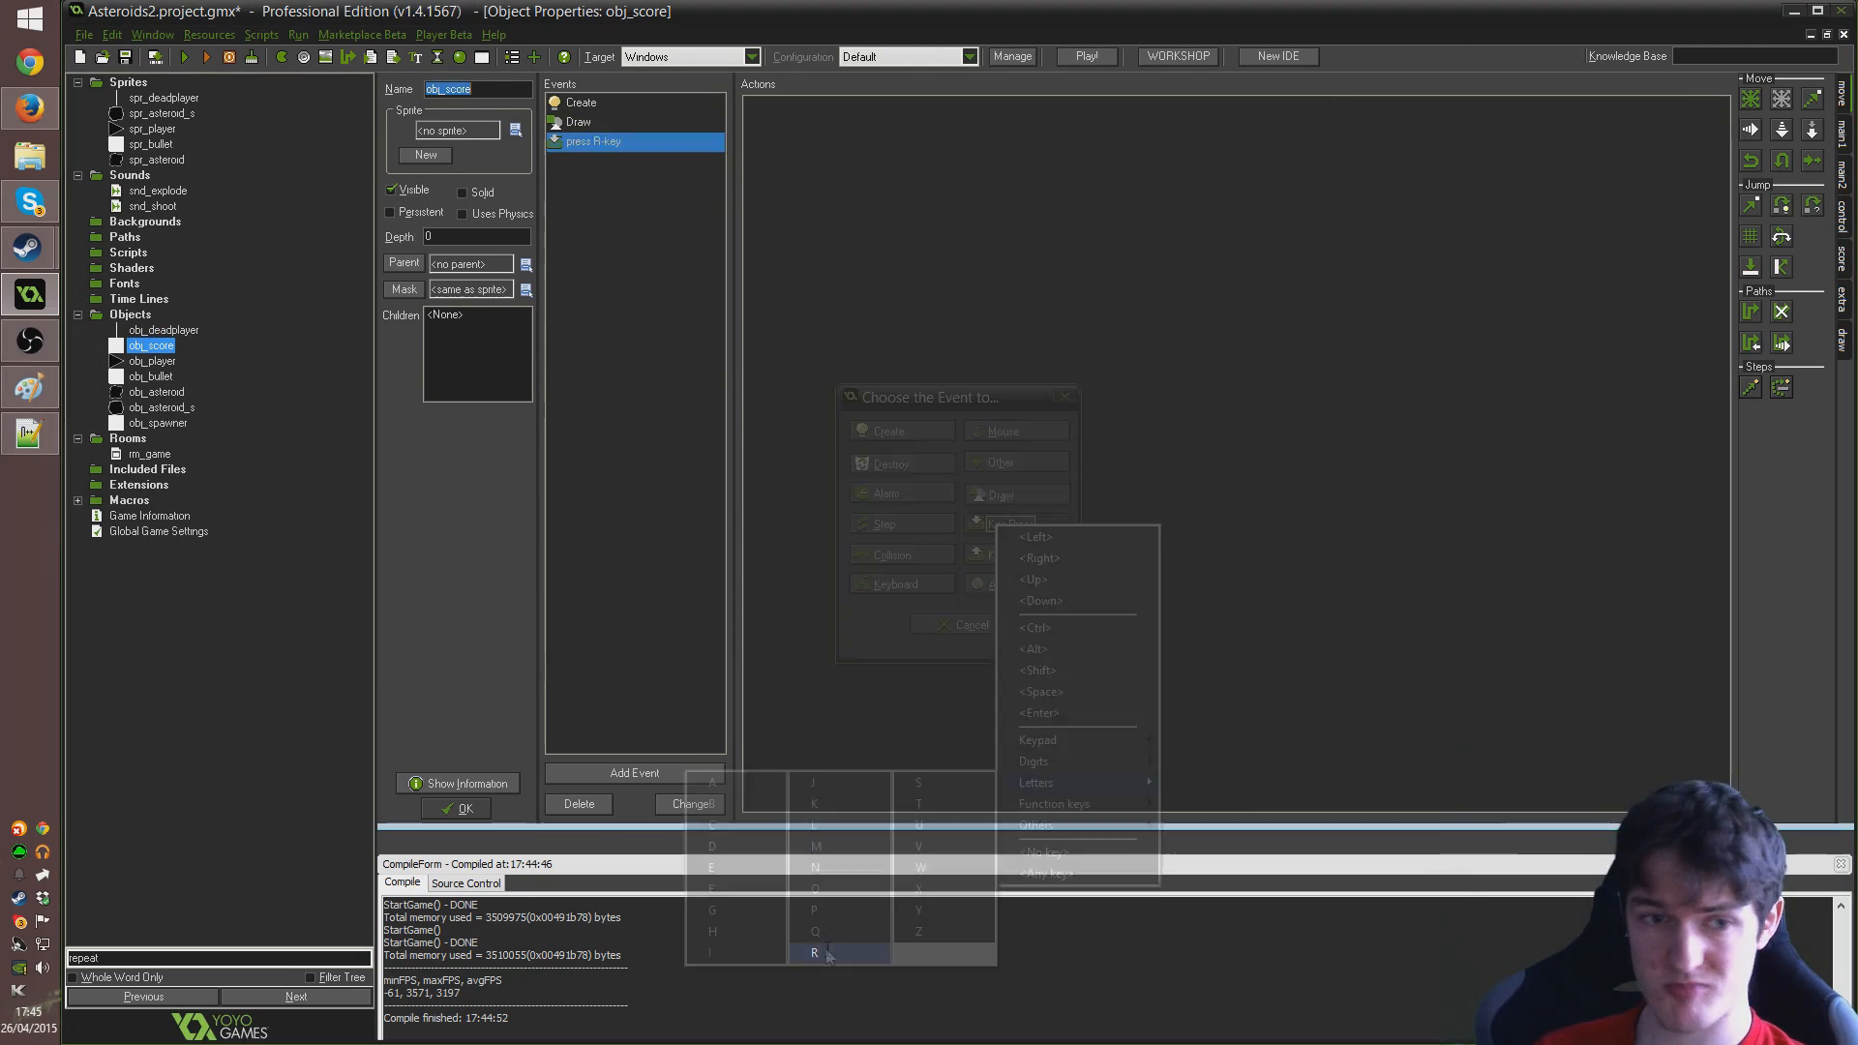
click(814, 952)
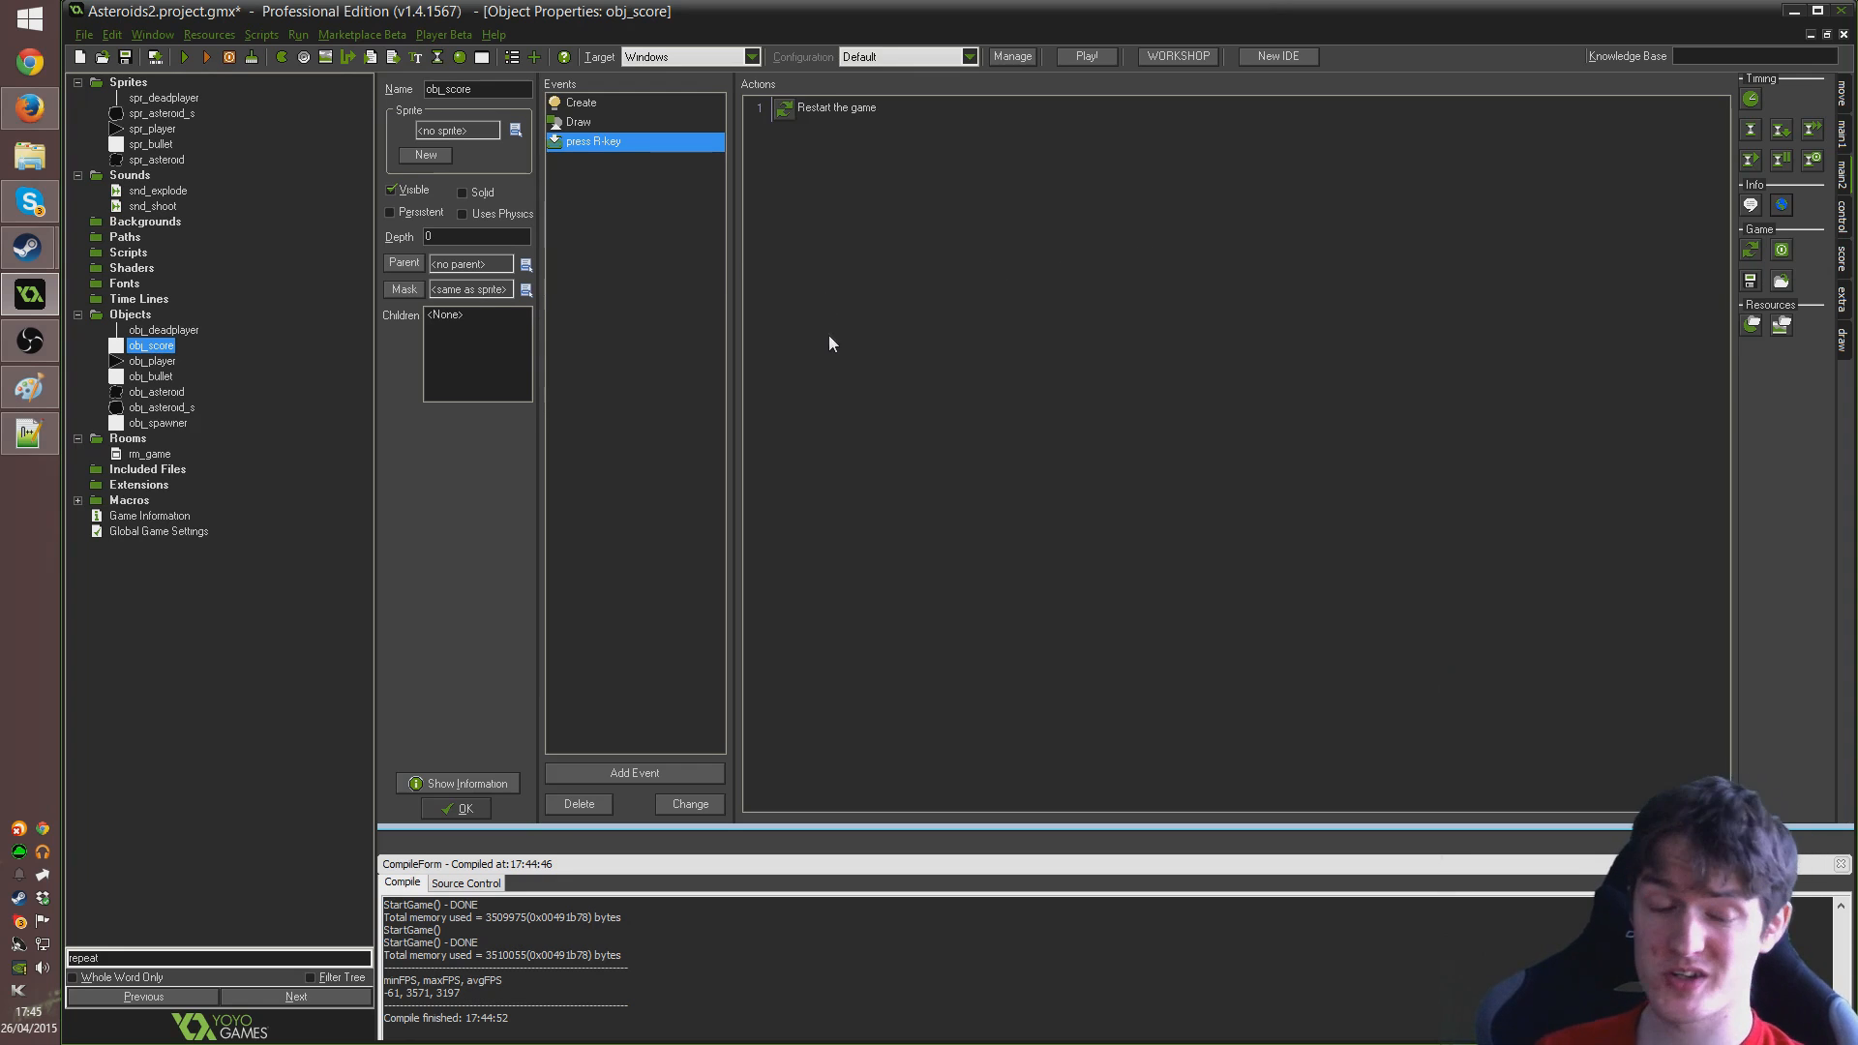
mouse_move(786, 361)
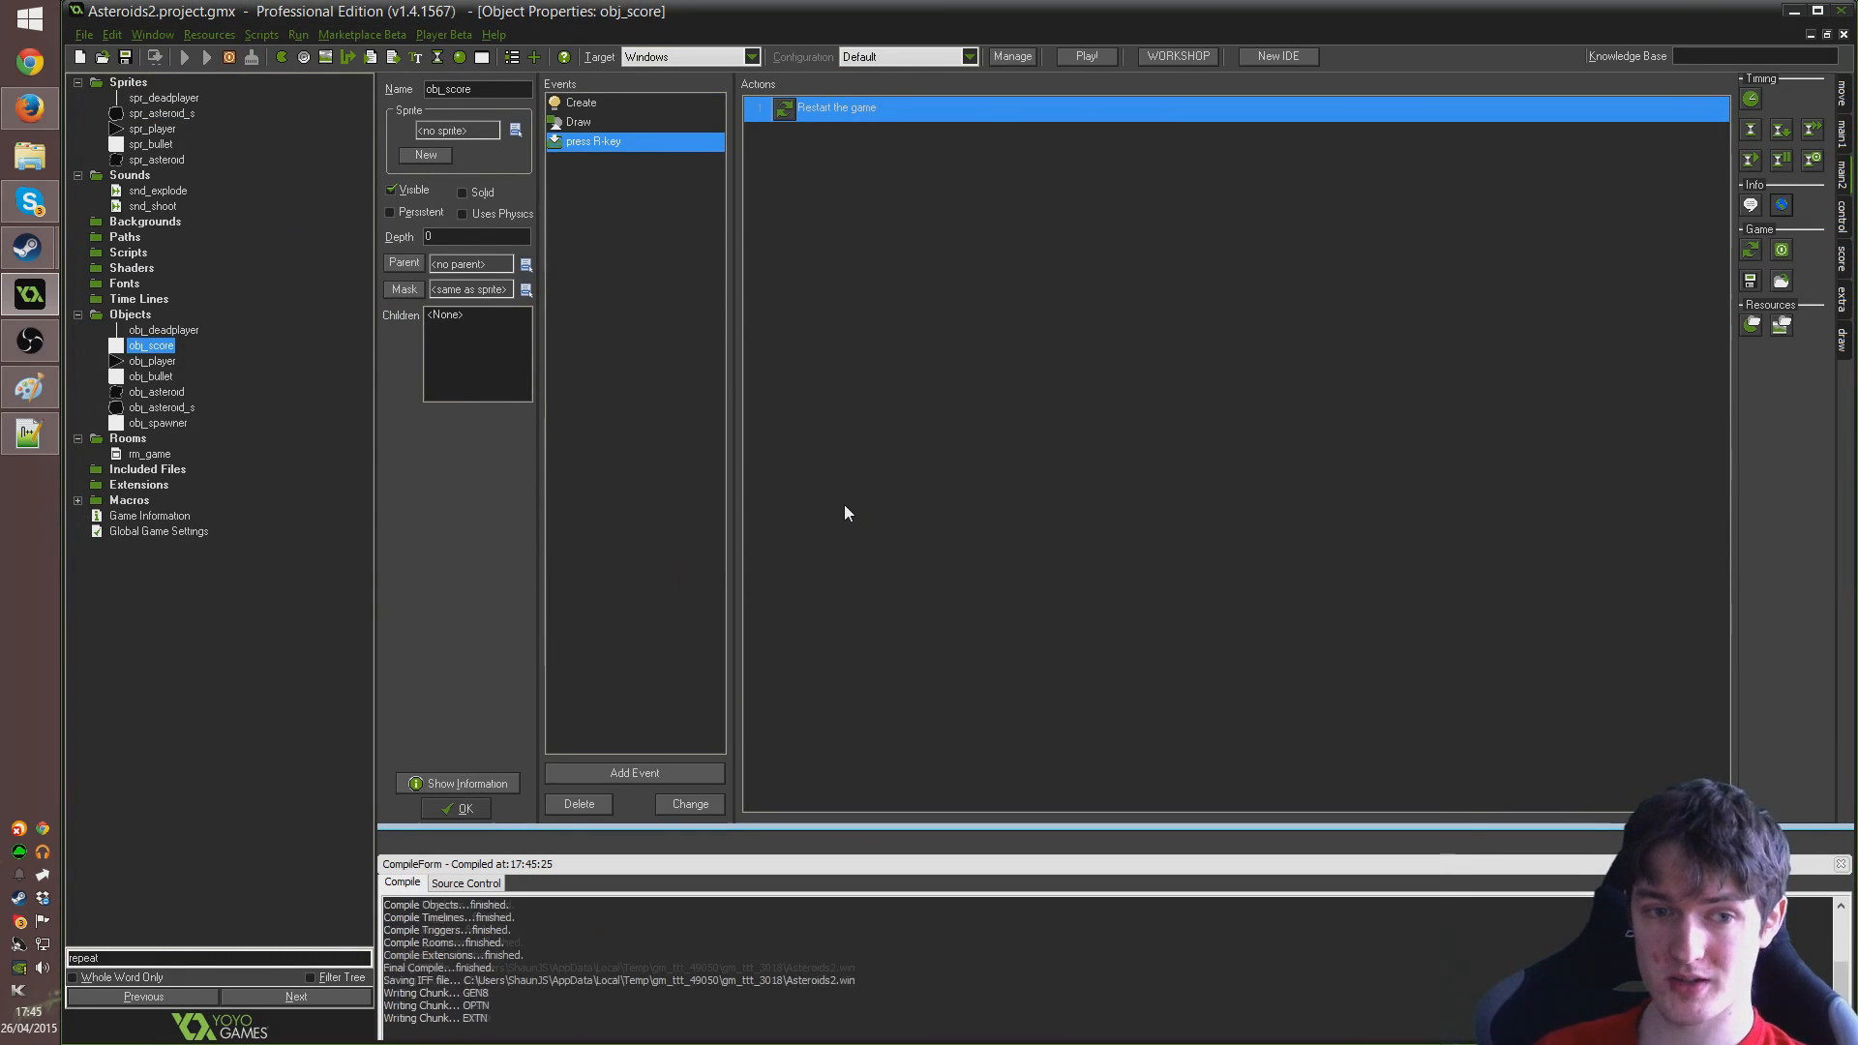
click(1084, 56)
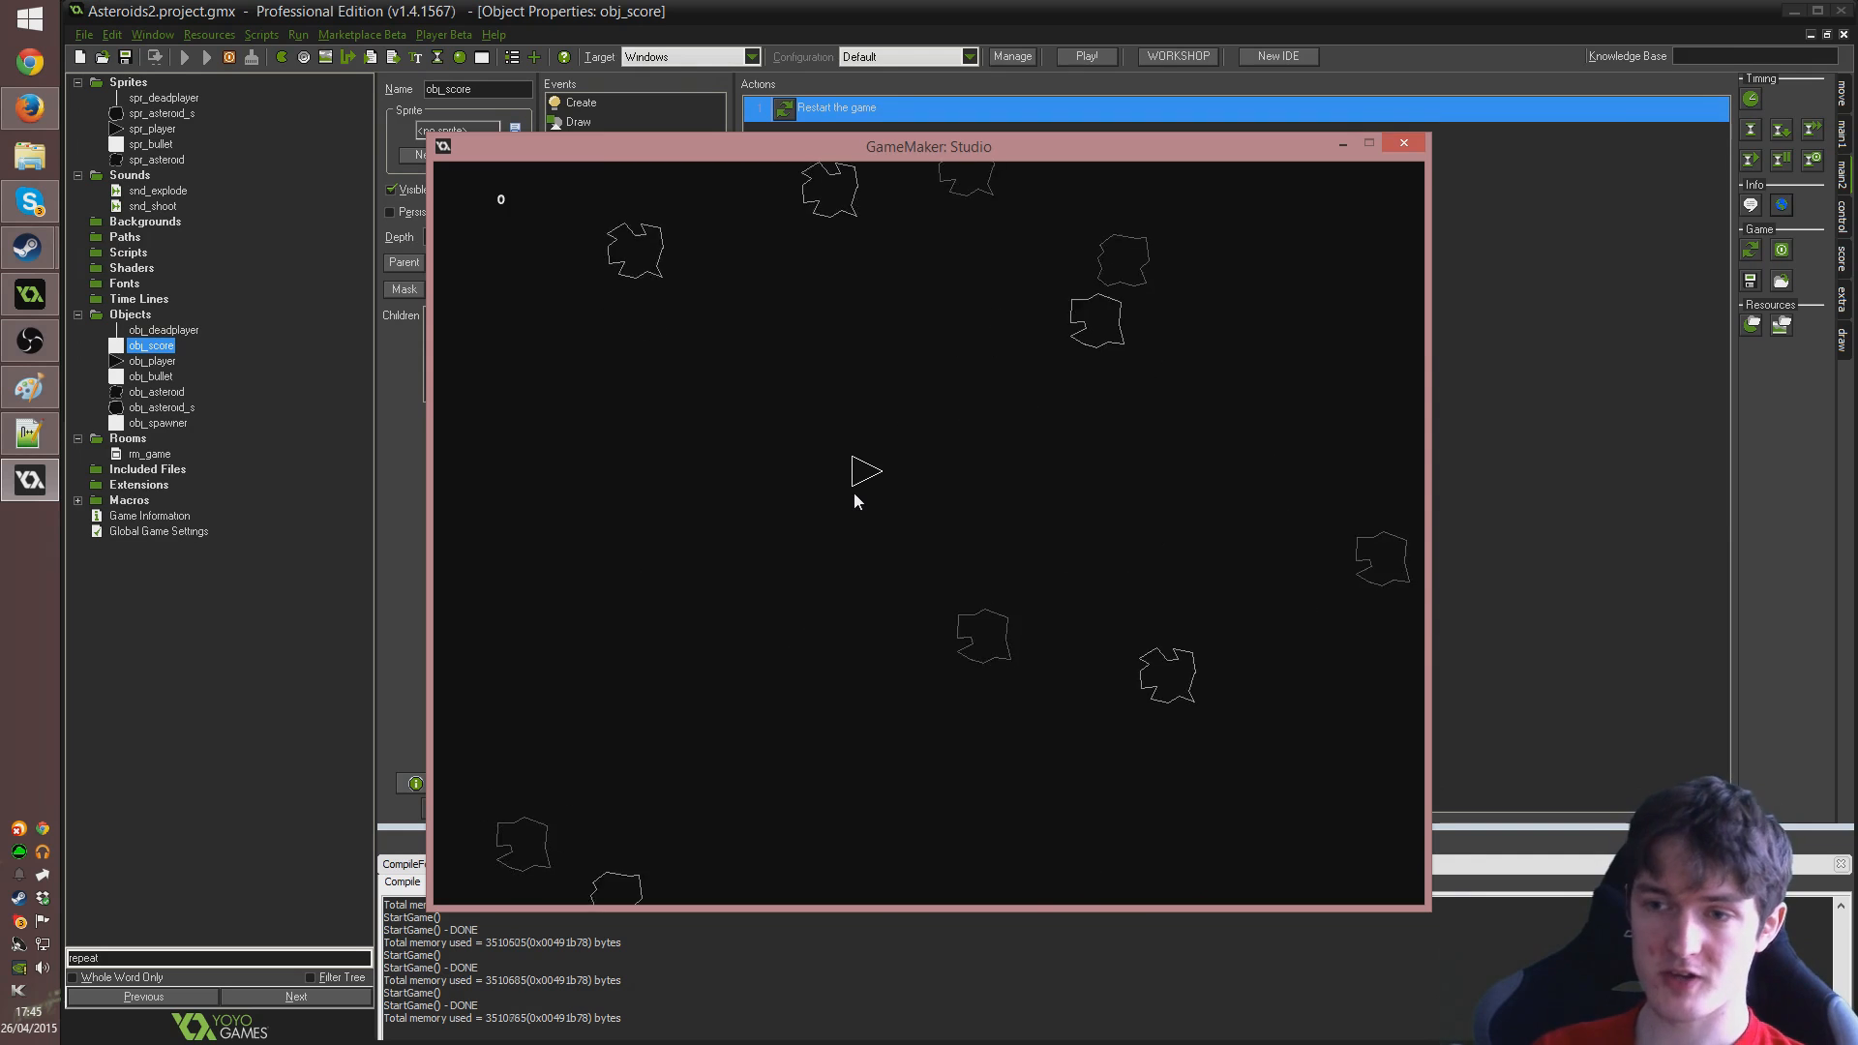
mouse_move(1406, 204)
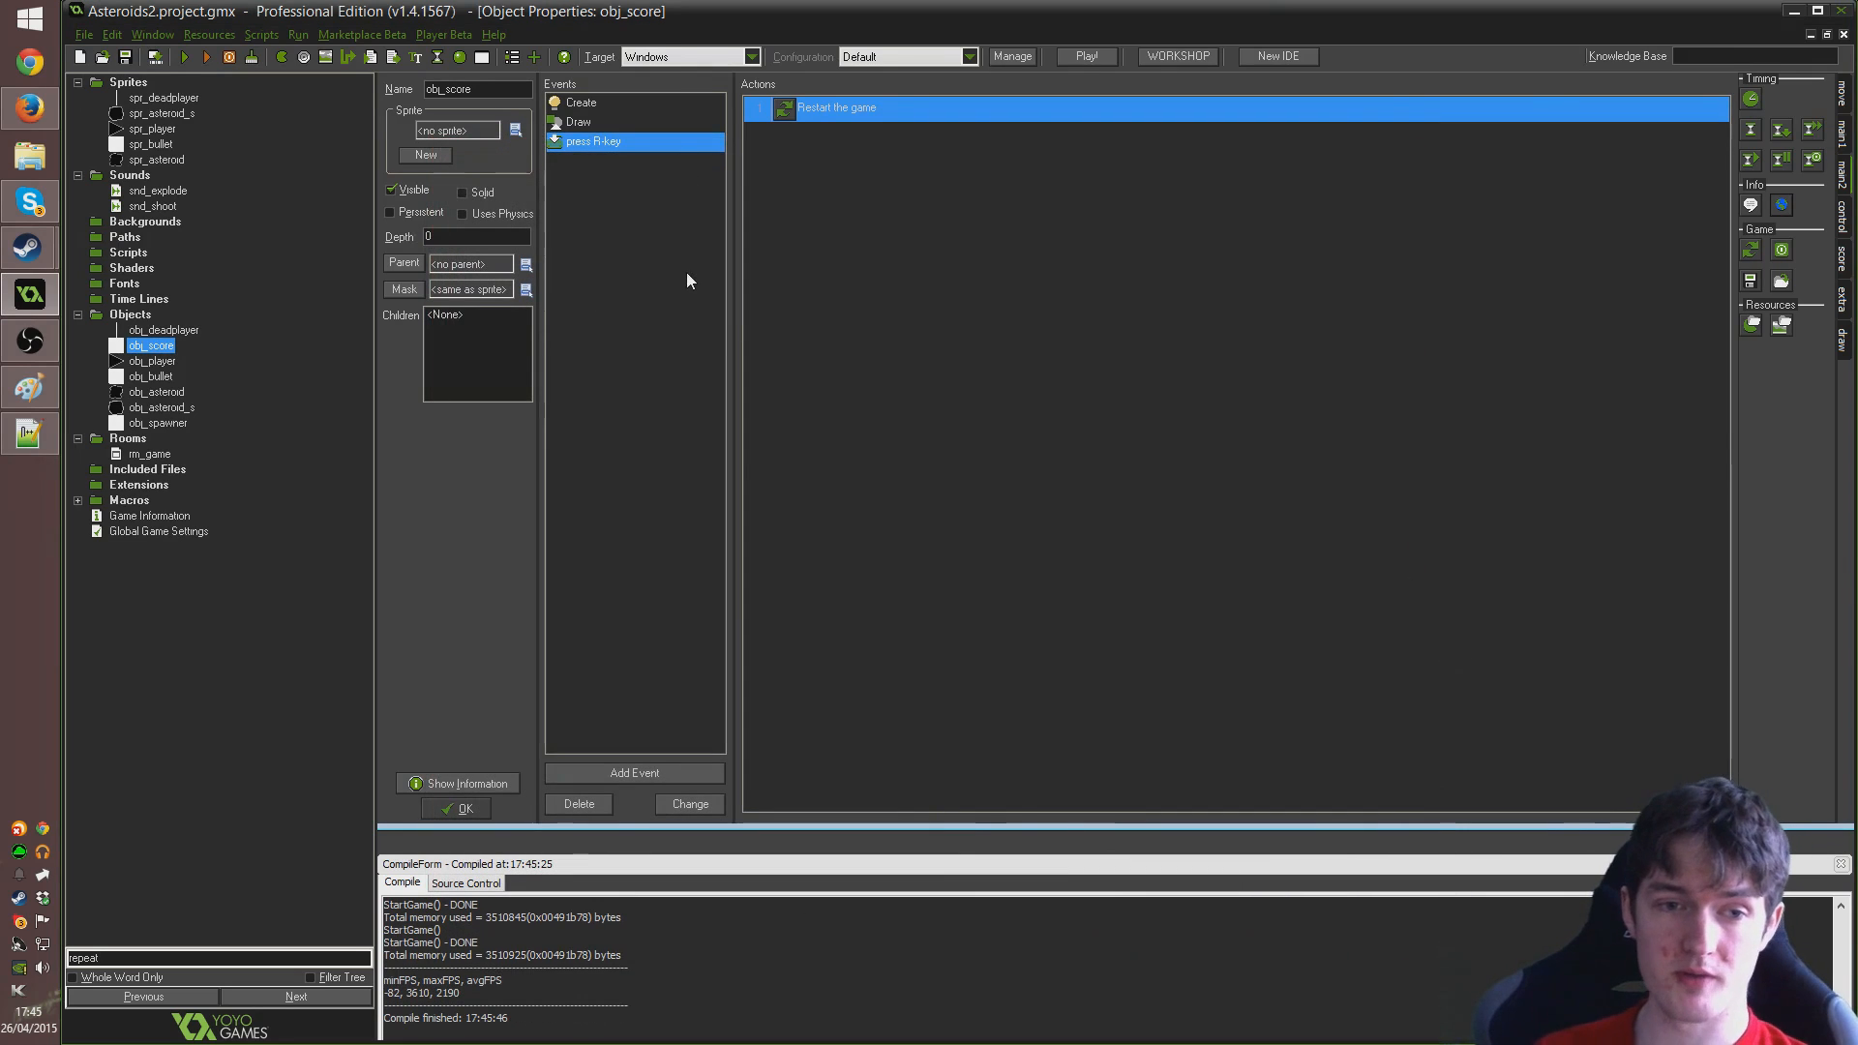
mouse_move(715, 303)
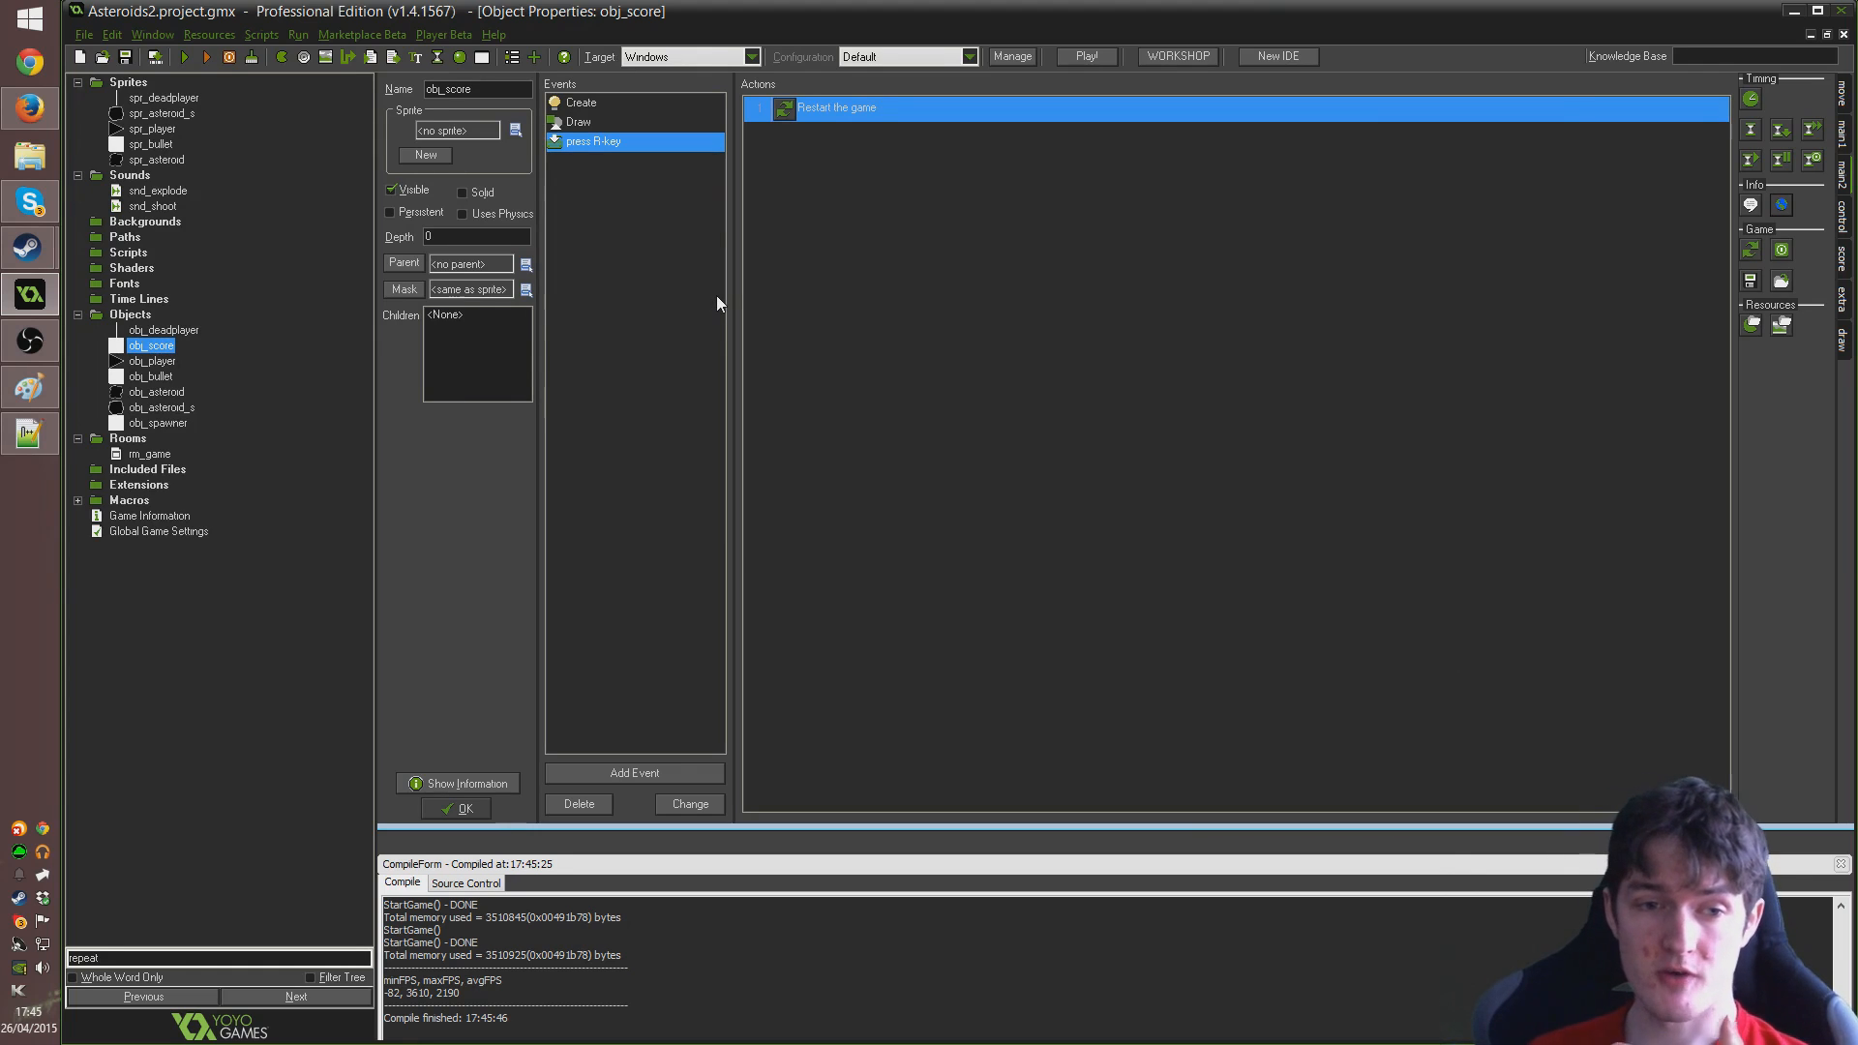
mouse_move(711, 306)
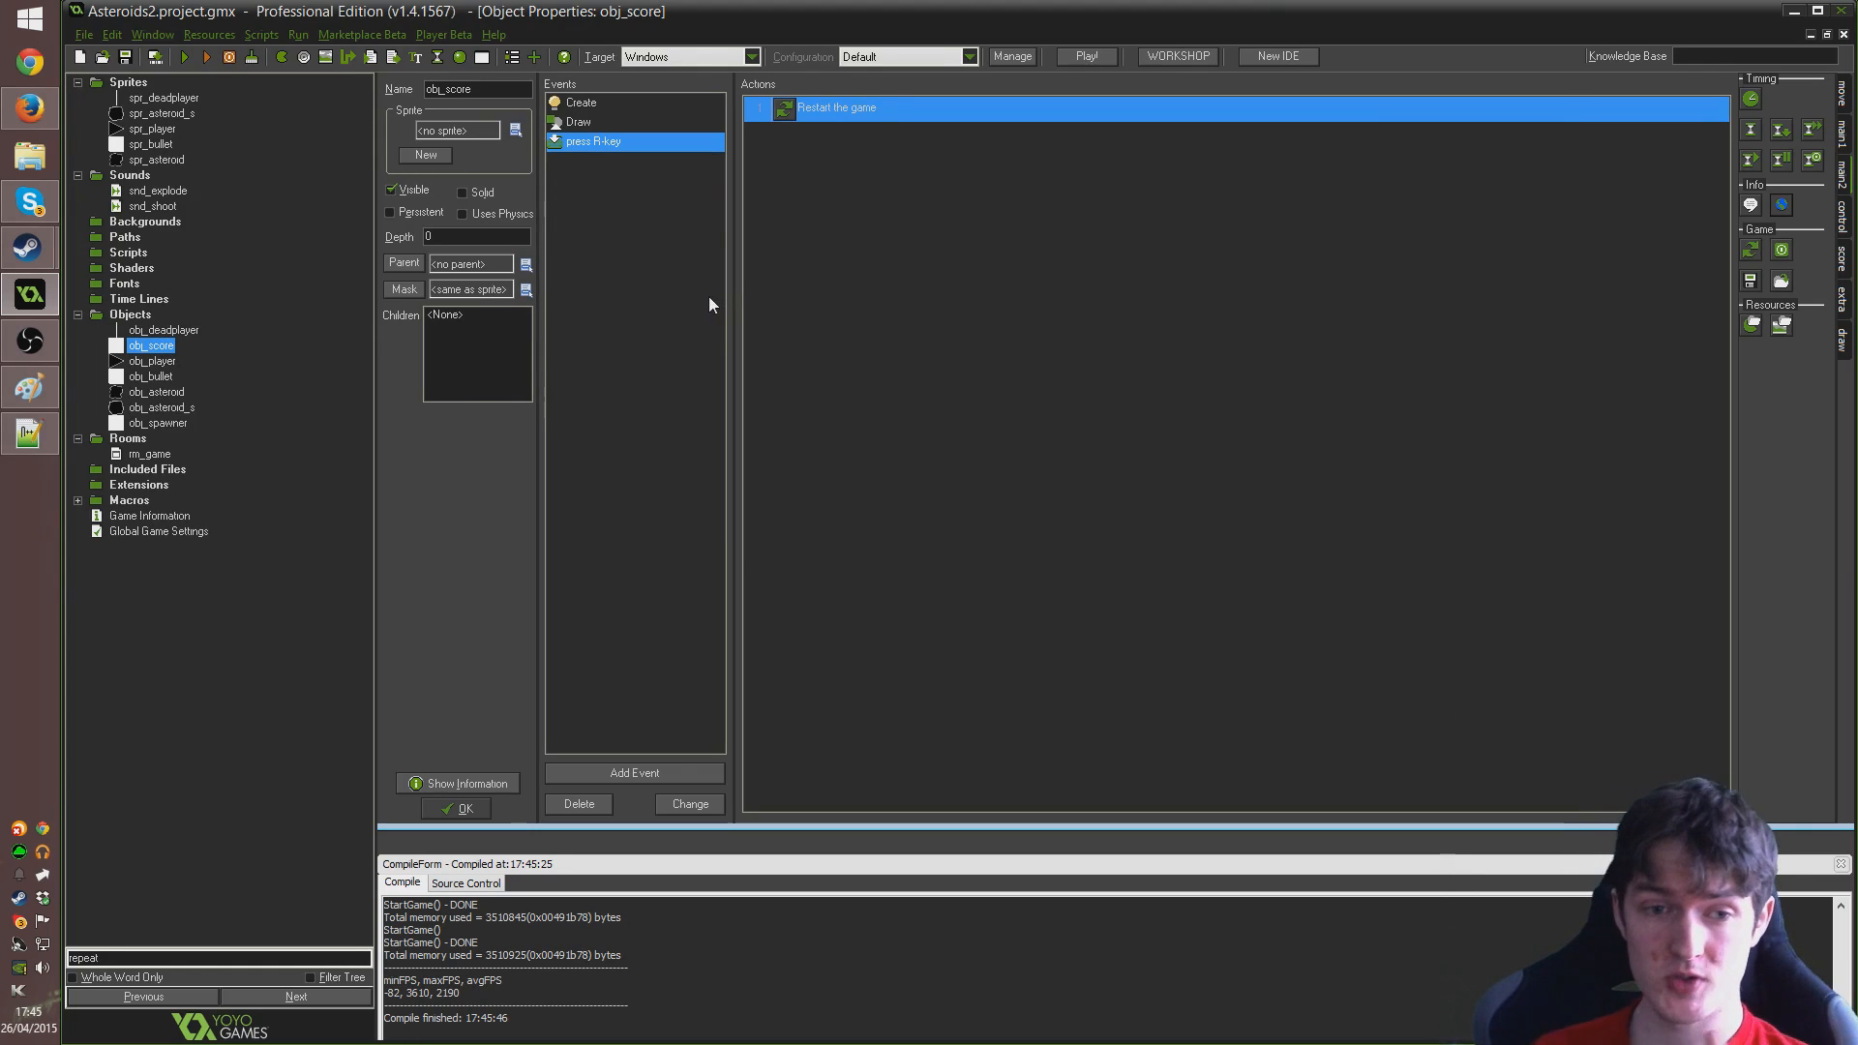
mouse_move(693, 308)
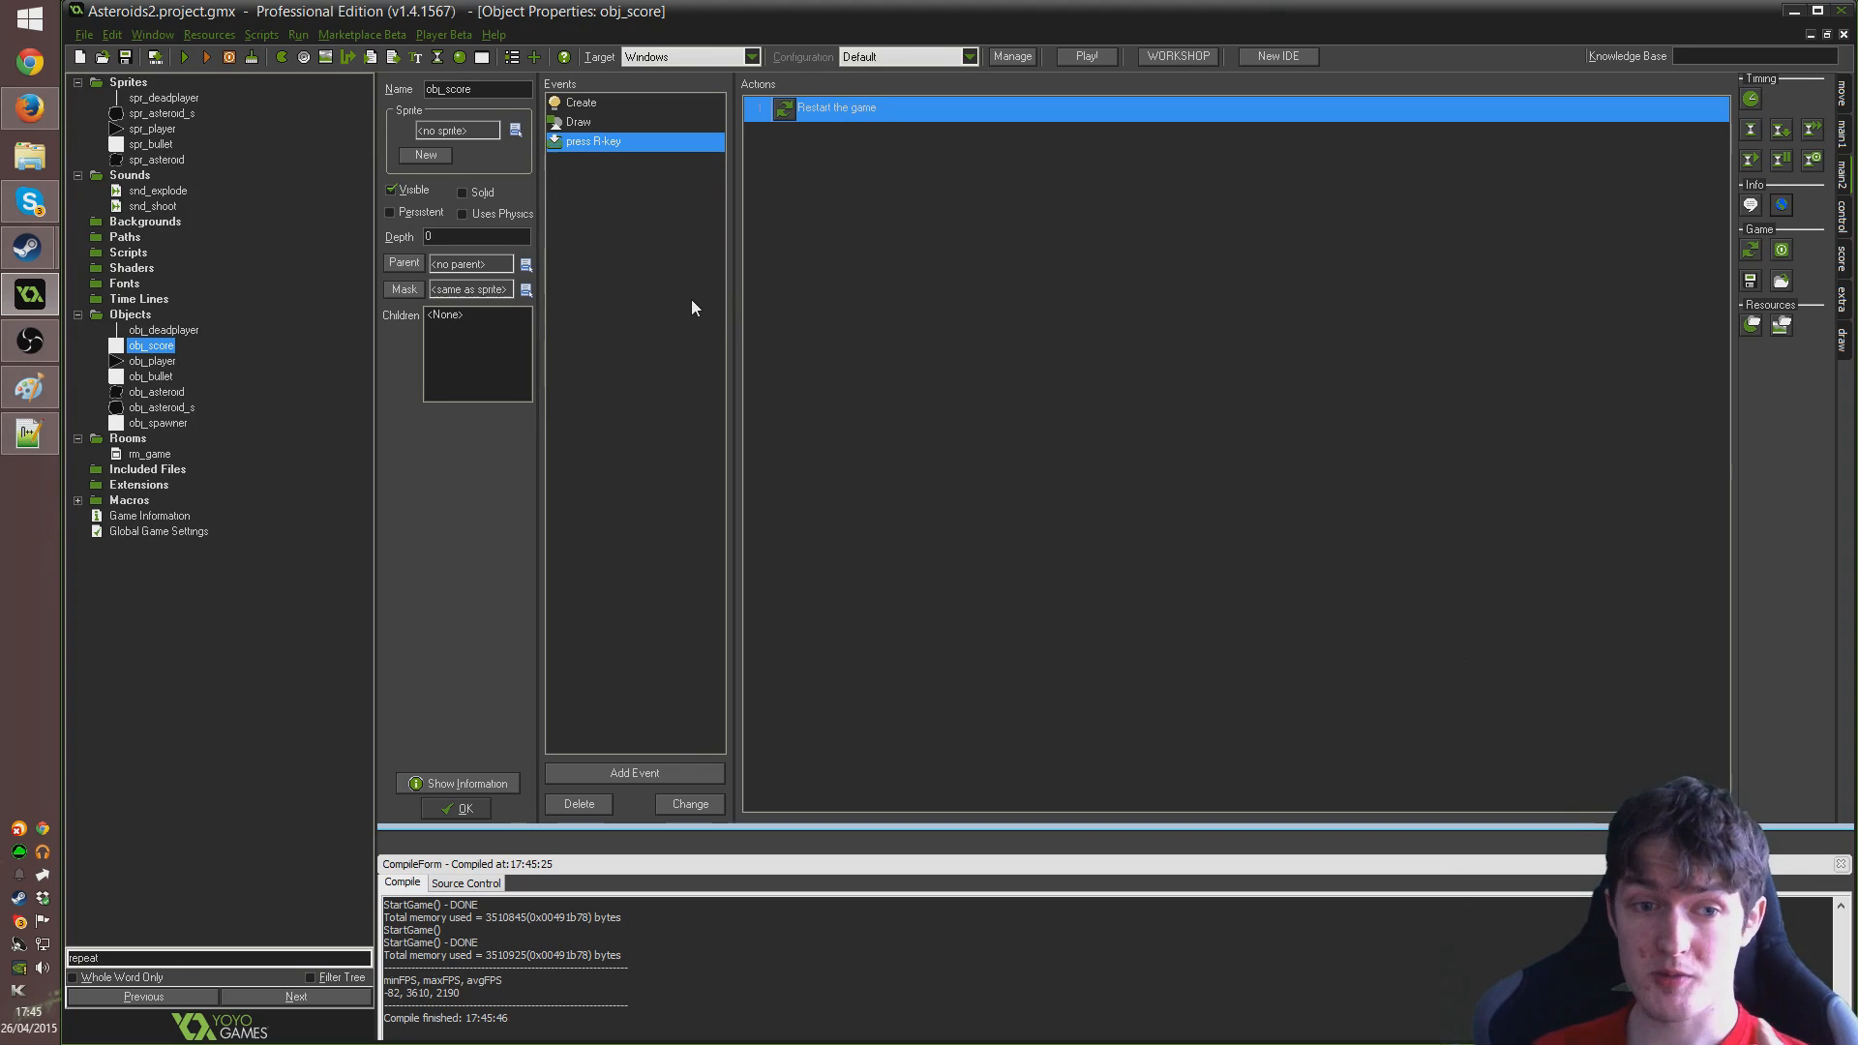